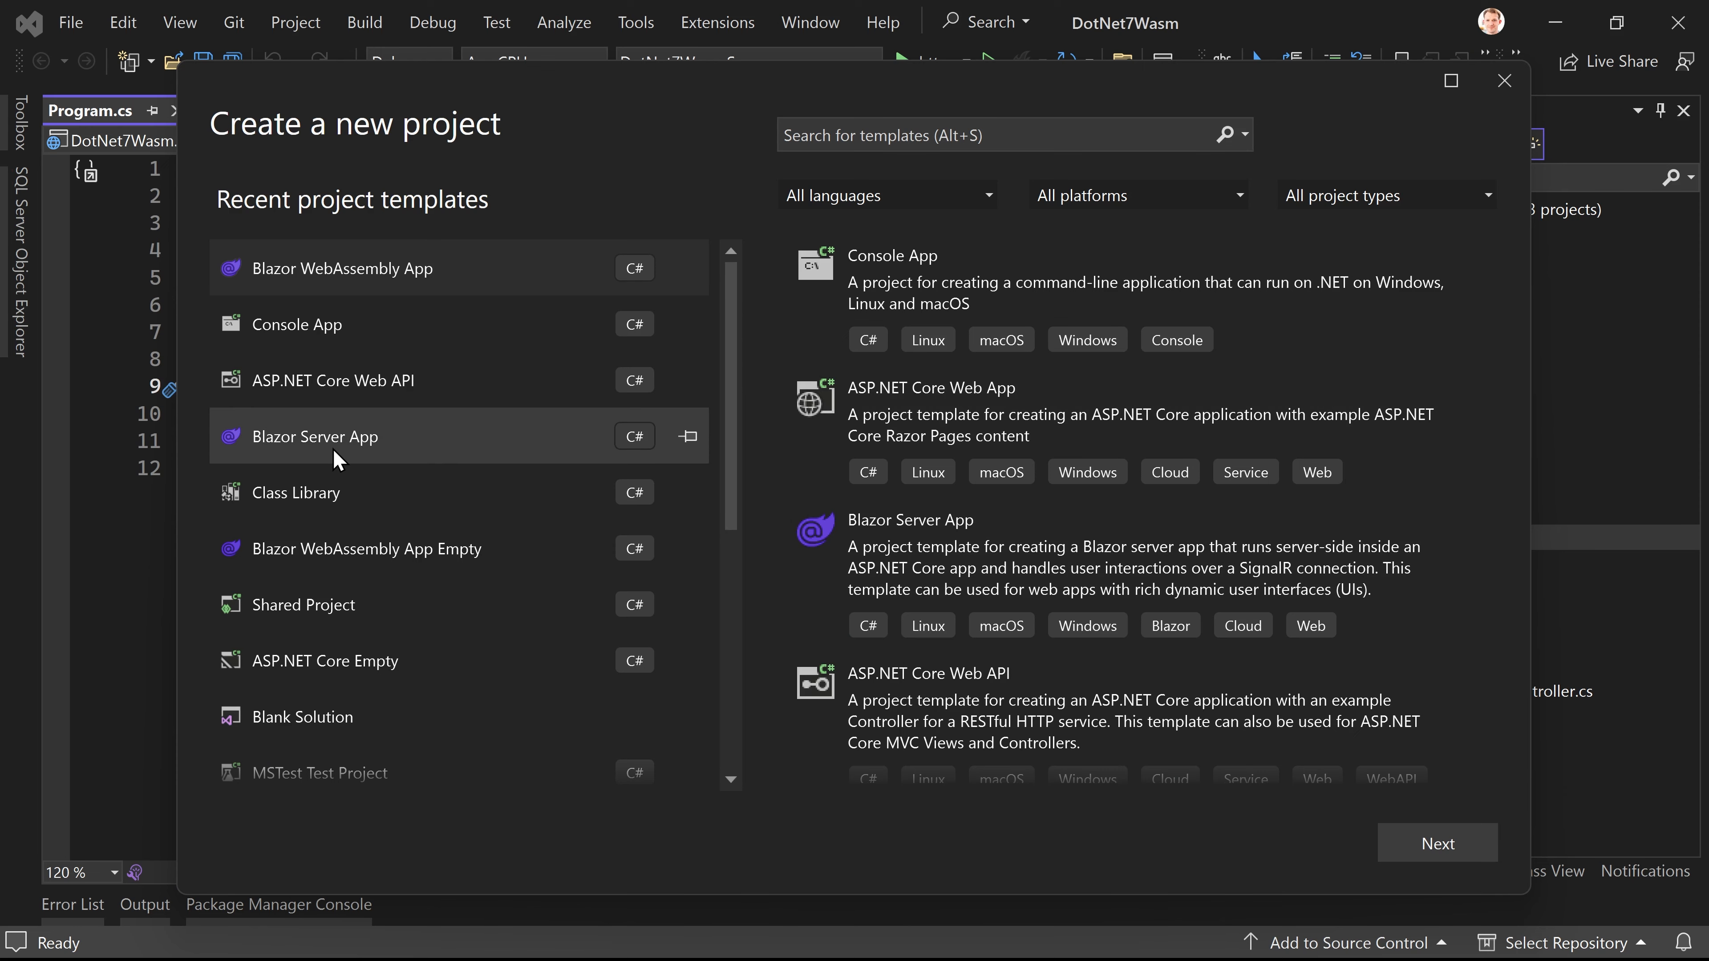
pyautogui.moveTo(362, 422)
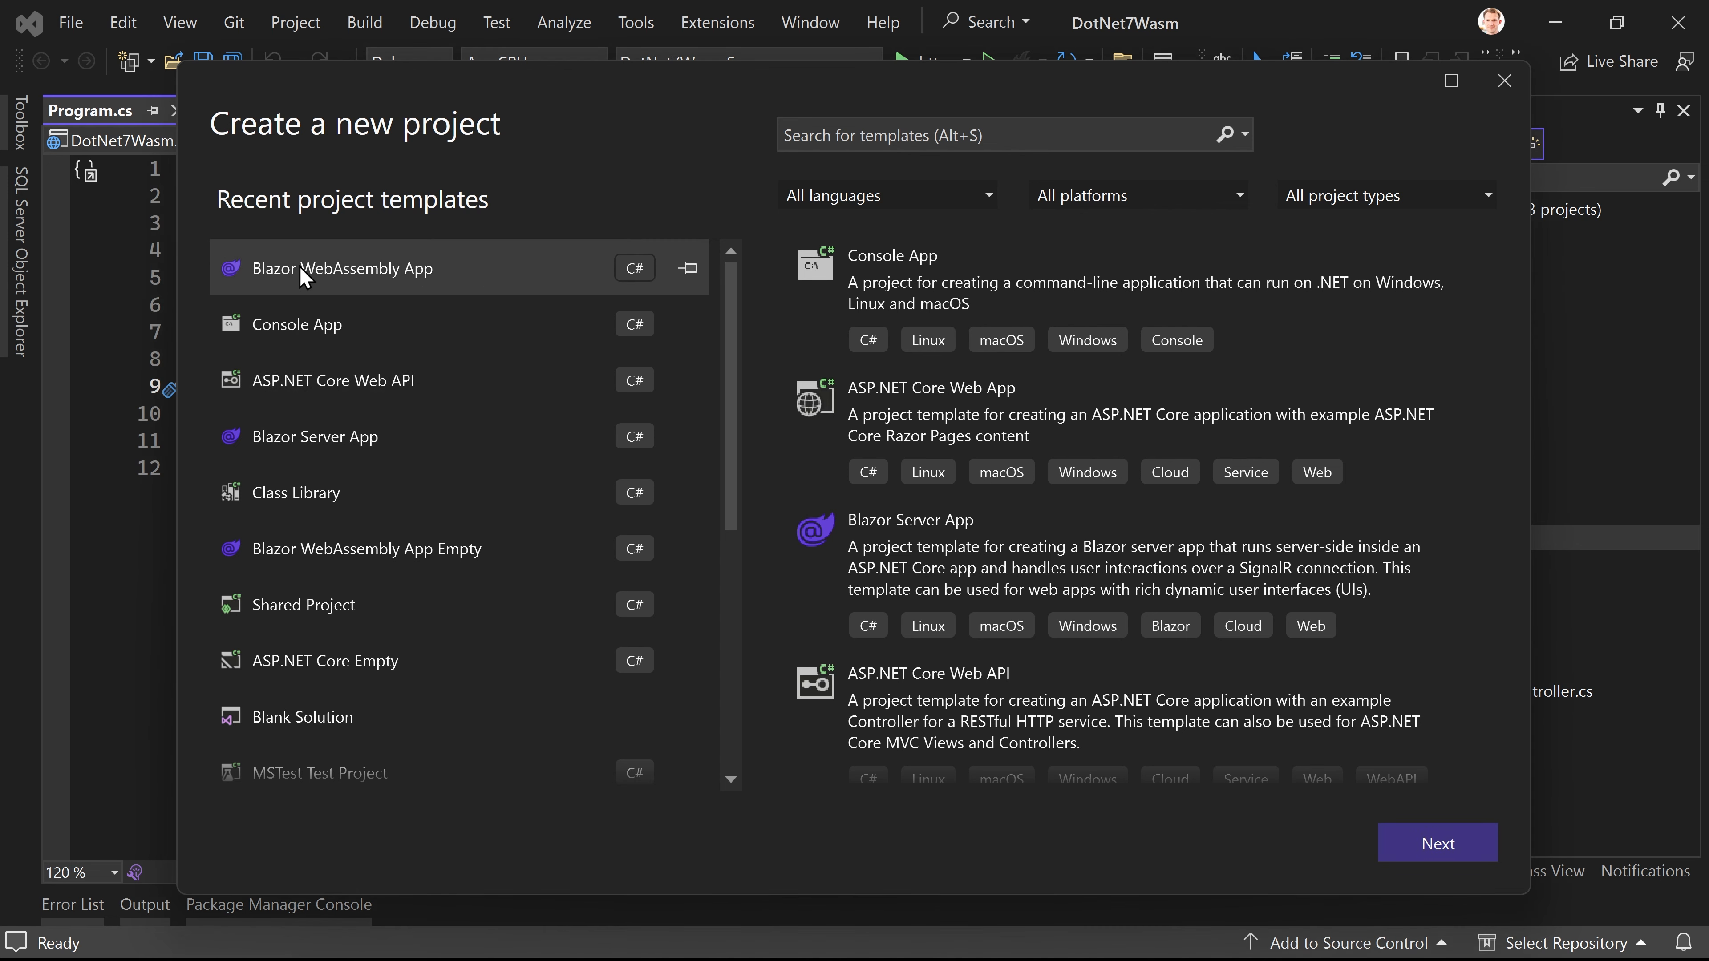
pyautogui.moveTo(611, 330)
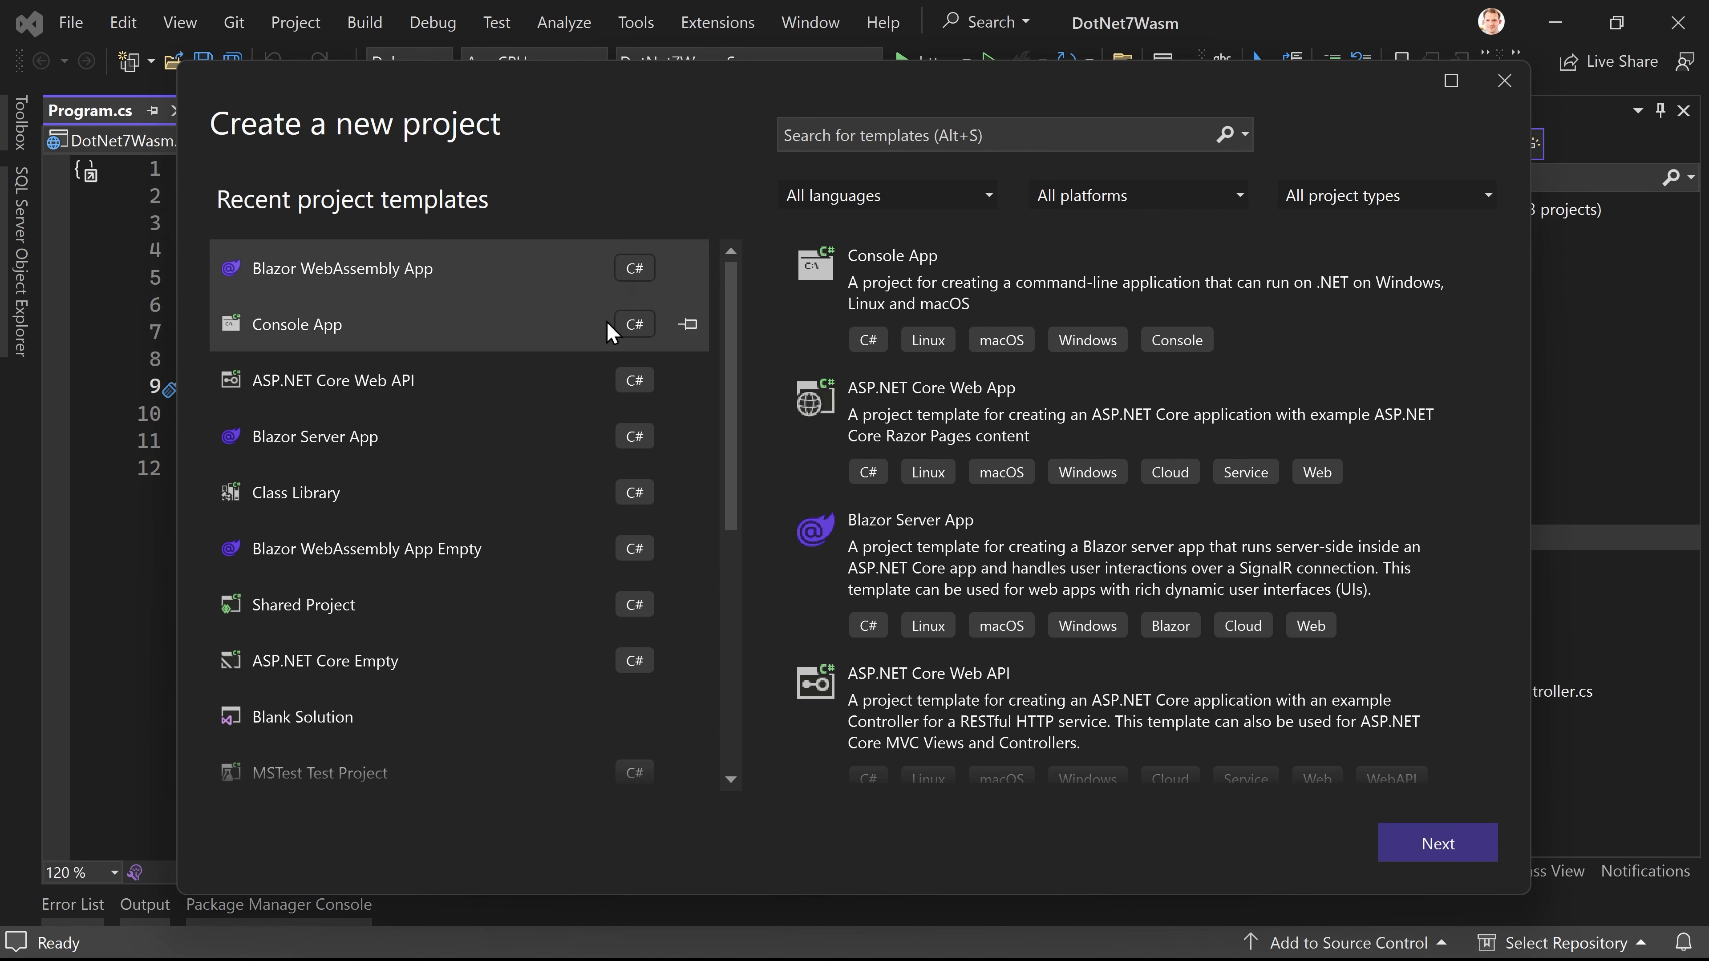
# Step: Advance the Blazor WebAssembly App wizard to the ASP.NET Core Hosted option, then leave the wizard
pyautogui.click(1437, 843)
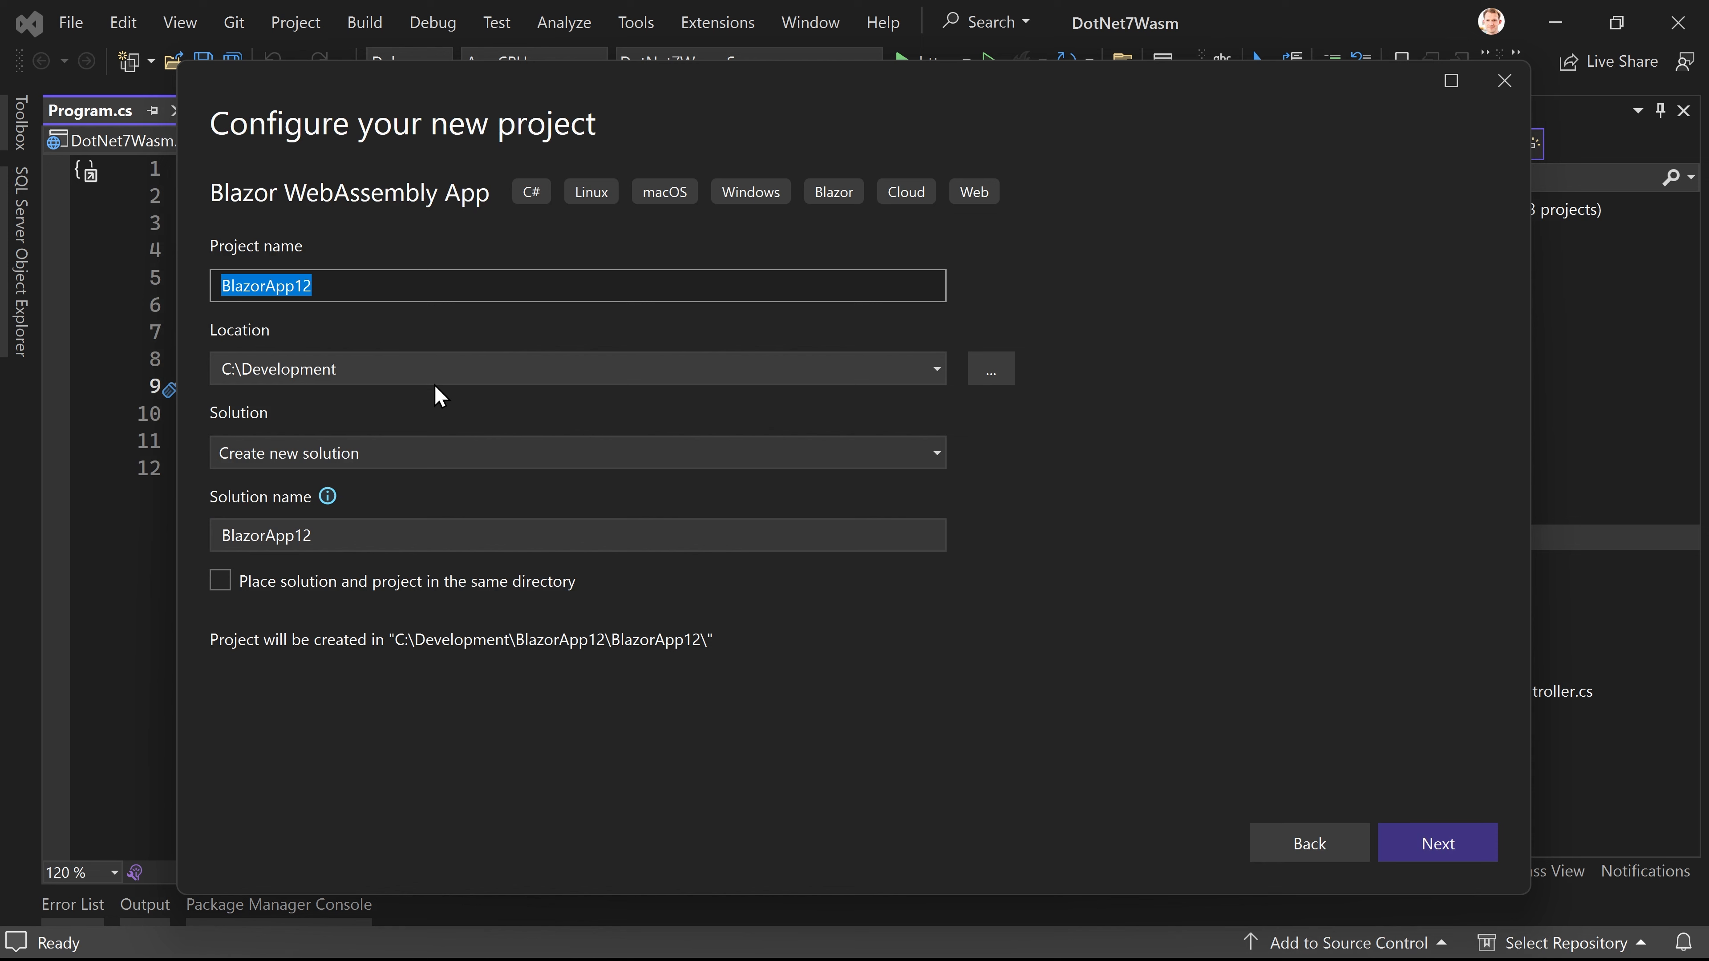
pyautogui.moveTo(1516, 889)
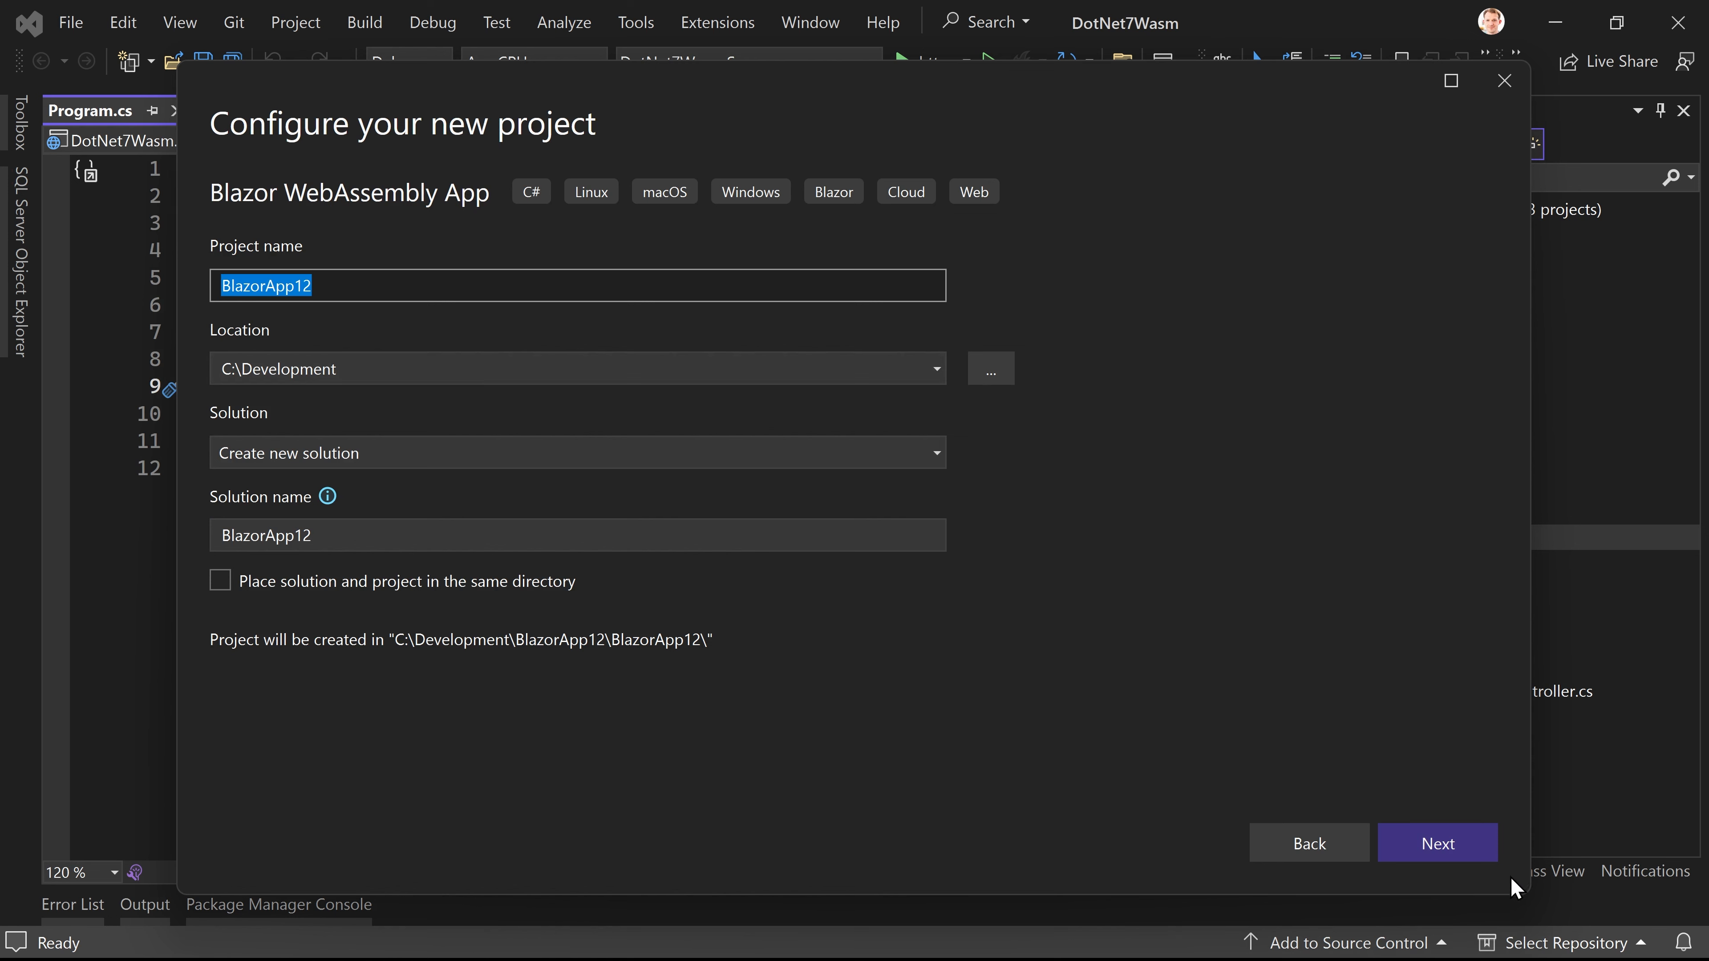
pyautogui.click(1437, 843)
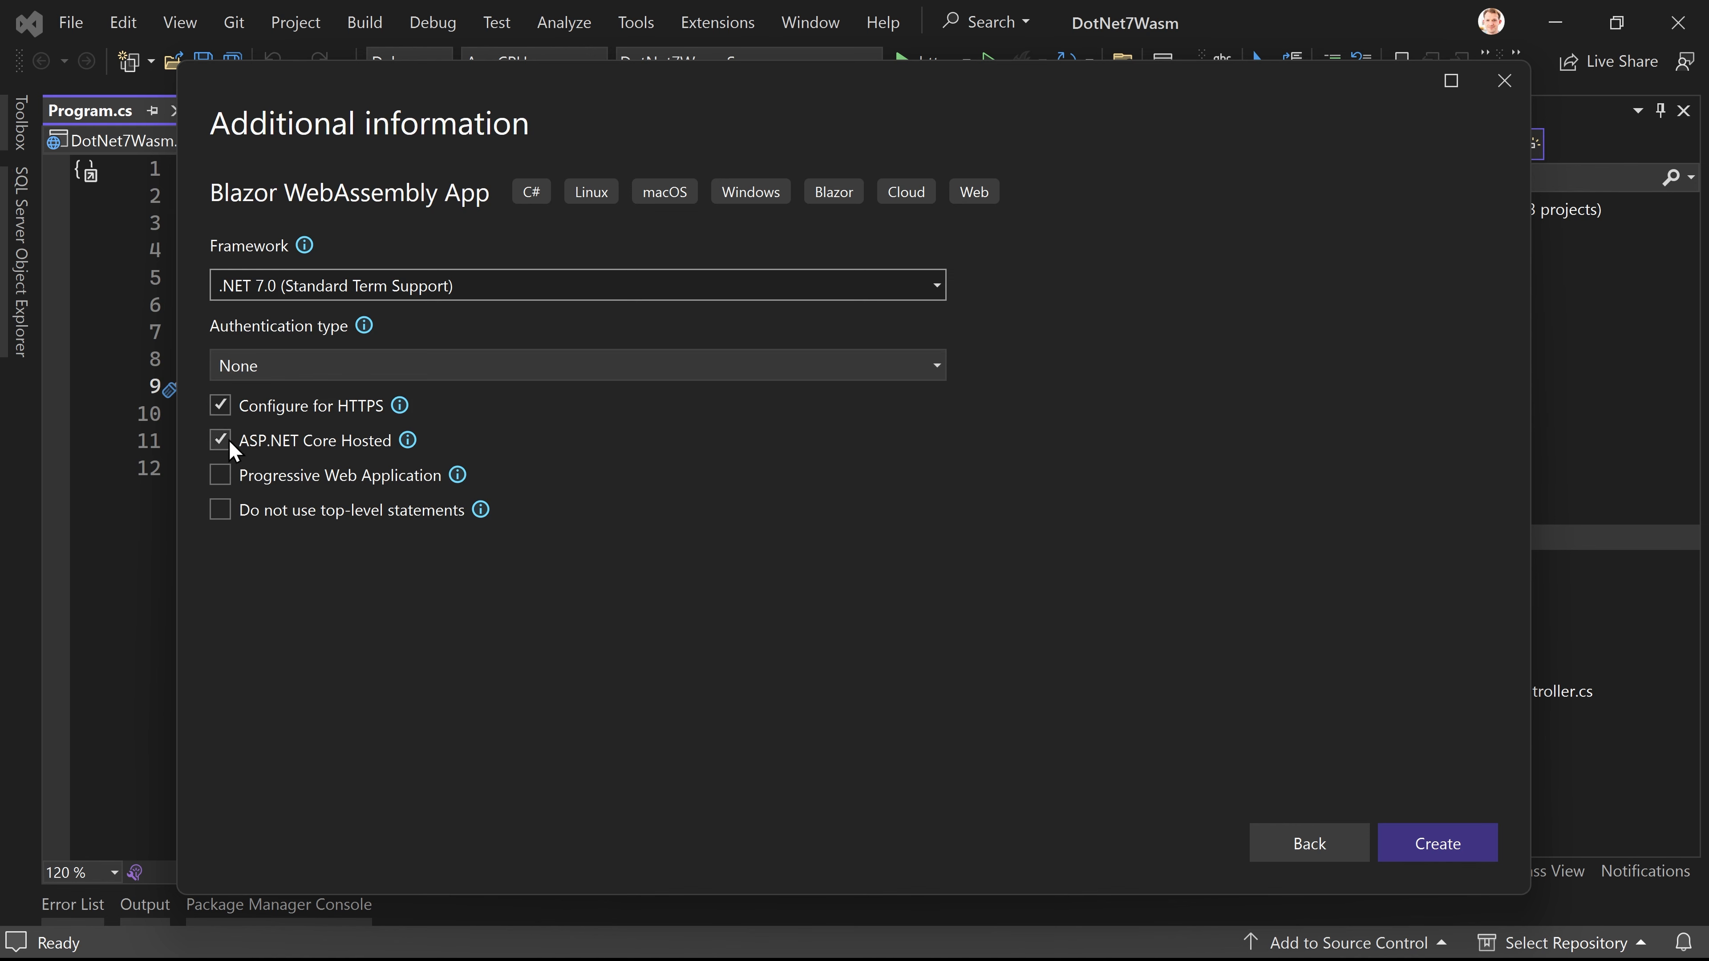
pyautogui.click(1308, 843)
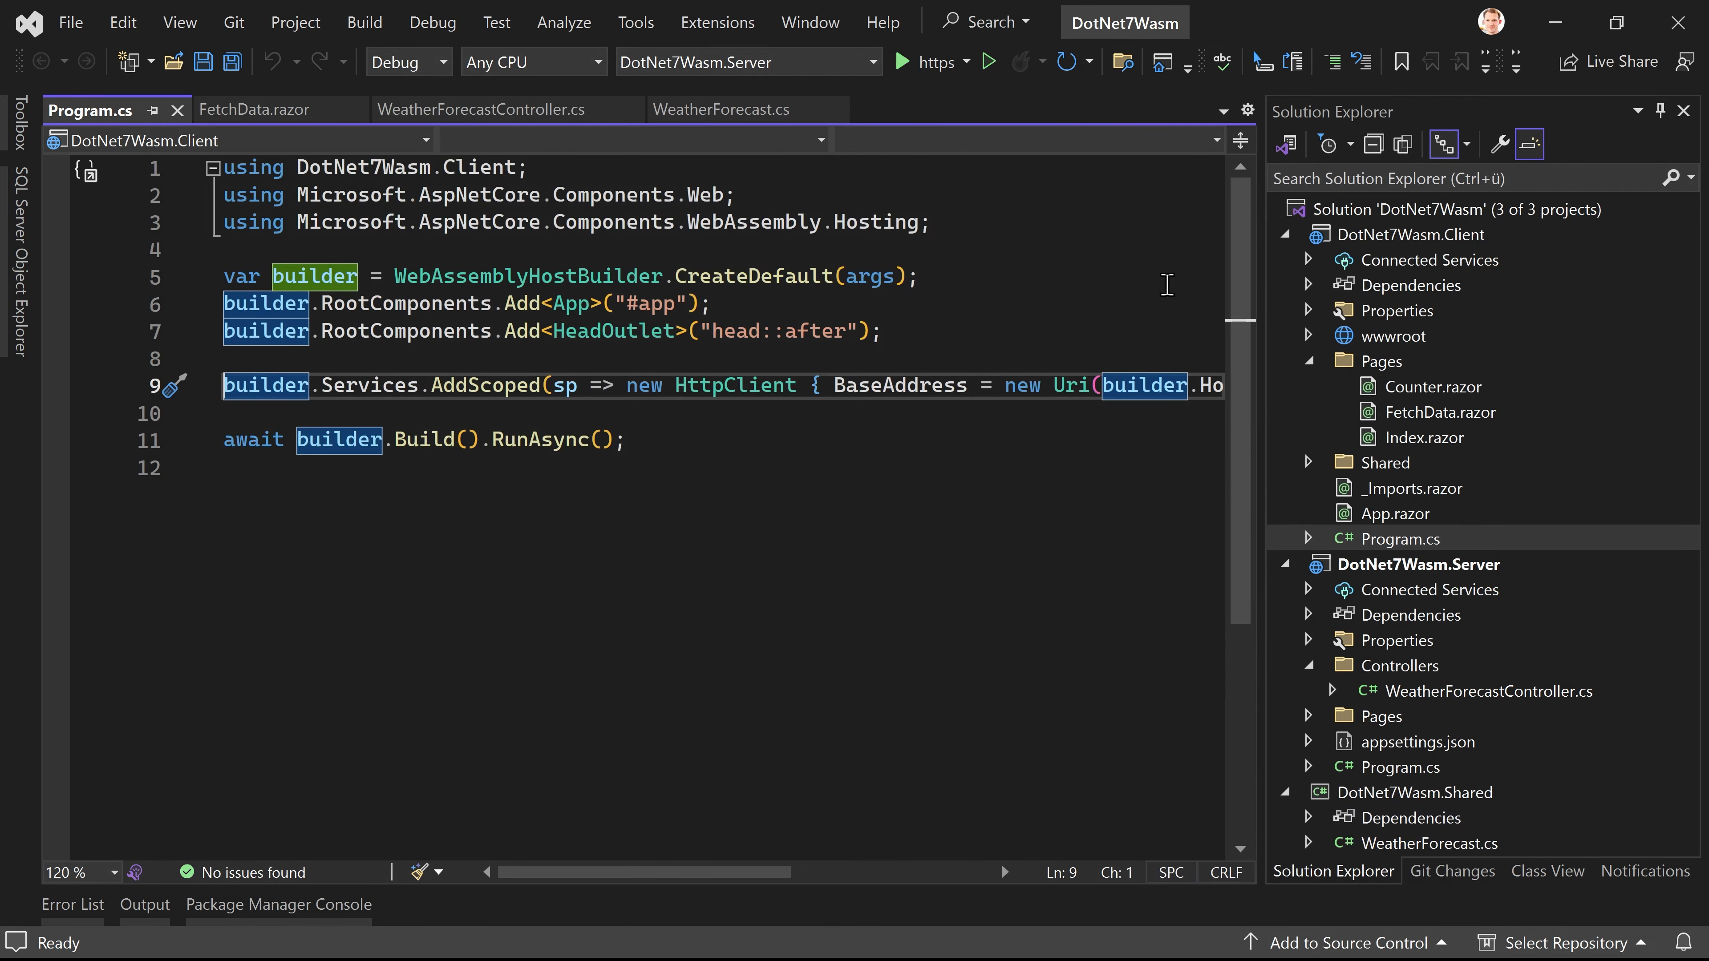
pyautogui.moveTo(1451, 374)
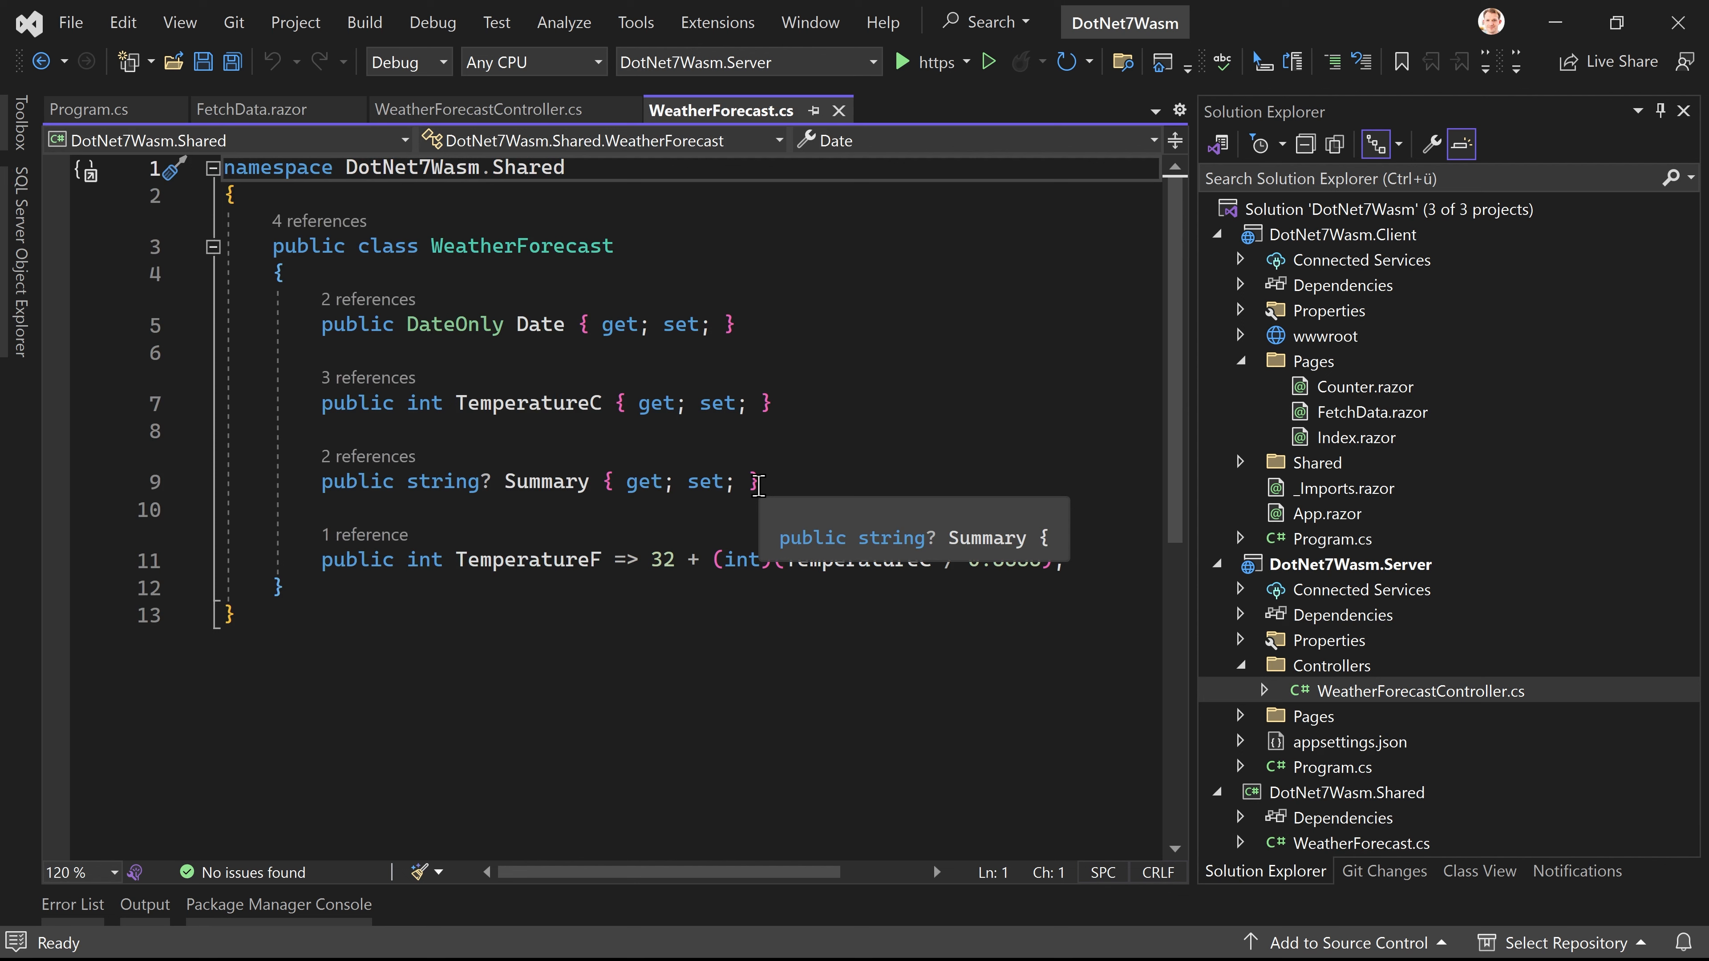
pyautogui.moveTo(785, 472)
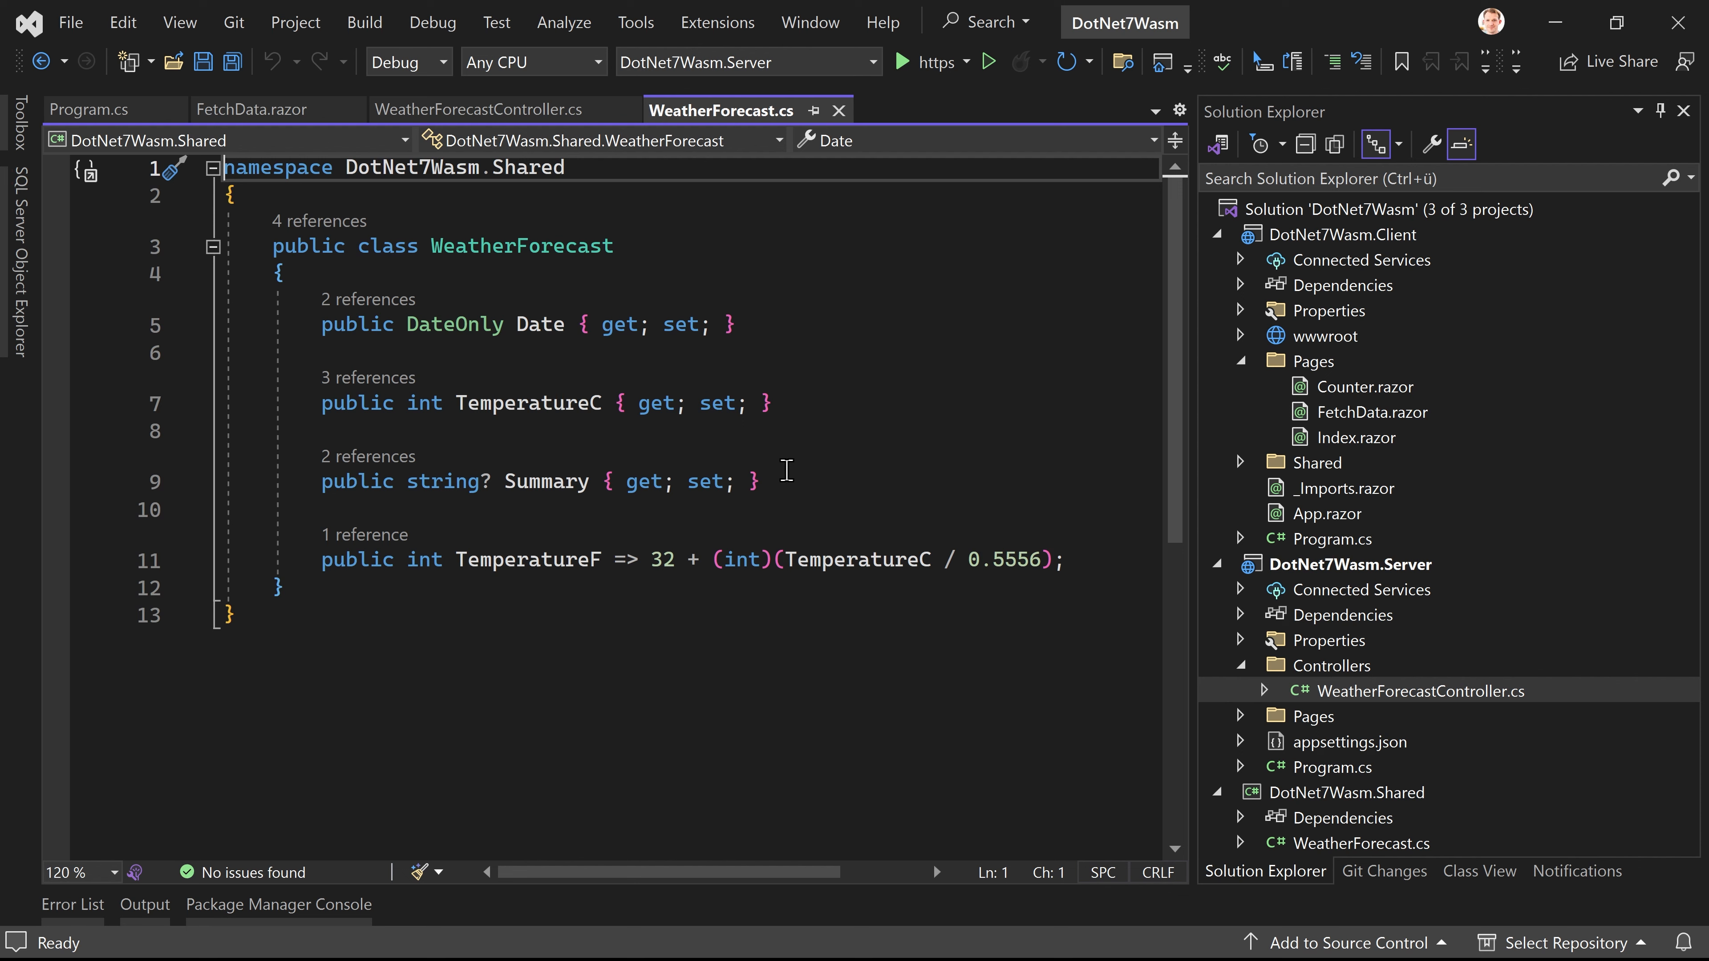
pyautogui.moveTo(836, 511)
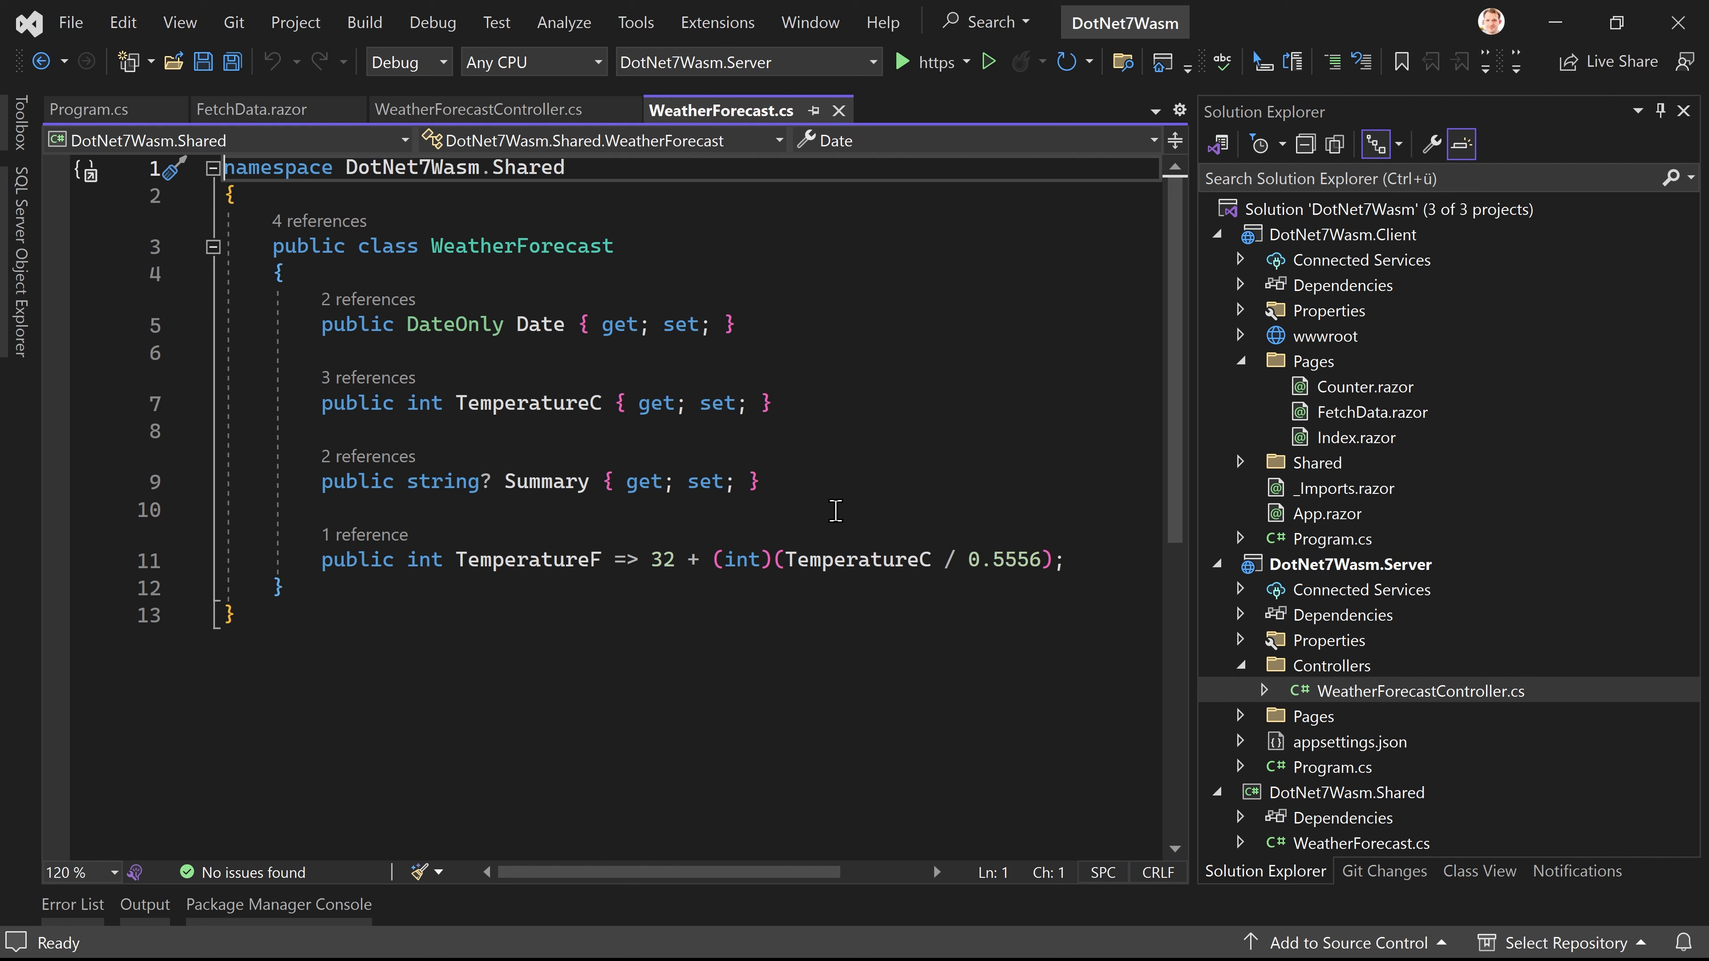
pyautogui.moveTo(853, 505)
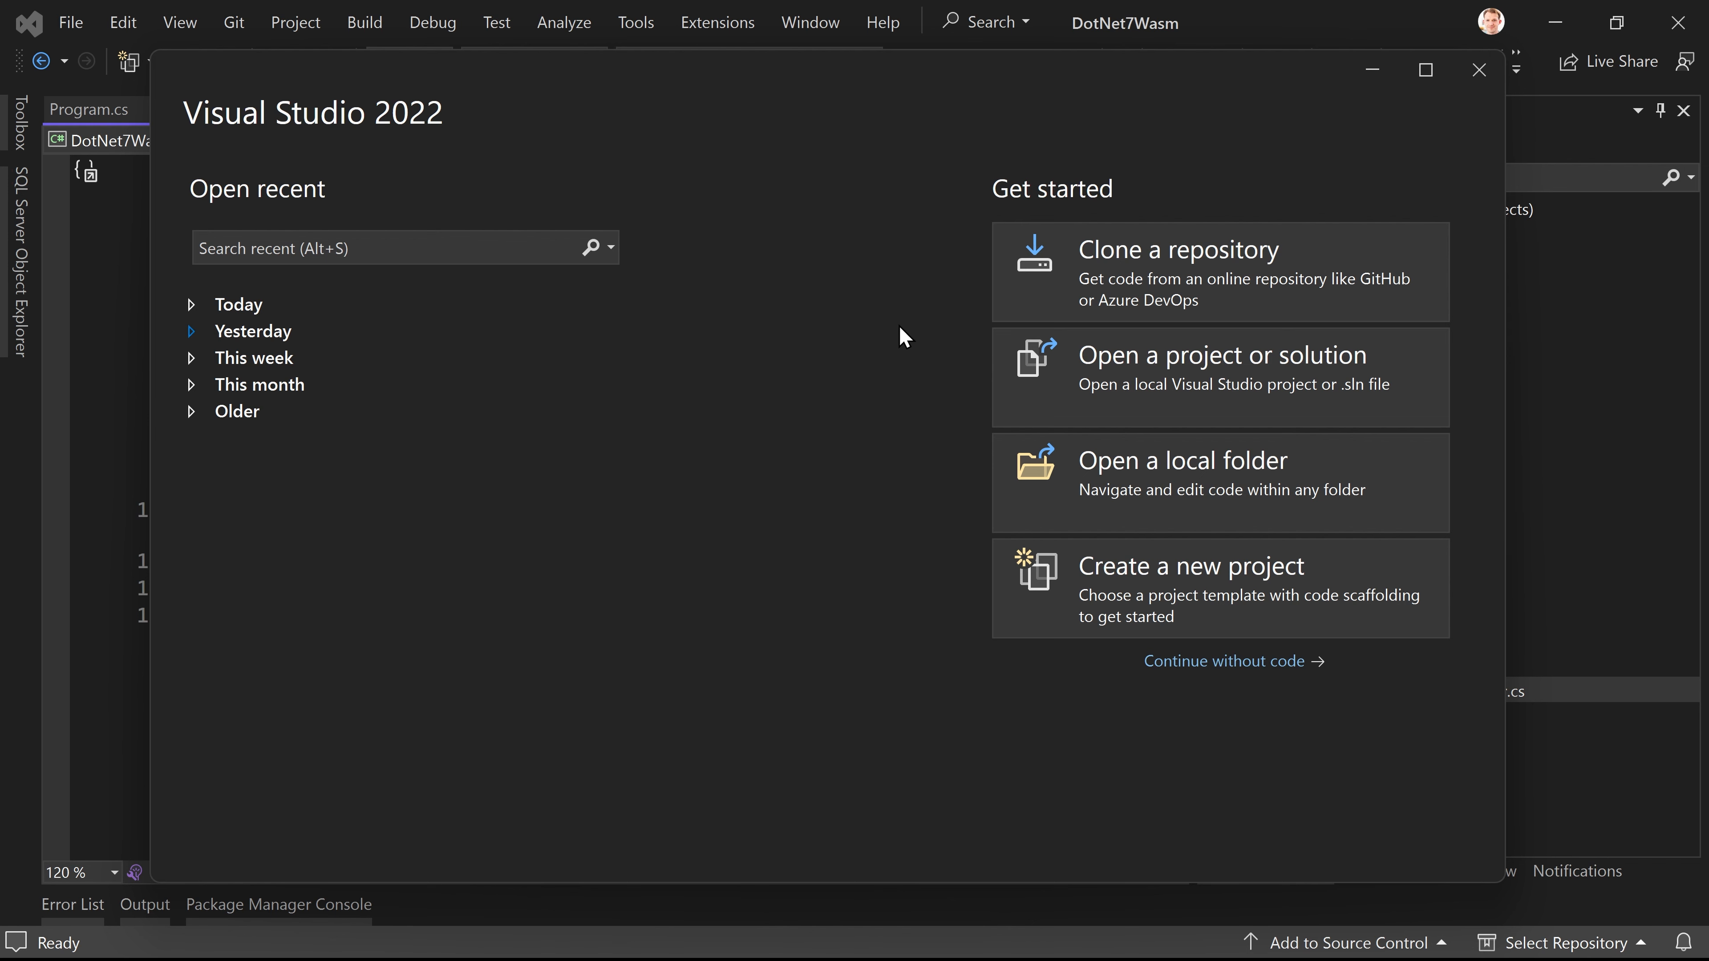
# Step: Start a new project from the start window to reach the template list
pyautogui.click(1193, 566)
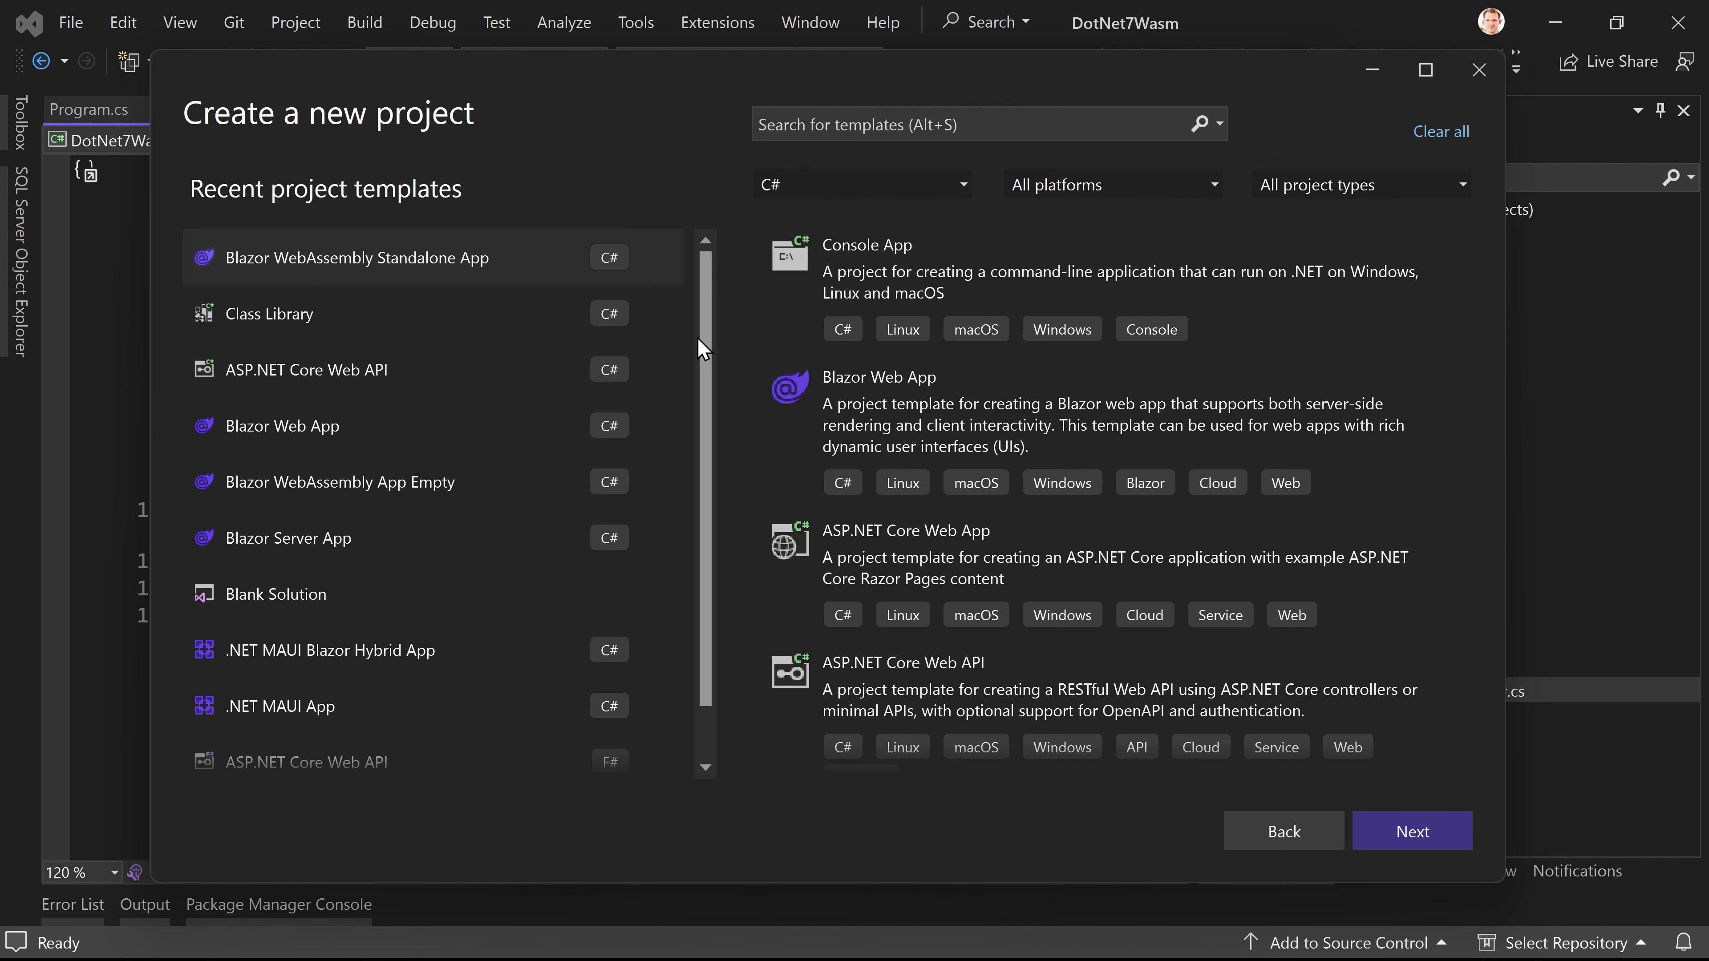
pyautogui.moveTo(638, 314)
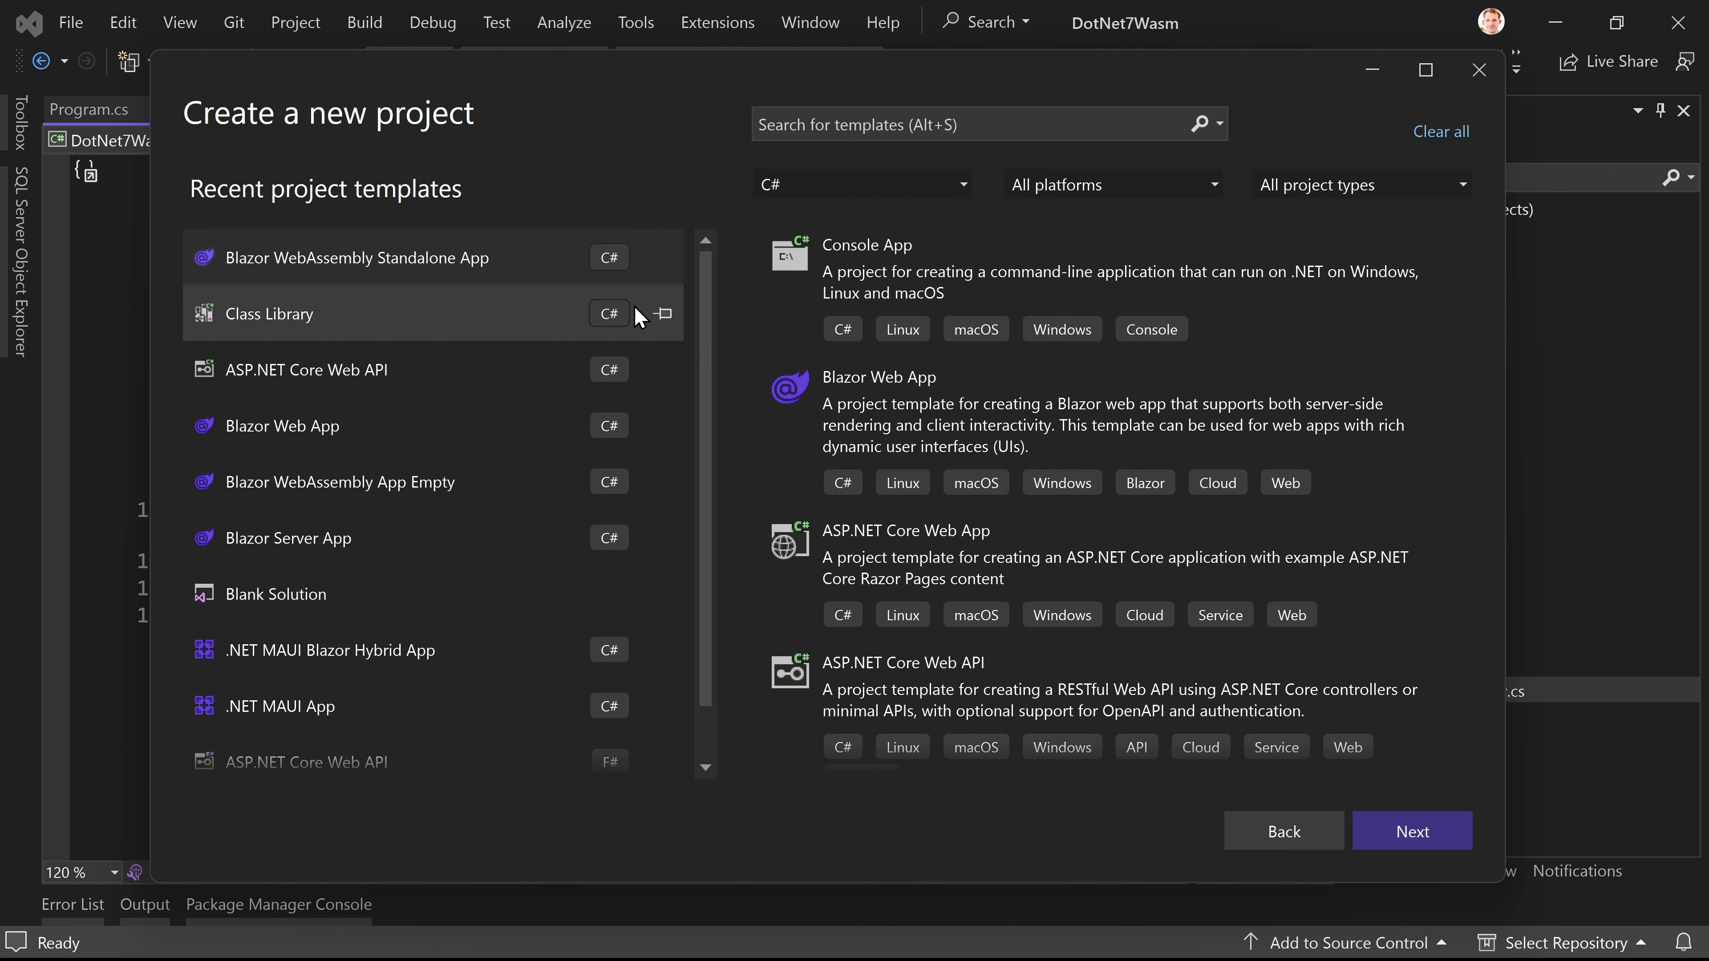
pyautogui.moveTo(456, 426)
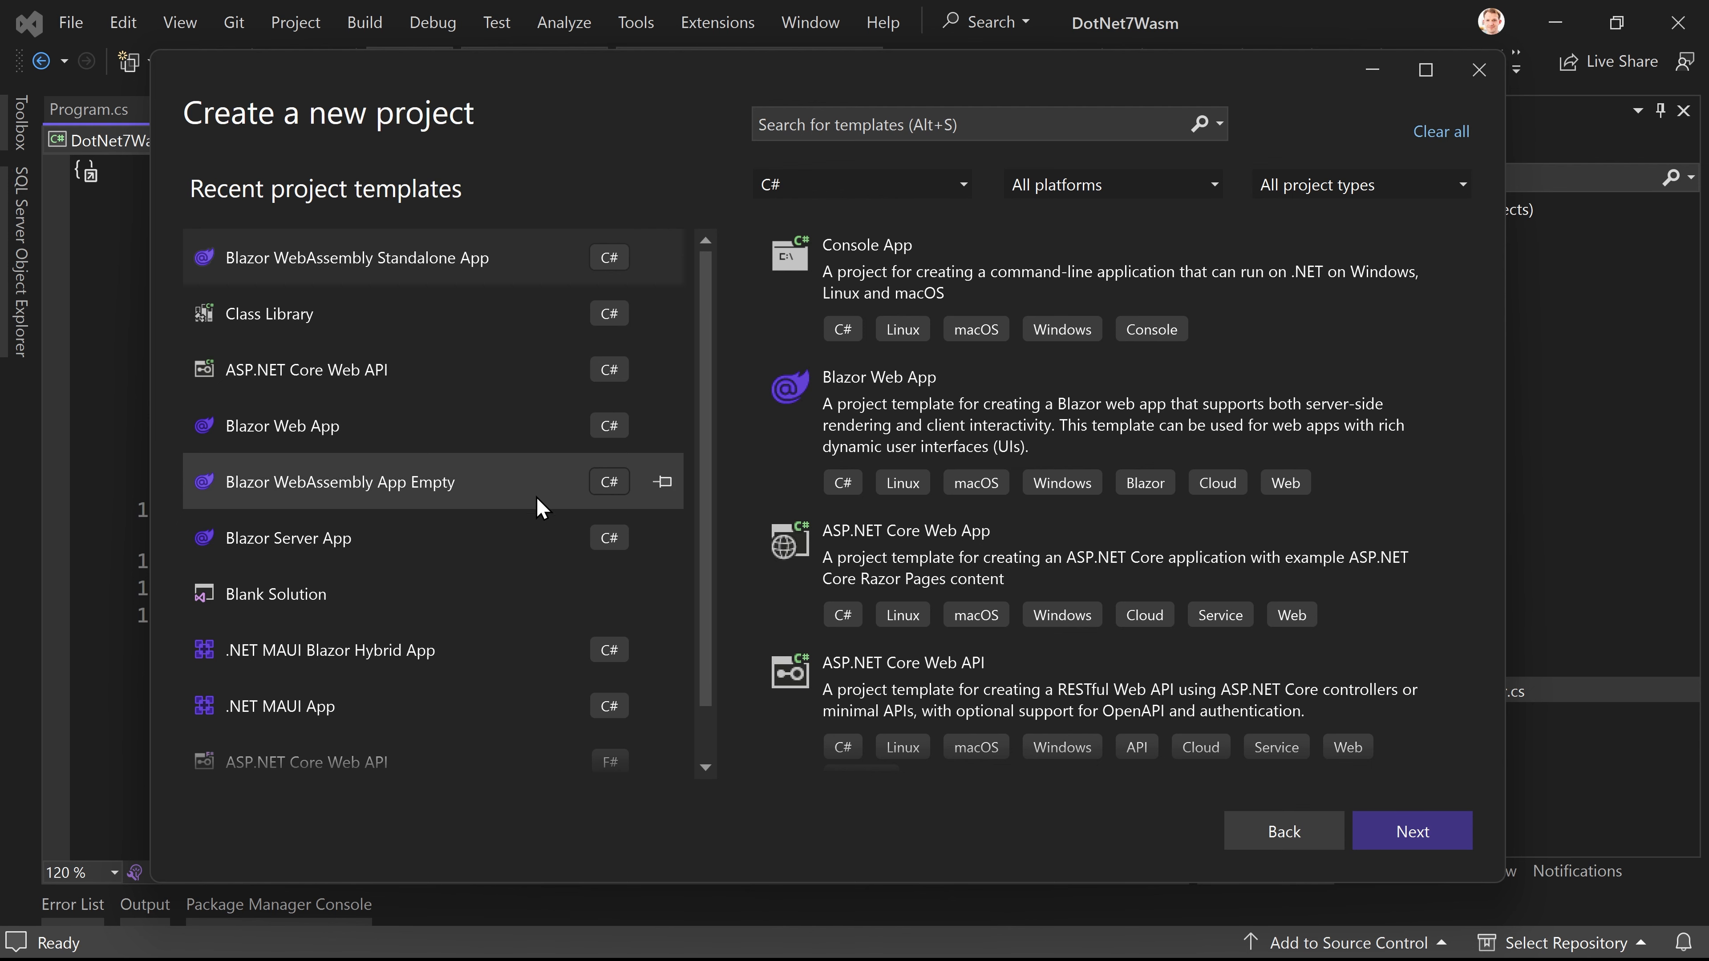
pyautogui.moveTo(536, 506)
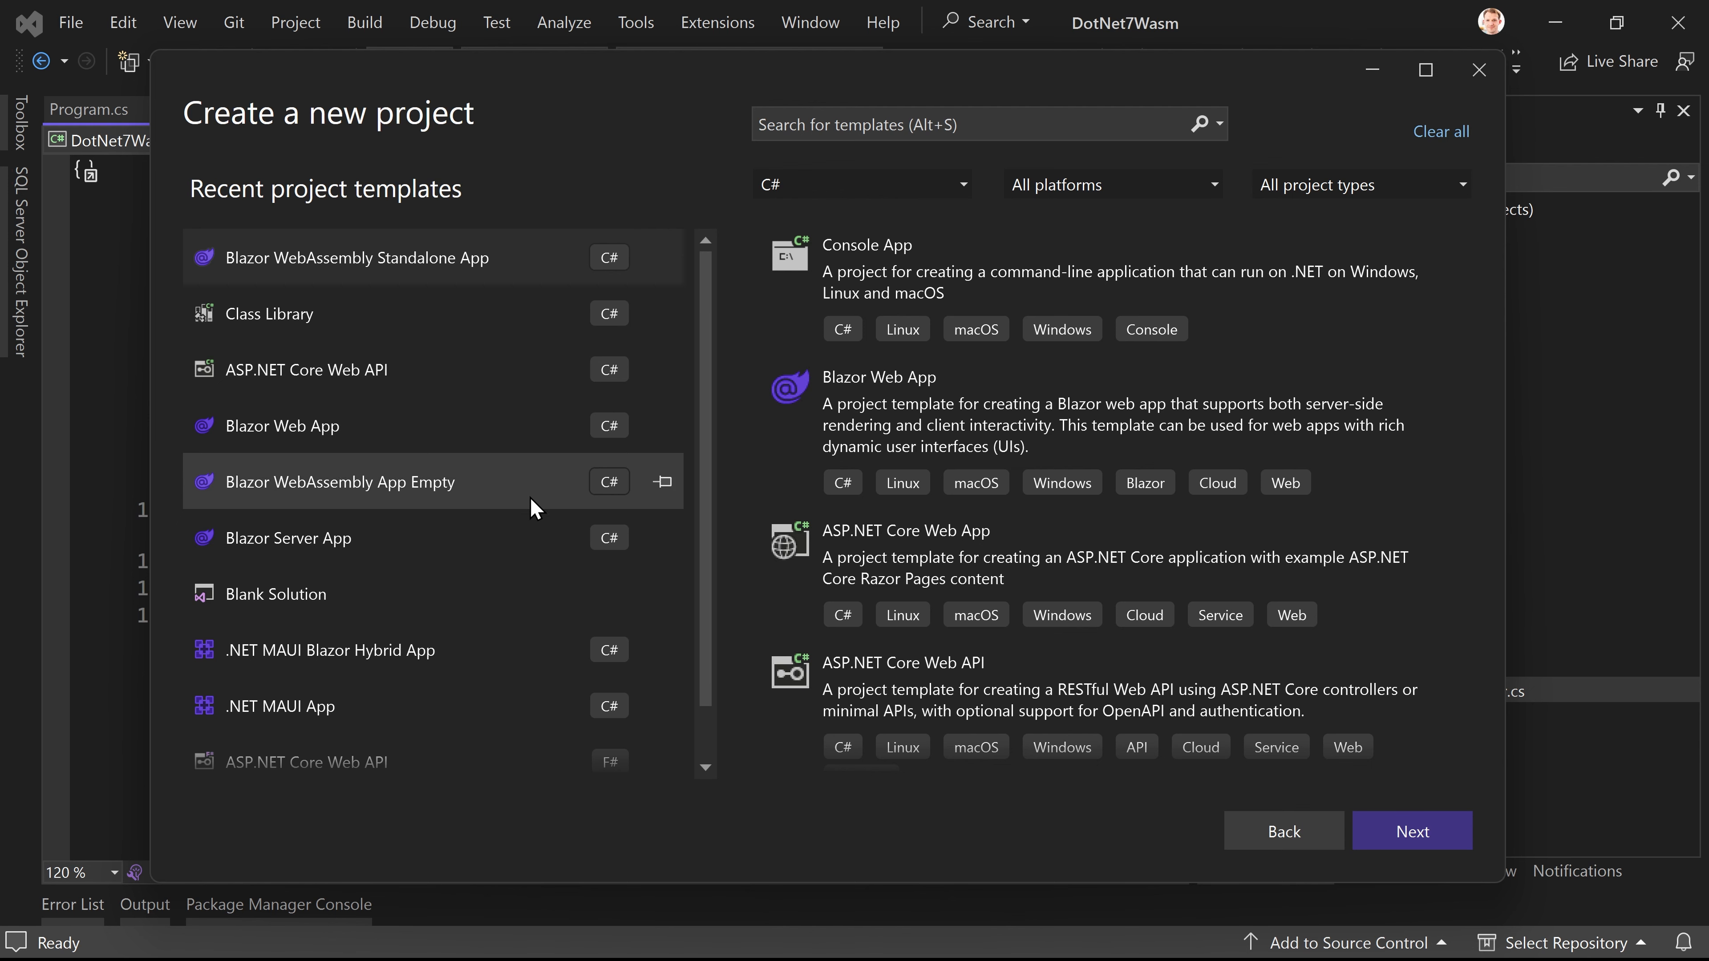
pyautogui.moveTo(443, 315)
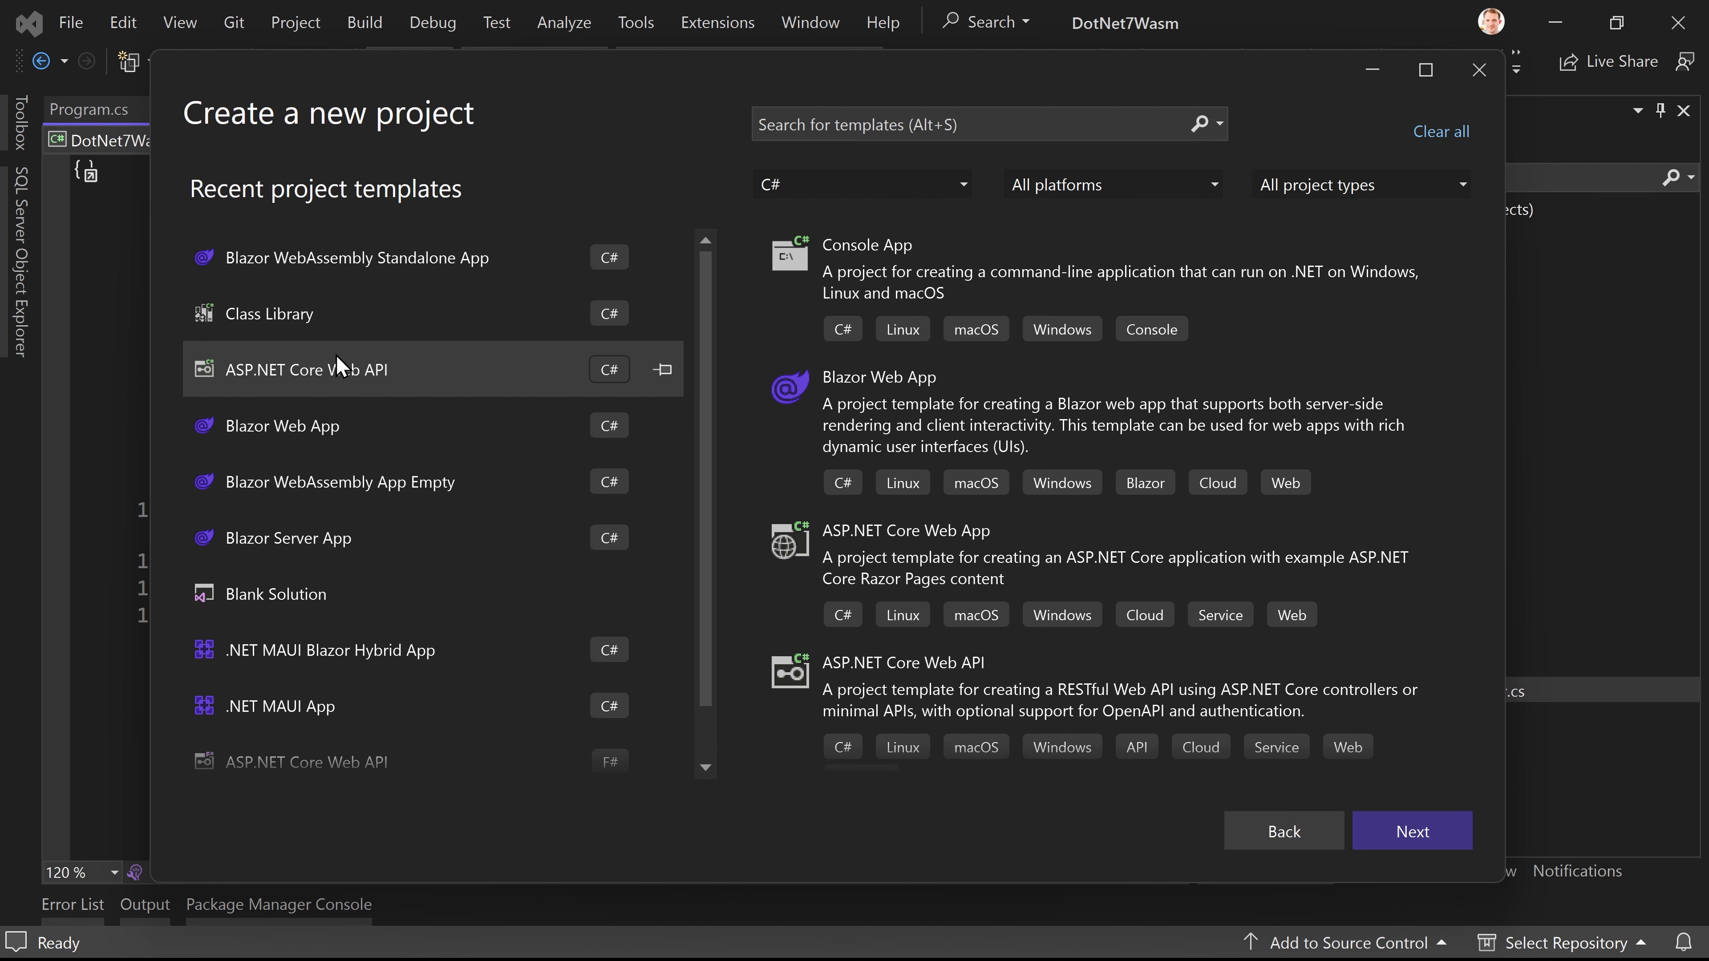
pyautogui.moveTo(484, 320)
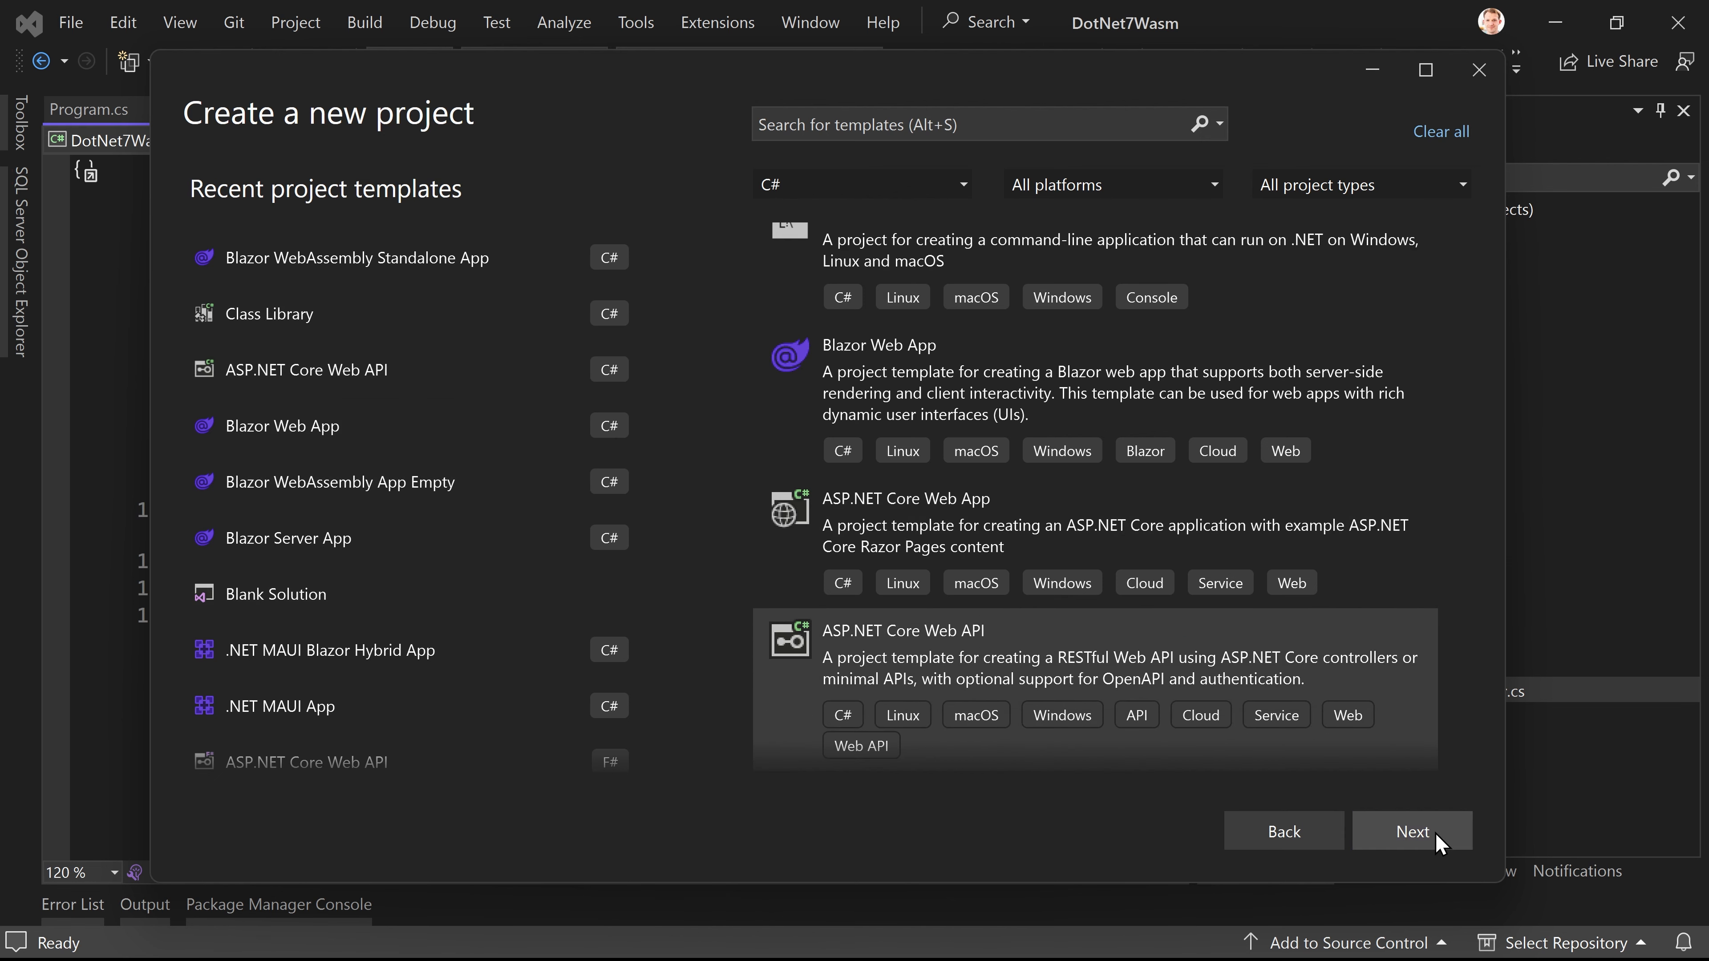
# Step: Continue with ASP.NET Core Web API and name the project BlazorWasmDotNet8AspNetCoreHosted
pyautogui.click(1412, 830)
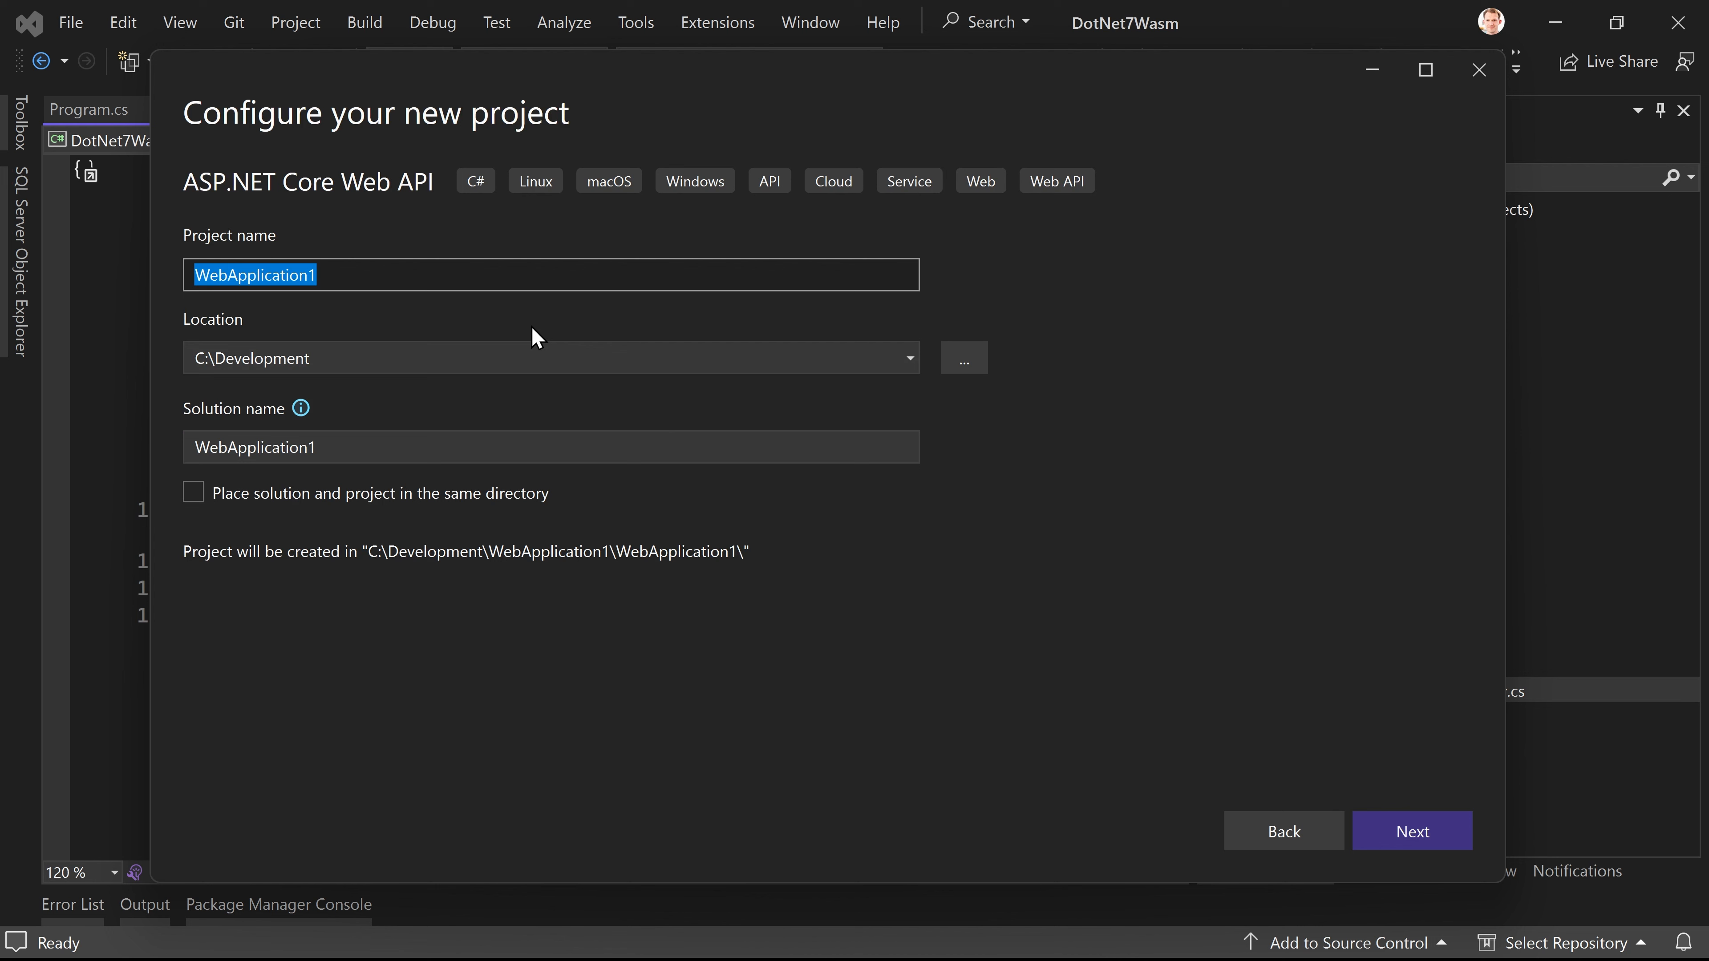
pyautogui.write('BlazorWasmDotNet')
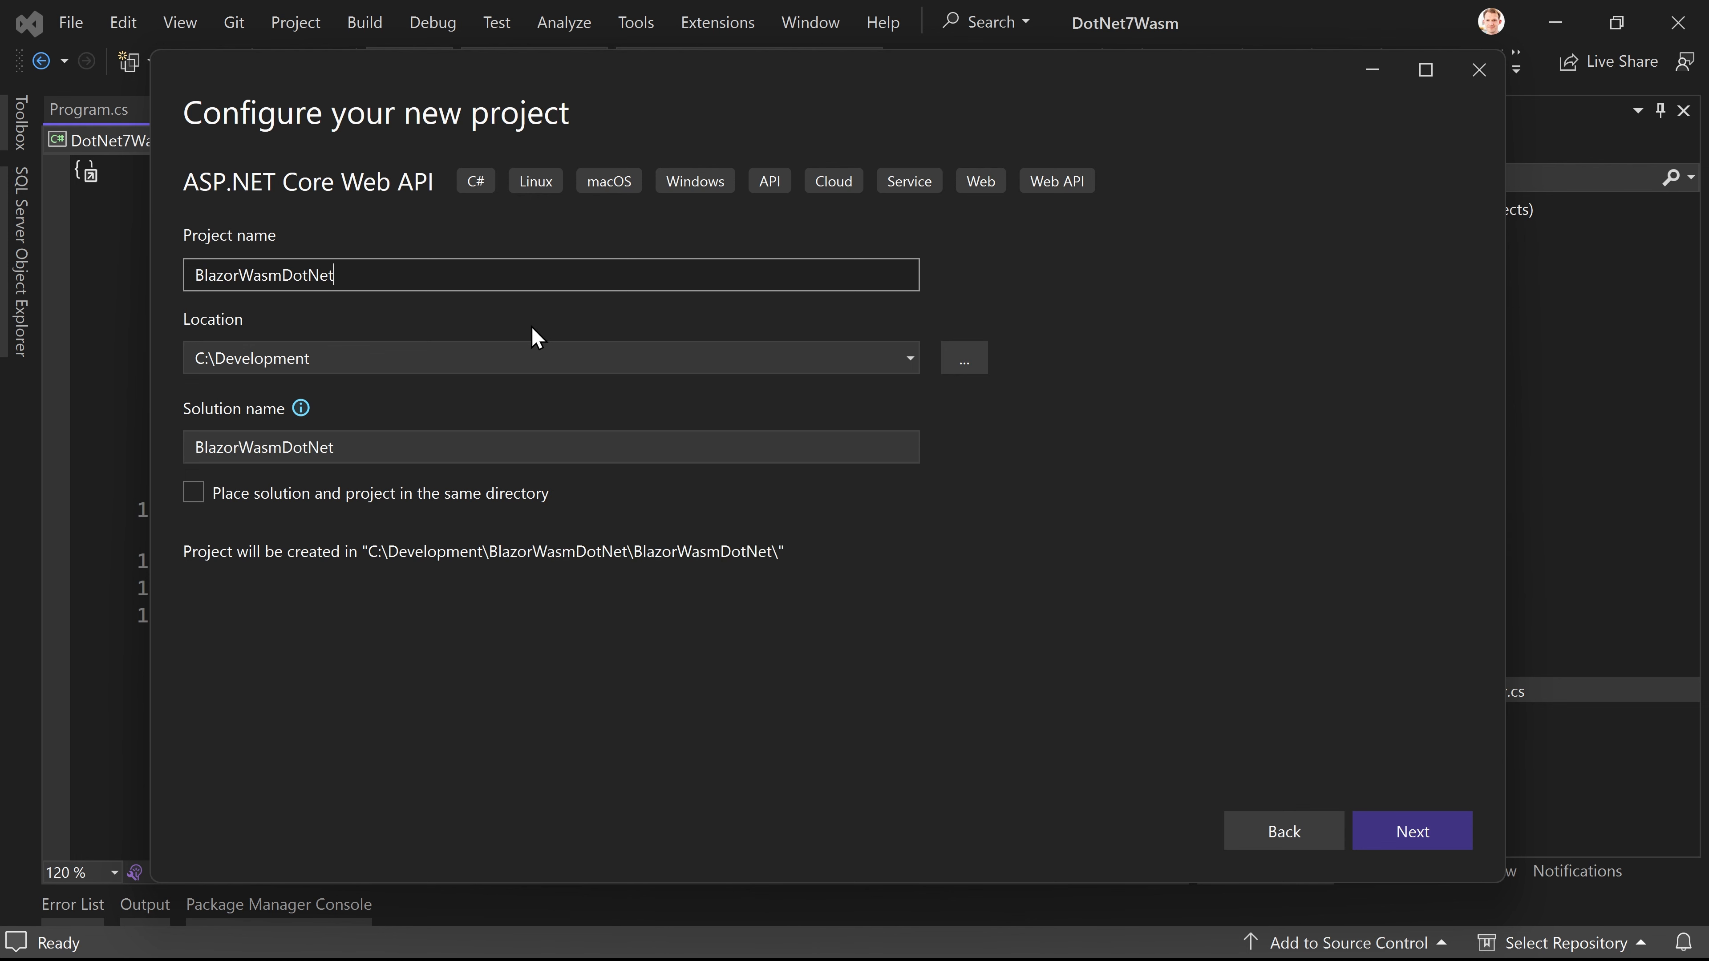
pyautogui.write('8')
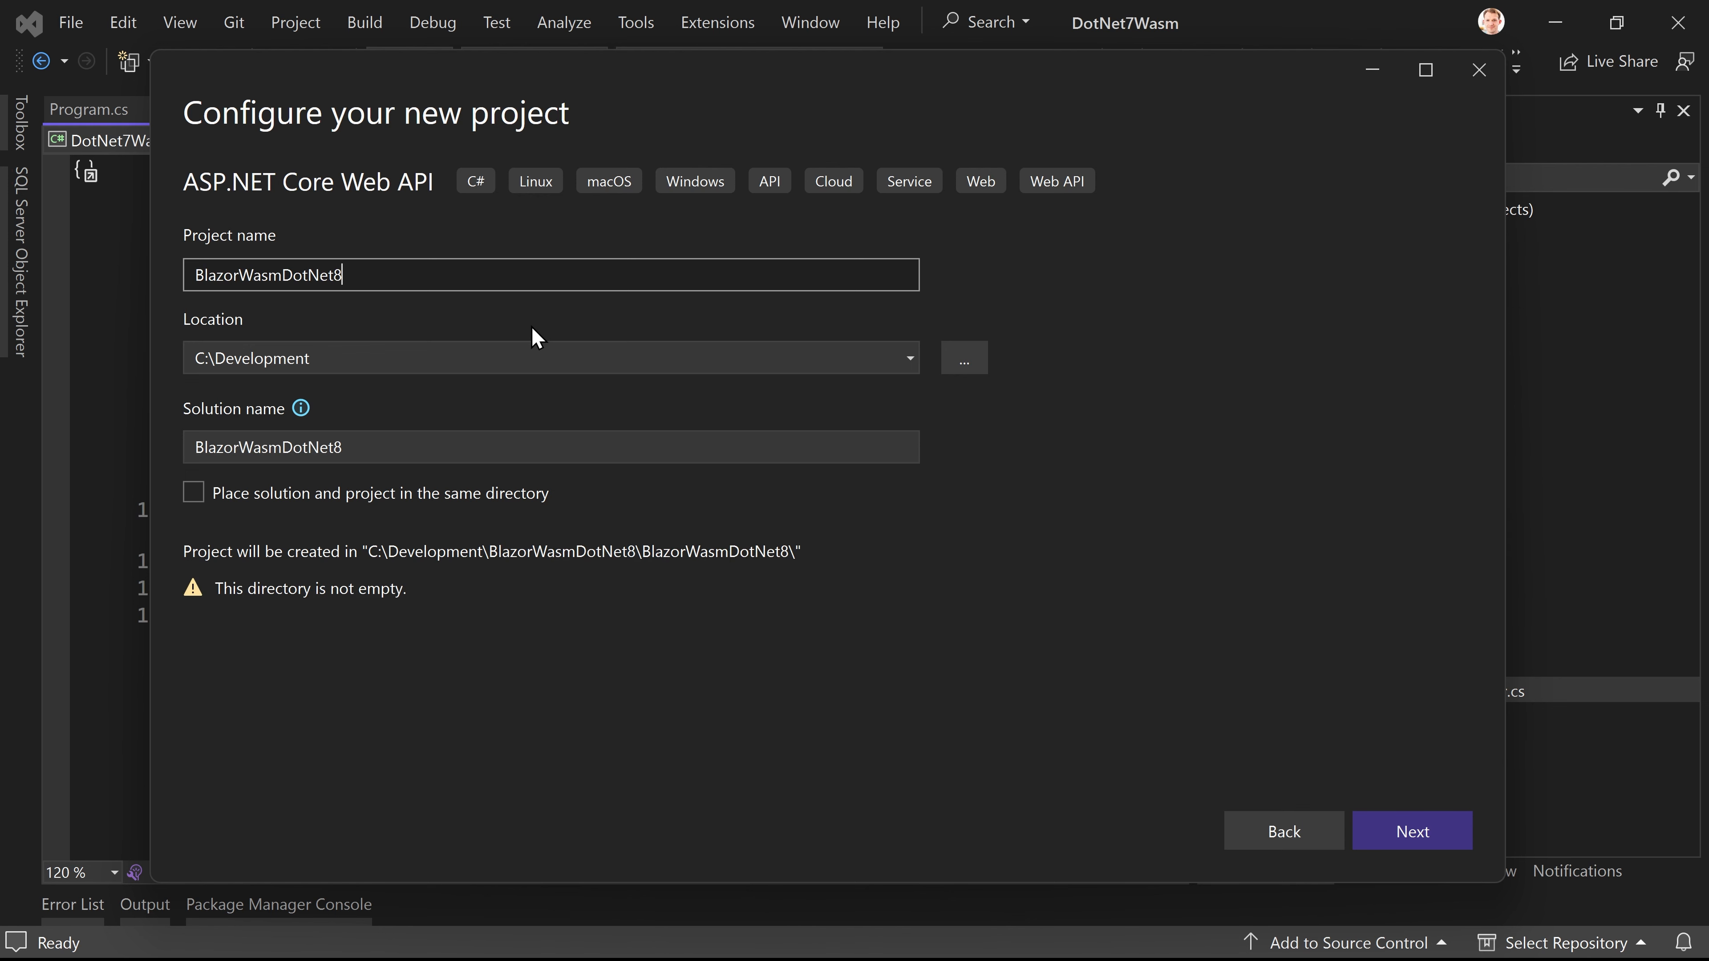
pyautogui.write('AspNetCore')
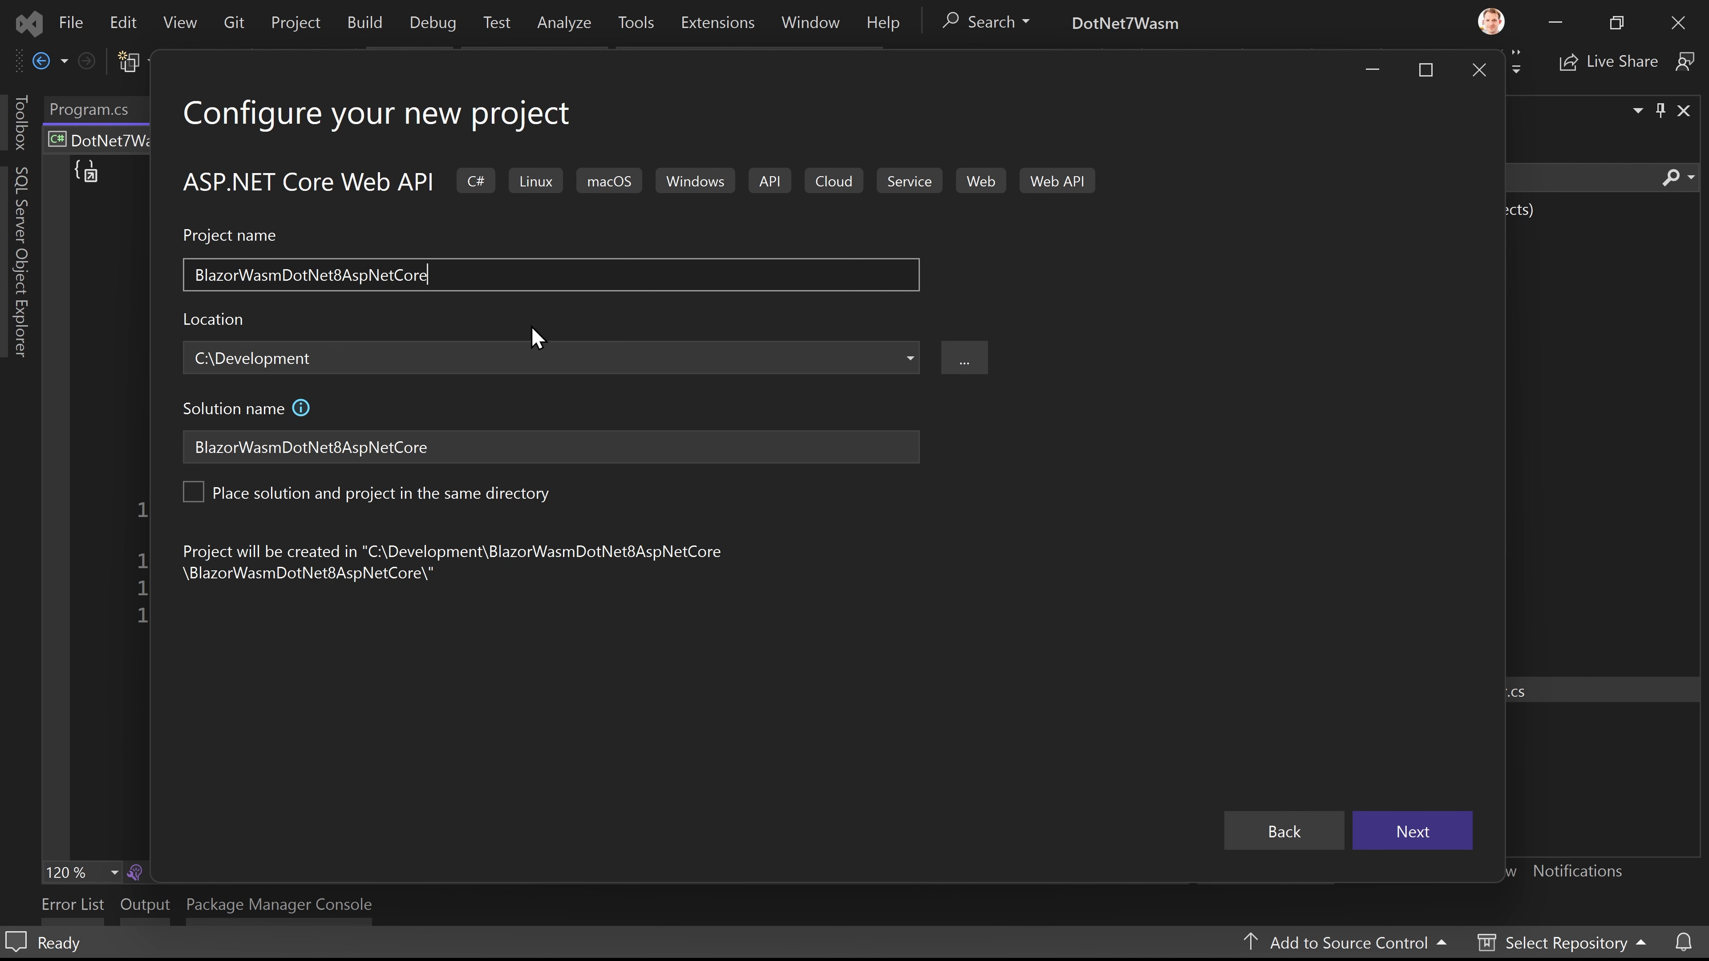
pyautogui.write('Hosted')
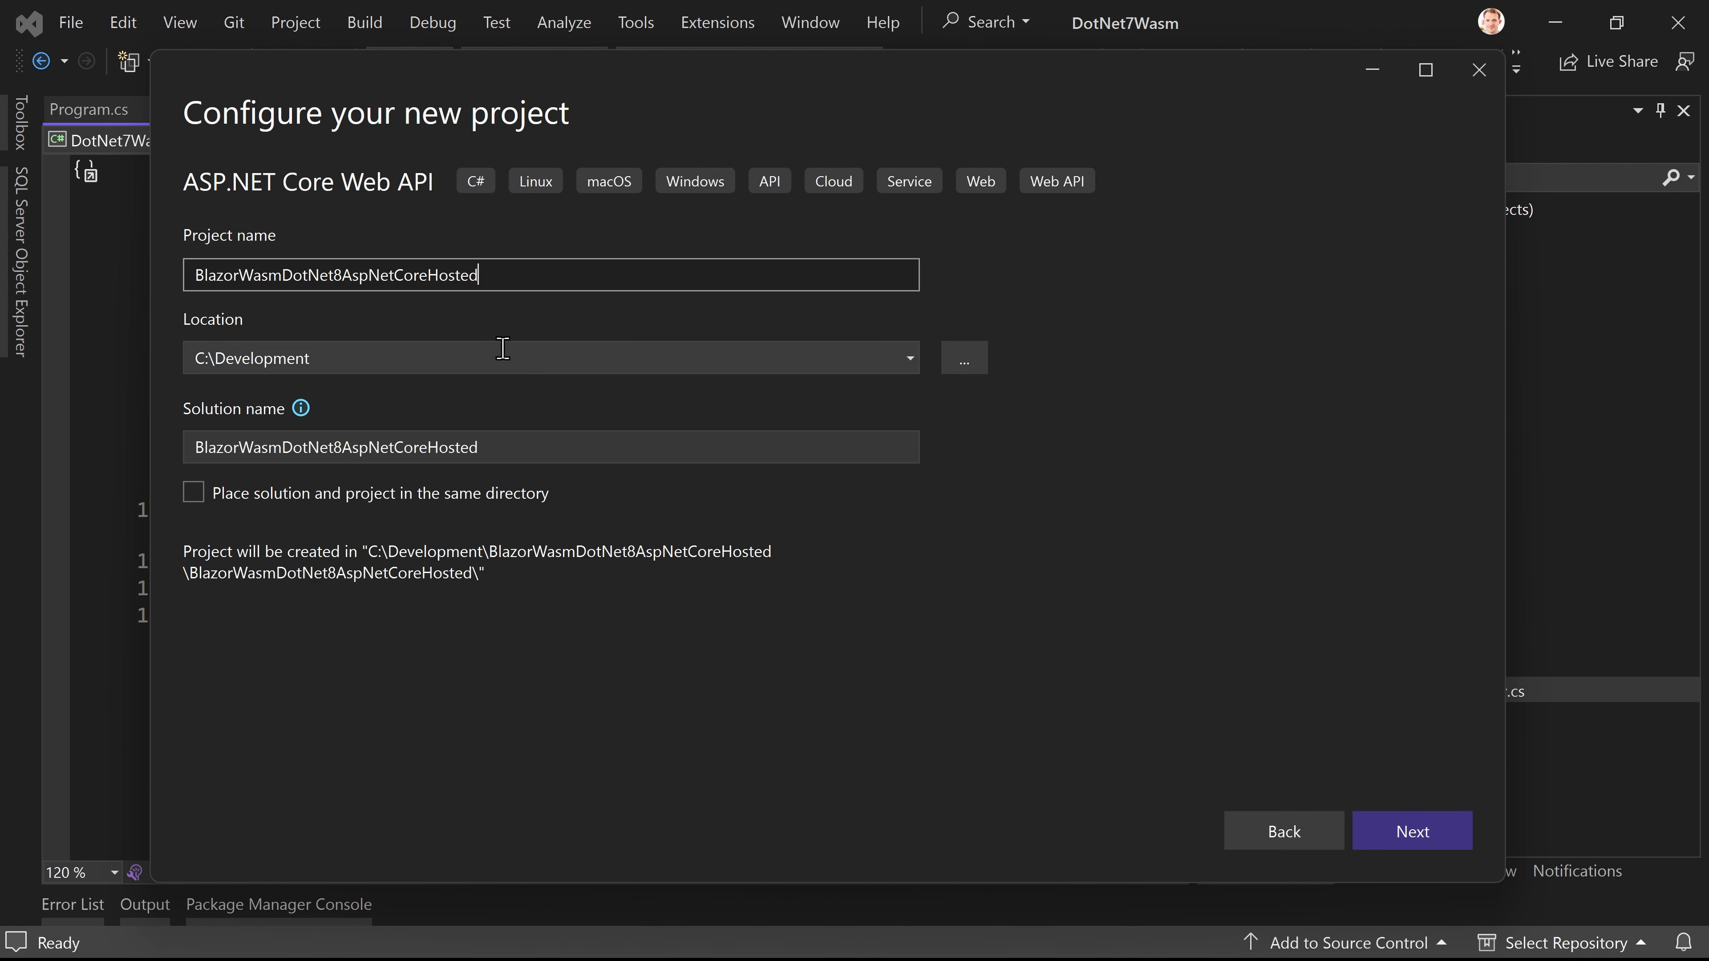
# Step: Keep the solution name and change the project name to BlazorWasmDotNet8AspNetCoreHosted.Server
pyautogui.click(550, 446)
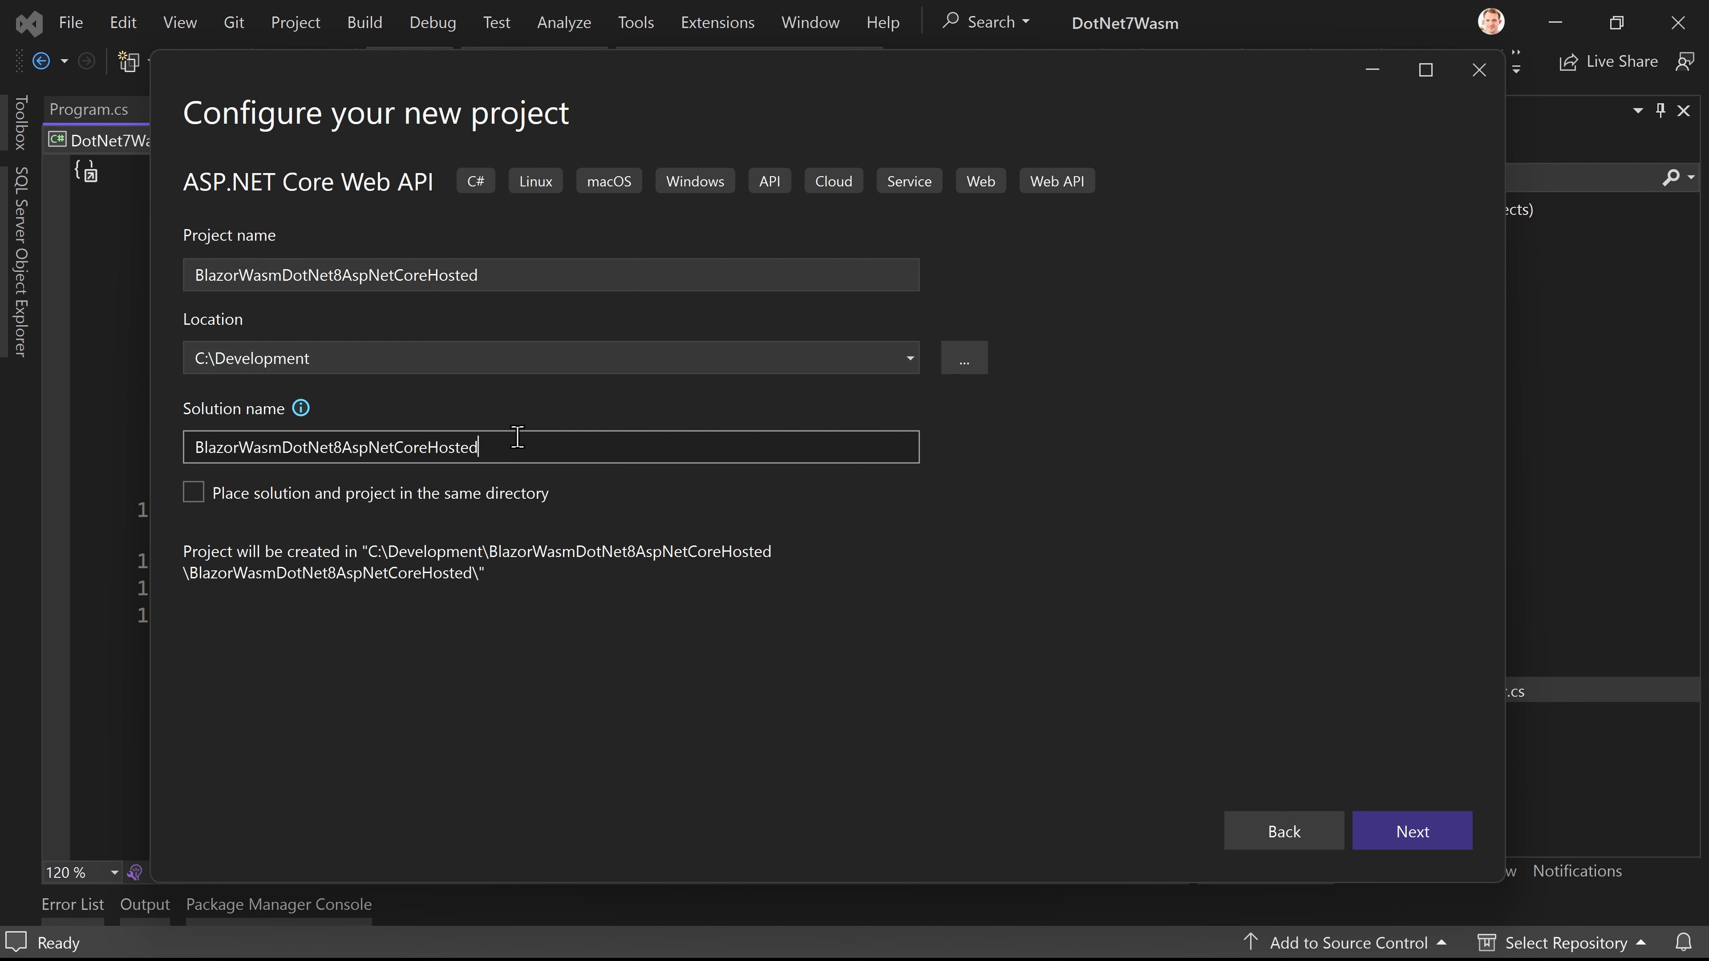
pyautogui.write('.API')
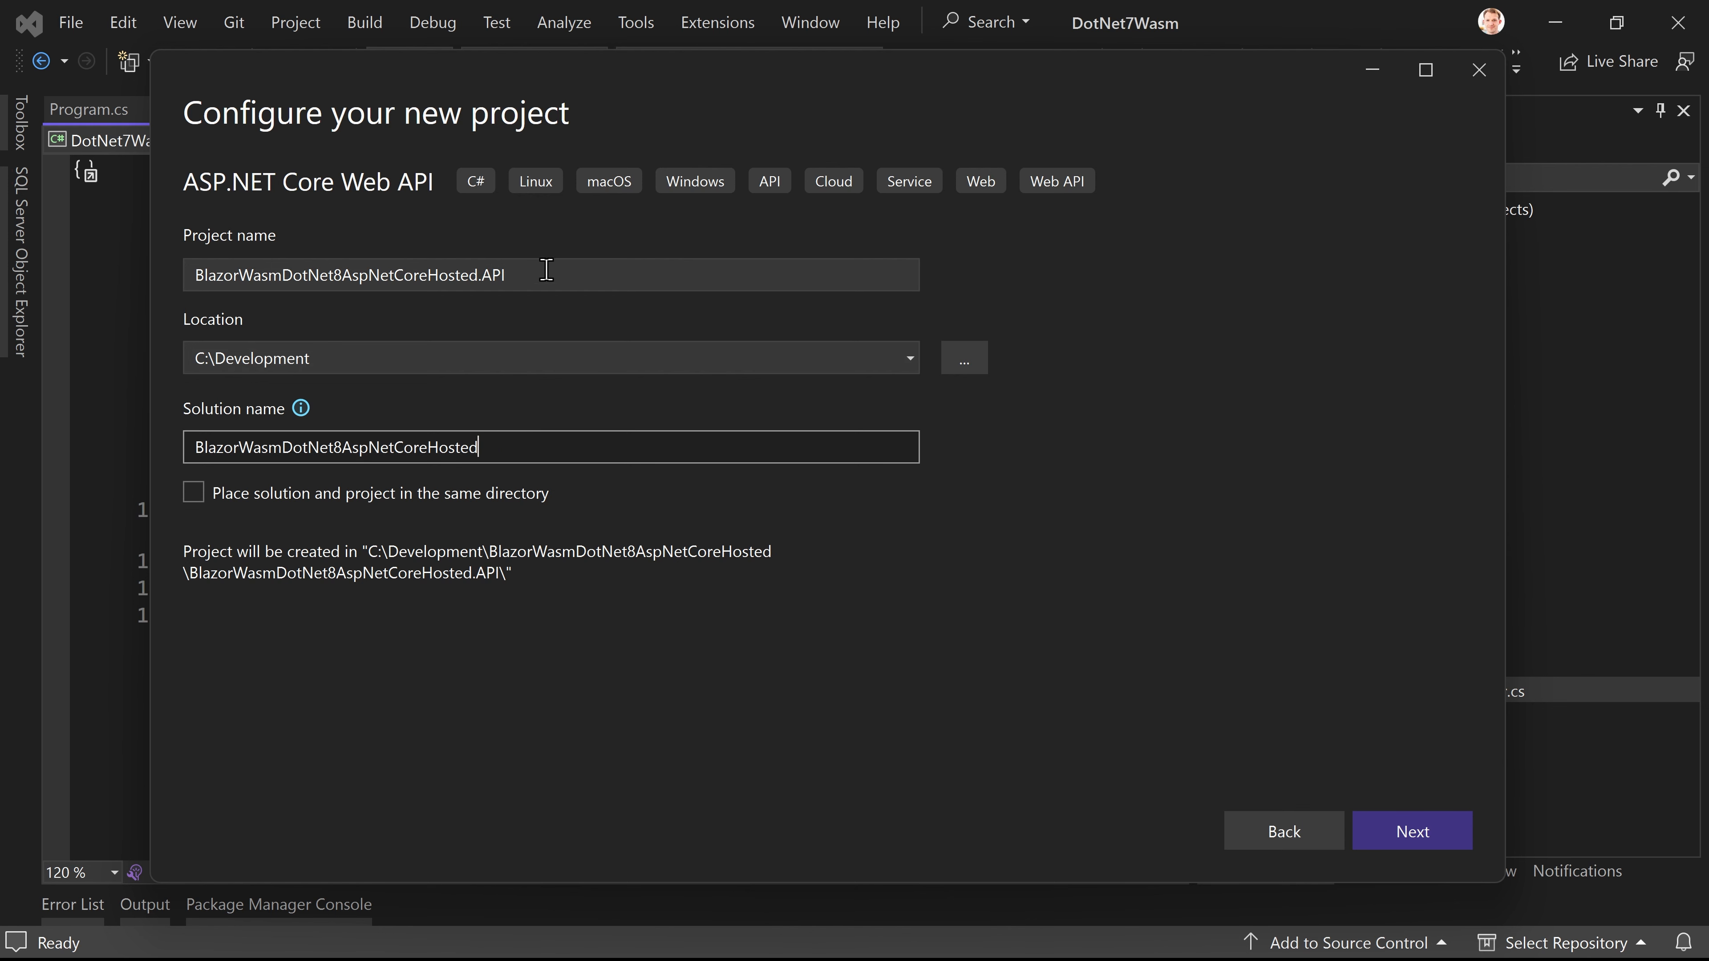
pyautogui.press('BackSpace')
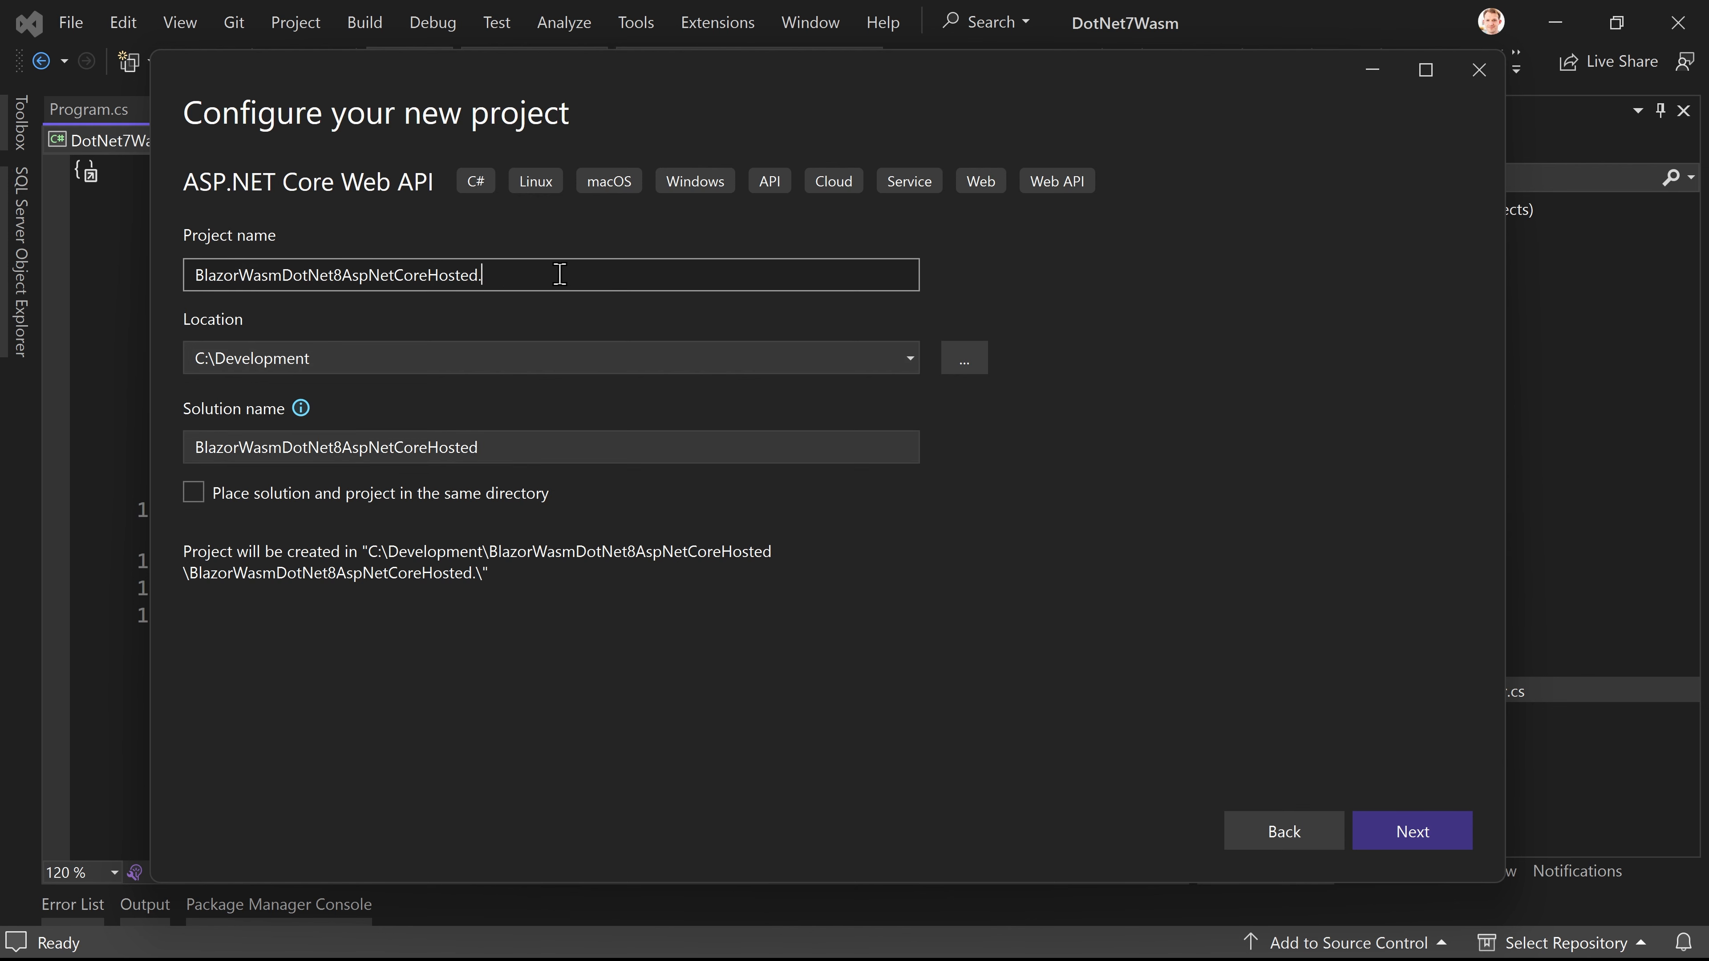
pyautogui.write('Server')
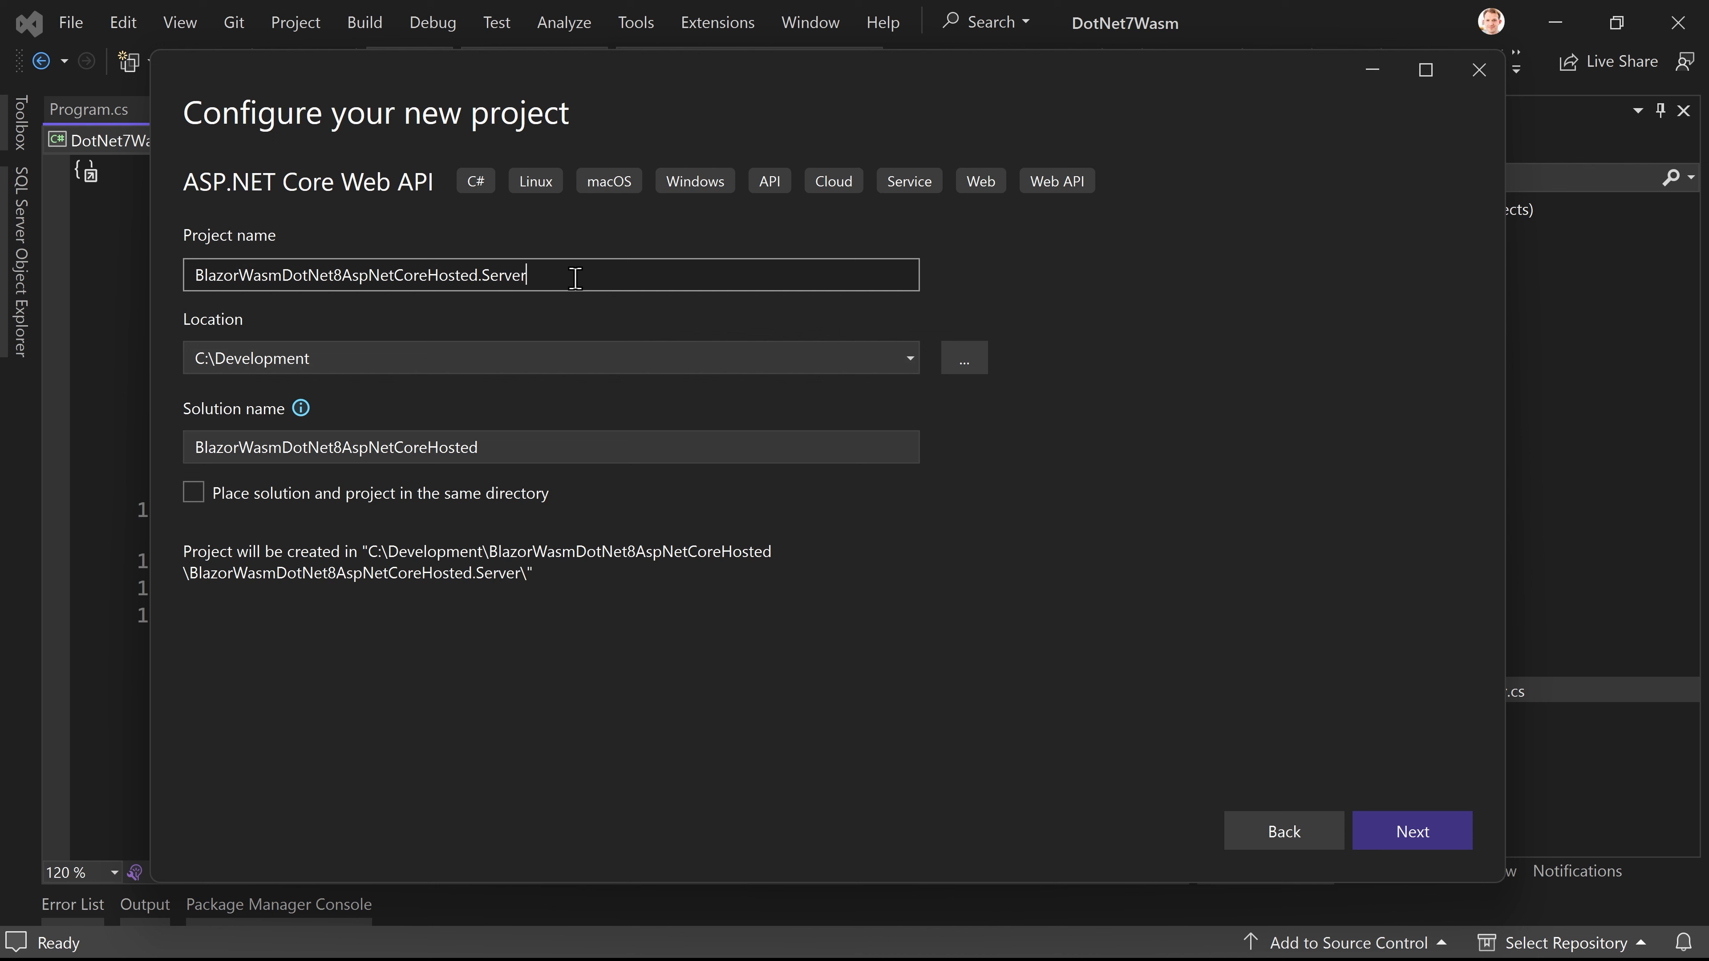
pyautogui.moveTo(524, 307)
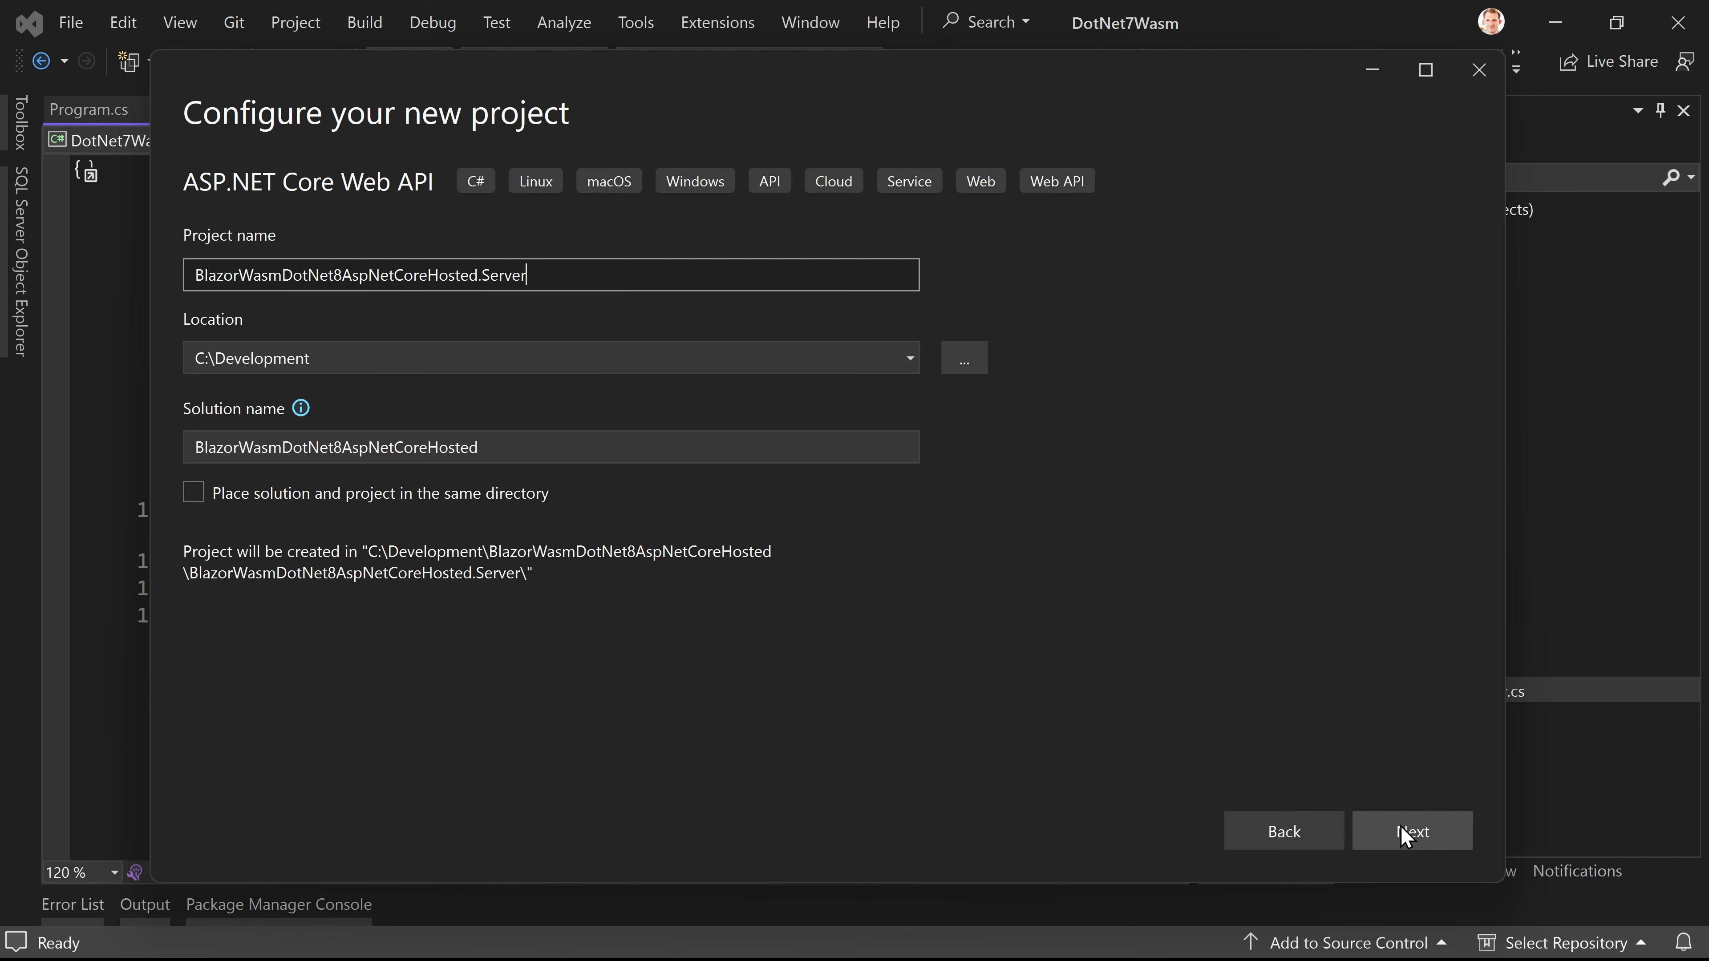
# Step: Create the Web API project on .NET 8.0 (Preview) with HTTPS, OpenAPI and controllers enabled
pyautogui.click(1411, 831)
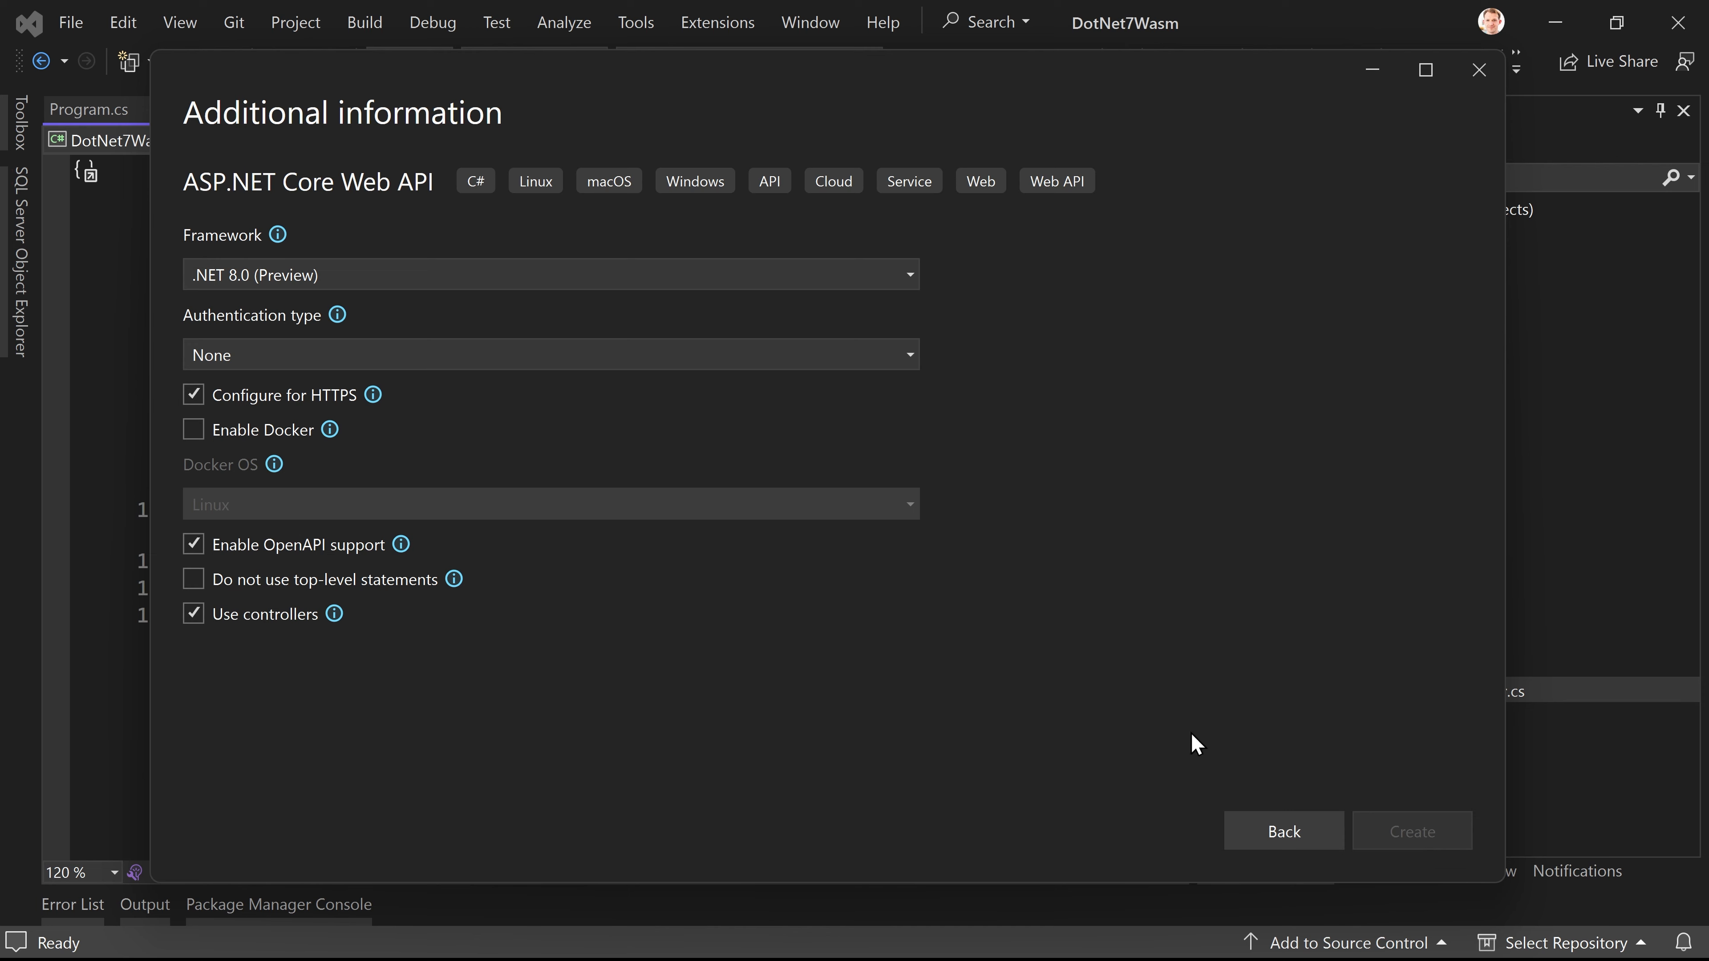
pyautogui.click(1410, 830)
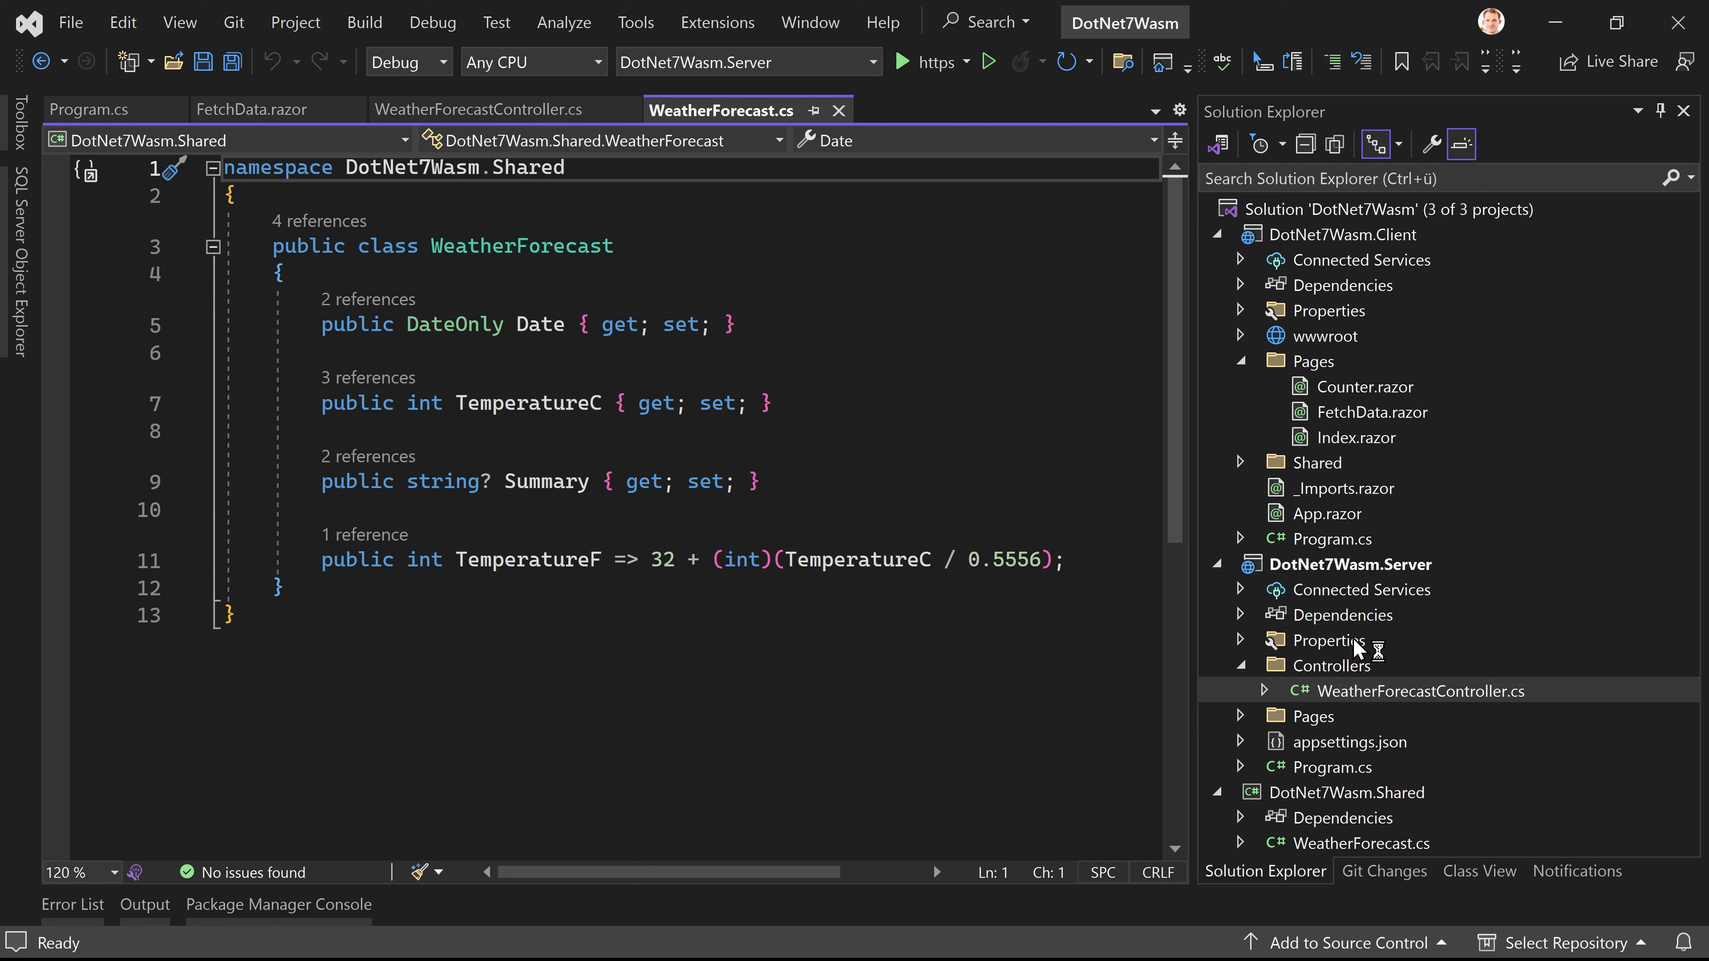
pyautogui.moveTo(1403, 732)
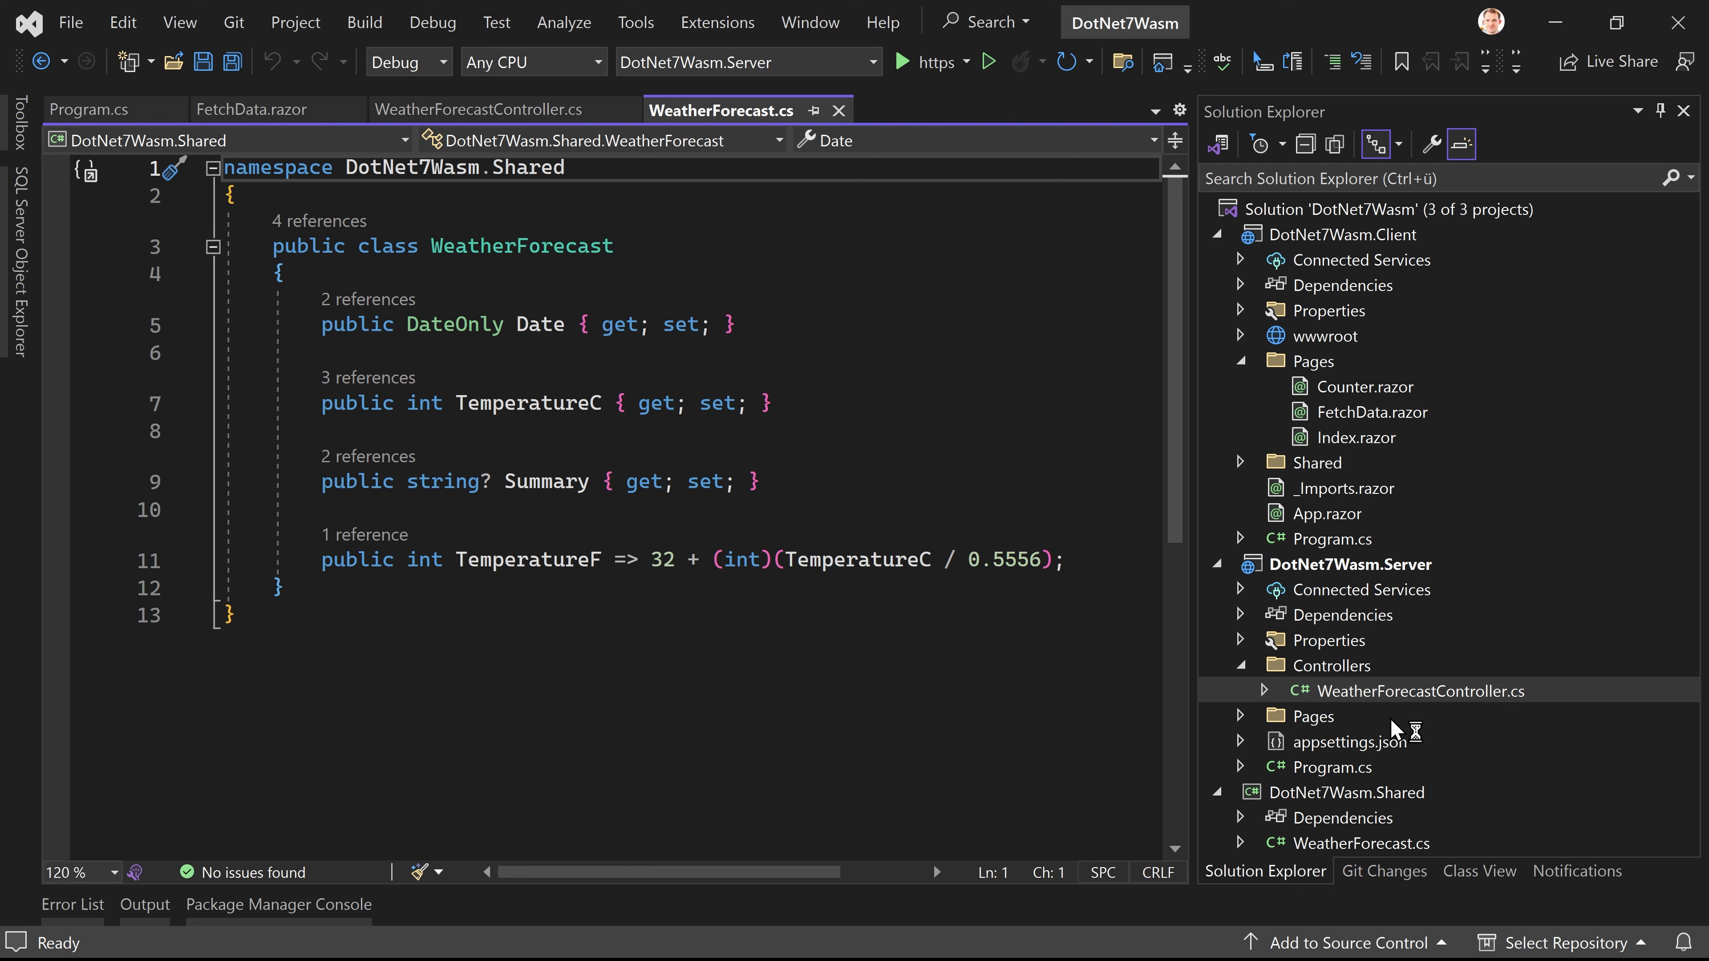
pyautogui.moveTo(1431, 811)
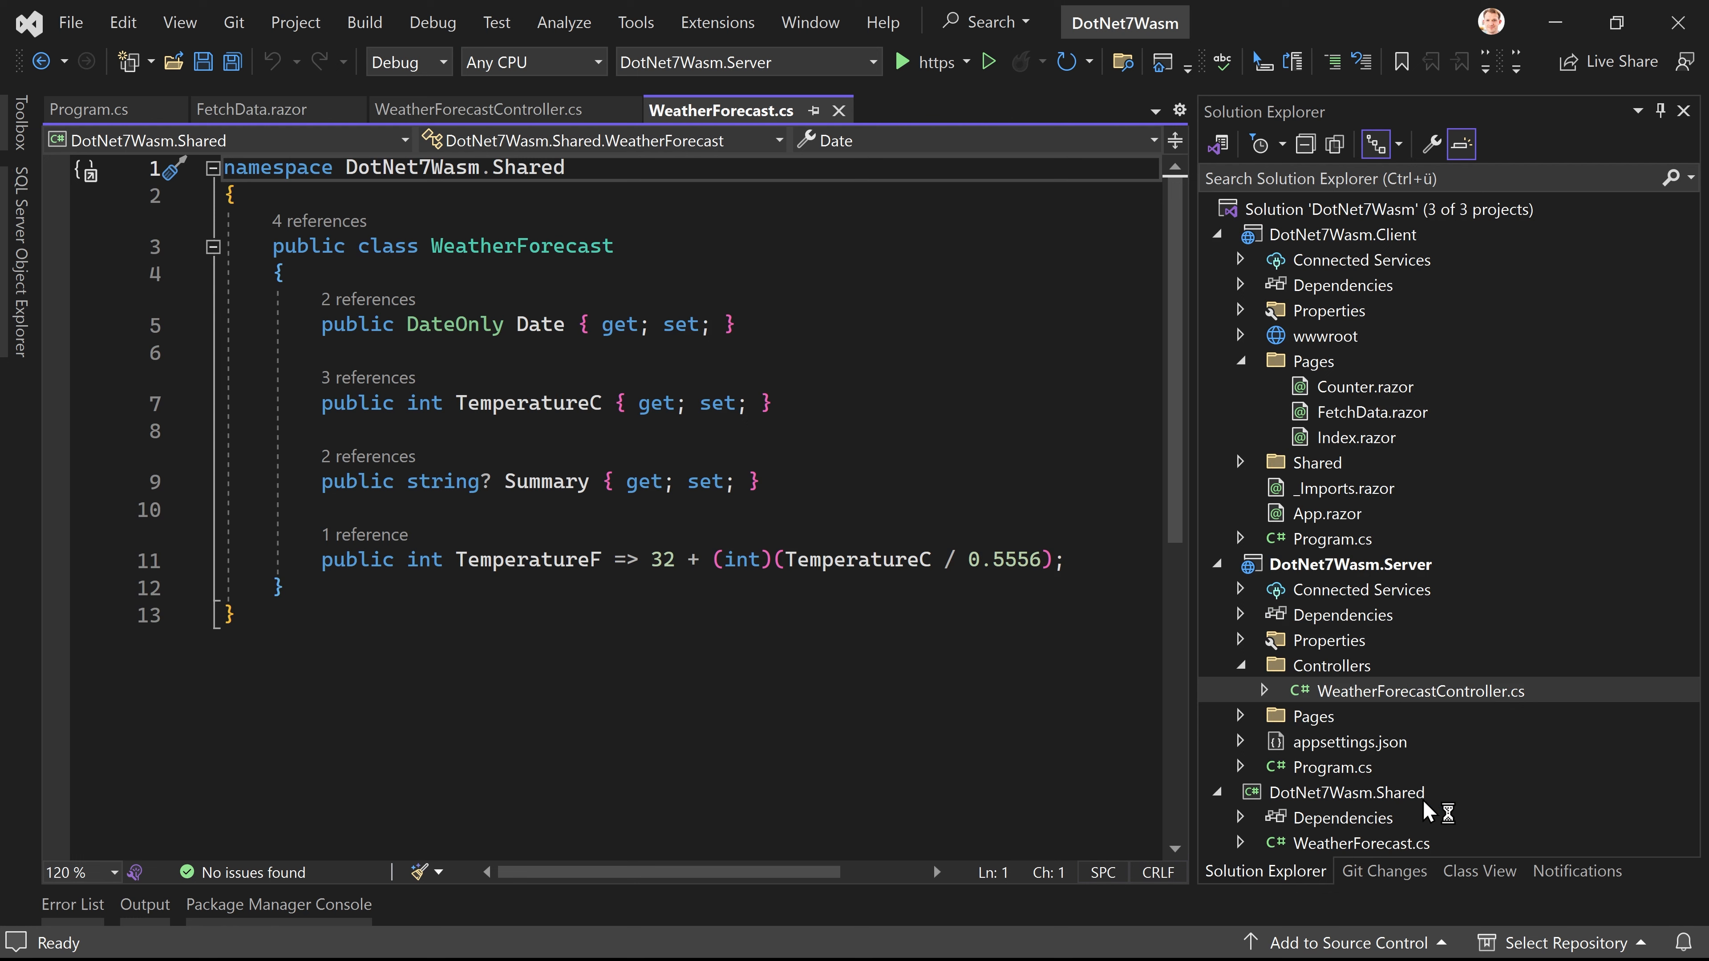
pyautogui.moveTo(1388, 810)
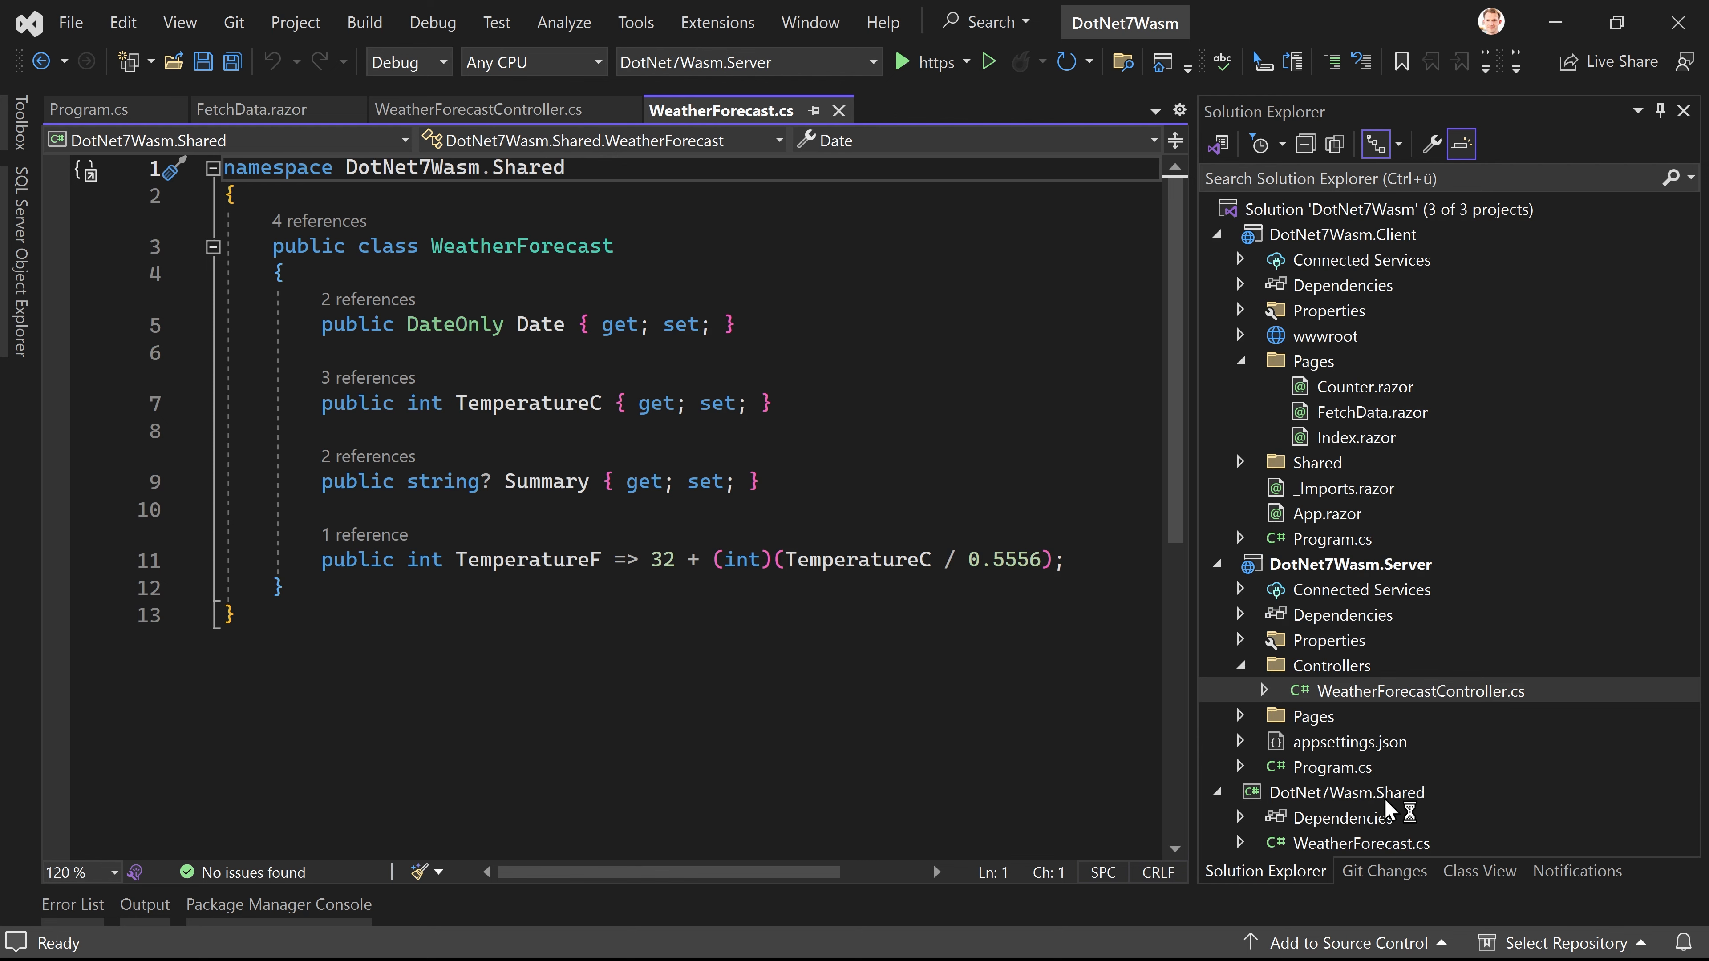
pyautogui.moveTo(856, 409)
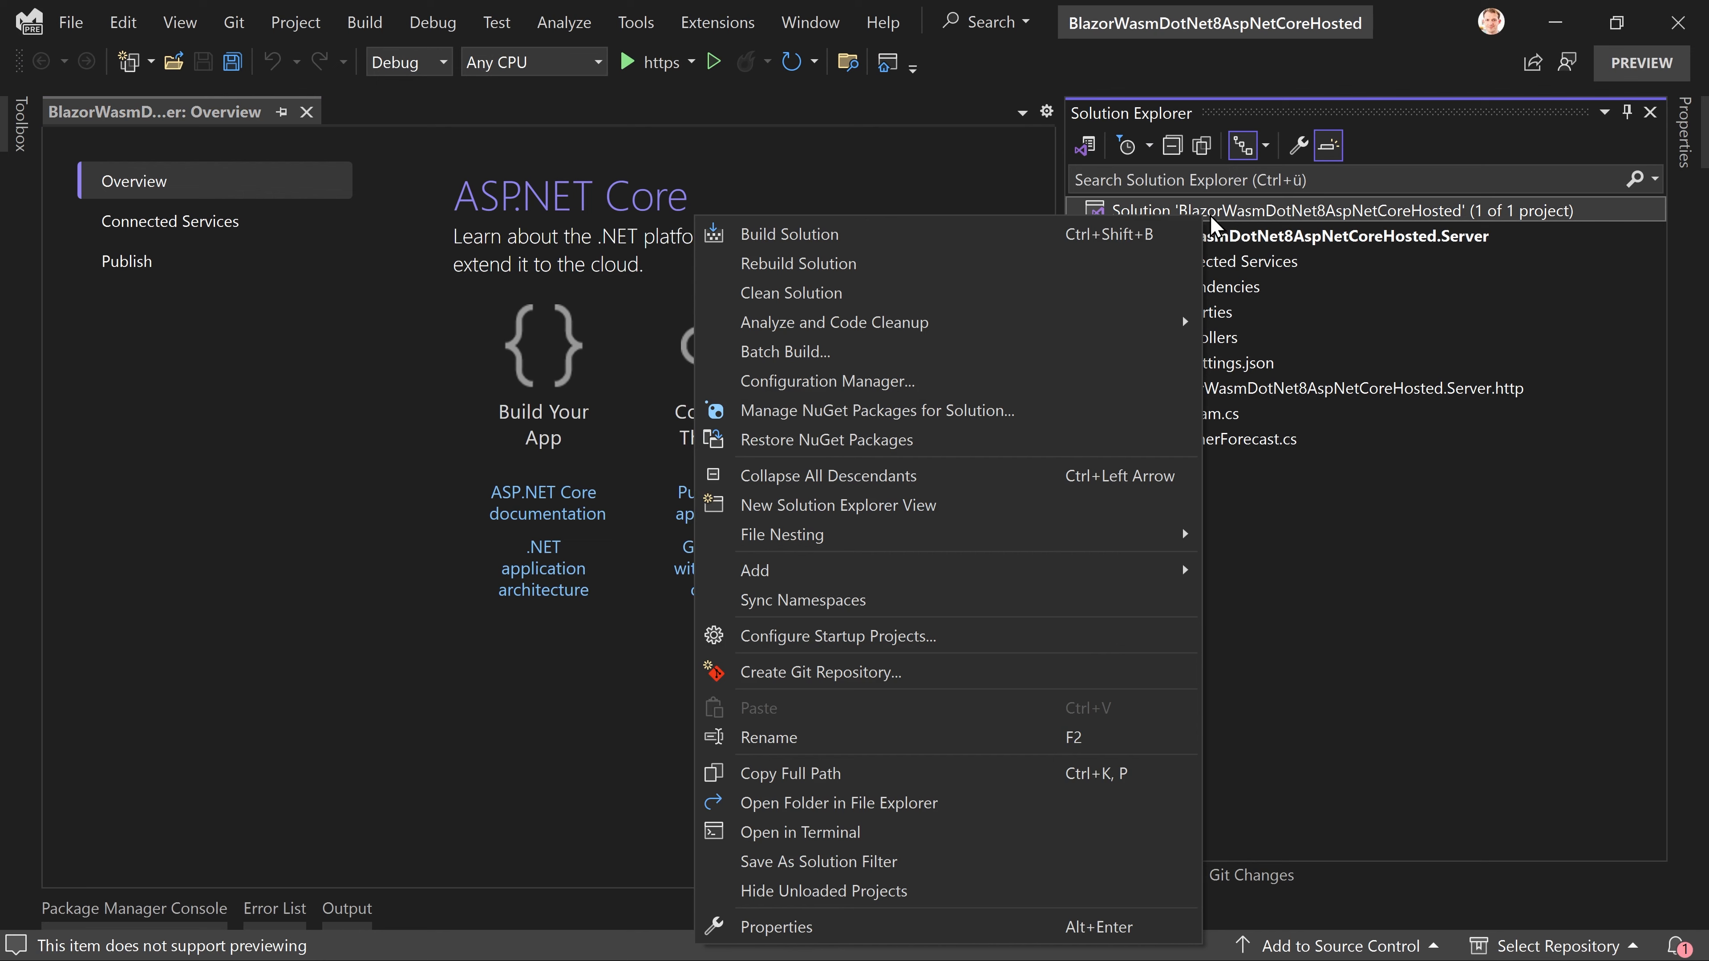
pyautogui.moveTo(918, 375)
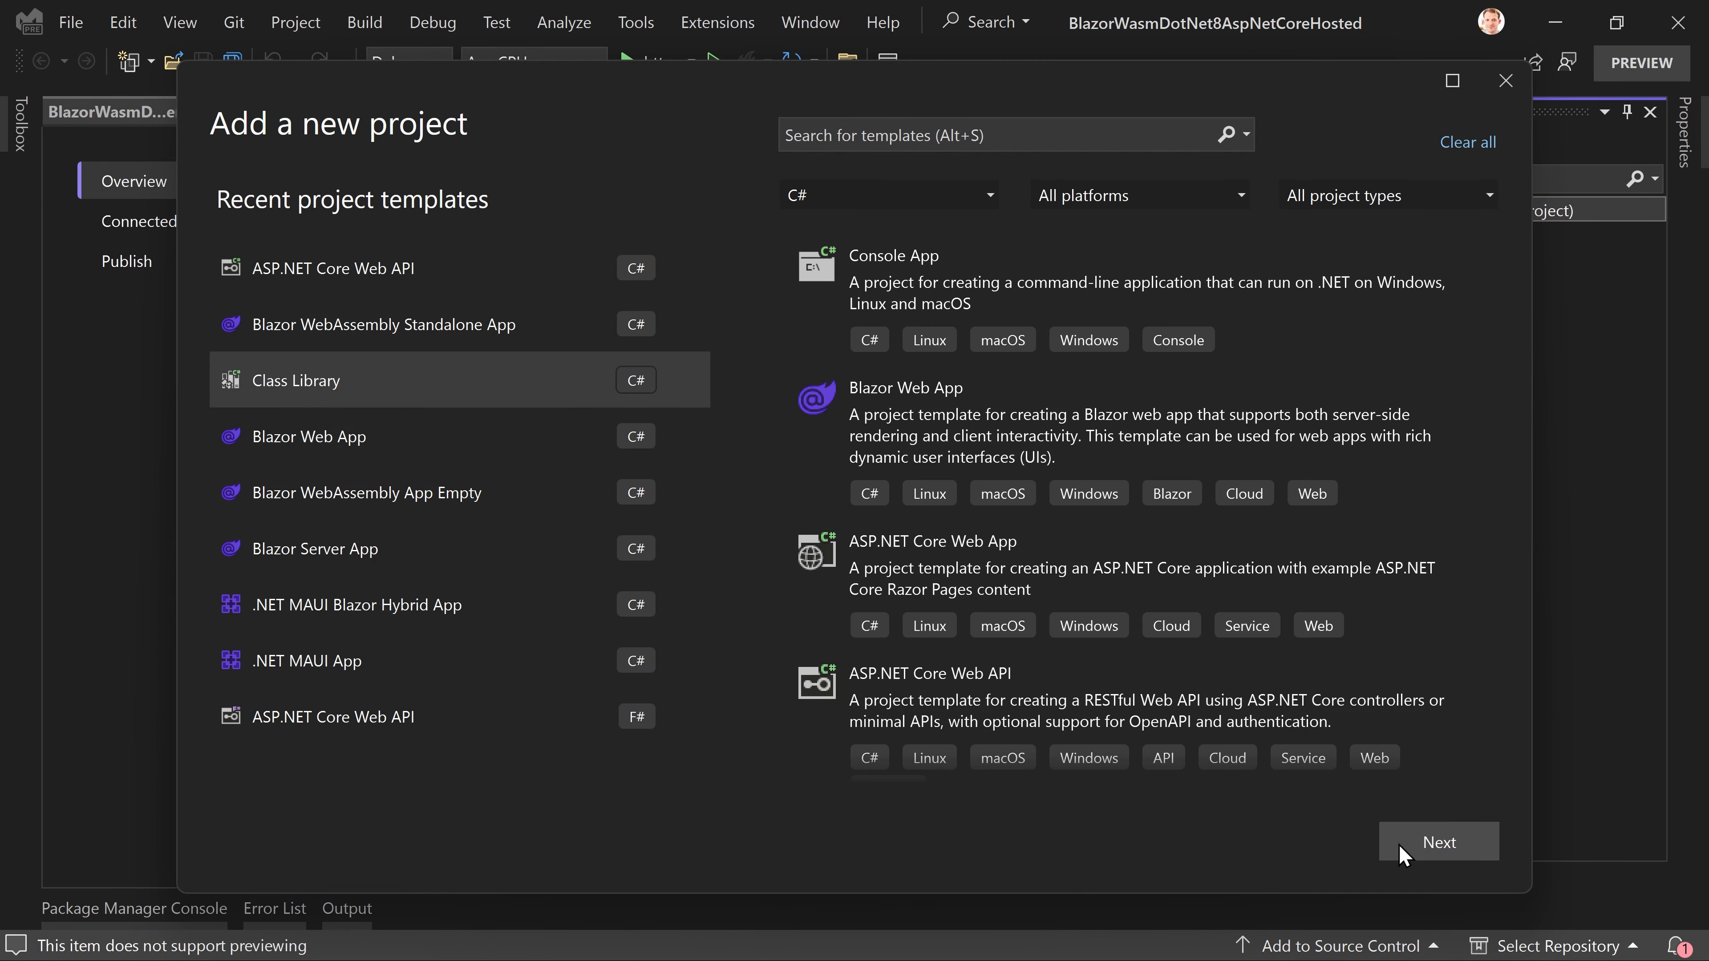
# Step: Name the class library BlazorWasmDotNet8AspNetCoreHosted.Shared and create it on .NET 8.0 (Preview)
pyautogui.click(1437, 842)
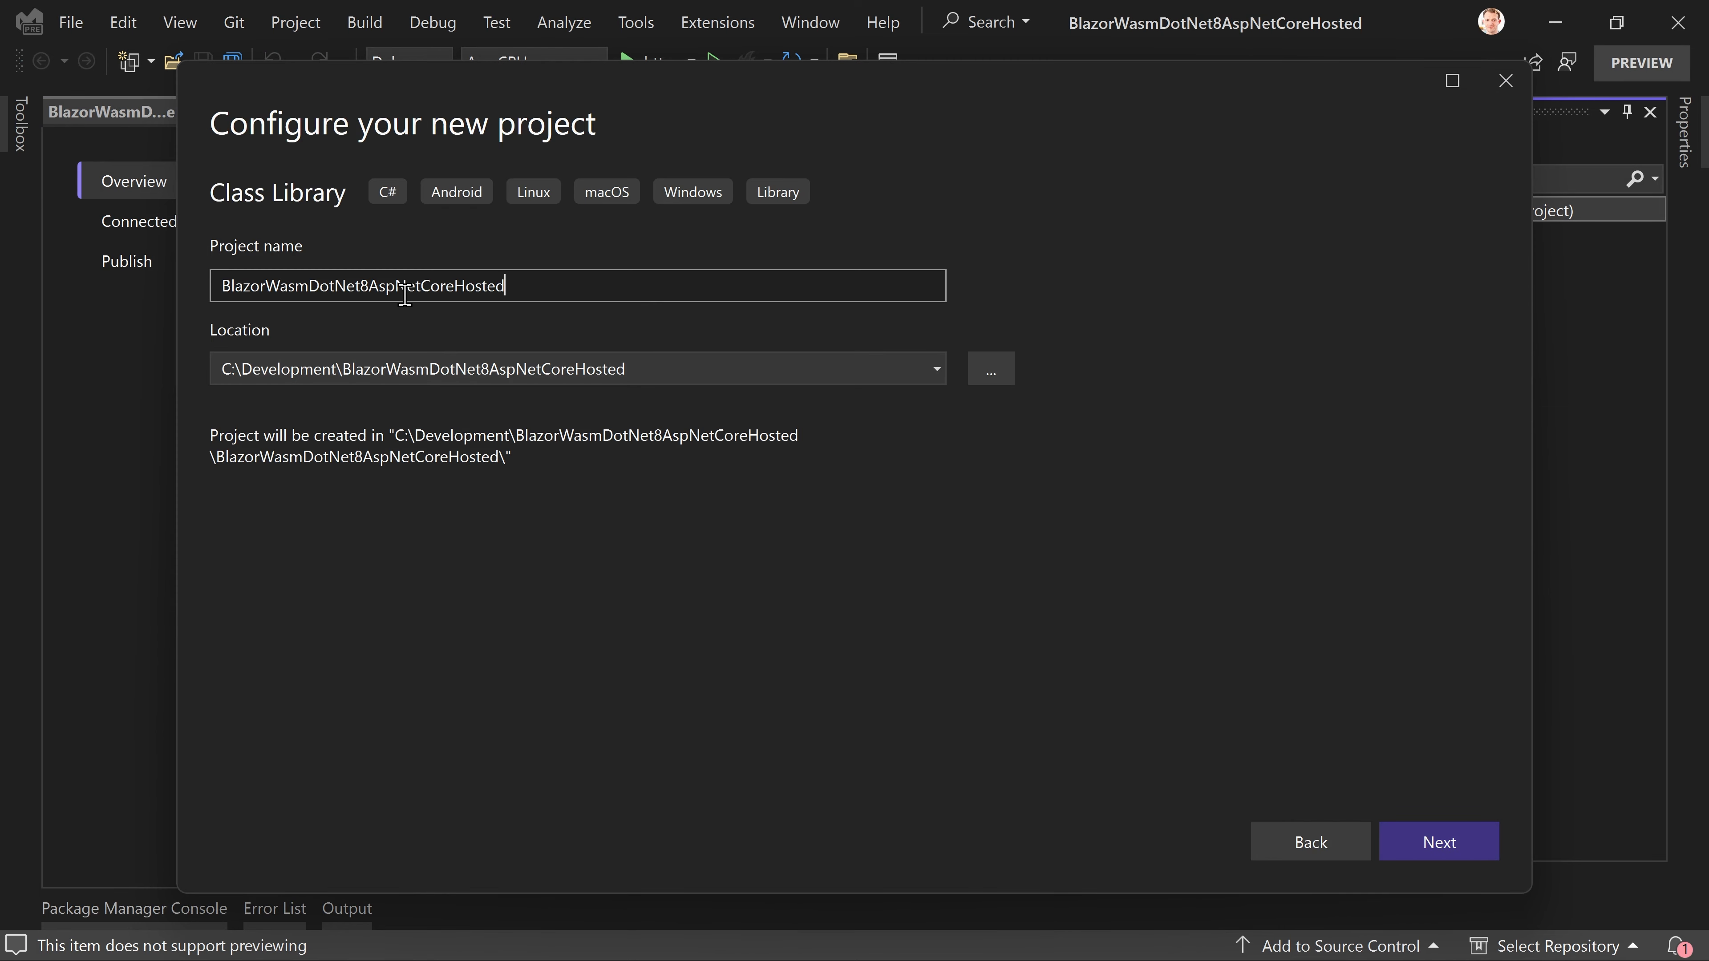
pyautogui.write('.')
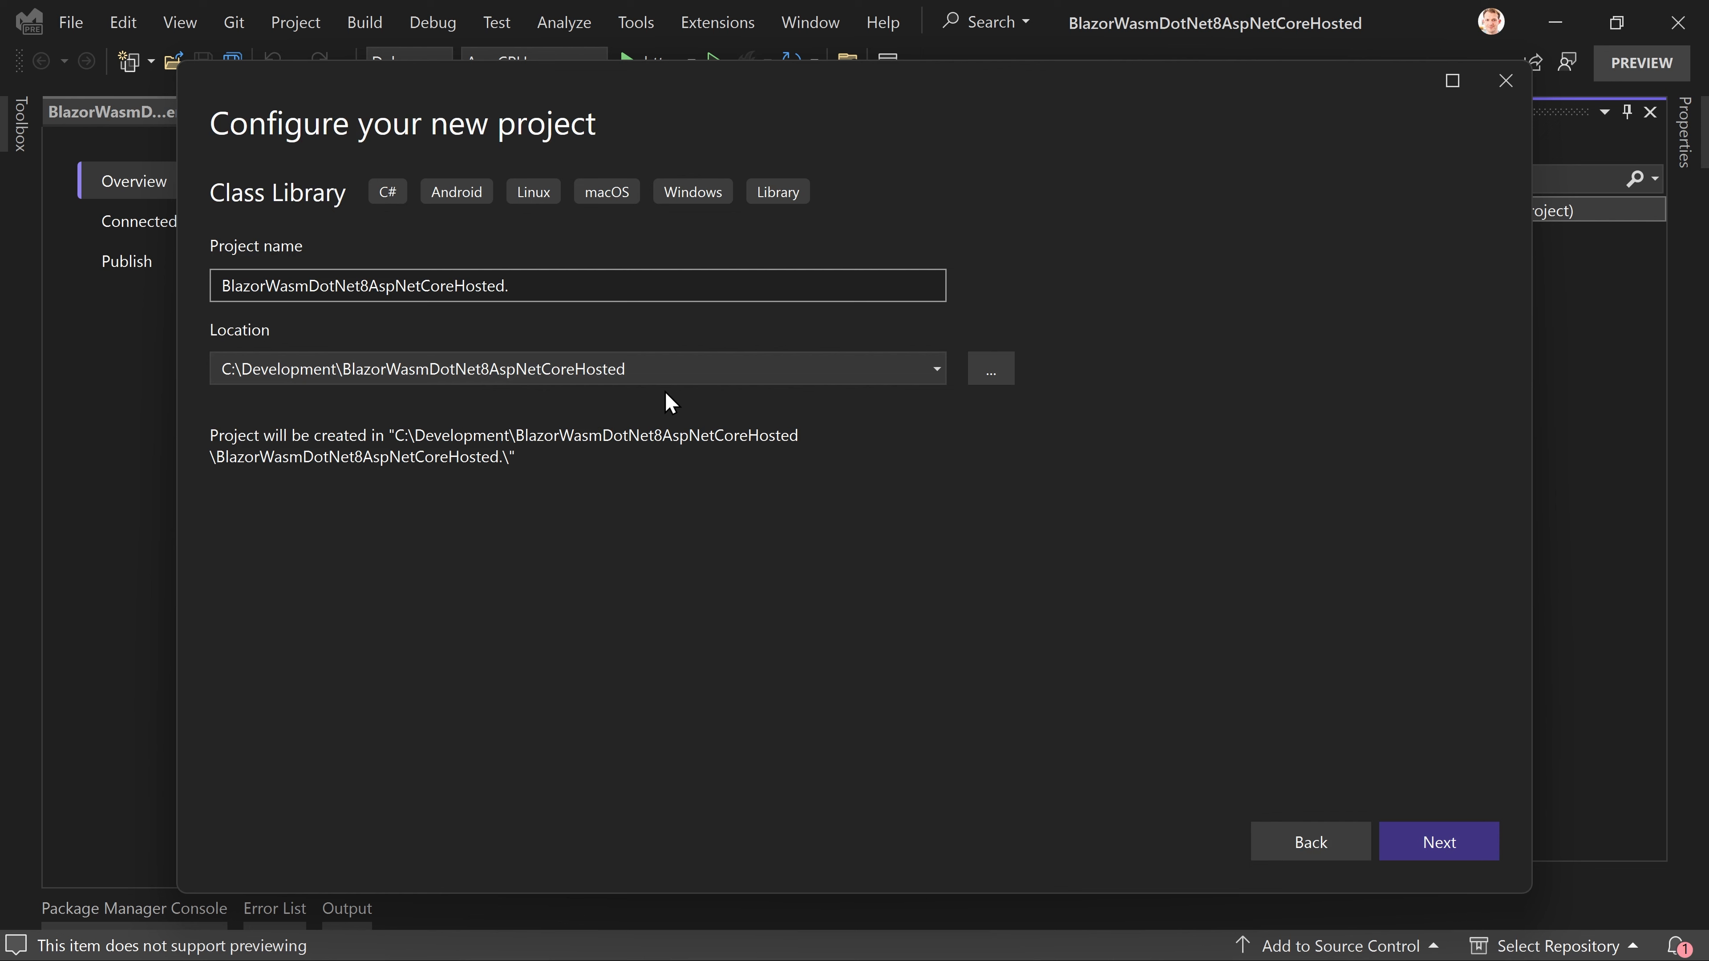
pyautogui.write('Shared')
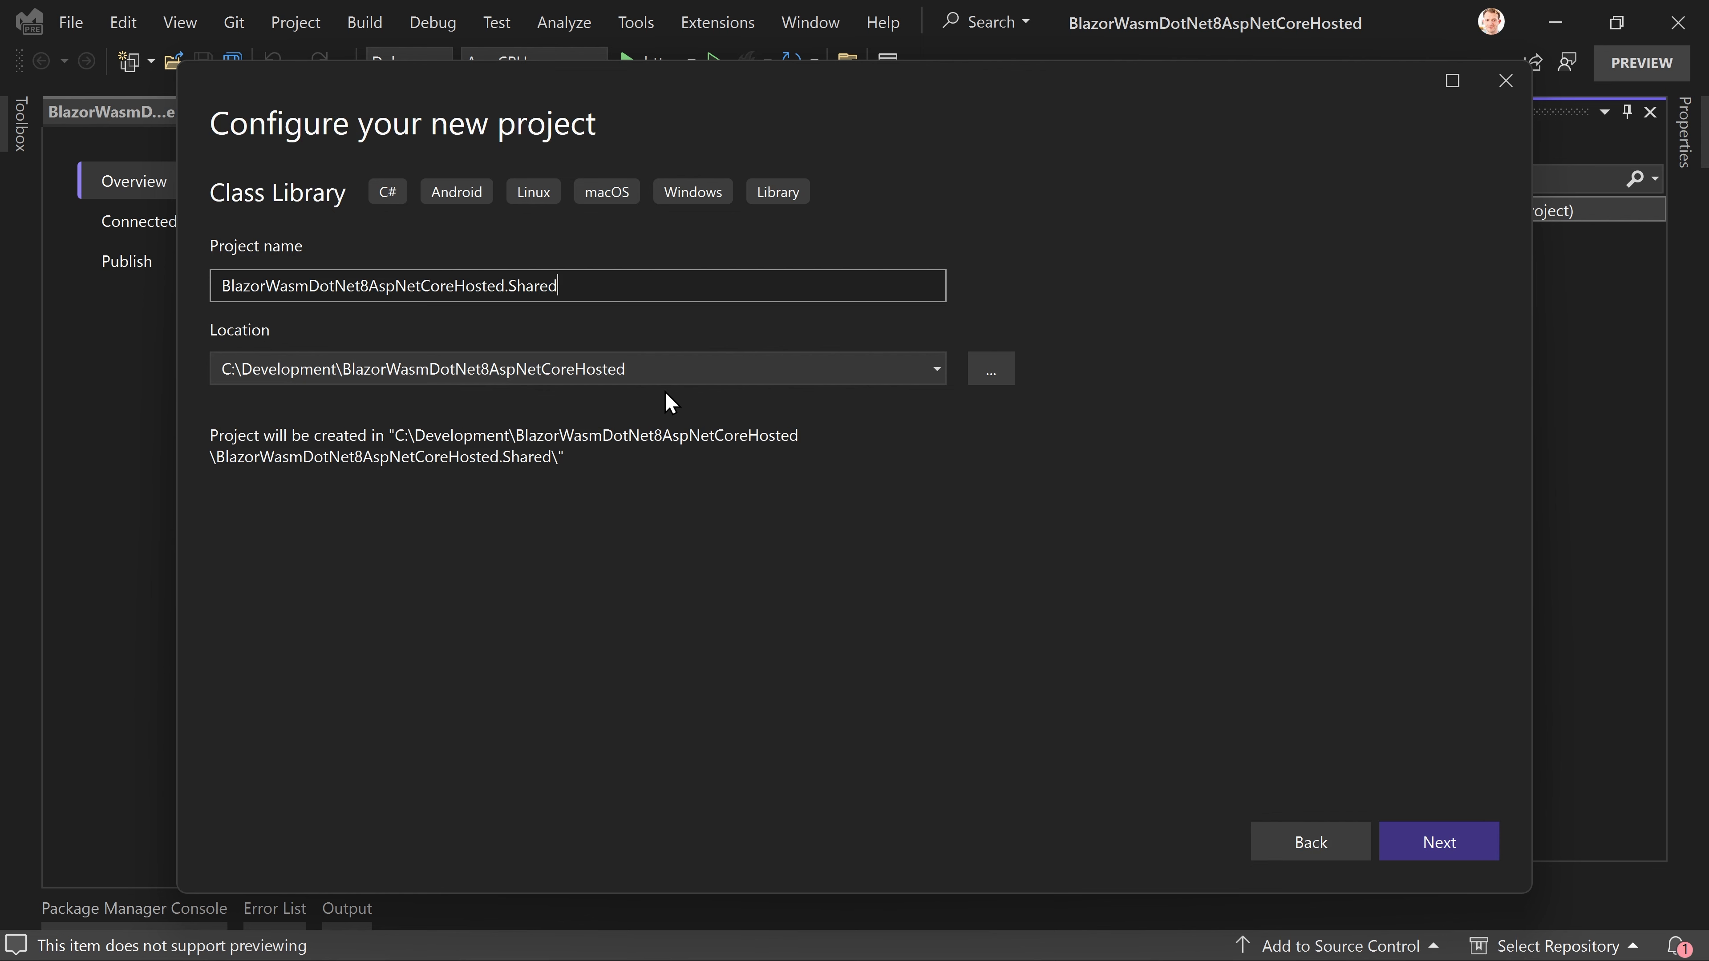
pyautogui.click(1438, 841)
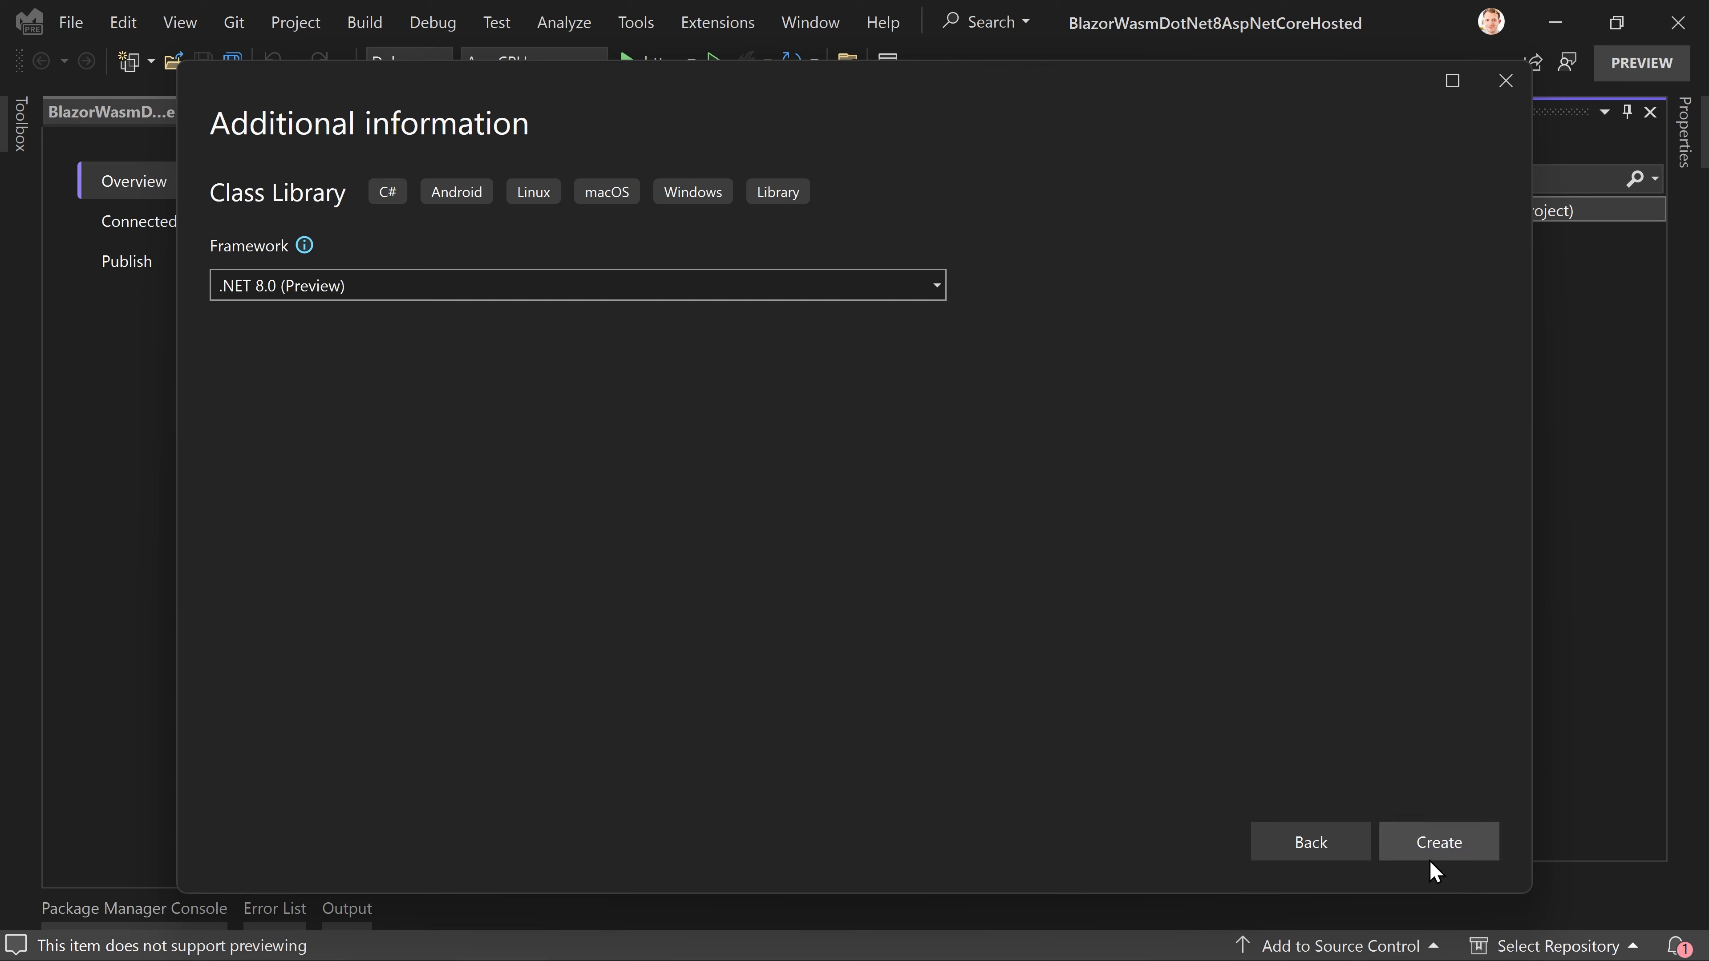
pyautogui.click(1438, 842)
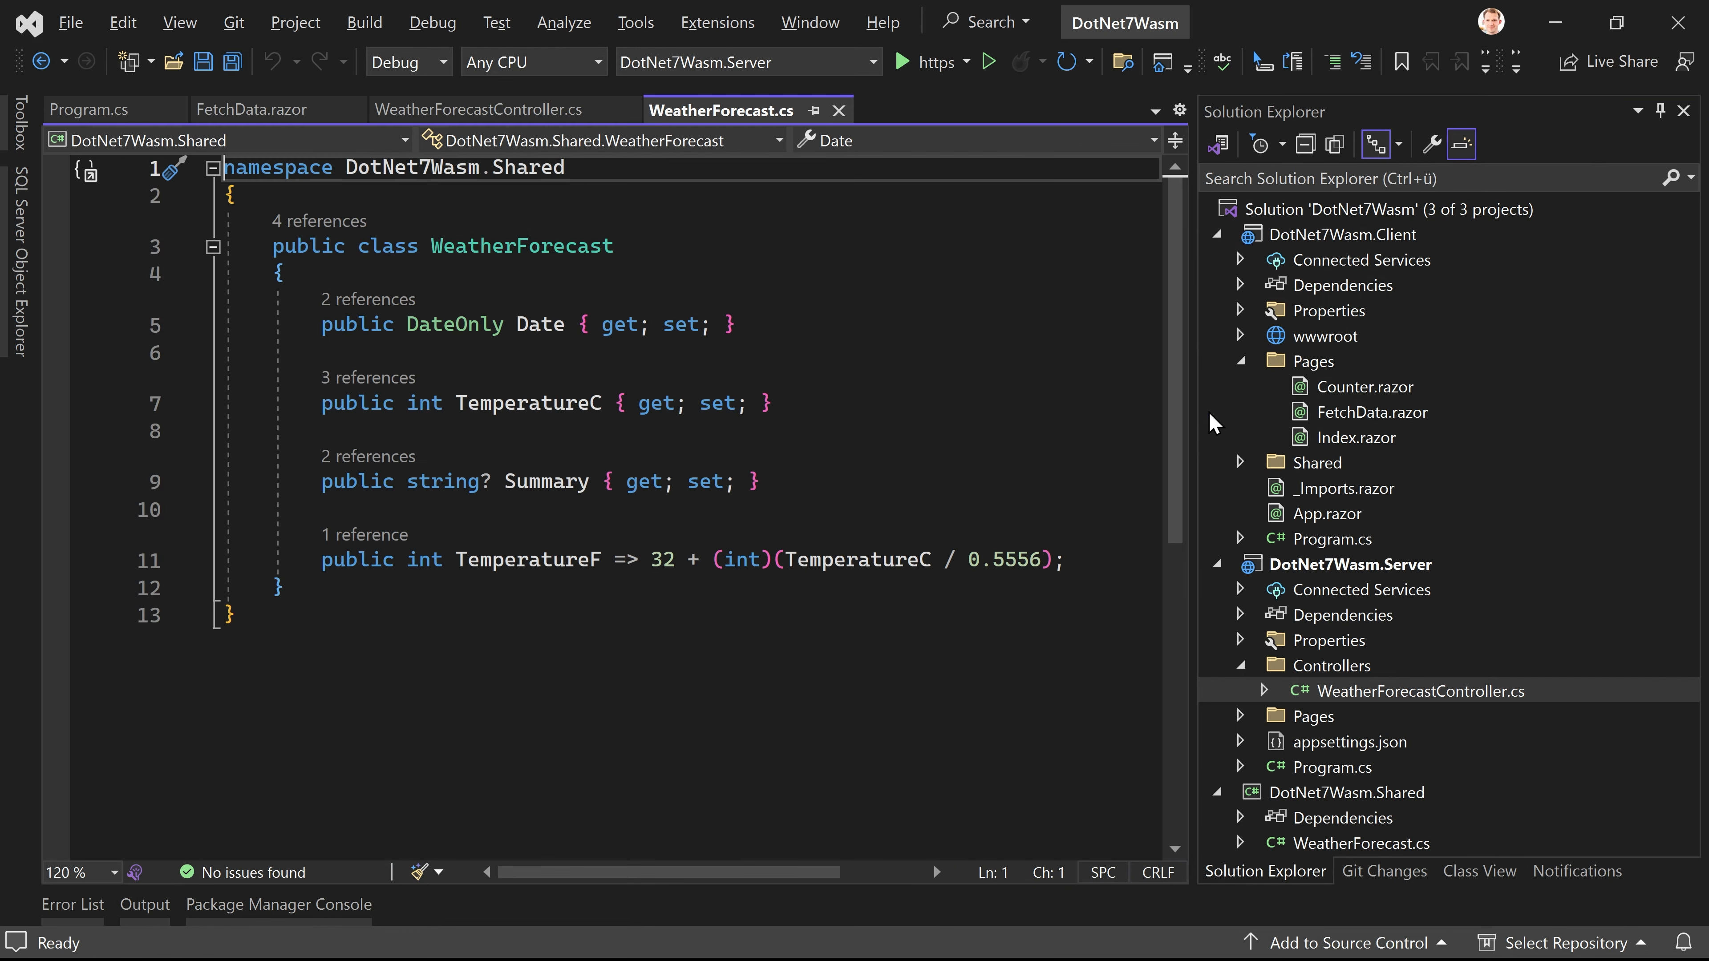
pyautogui.moveTo(1365, 215)
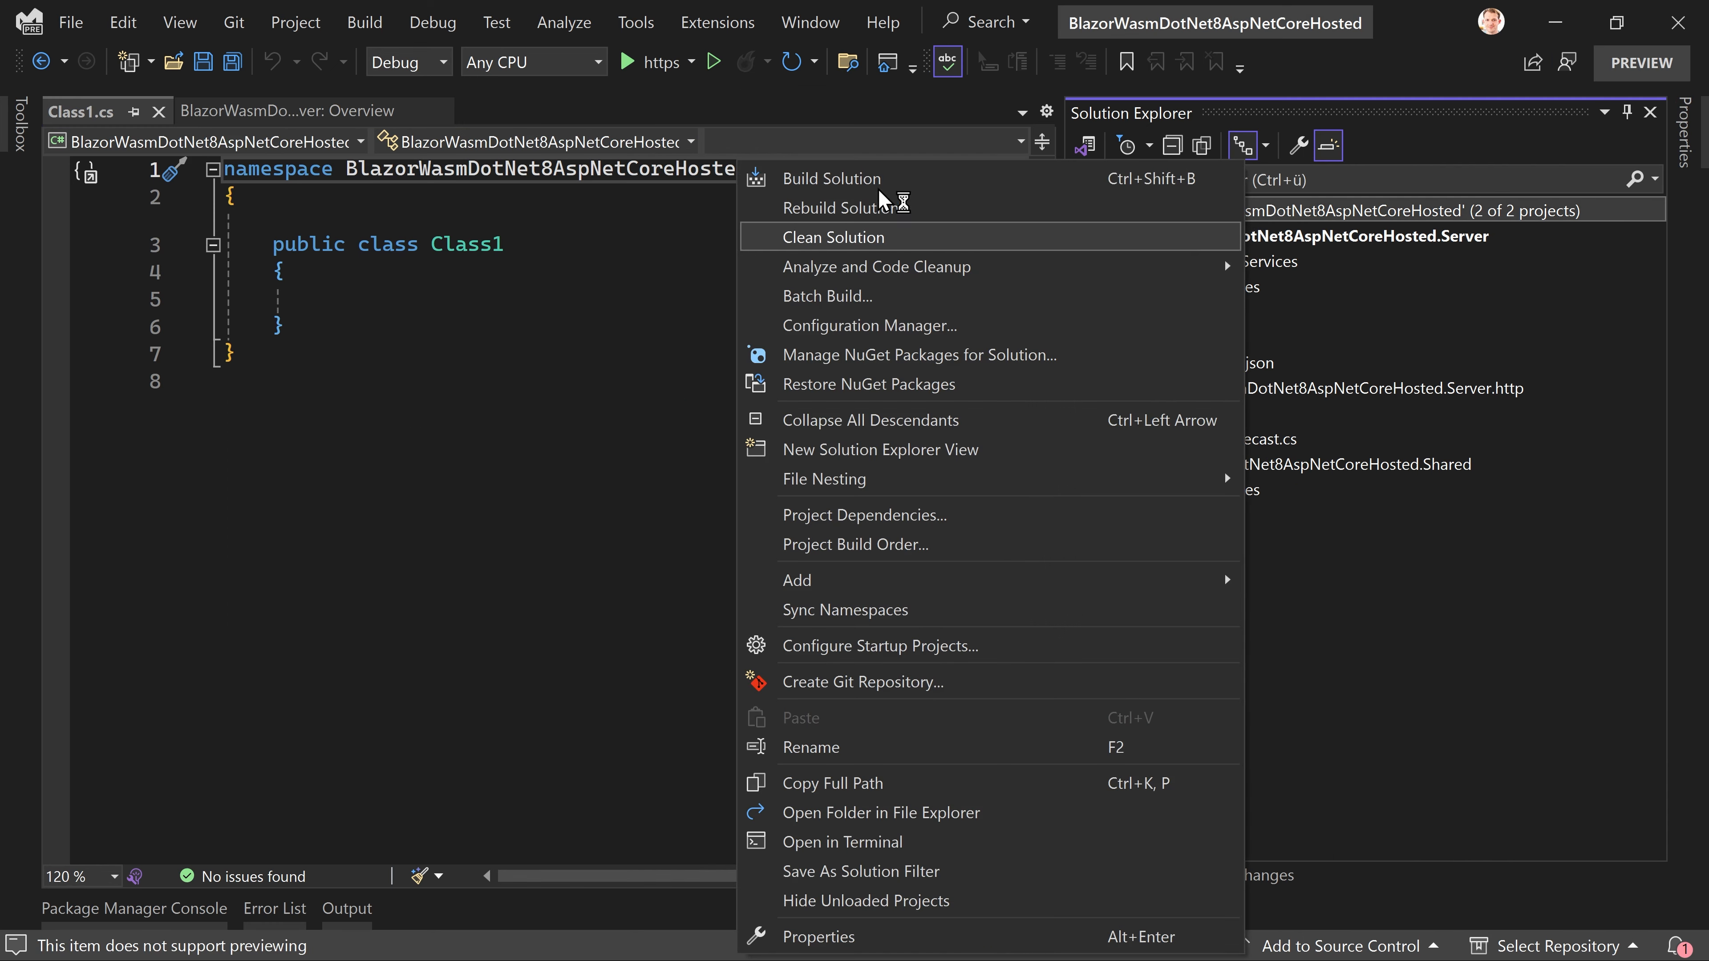
pyautogui.moveTo(798, 579)
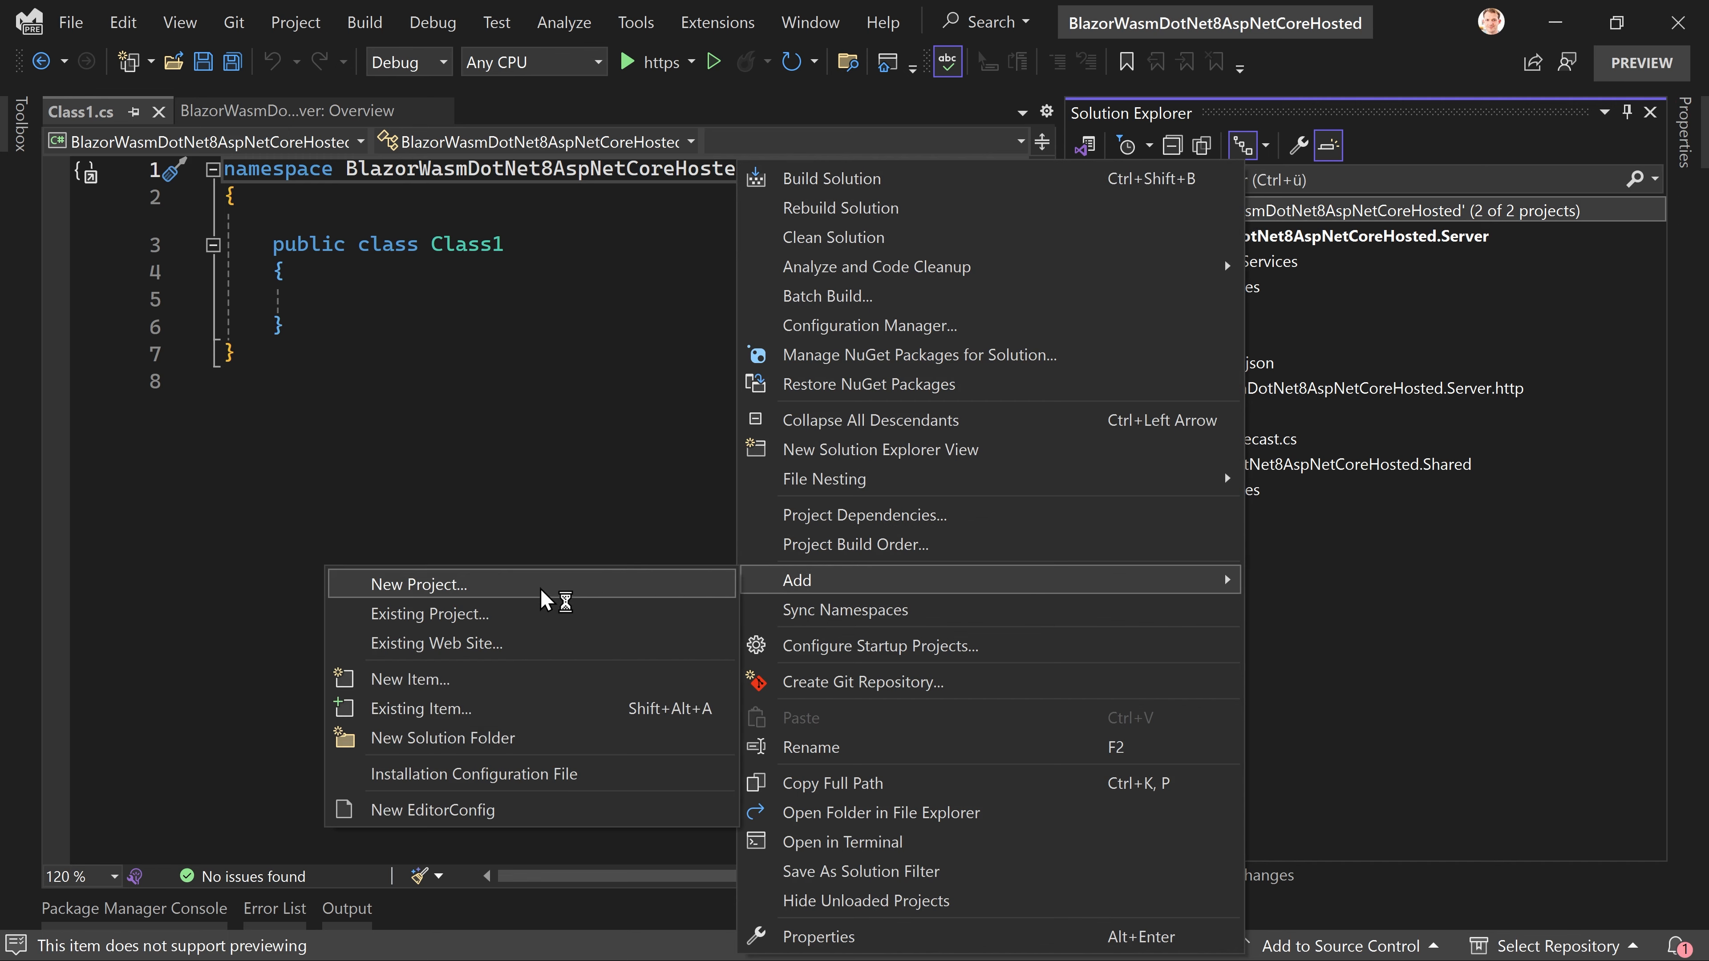
# Step: Add a new project to the solution and filter the templates to Blazor project types
pyautogui.click(414, 584)
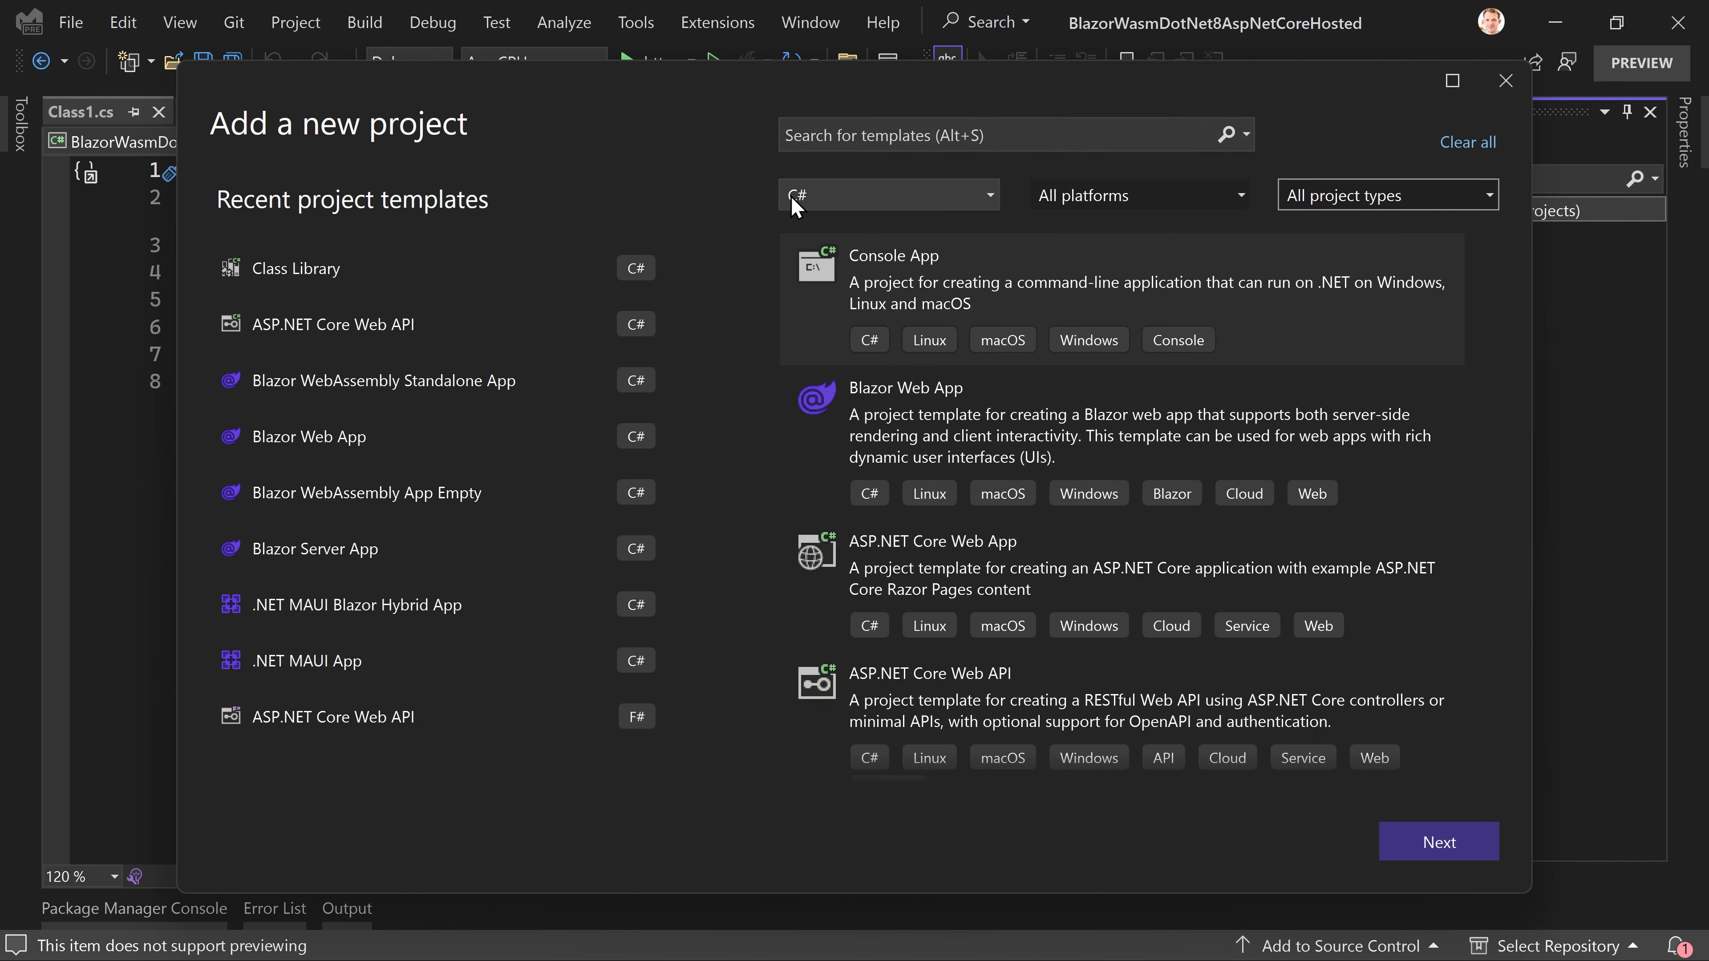
pyautogui.click(1384, 195)
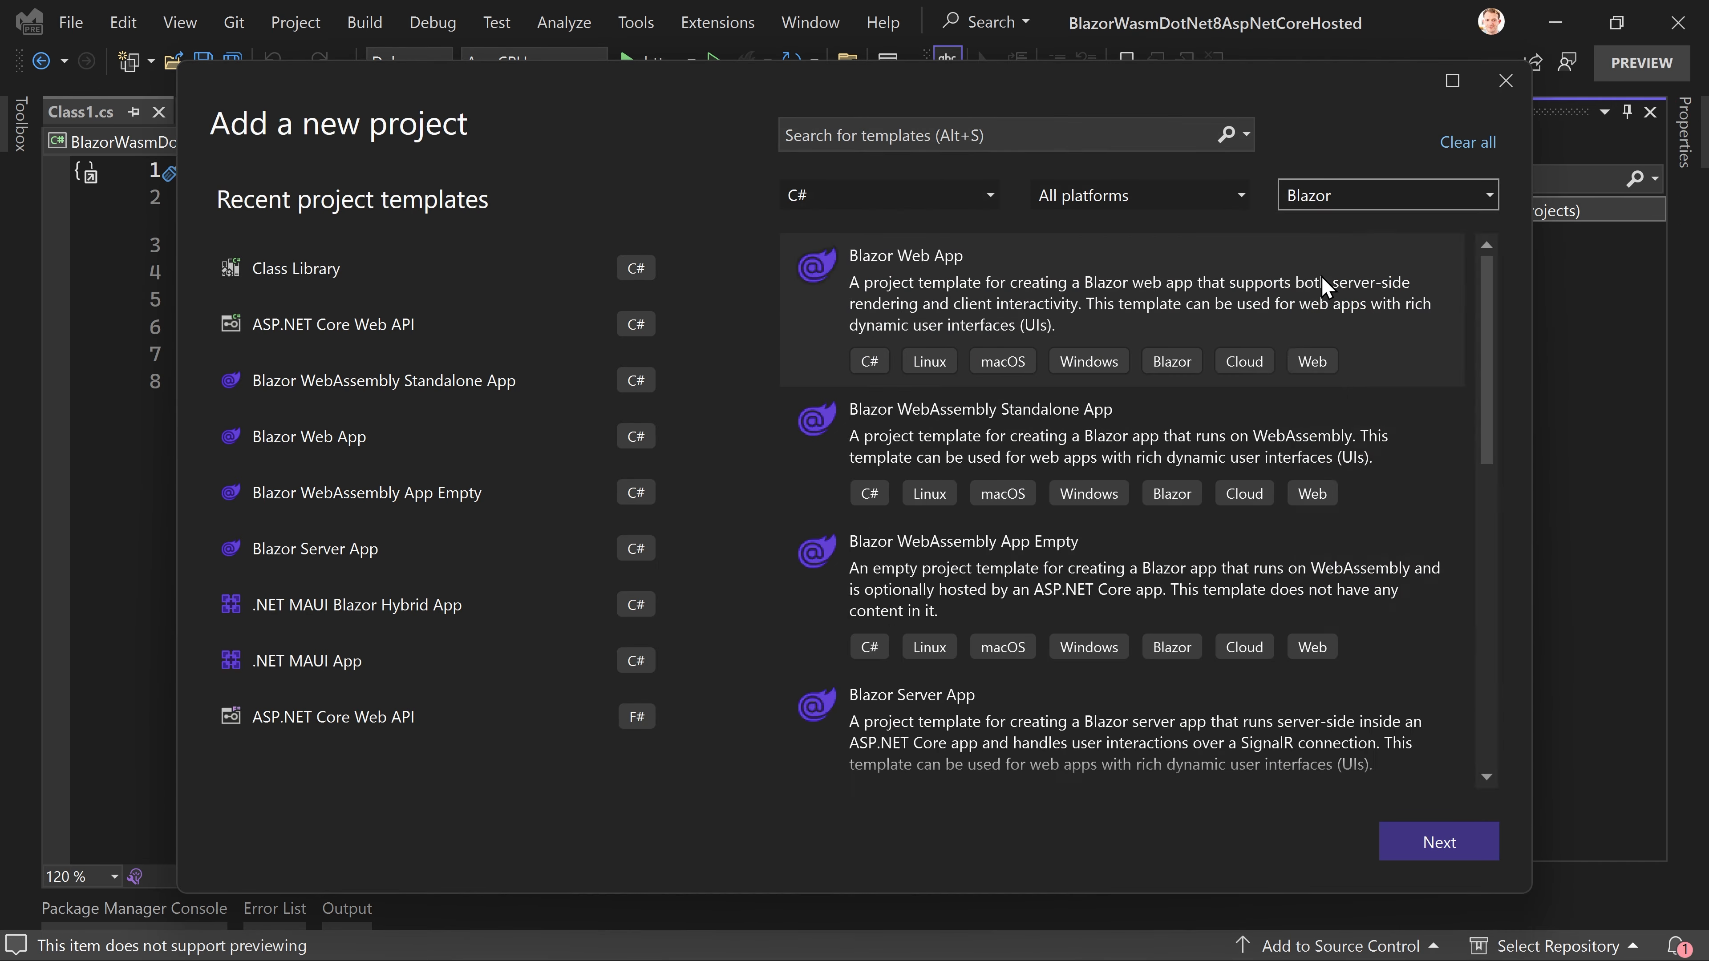
pyautogui.moveTo(1095, 438)
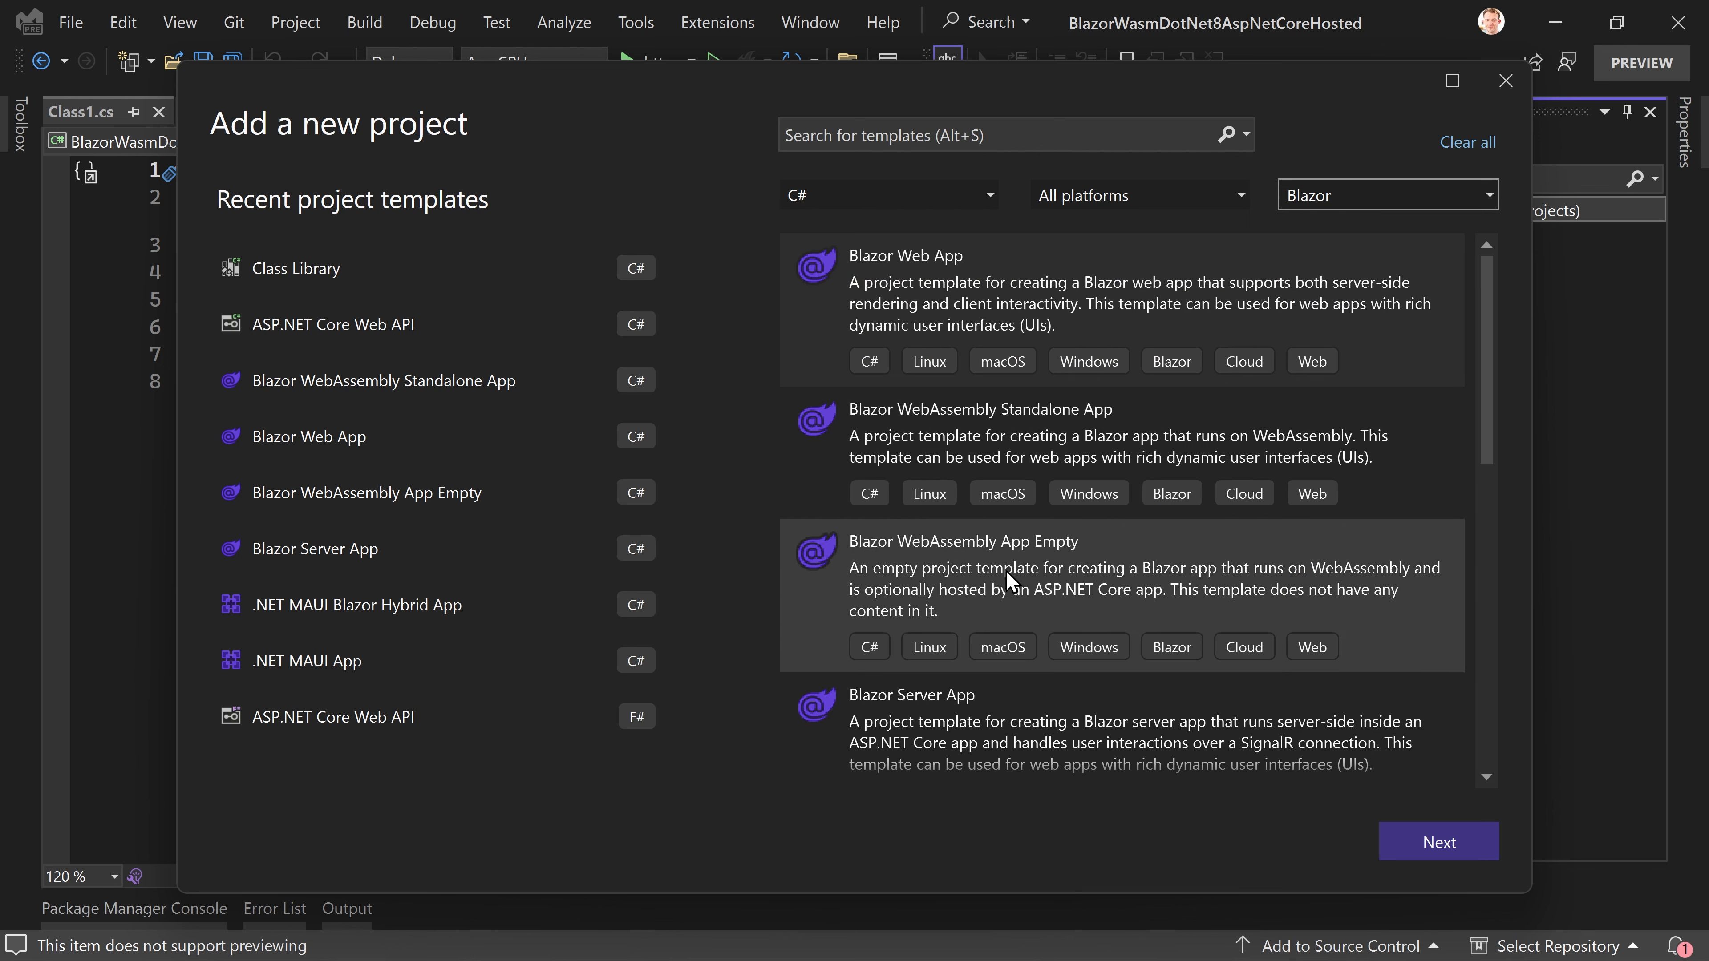
pyautogui.moveTo(1018, 706)
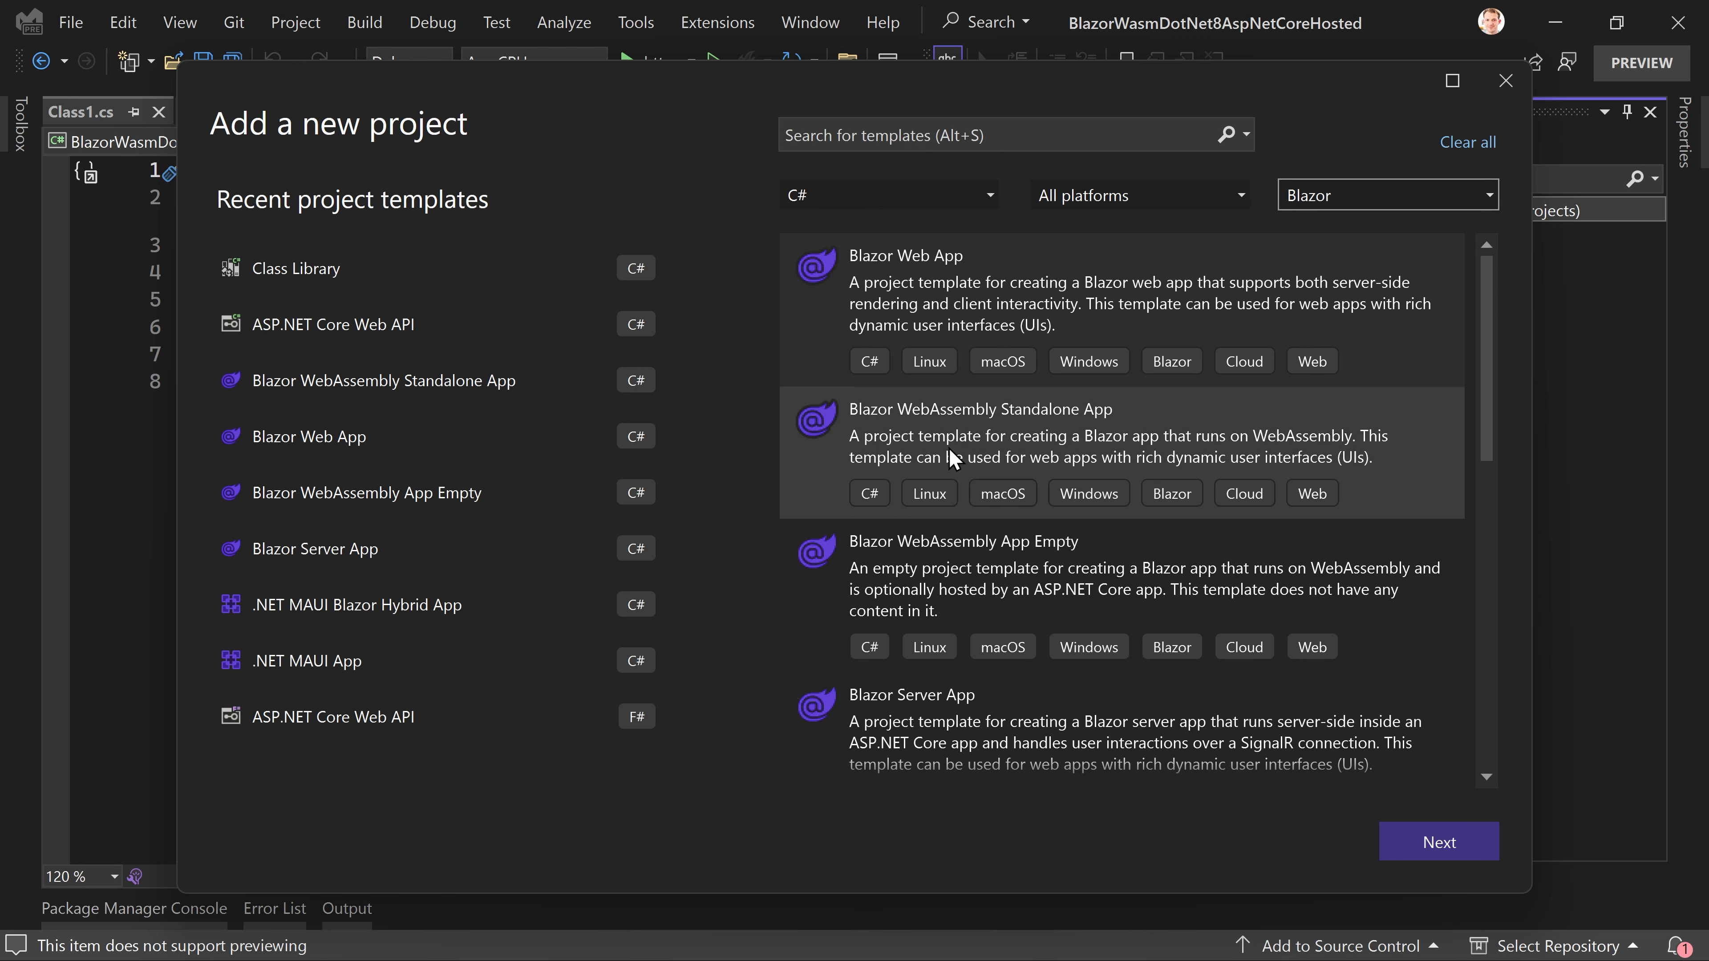
pyautogui.moveTo(1155, 446)
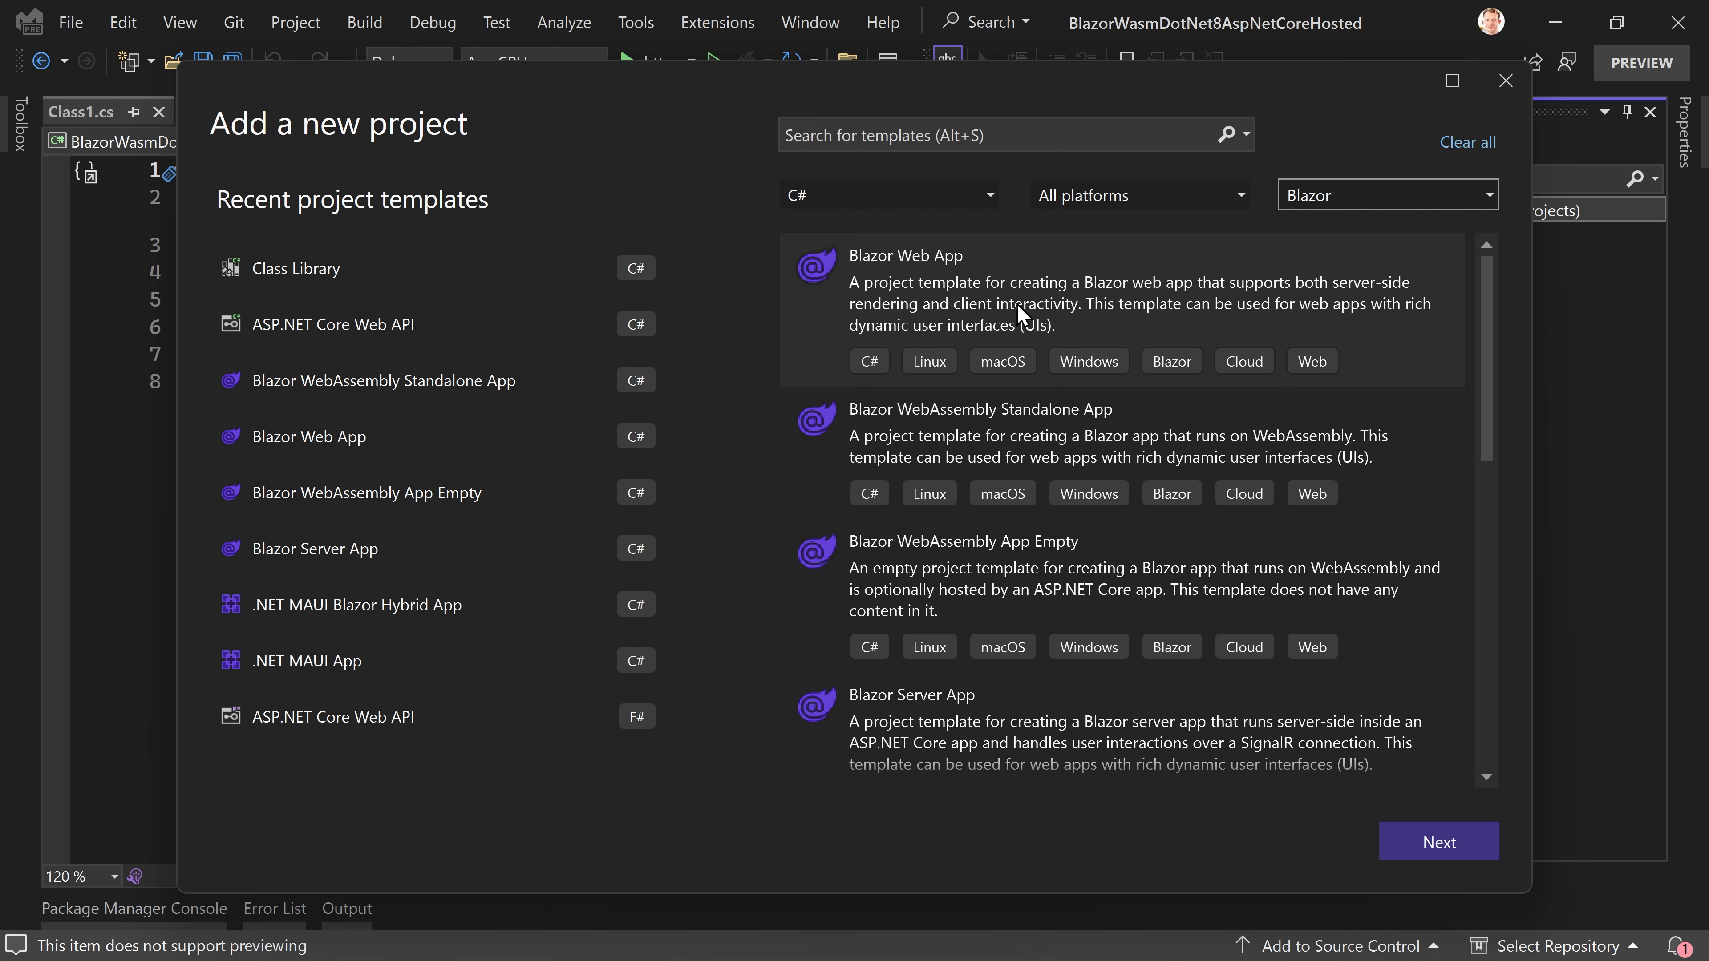
pyautogui.moveTo(1057, 430)
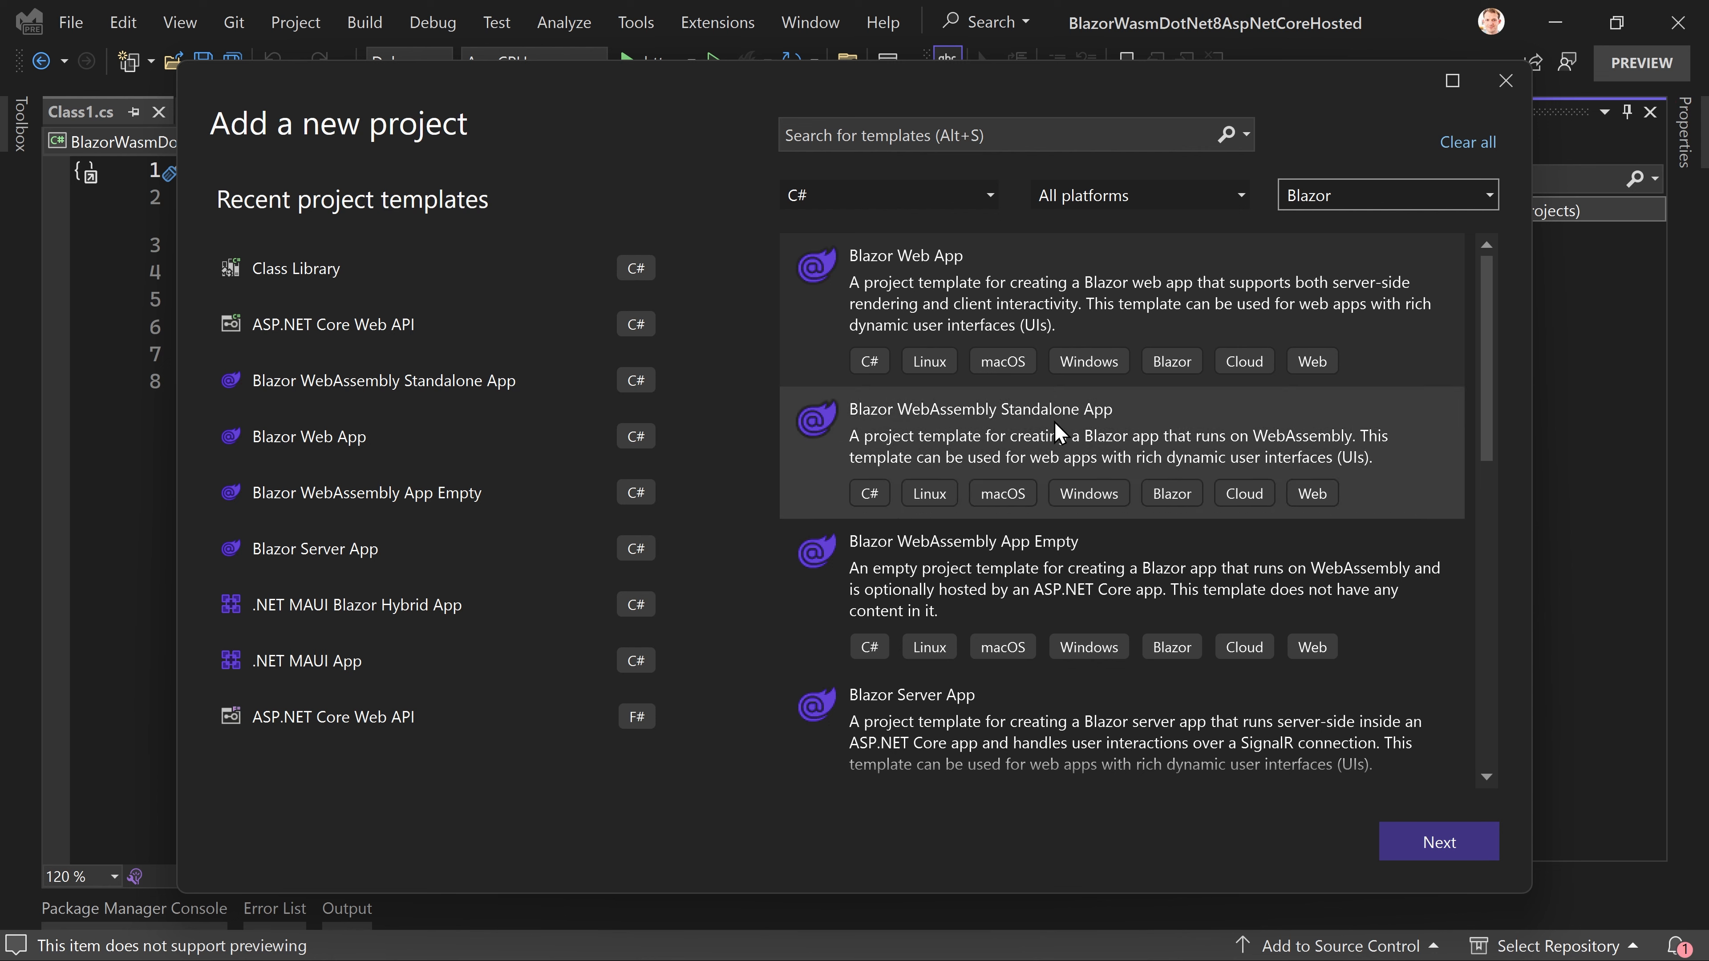
pyautogui.moveTo(1145, 419)
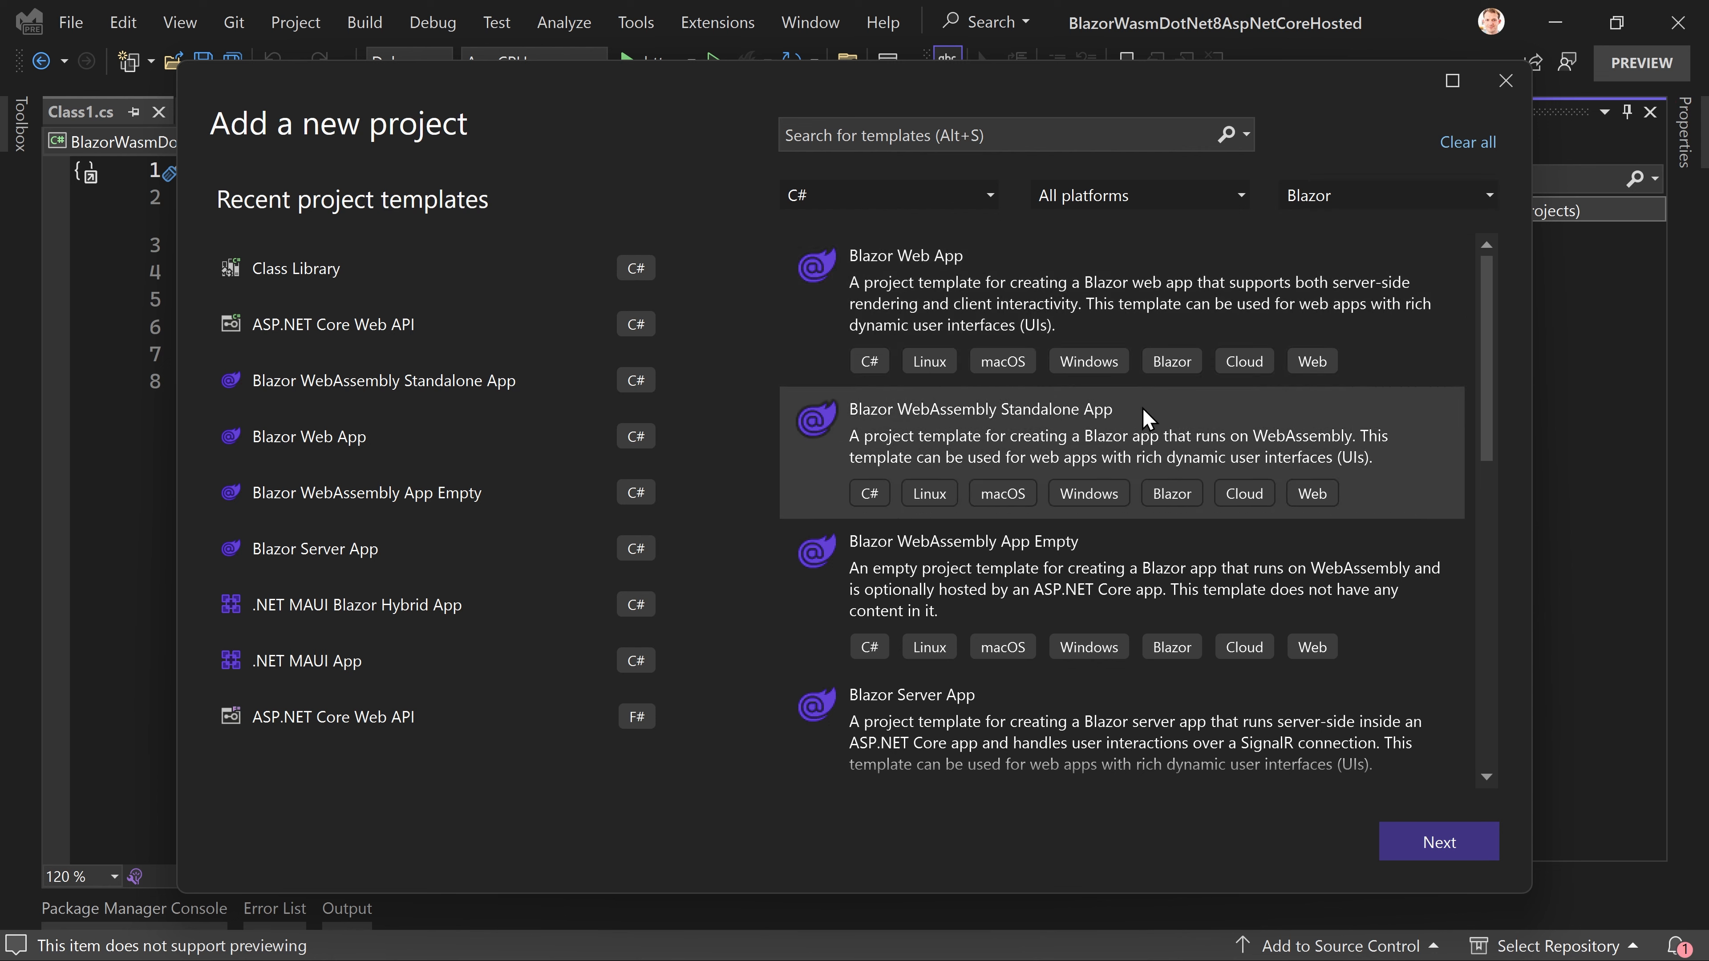
pyautogui.moveTo(959, 421)
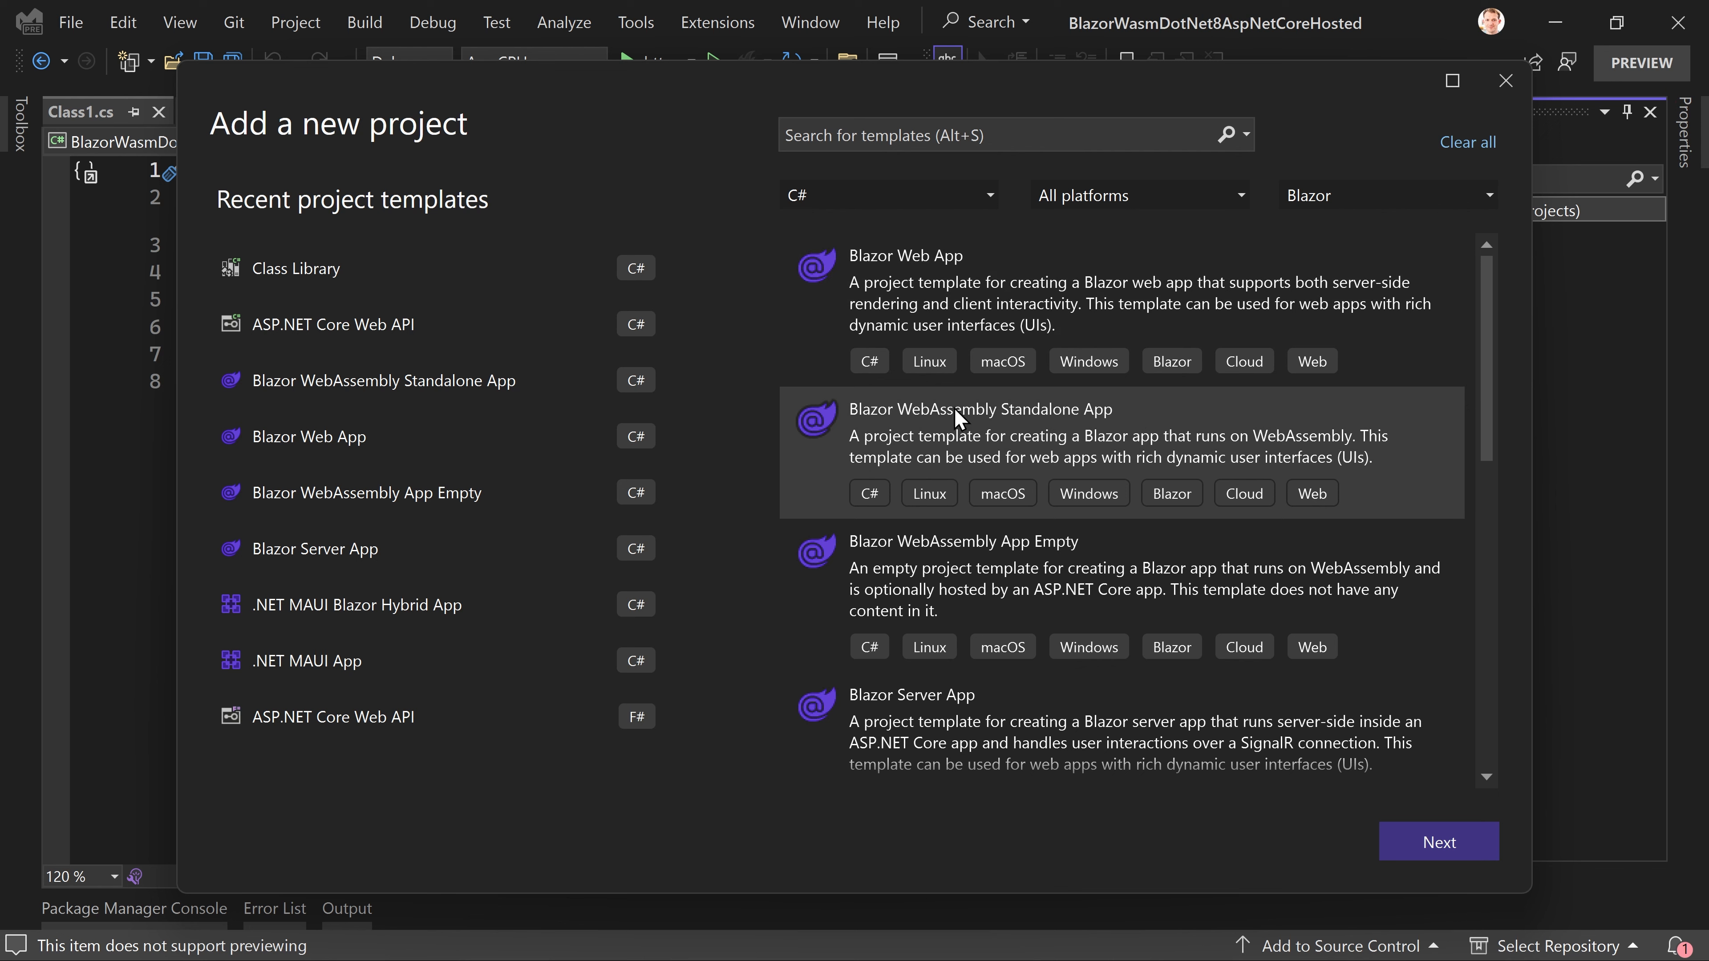
pyautogui.moveTo(1131, 442)
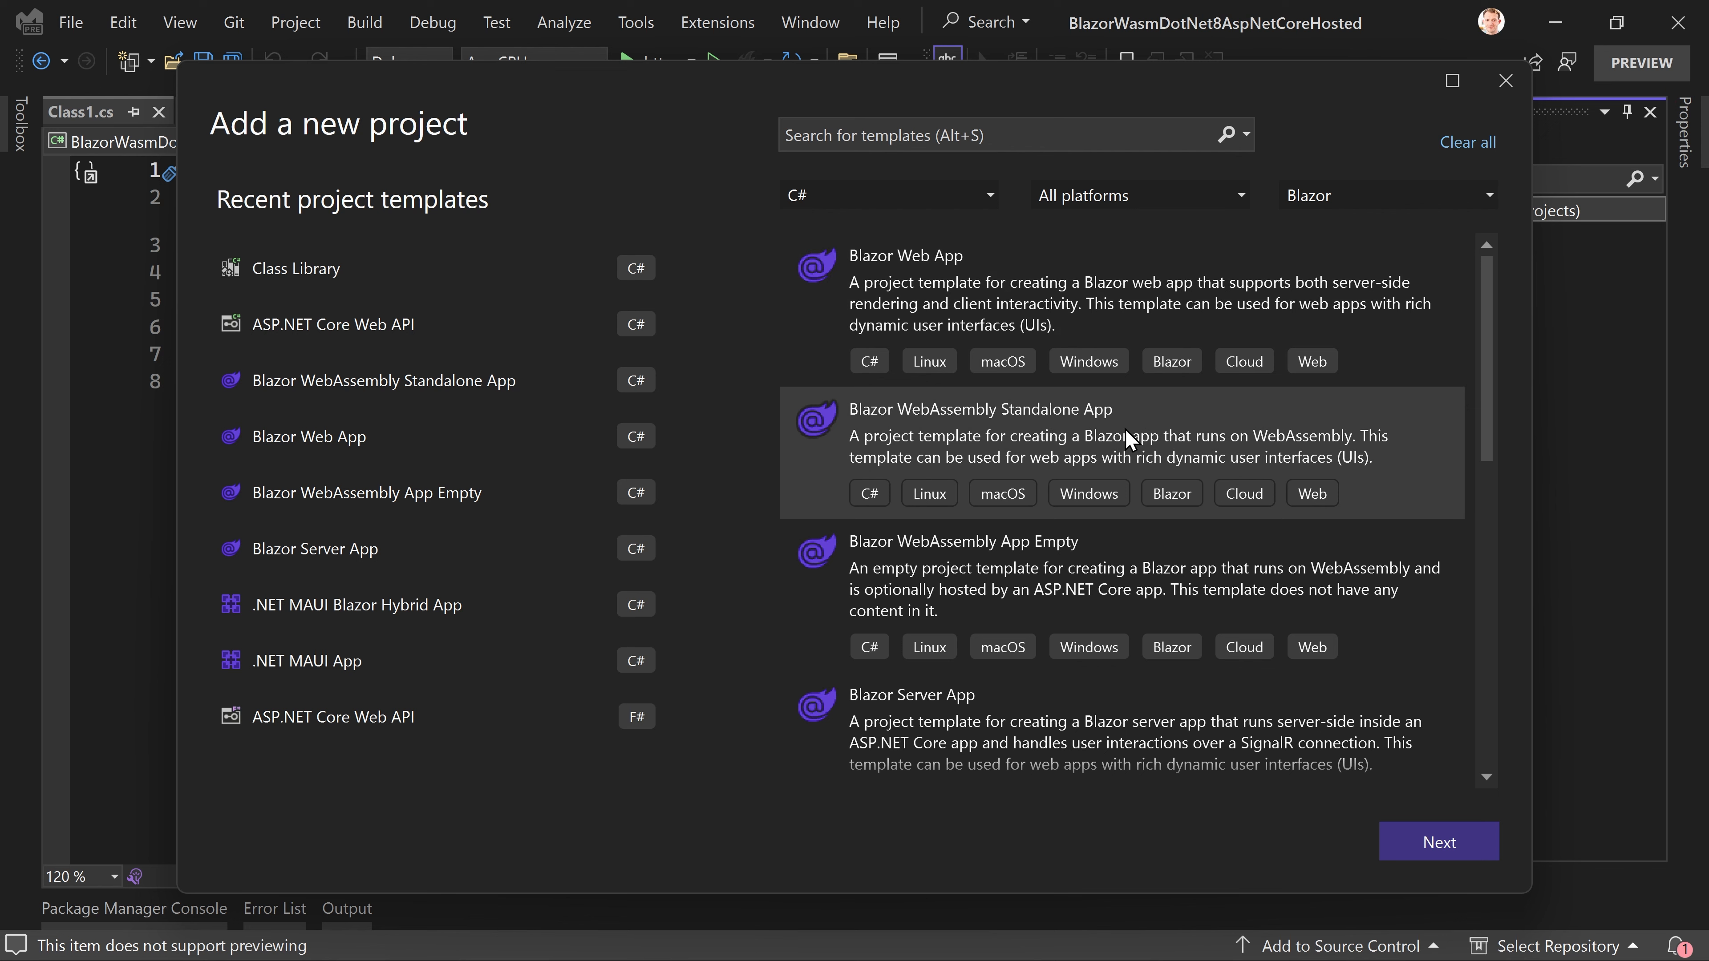
pyautogui.moveTo(848, 461)
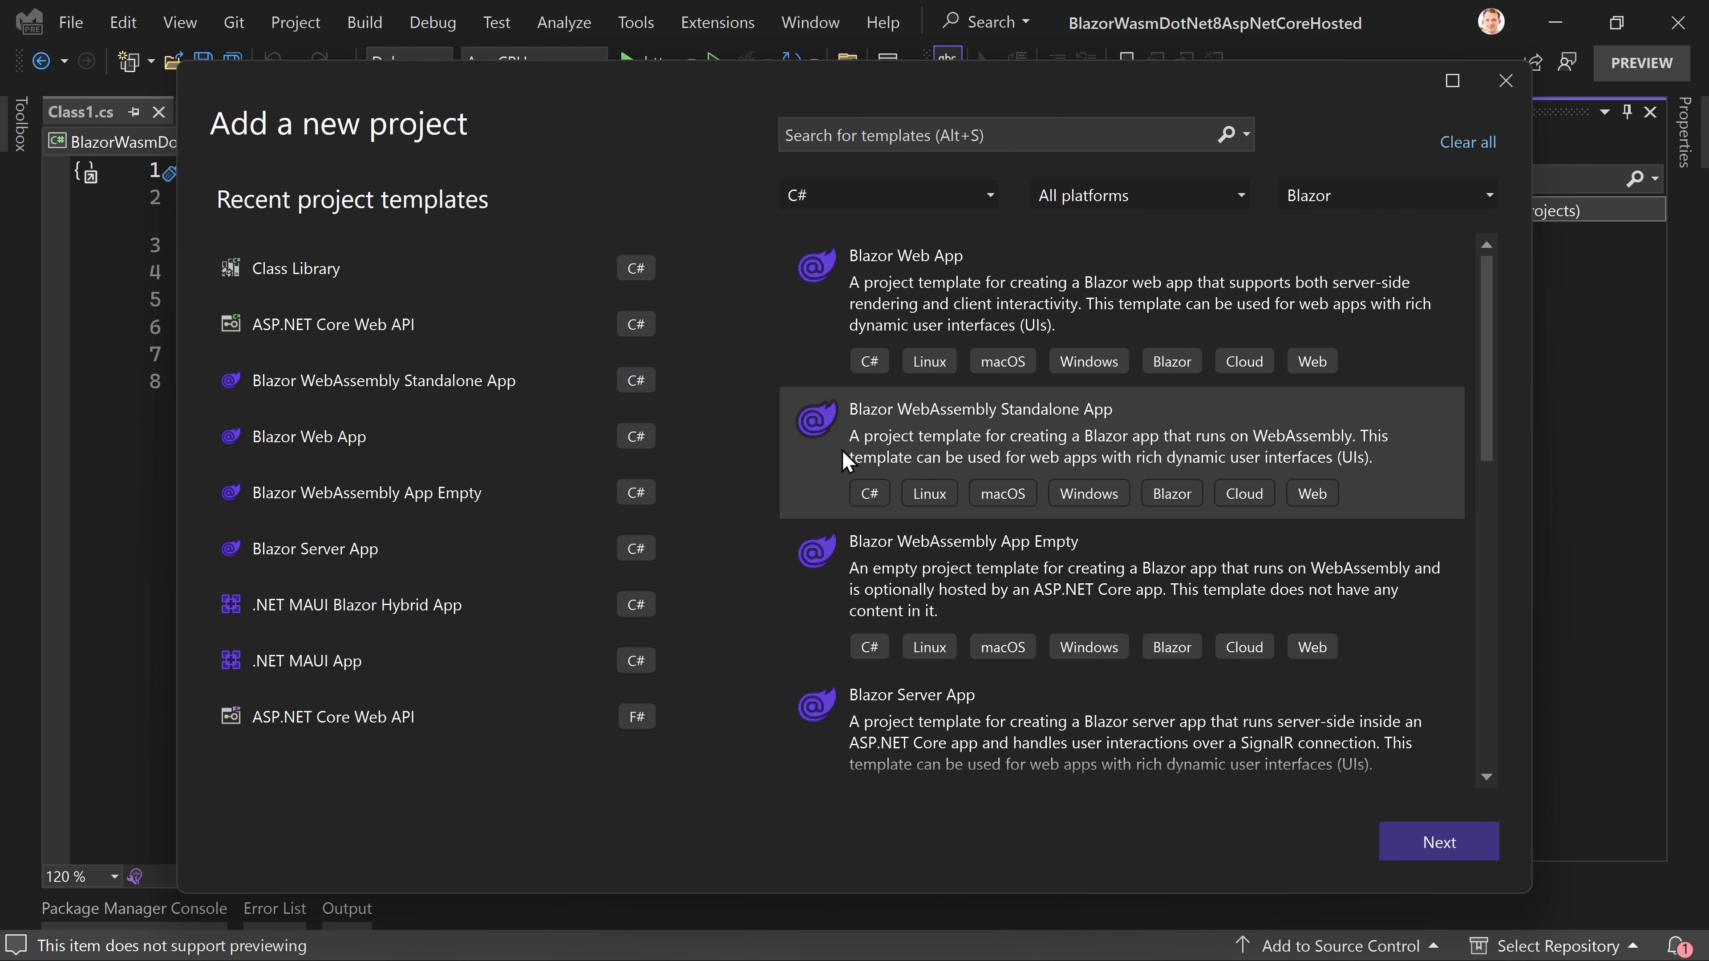
pyautogui.moveTo(1103, 452)
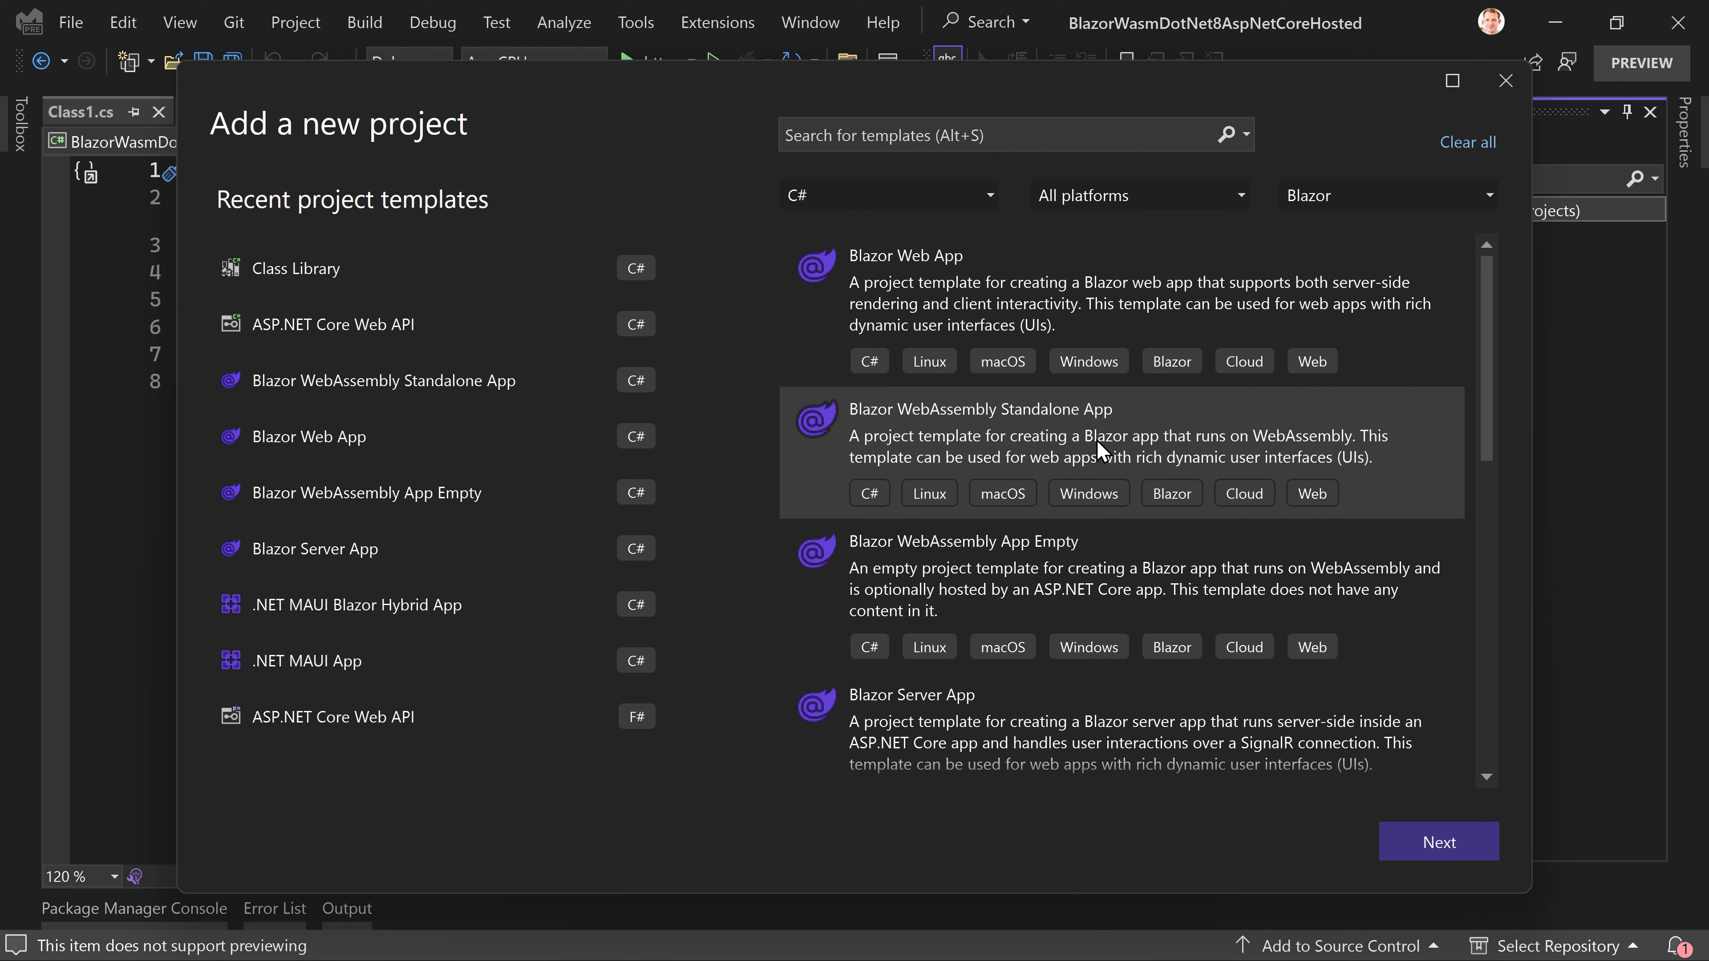
pyautogui.moveTo(1150, 471)
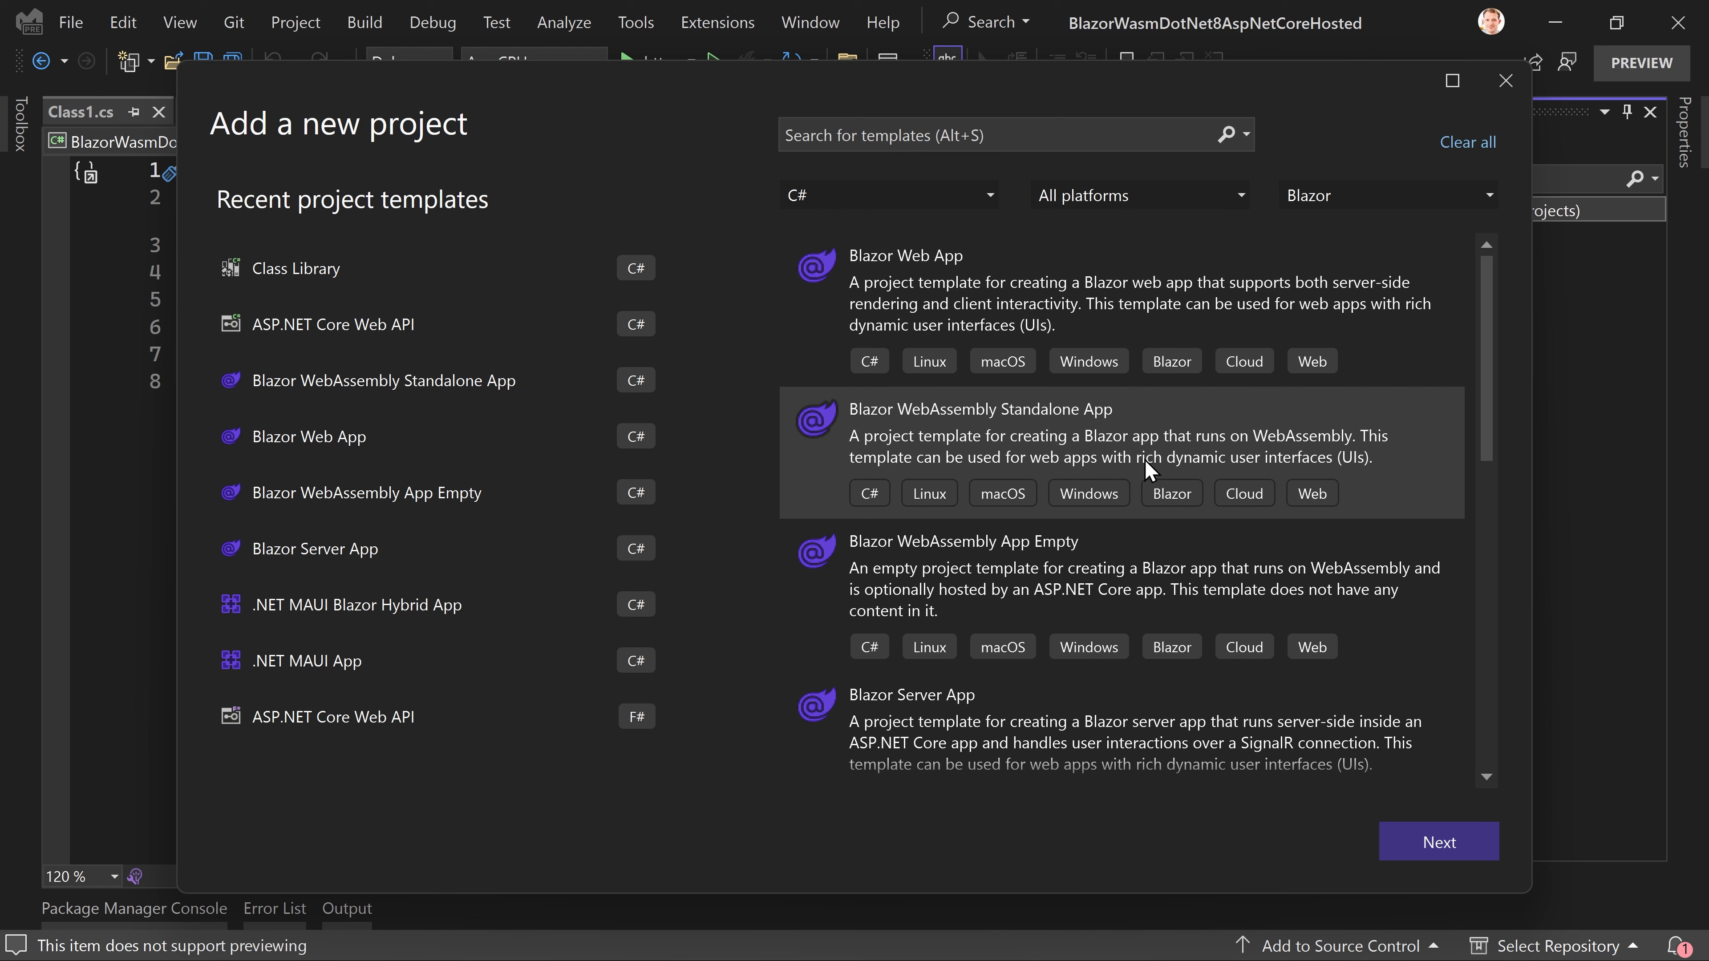
pyautogui.moveTo(1158, 428)
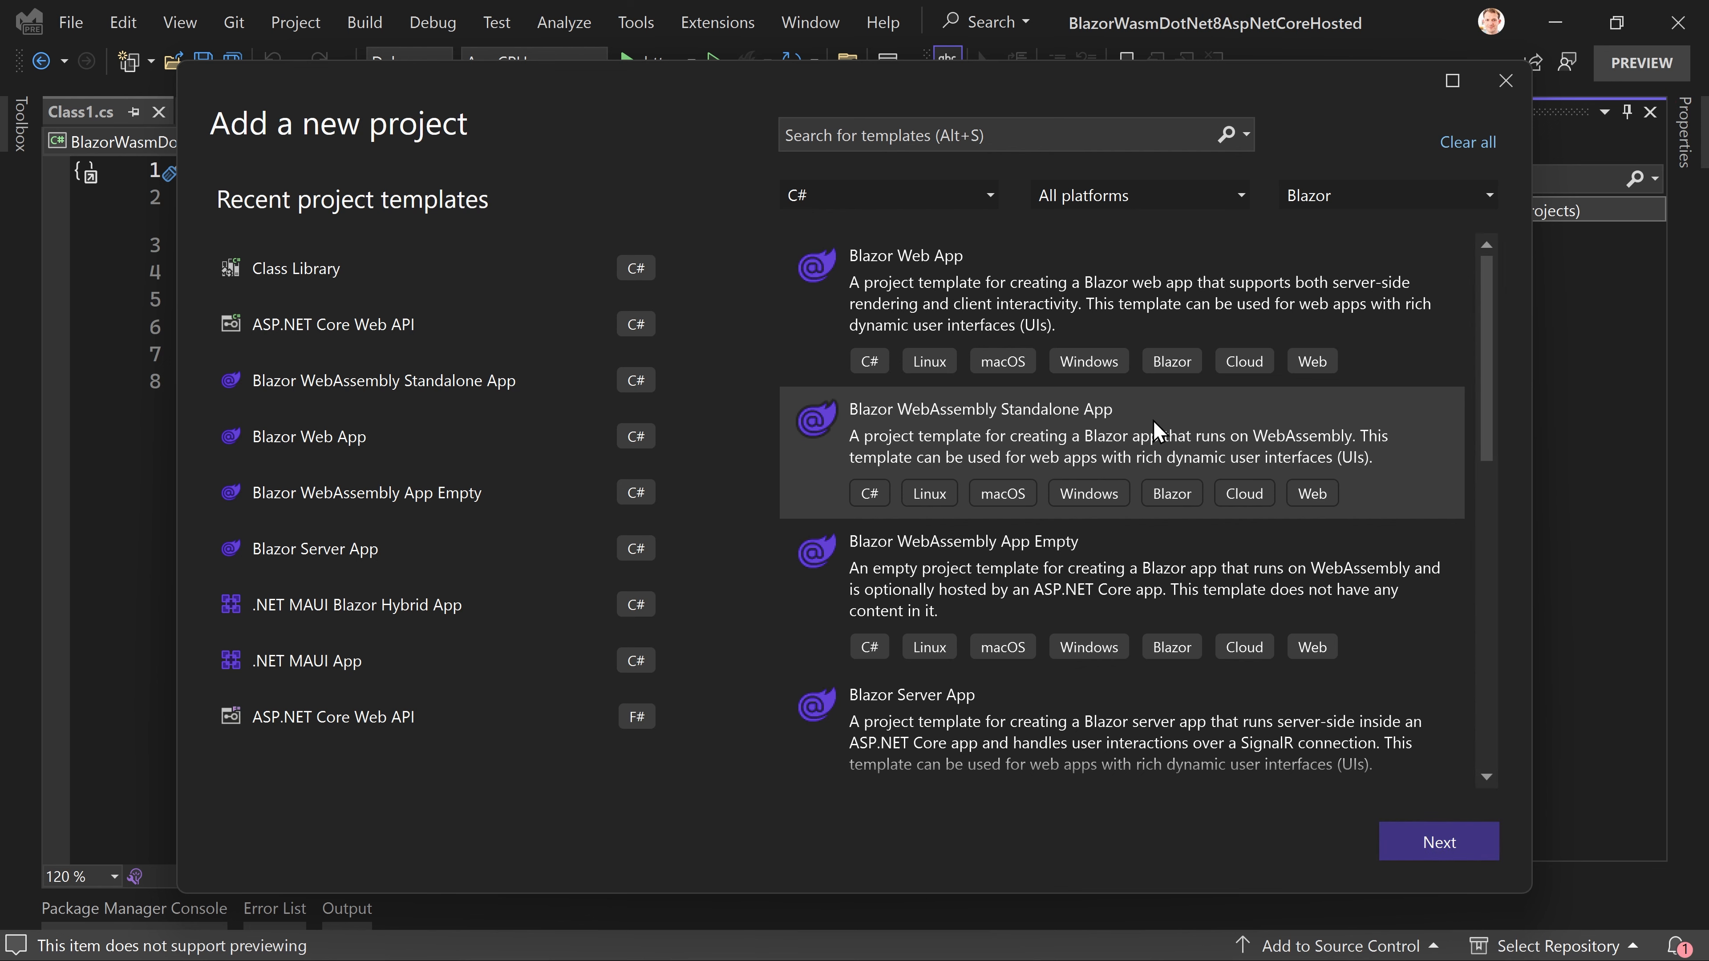
# Step: Create the Blazor WebAssembly Standalone App as BlazorWasmDotNet8AspNetCoreHosted.Client on .NET 8.0 with HTTPS and sample pages
pyautogui.click(1438, 841)
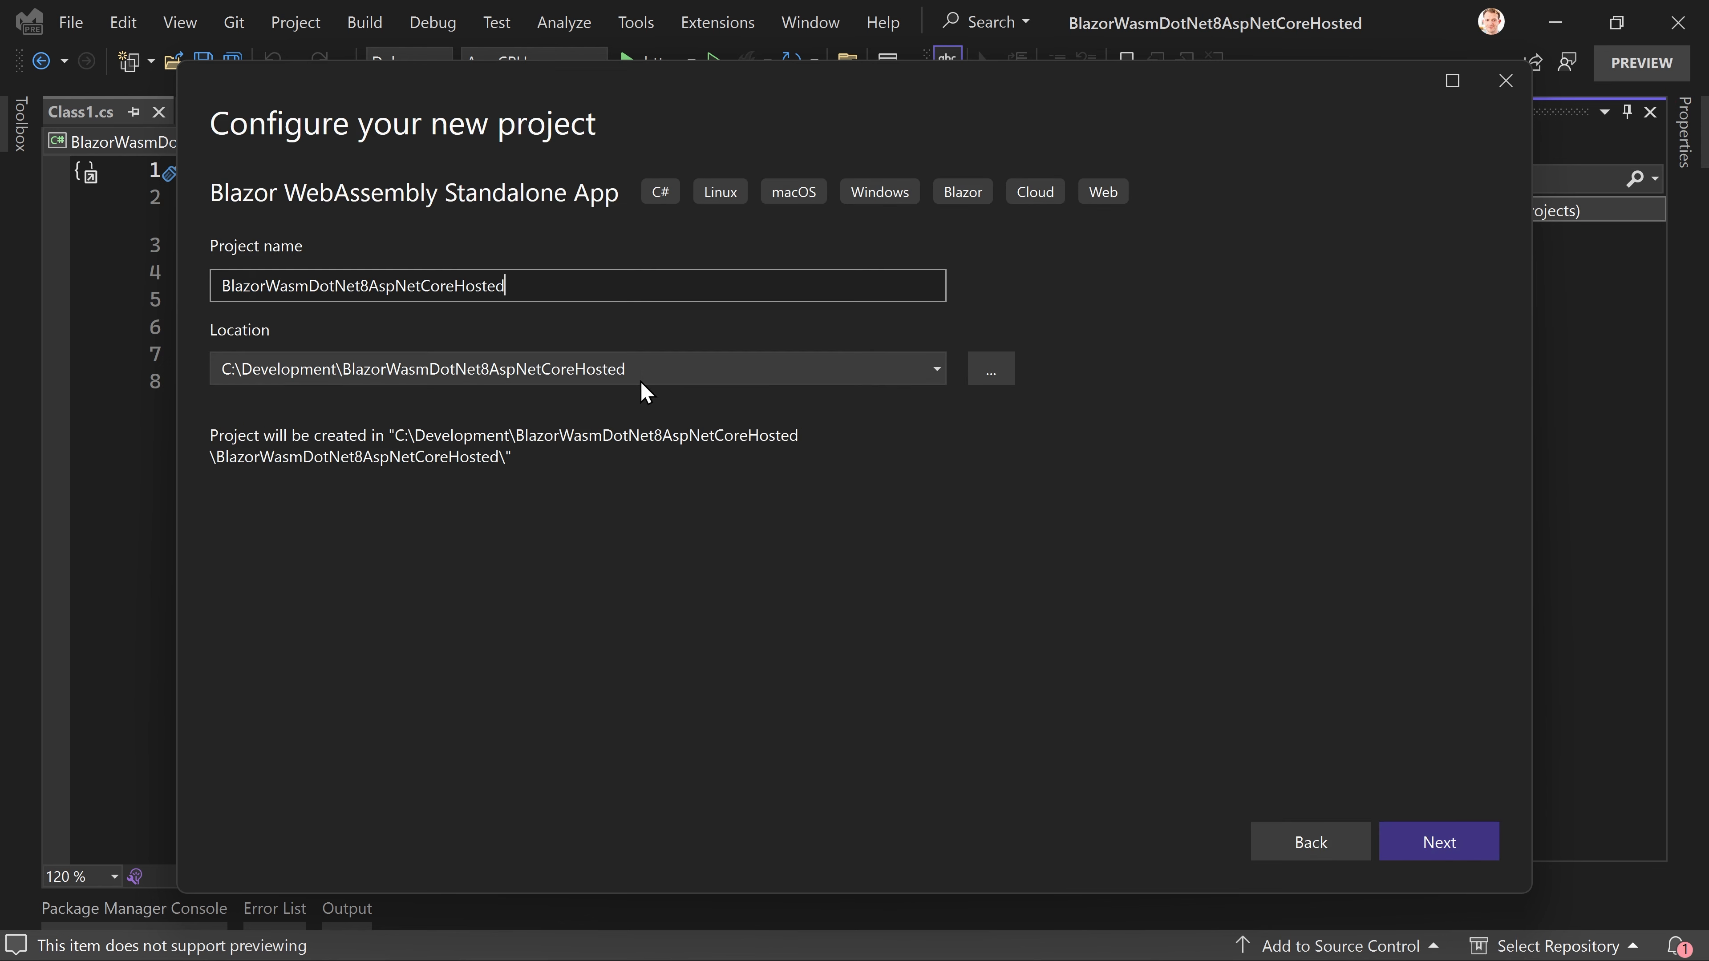
pyautogui.write('.Client')
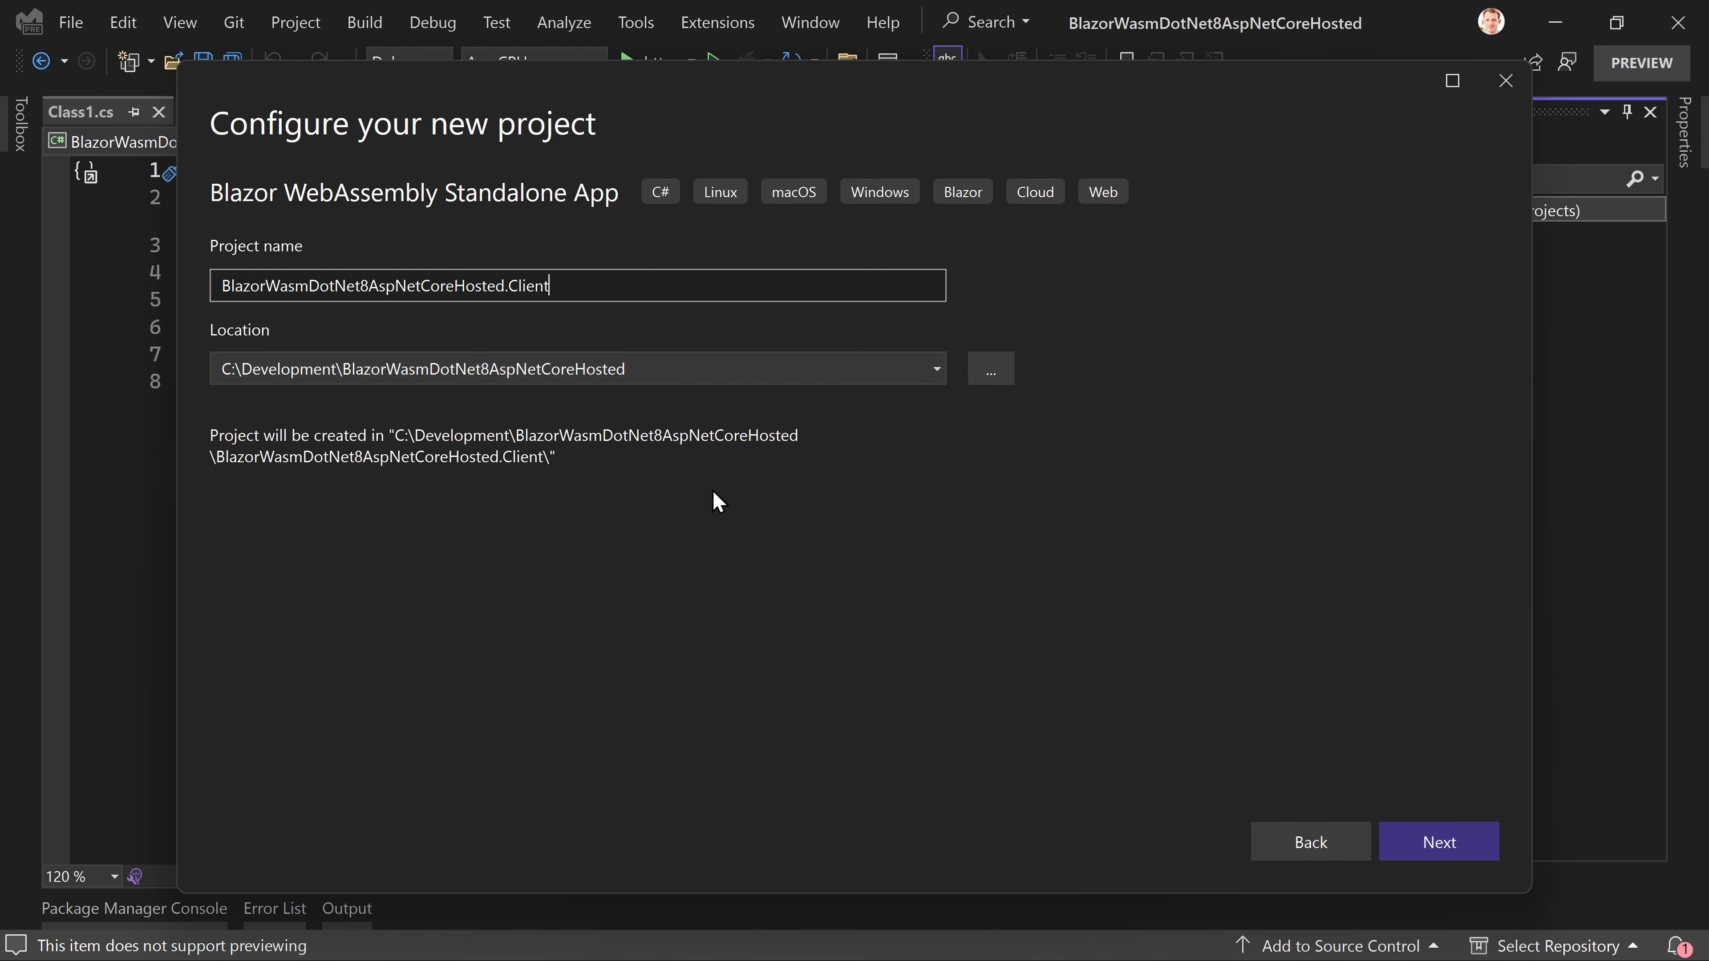
pyautogui.click(1436, 841)
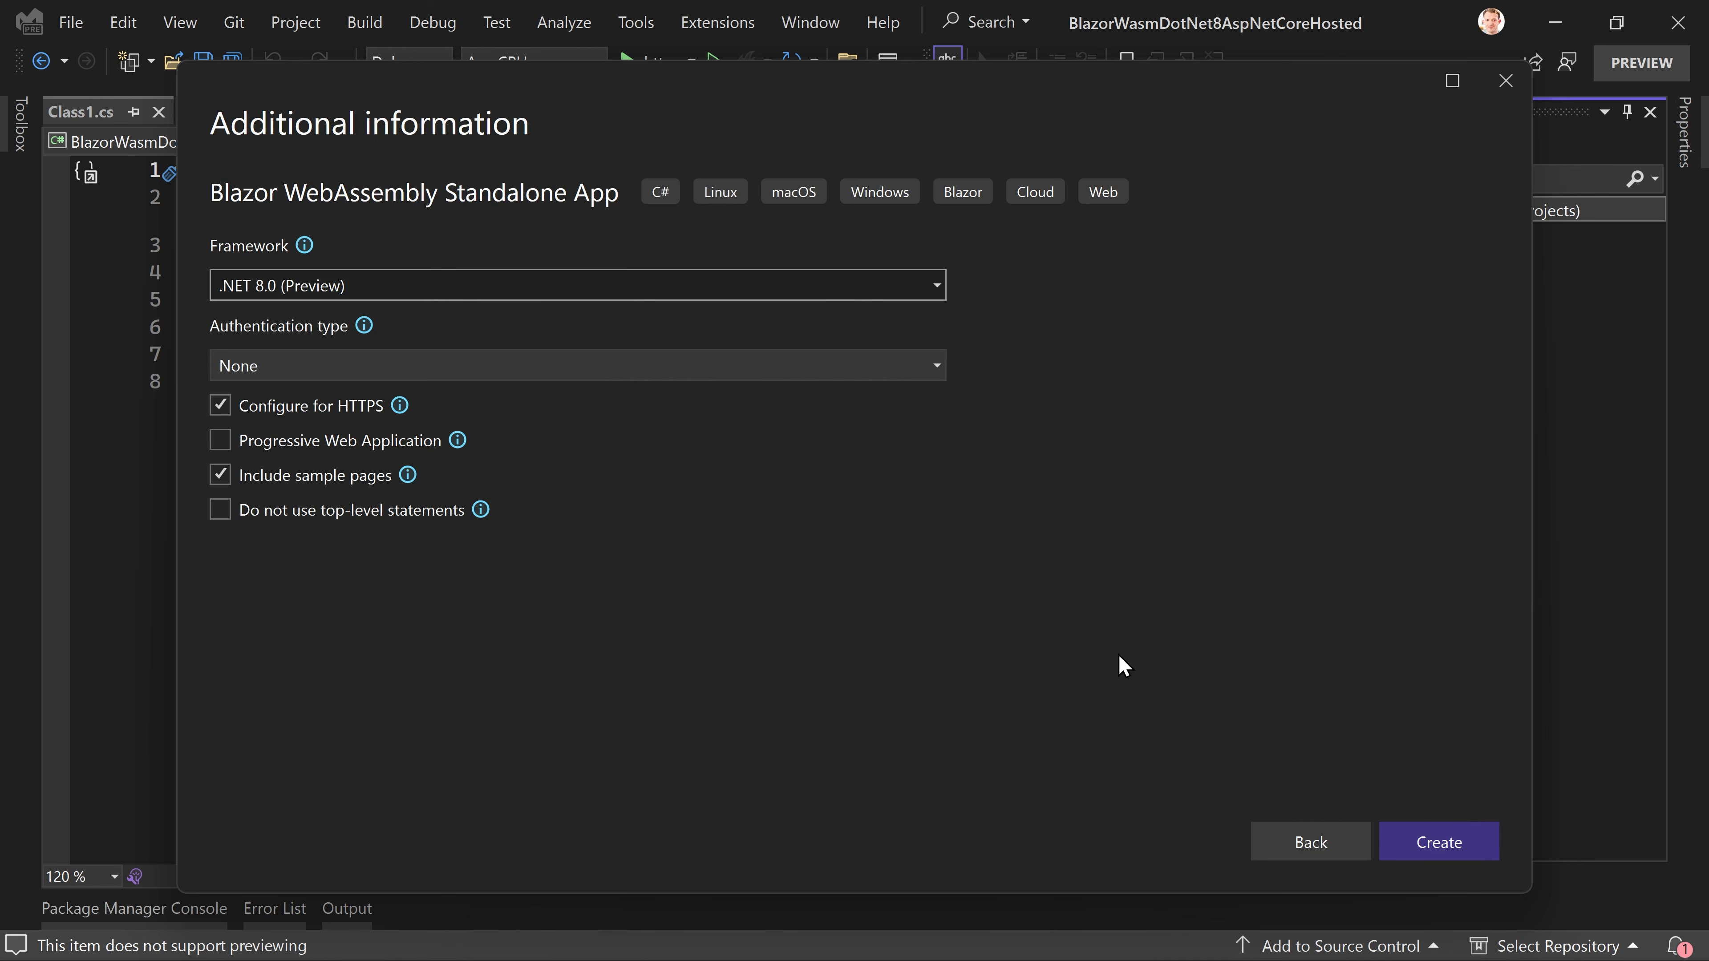
pyautogui.moveTo(301, 476)
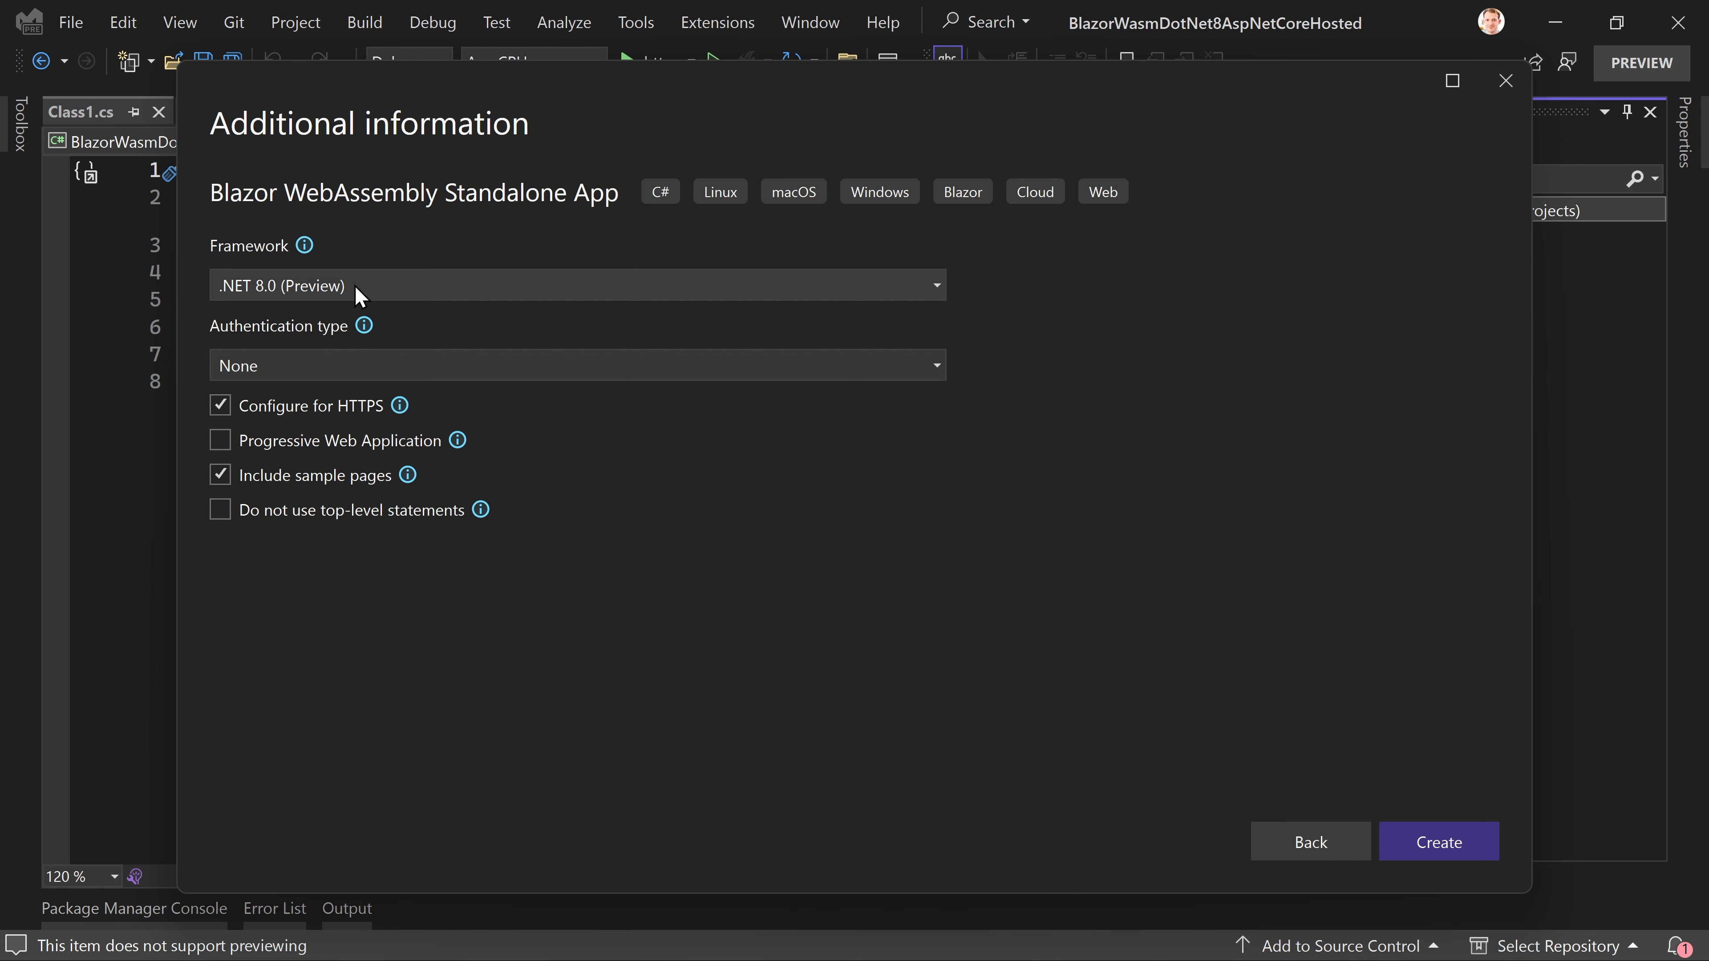
pyautogui.moveTo(340, 419)
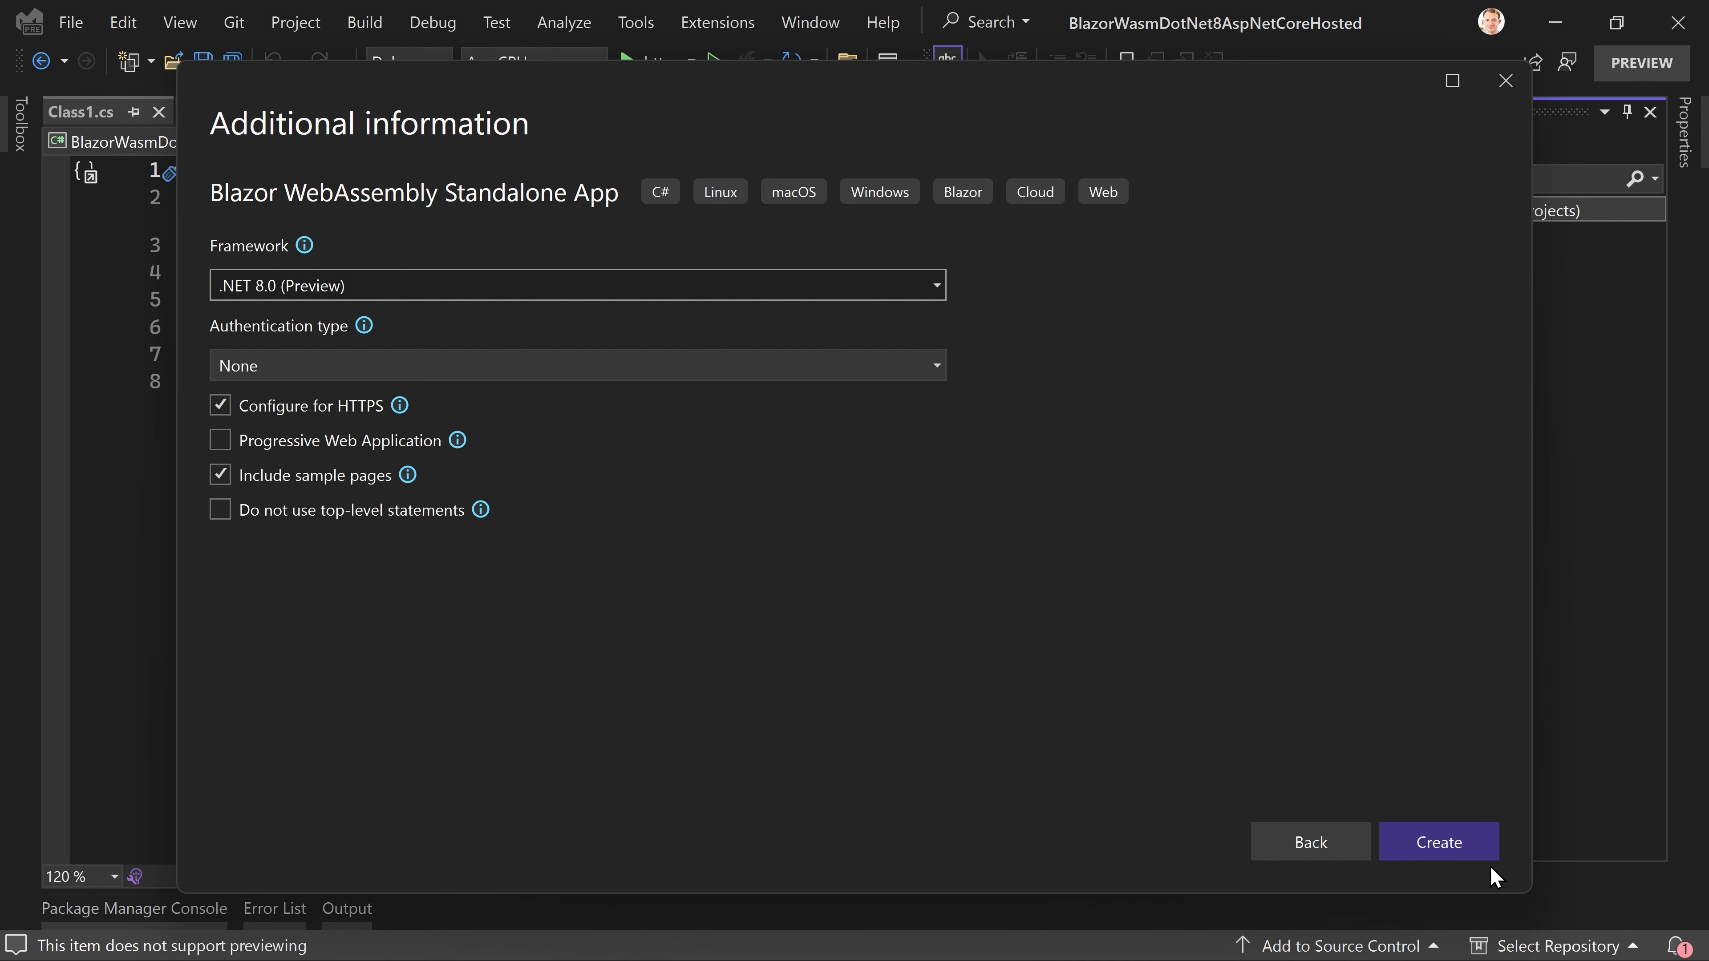
pyautogui.click(1437, 841)
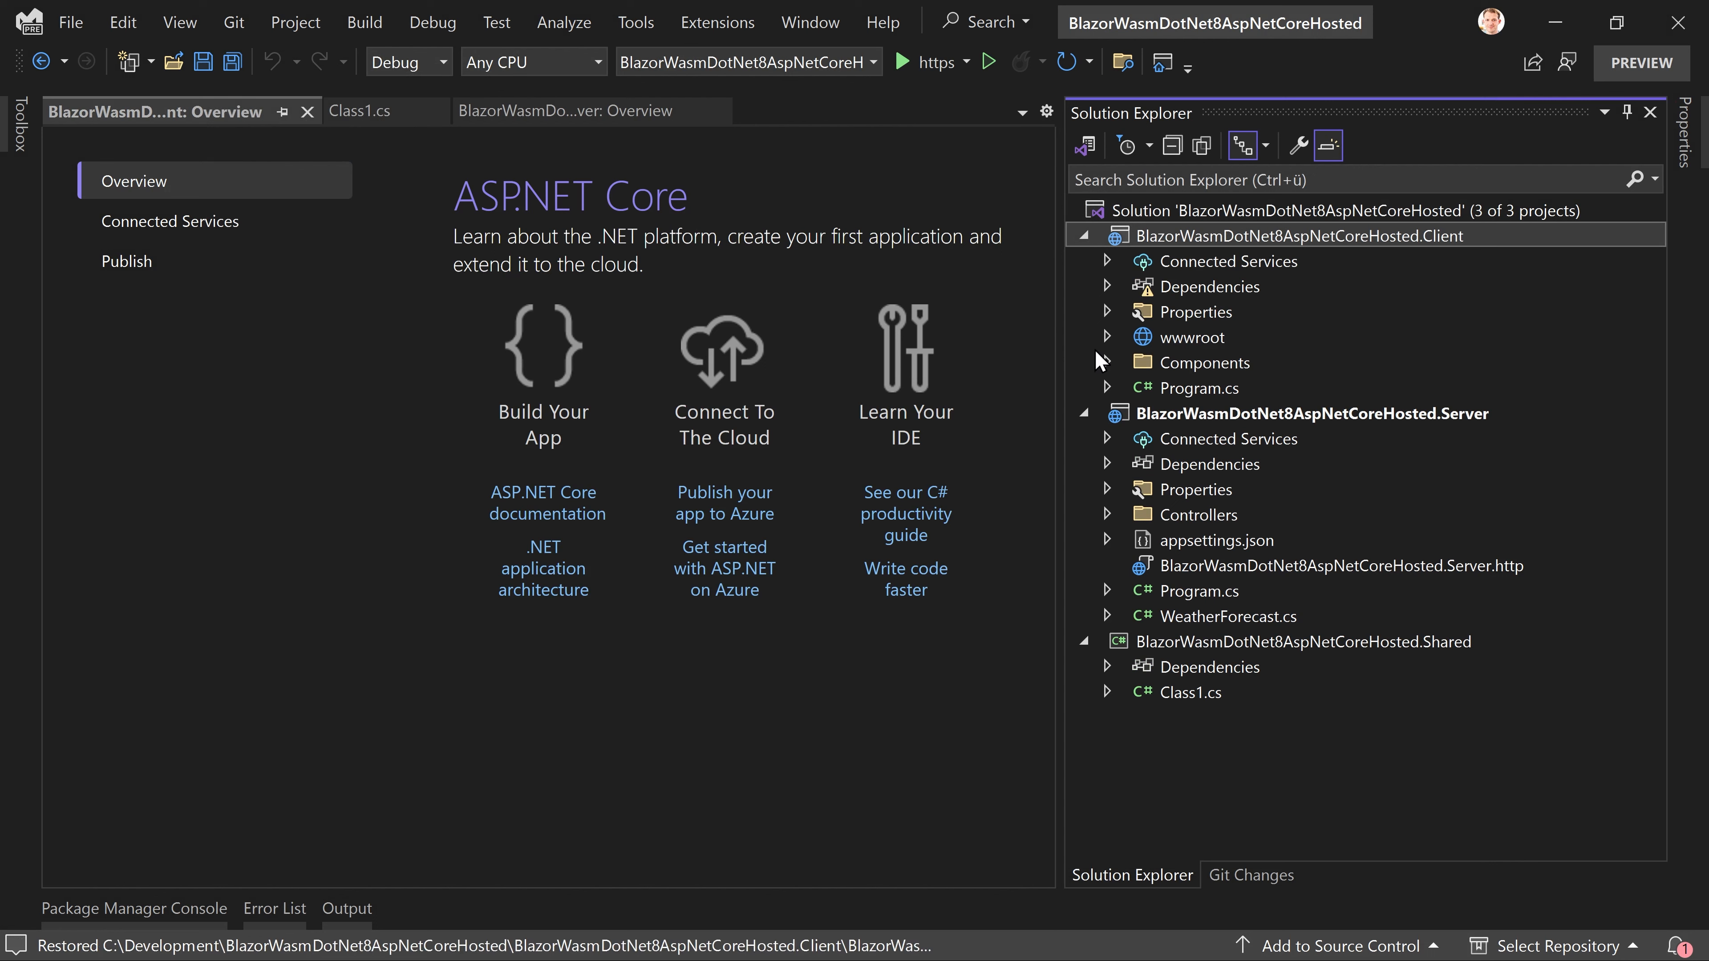
pyautogui.moveTo(1079, 263)
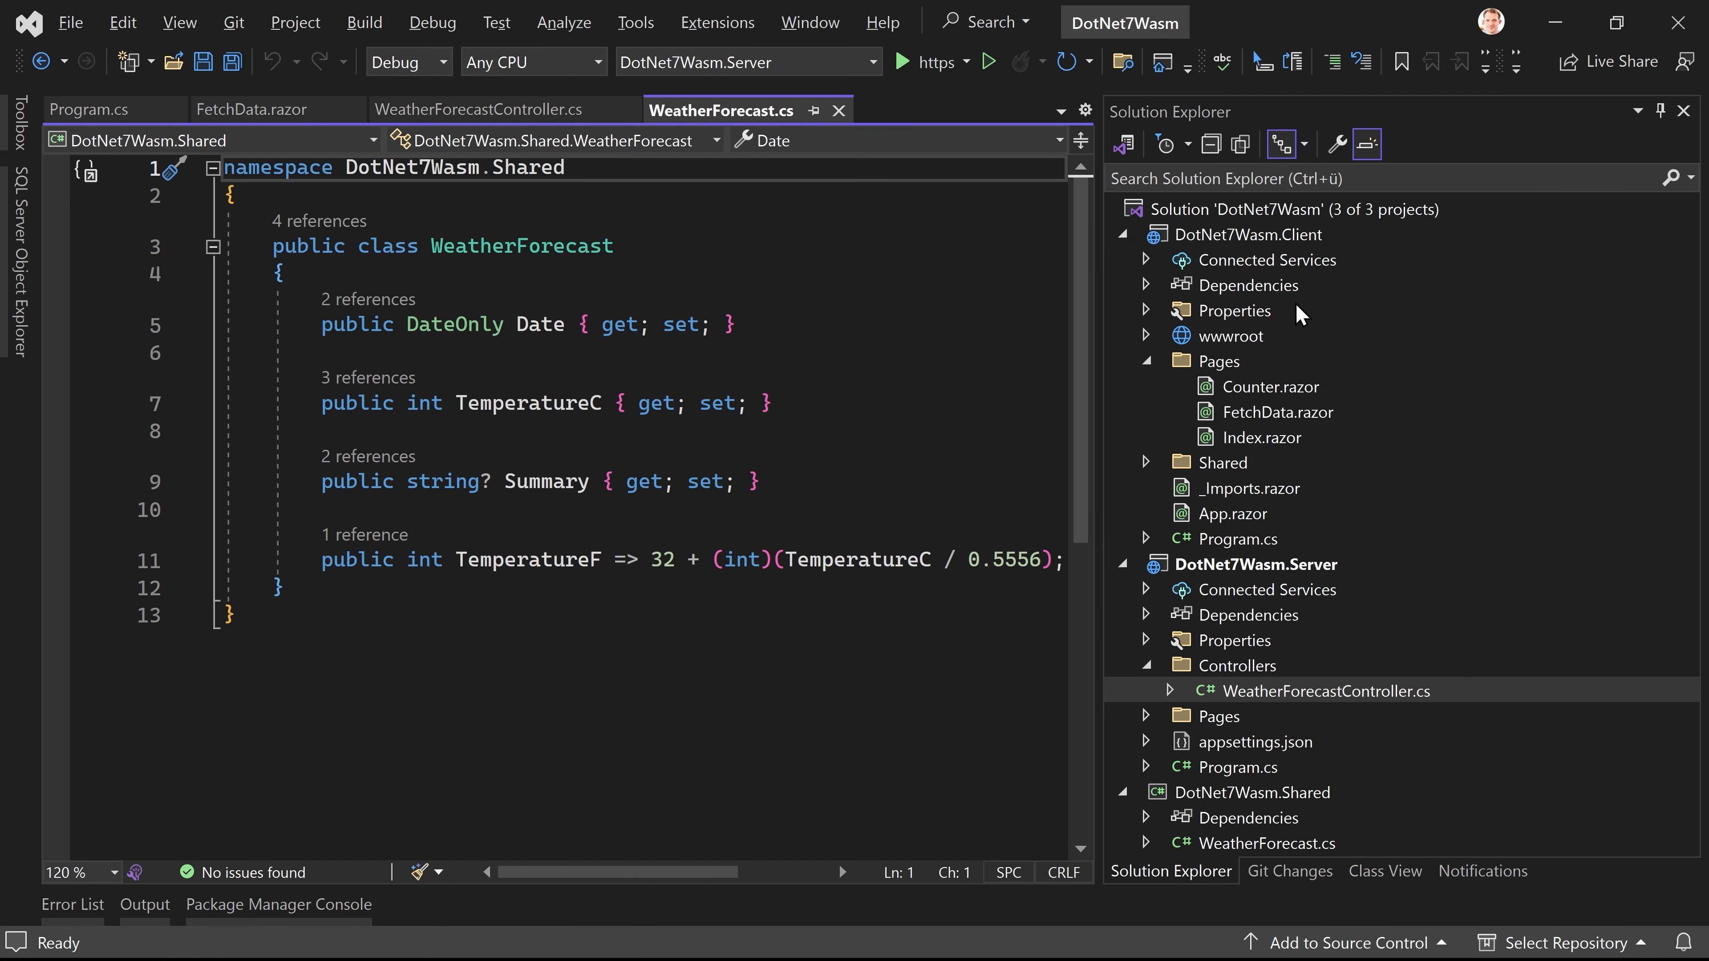
pyautogui.moveTo(1343, 647)
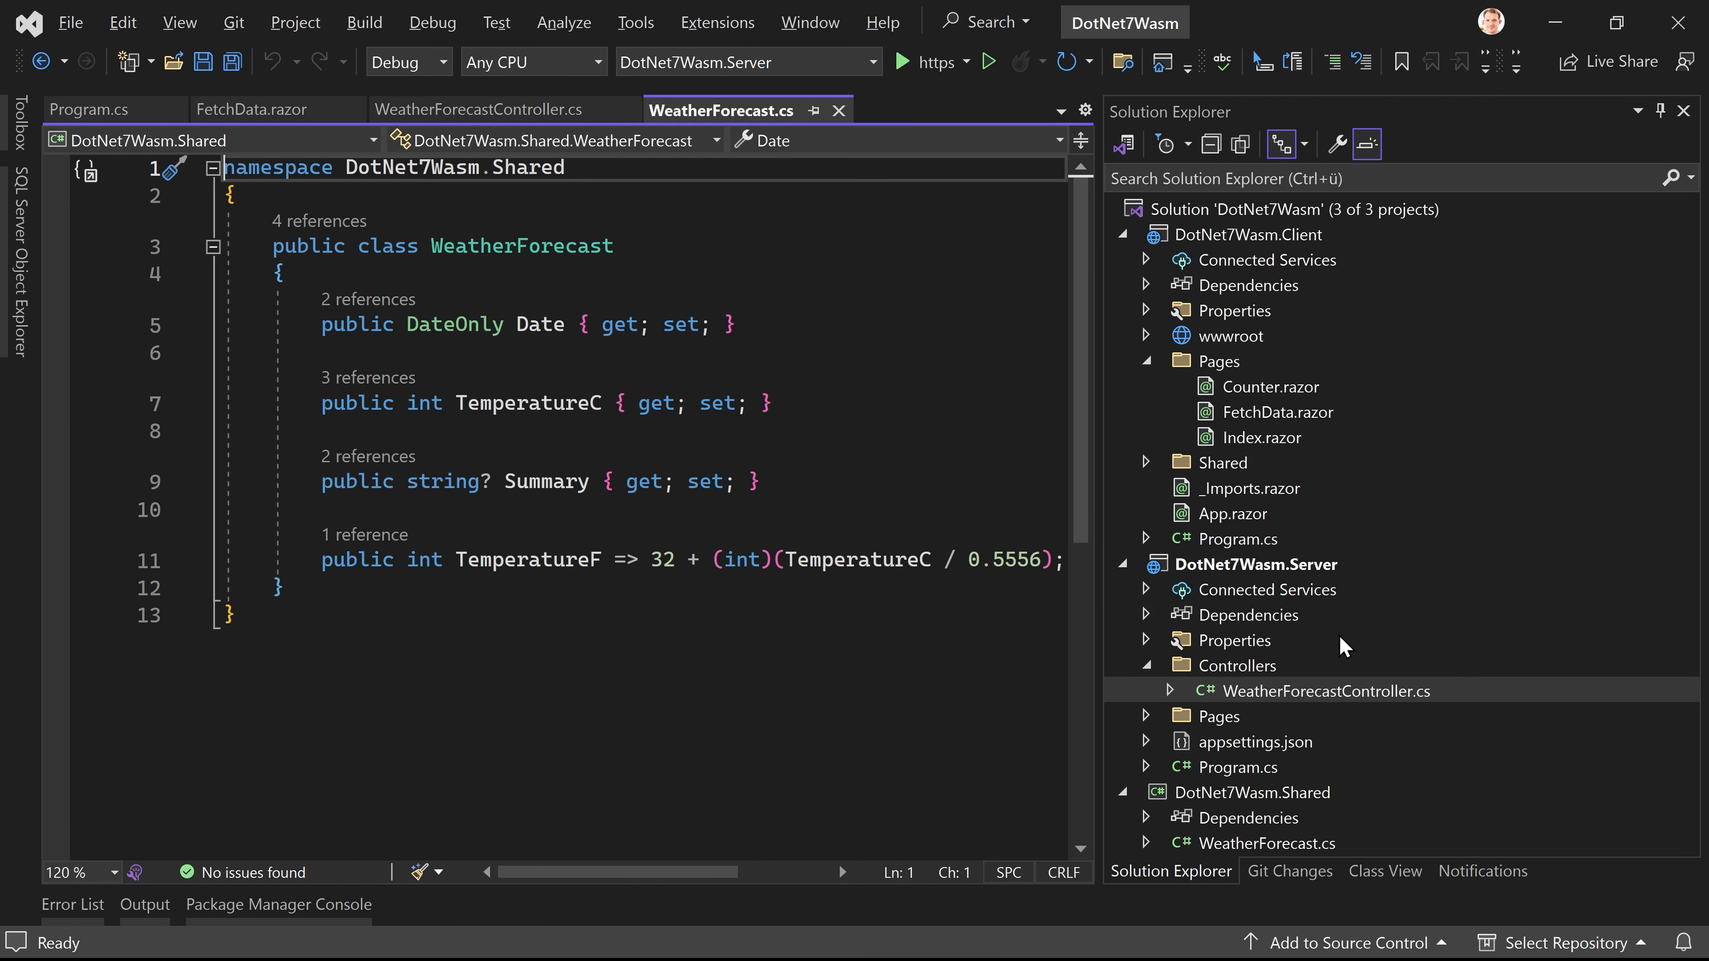
pyautogui.moveTo(1672, 394)
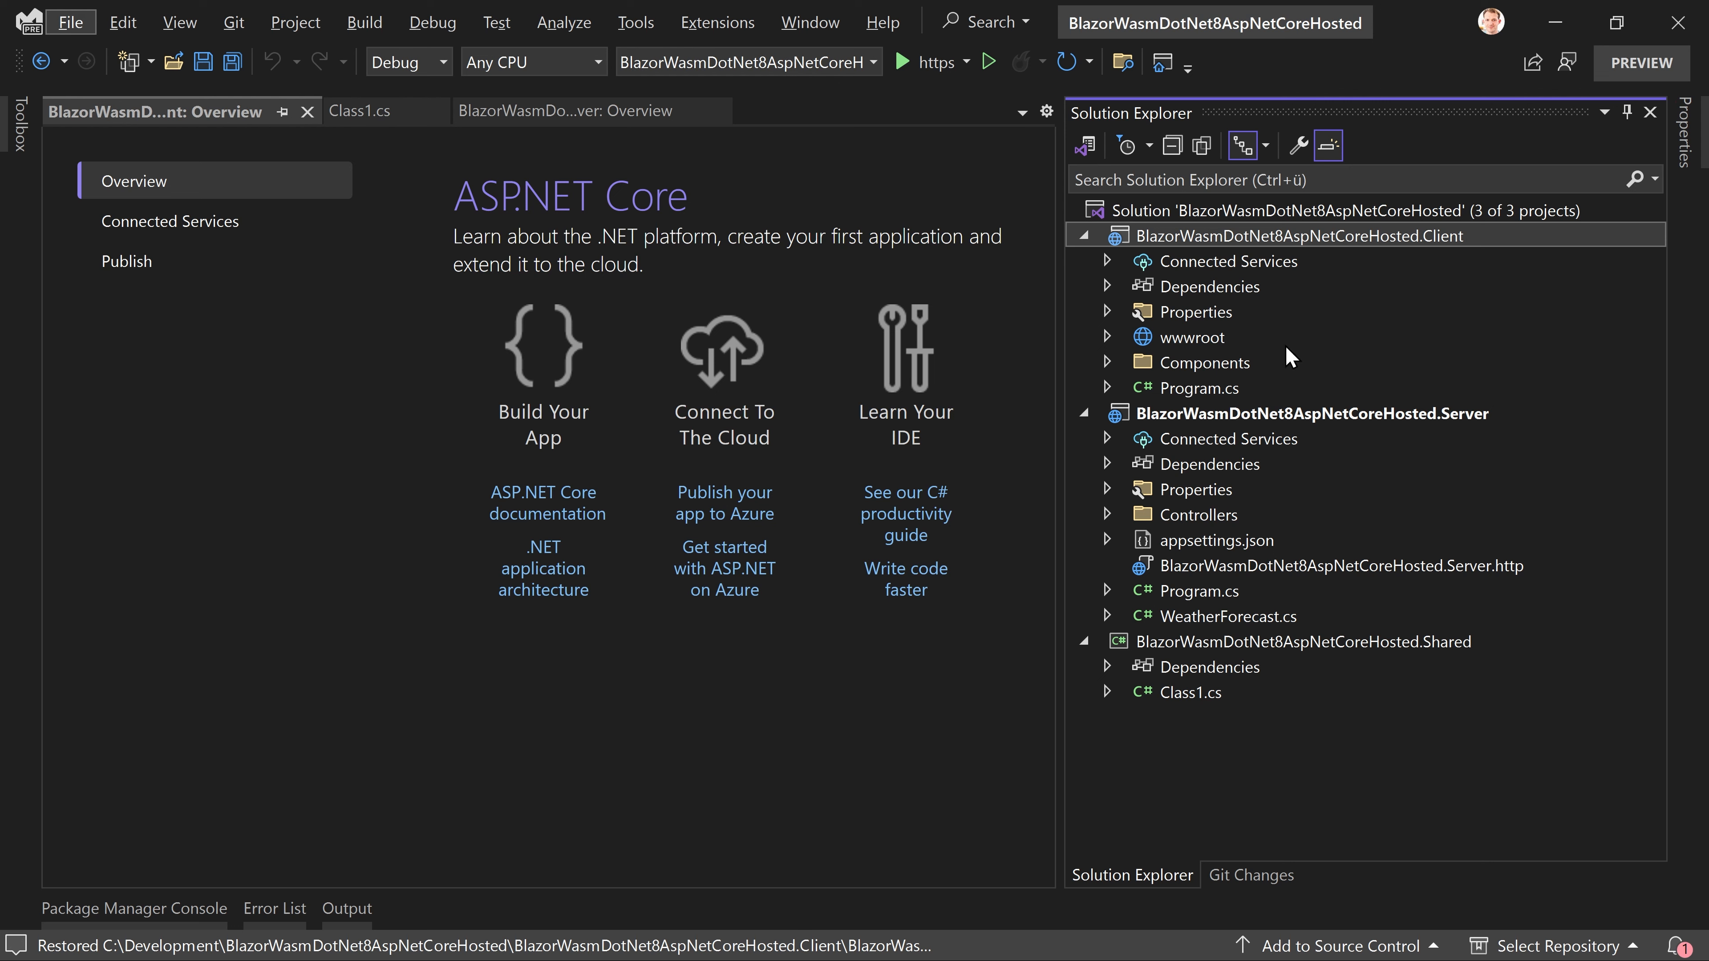
pyautogui.moveTo(1257, 526)
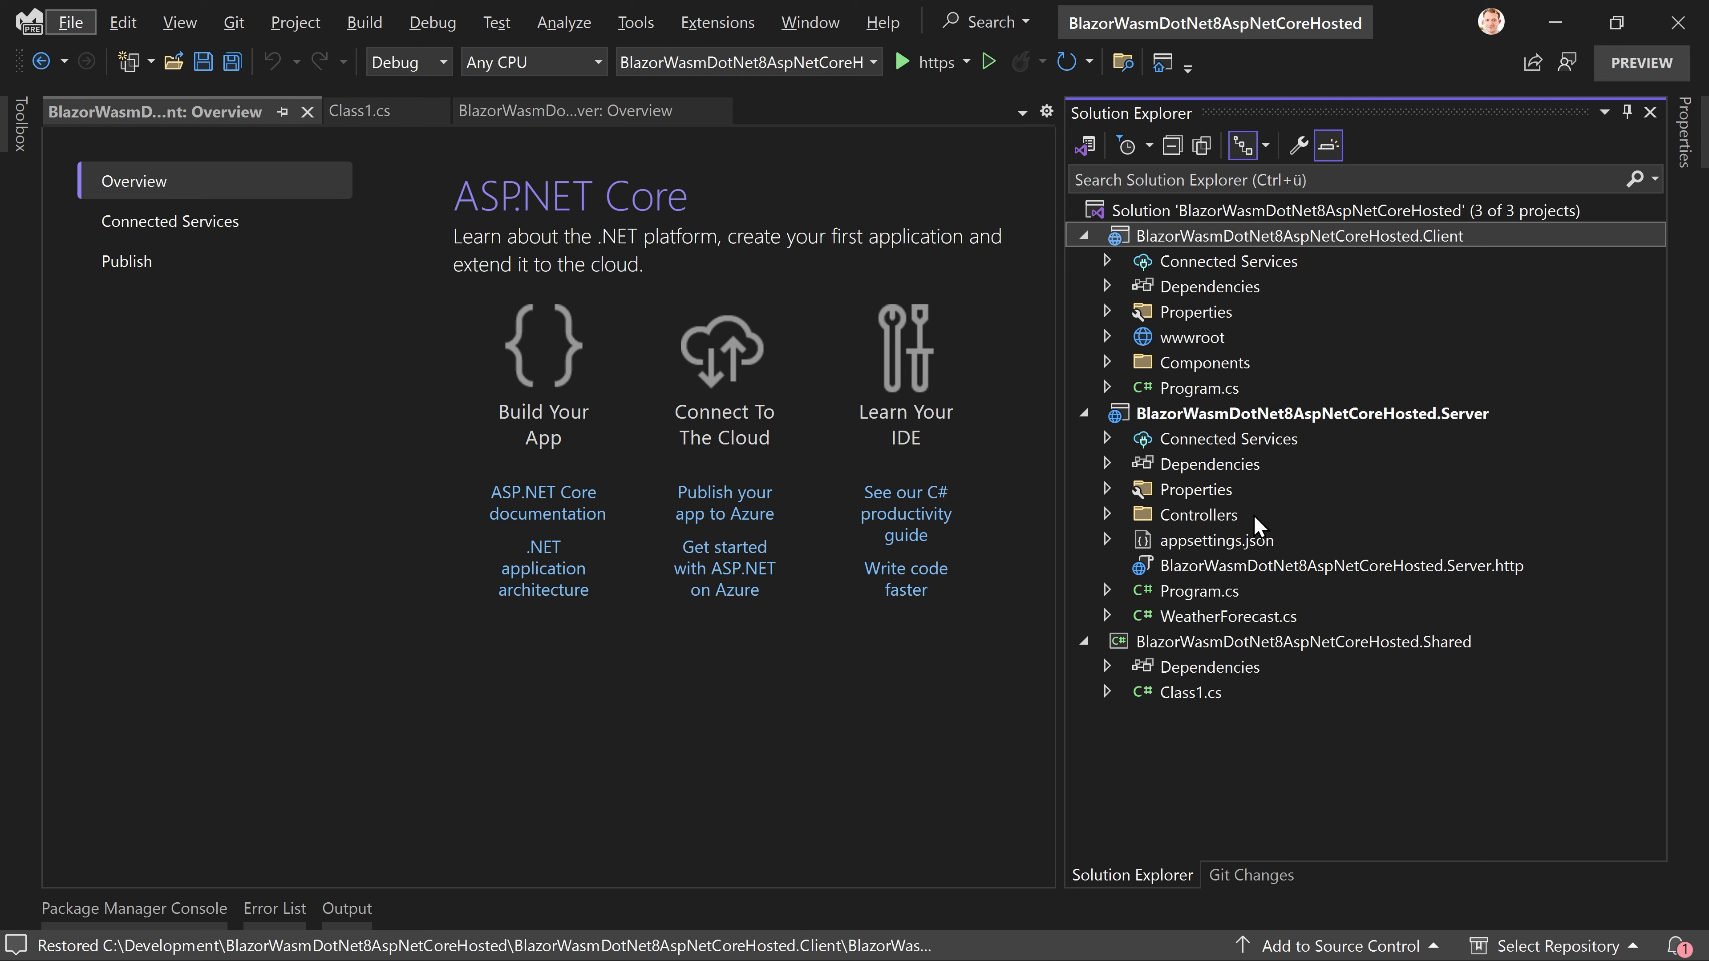
pyautogui.moveTo(1253, 520)
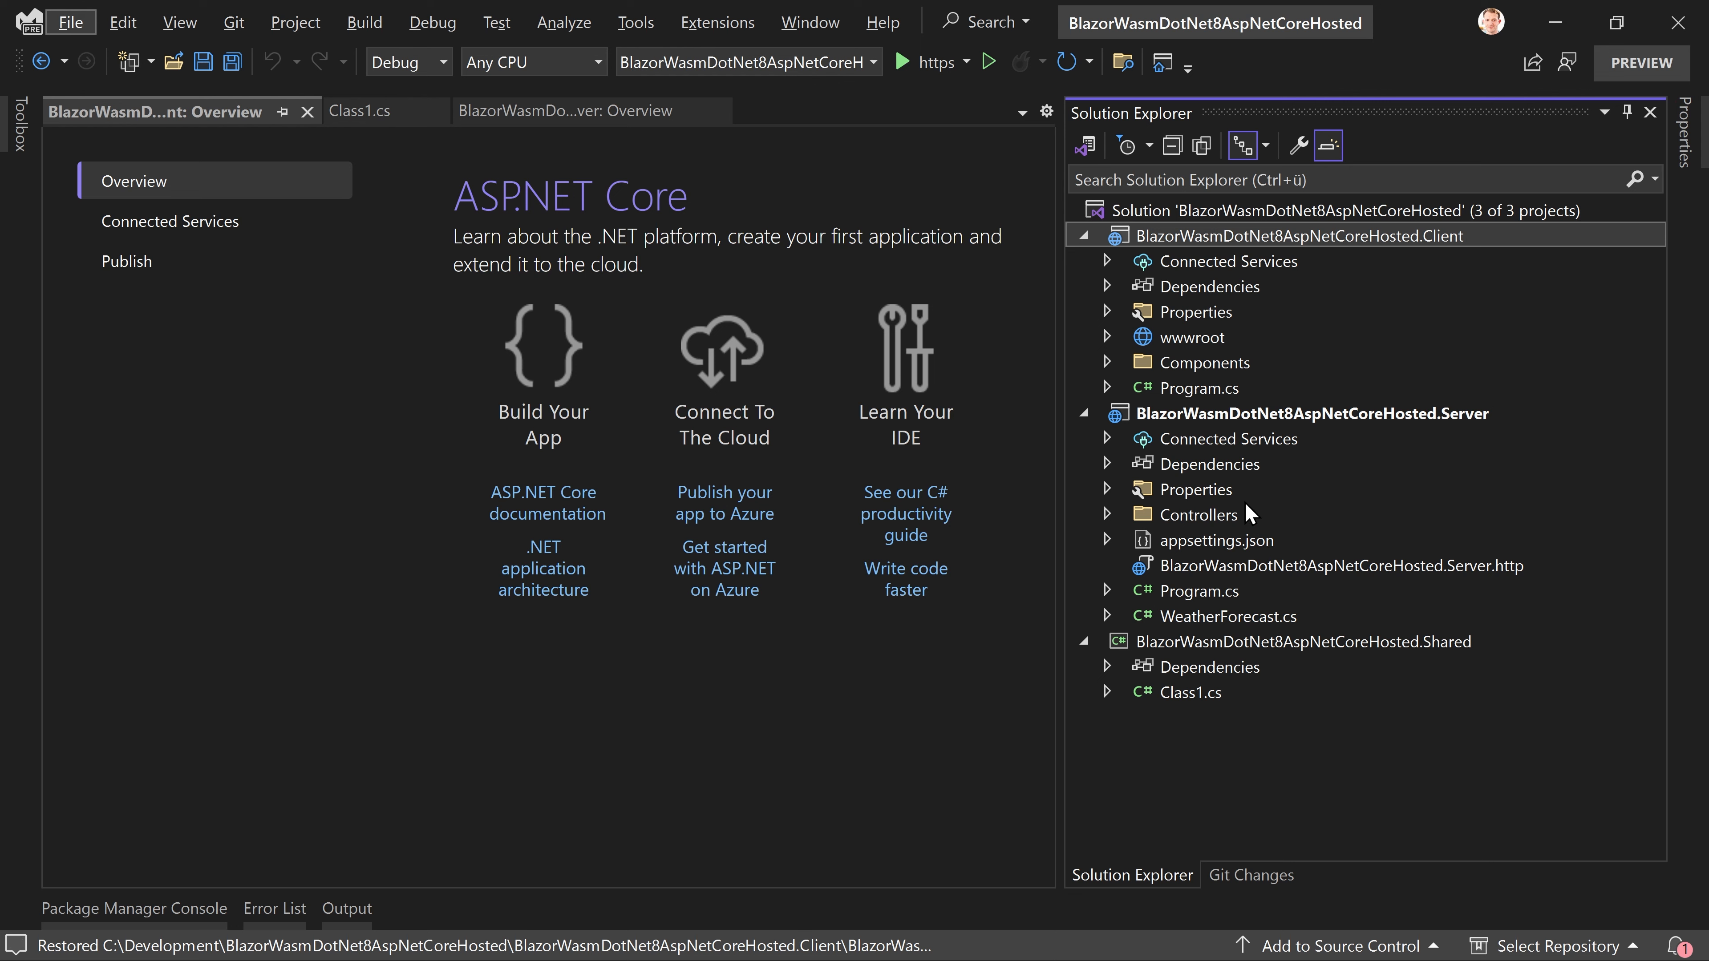
pyautogui.moveTo(1248, 511)
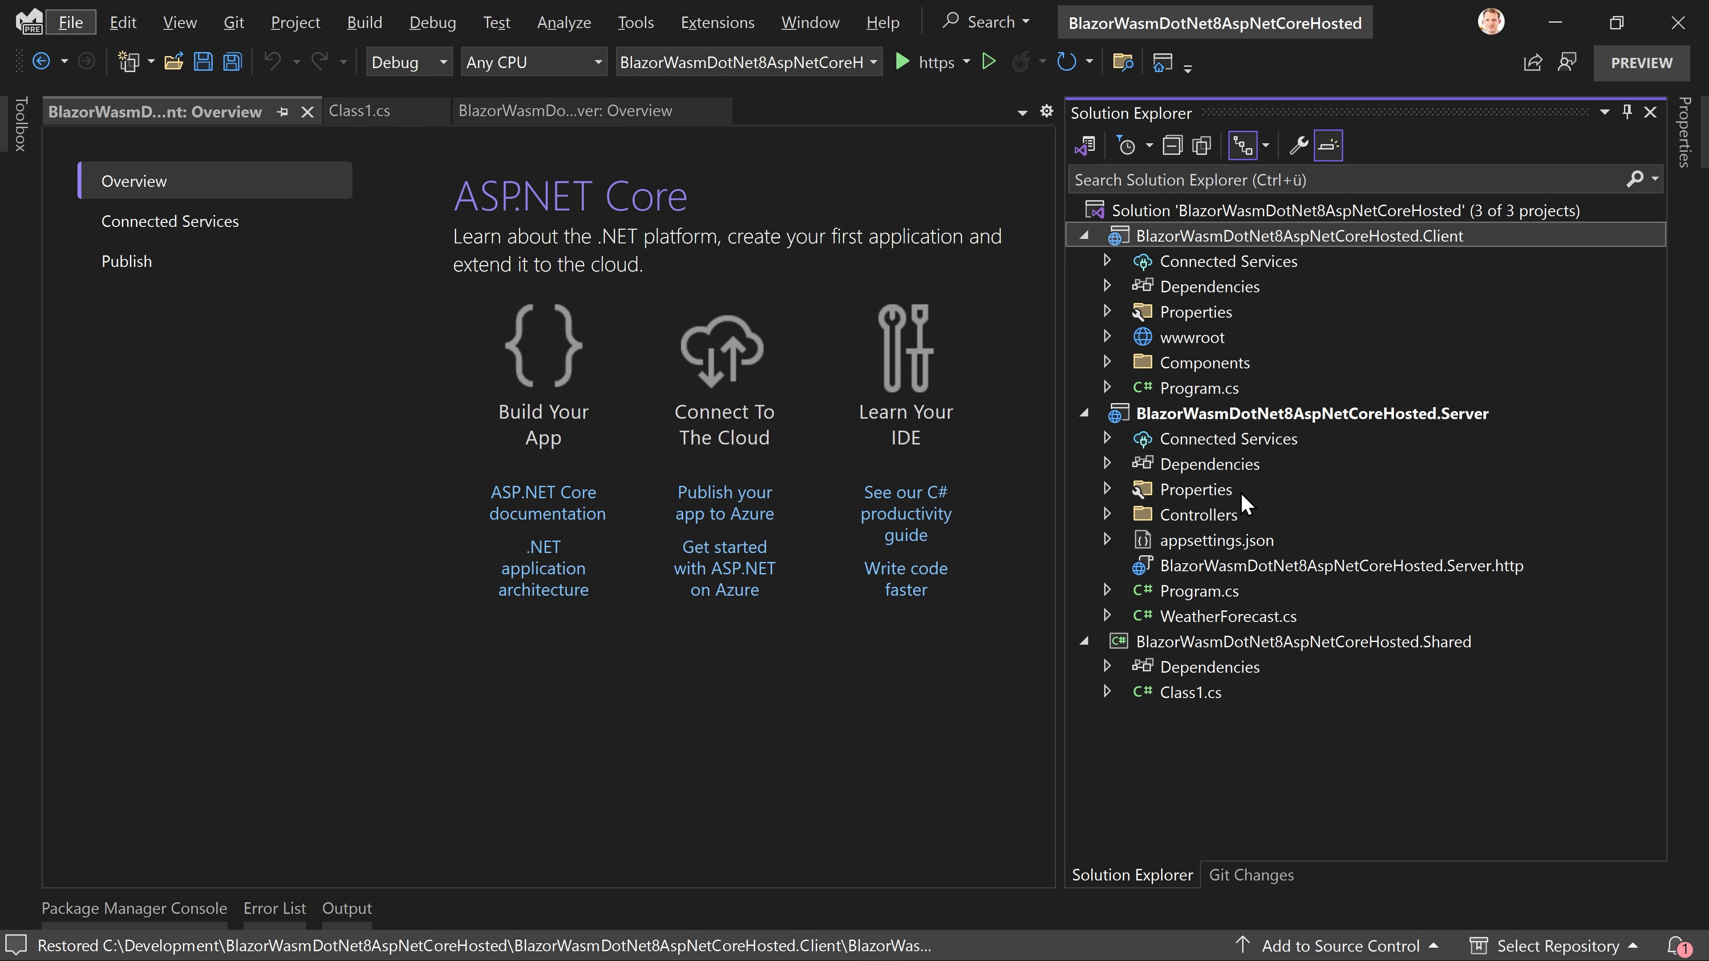
pyautogui.moveTo(1268, 851)
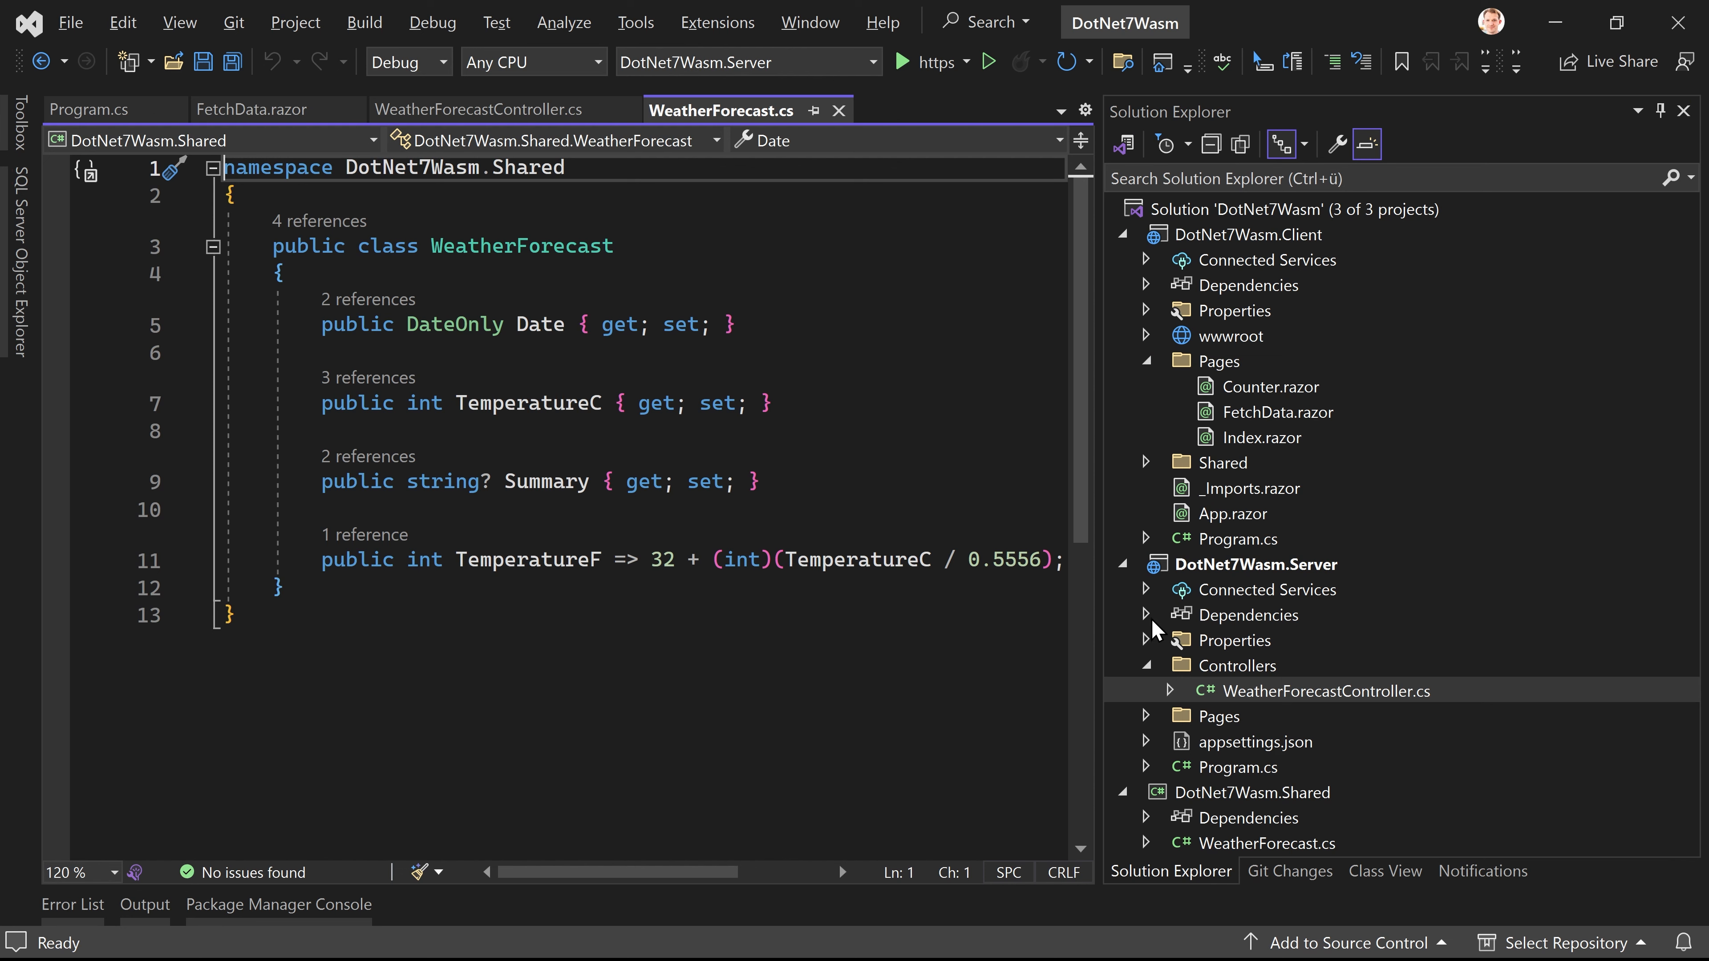
pyautogui.click(1147, 615)
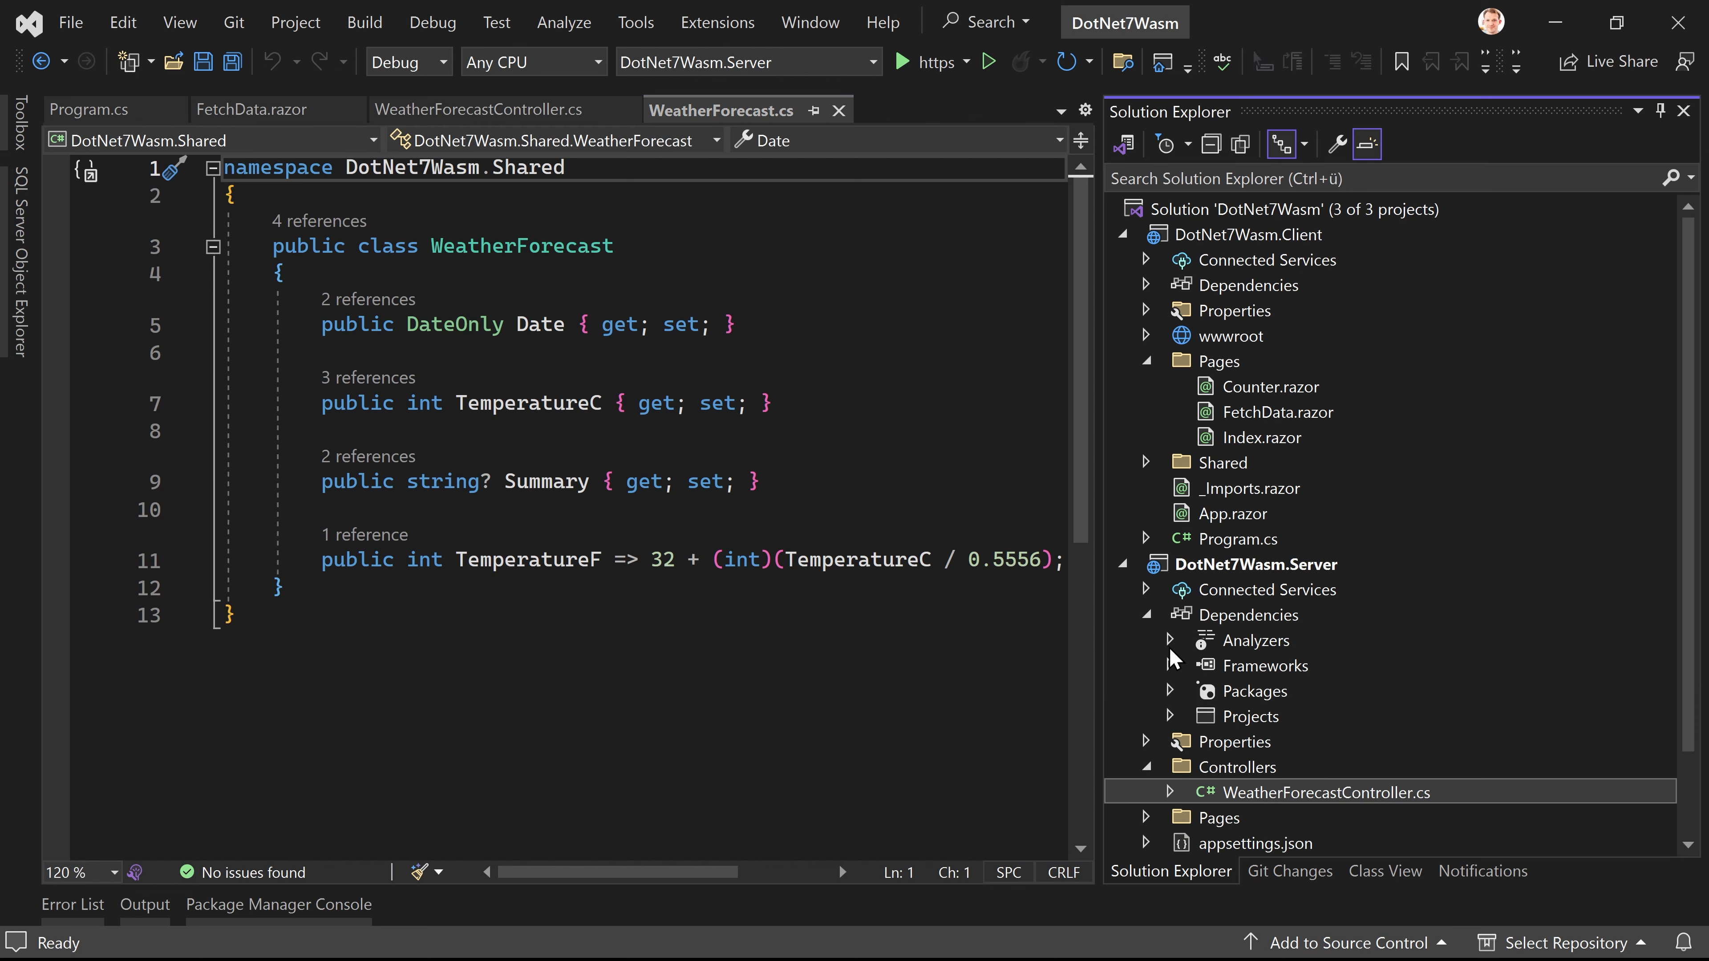
pyautogui.moveTo(1176, 701)
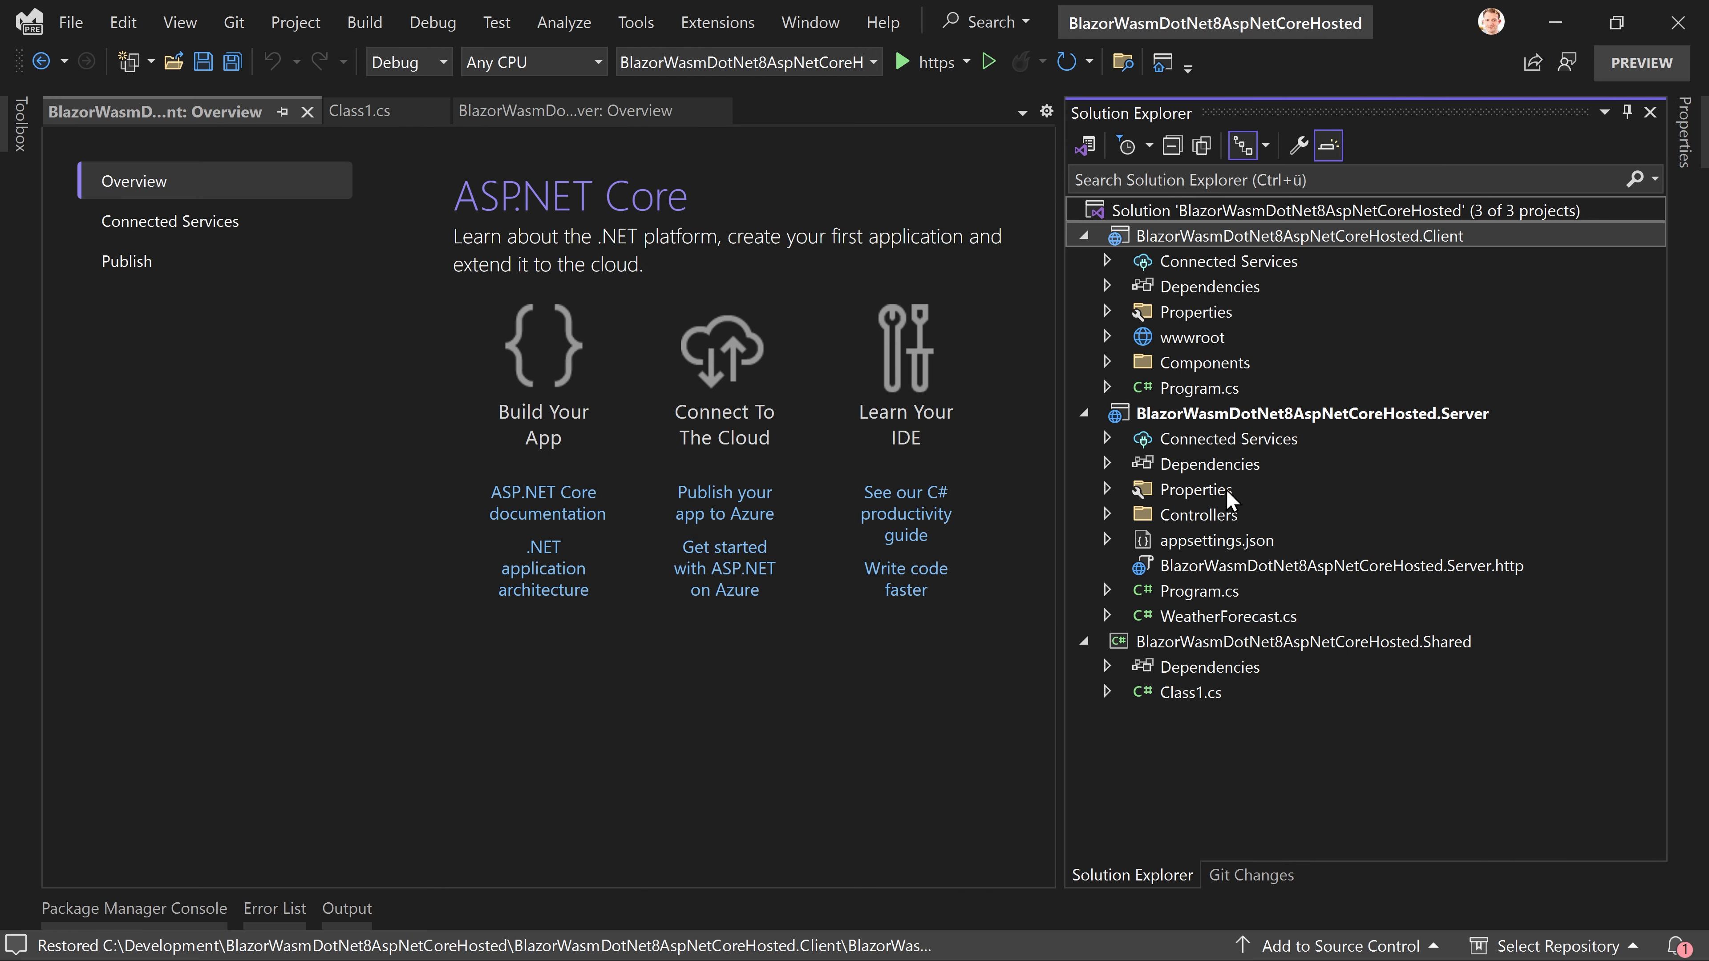
# Step: Manage NuGet packages for the Server project and browse for the WebAssembly.Server package
pyautogui.click(1107, 464)
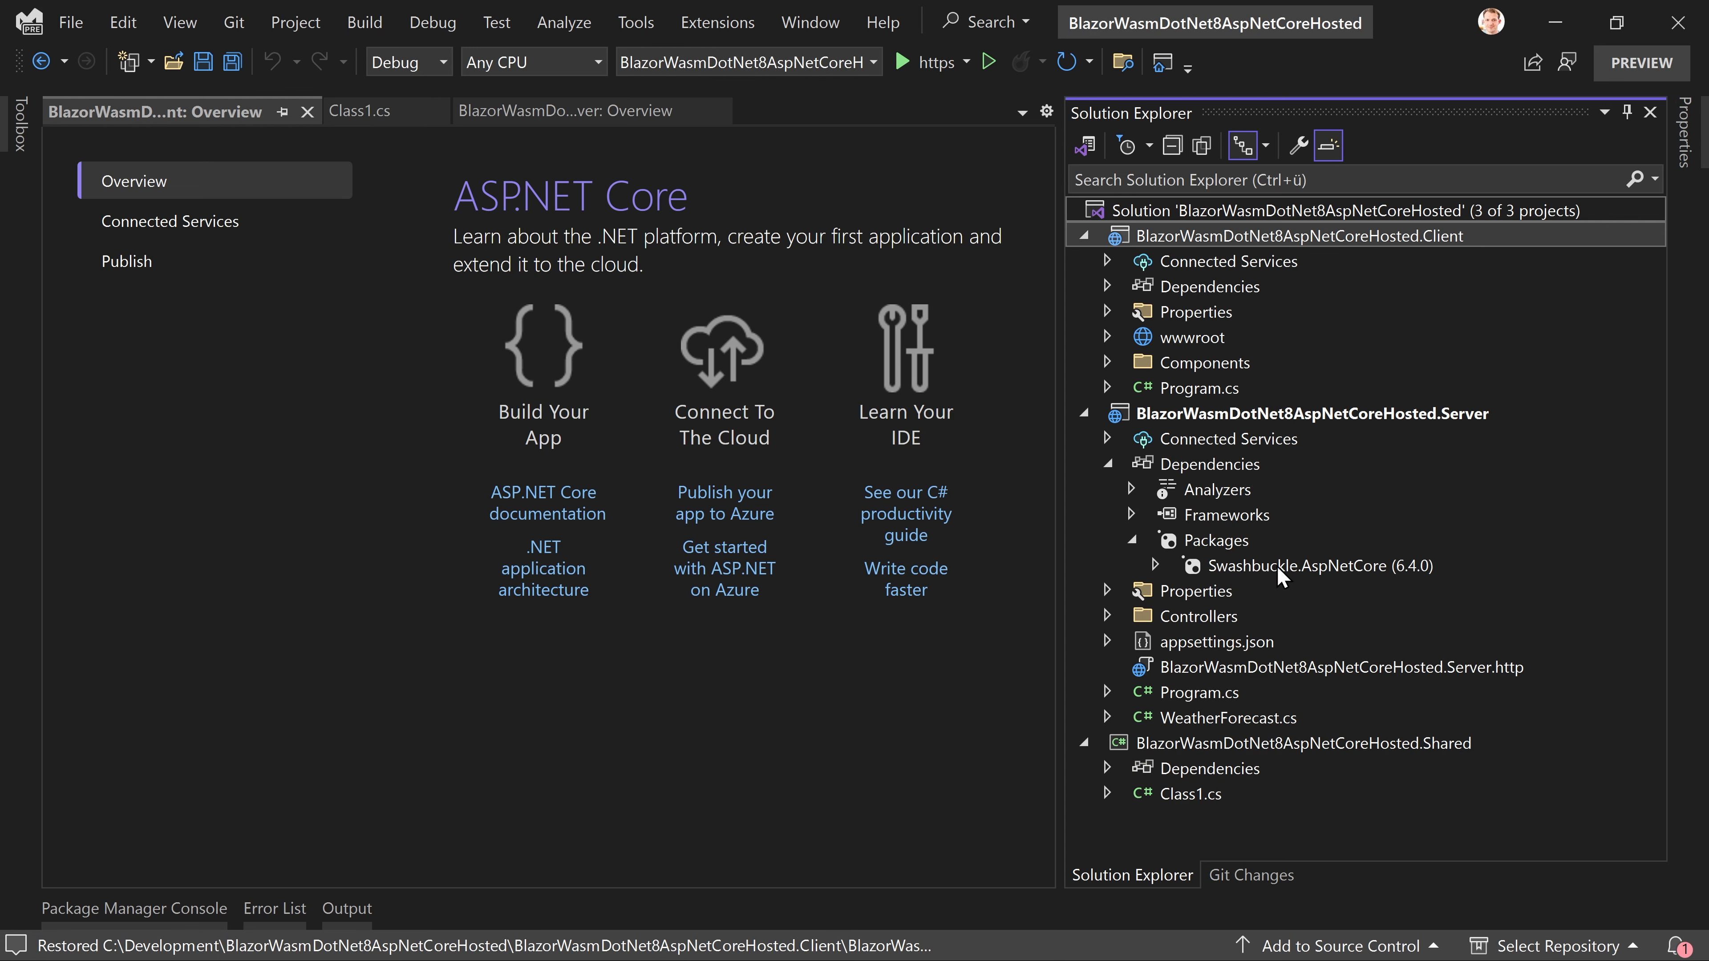
pyautogui.rightClick(1219, 539)
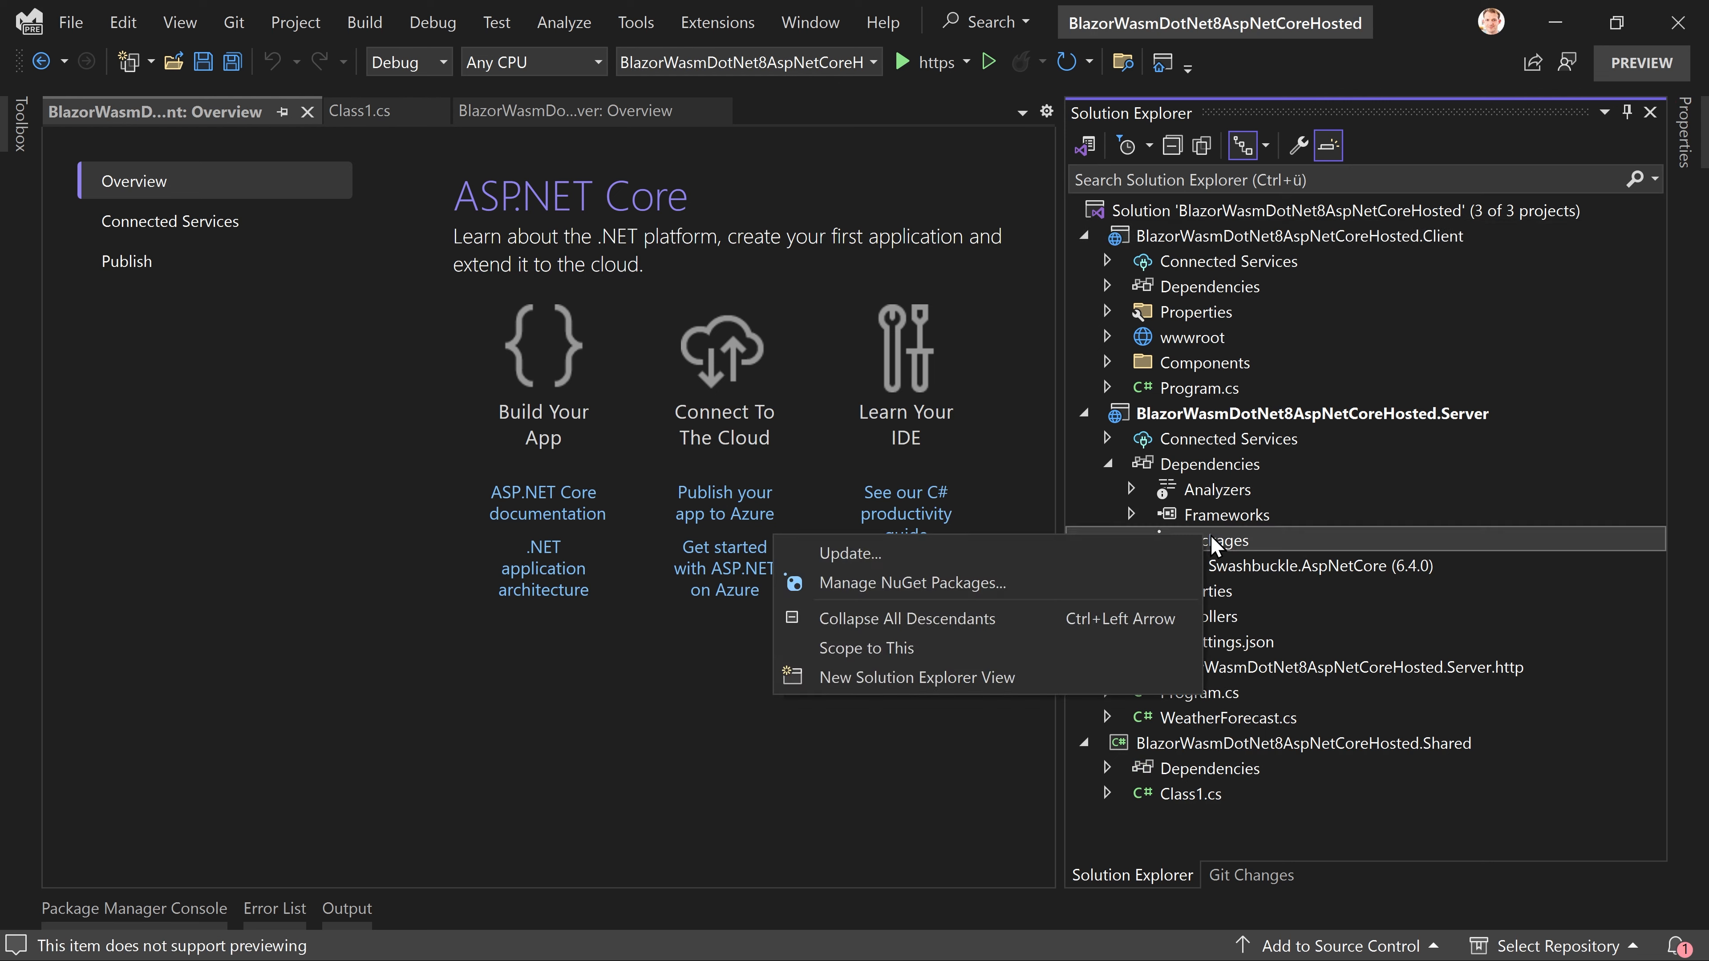
pyautogui.click(912, 583)
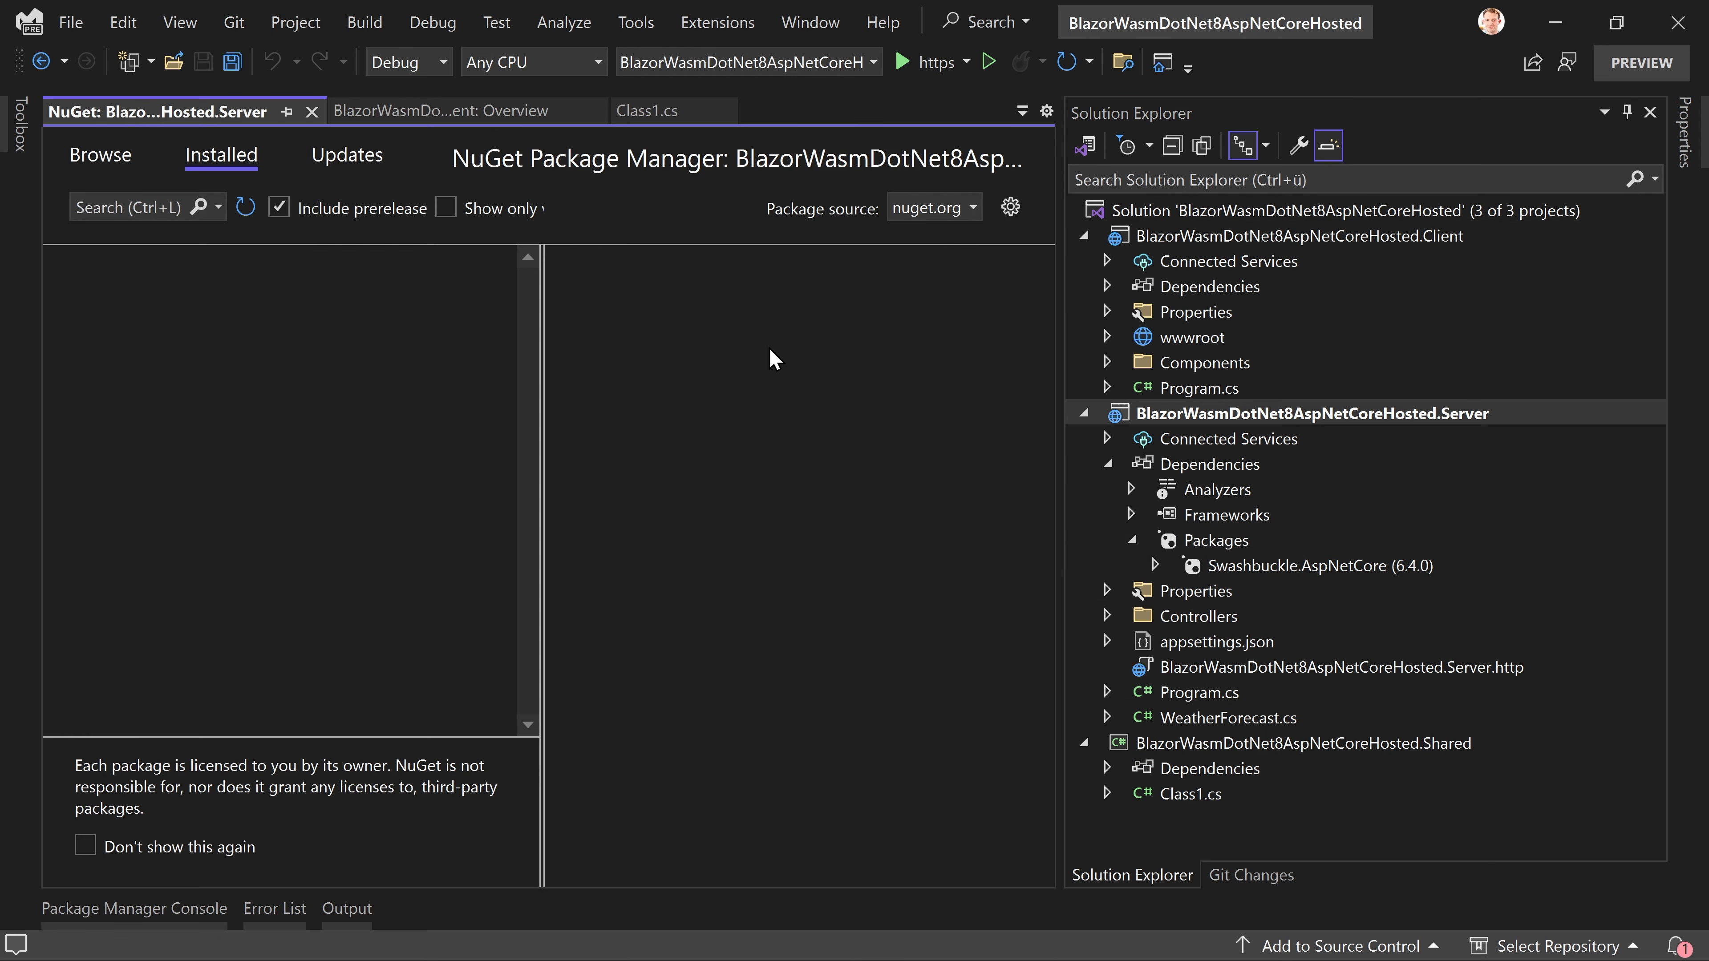
pyautogui.click(101, 155)
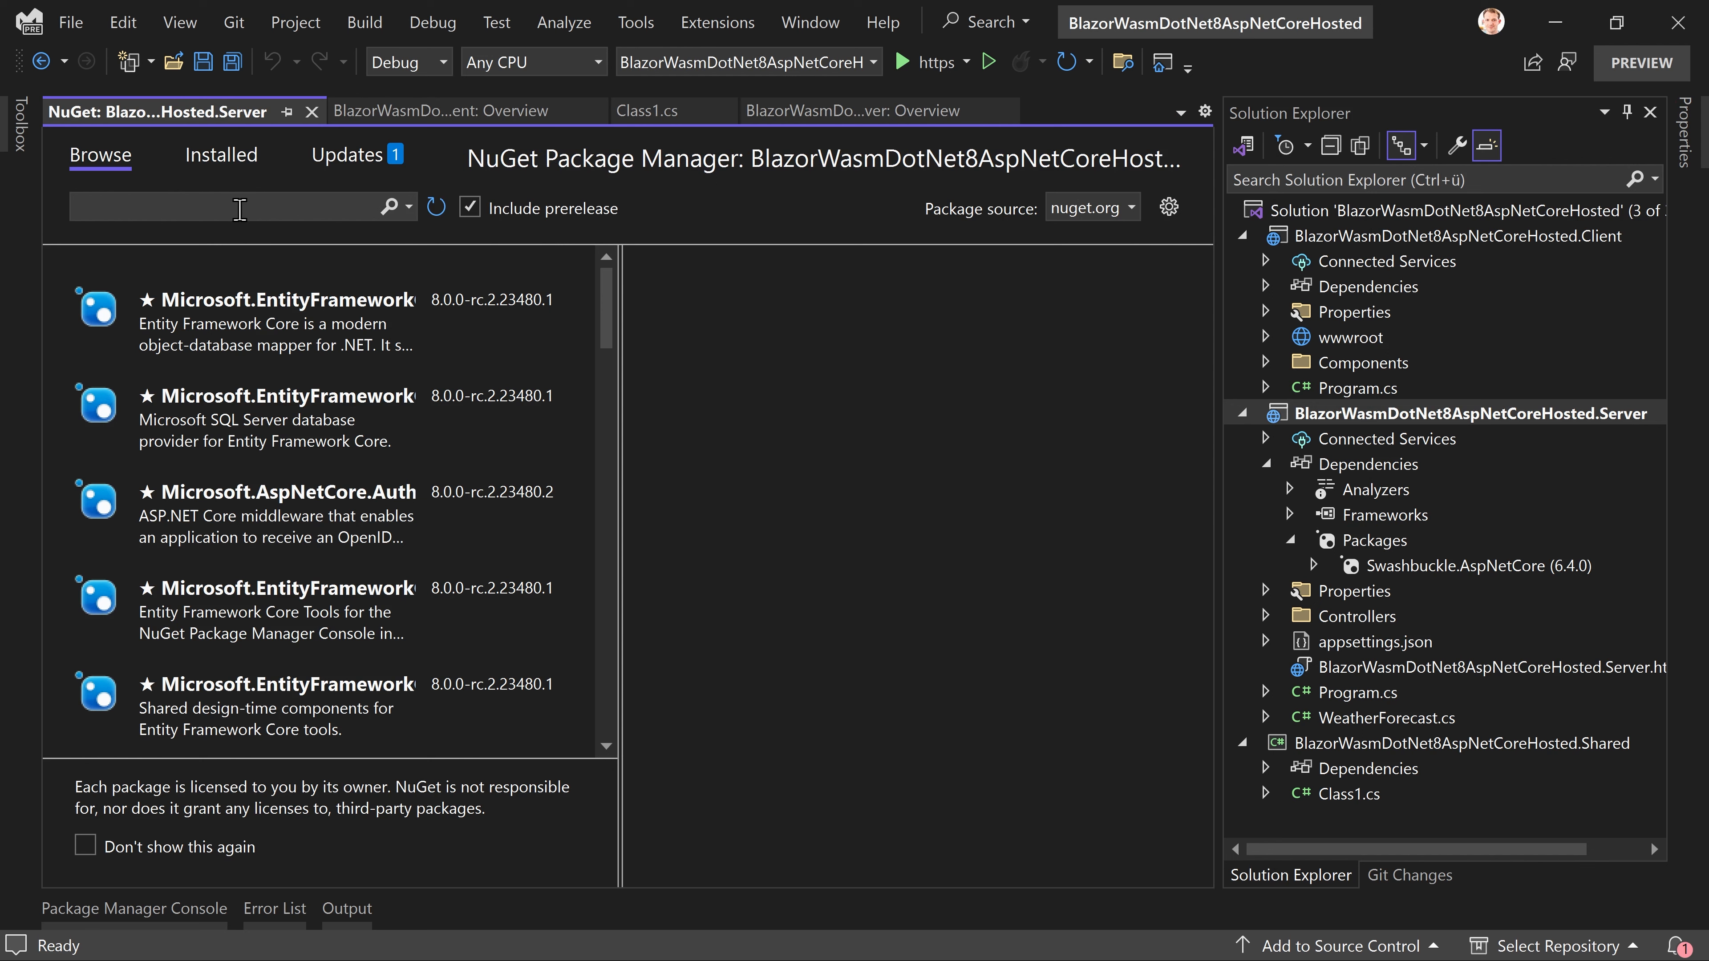
pyautogui.write('webassembly.server')
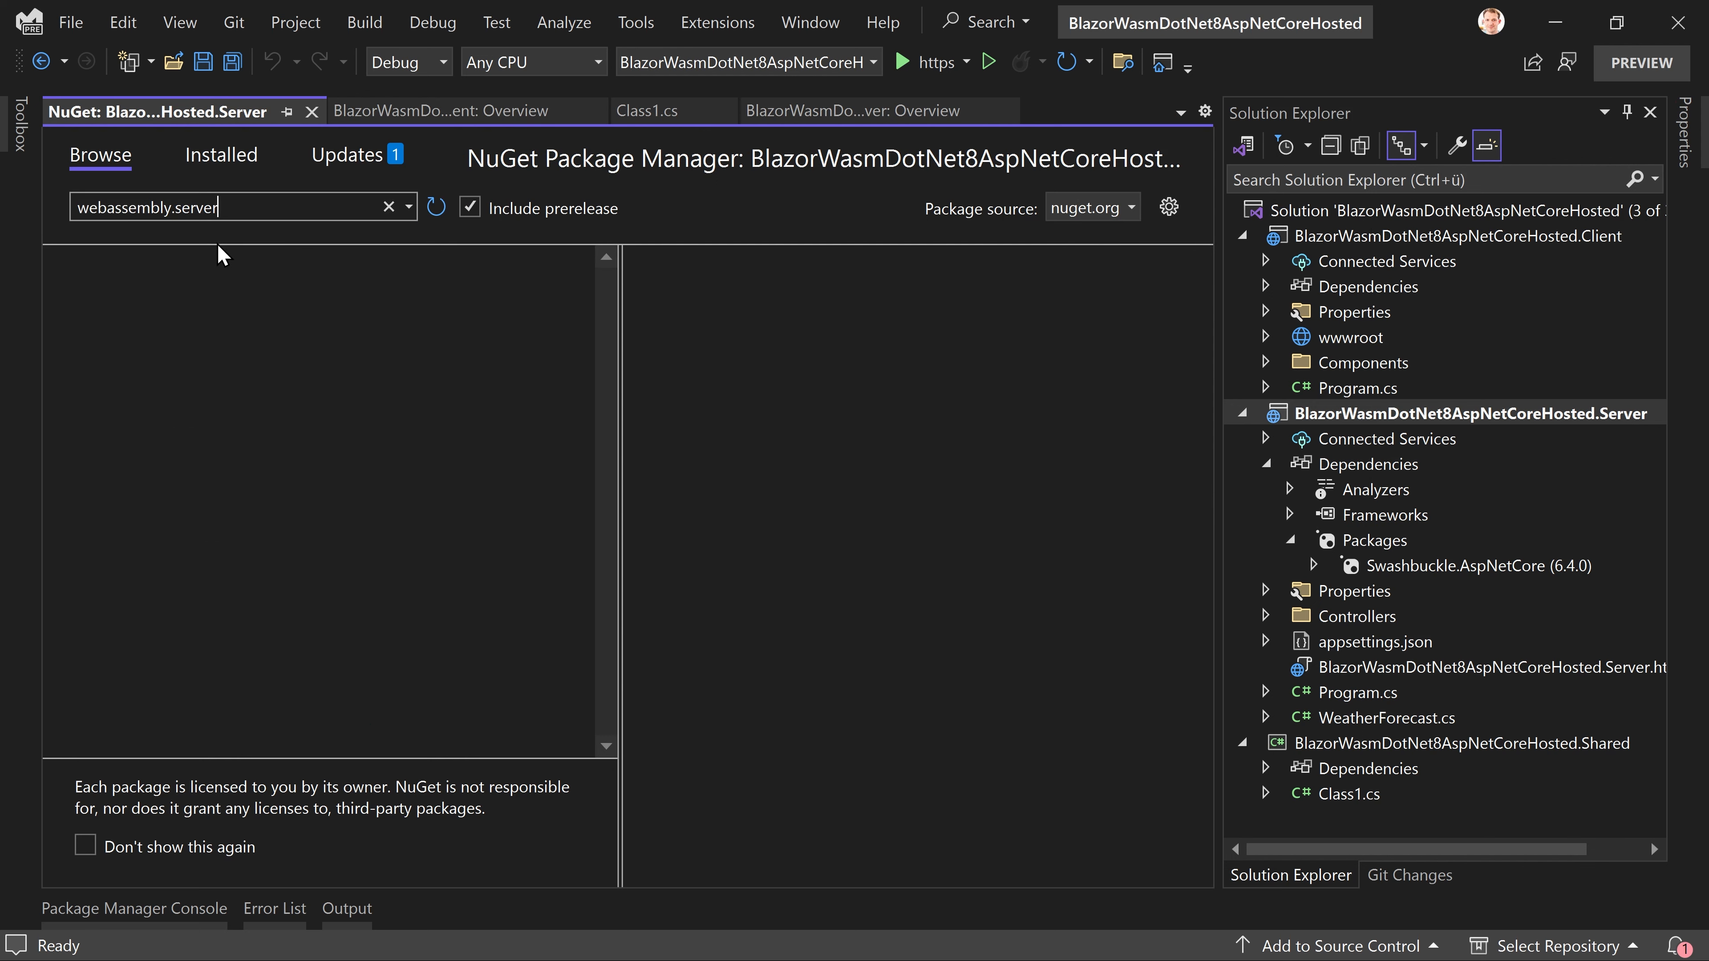
pyautogui.click(276, 417)
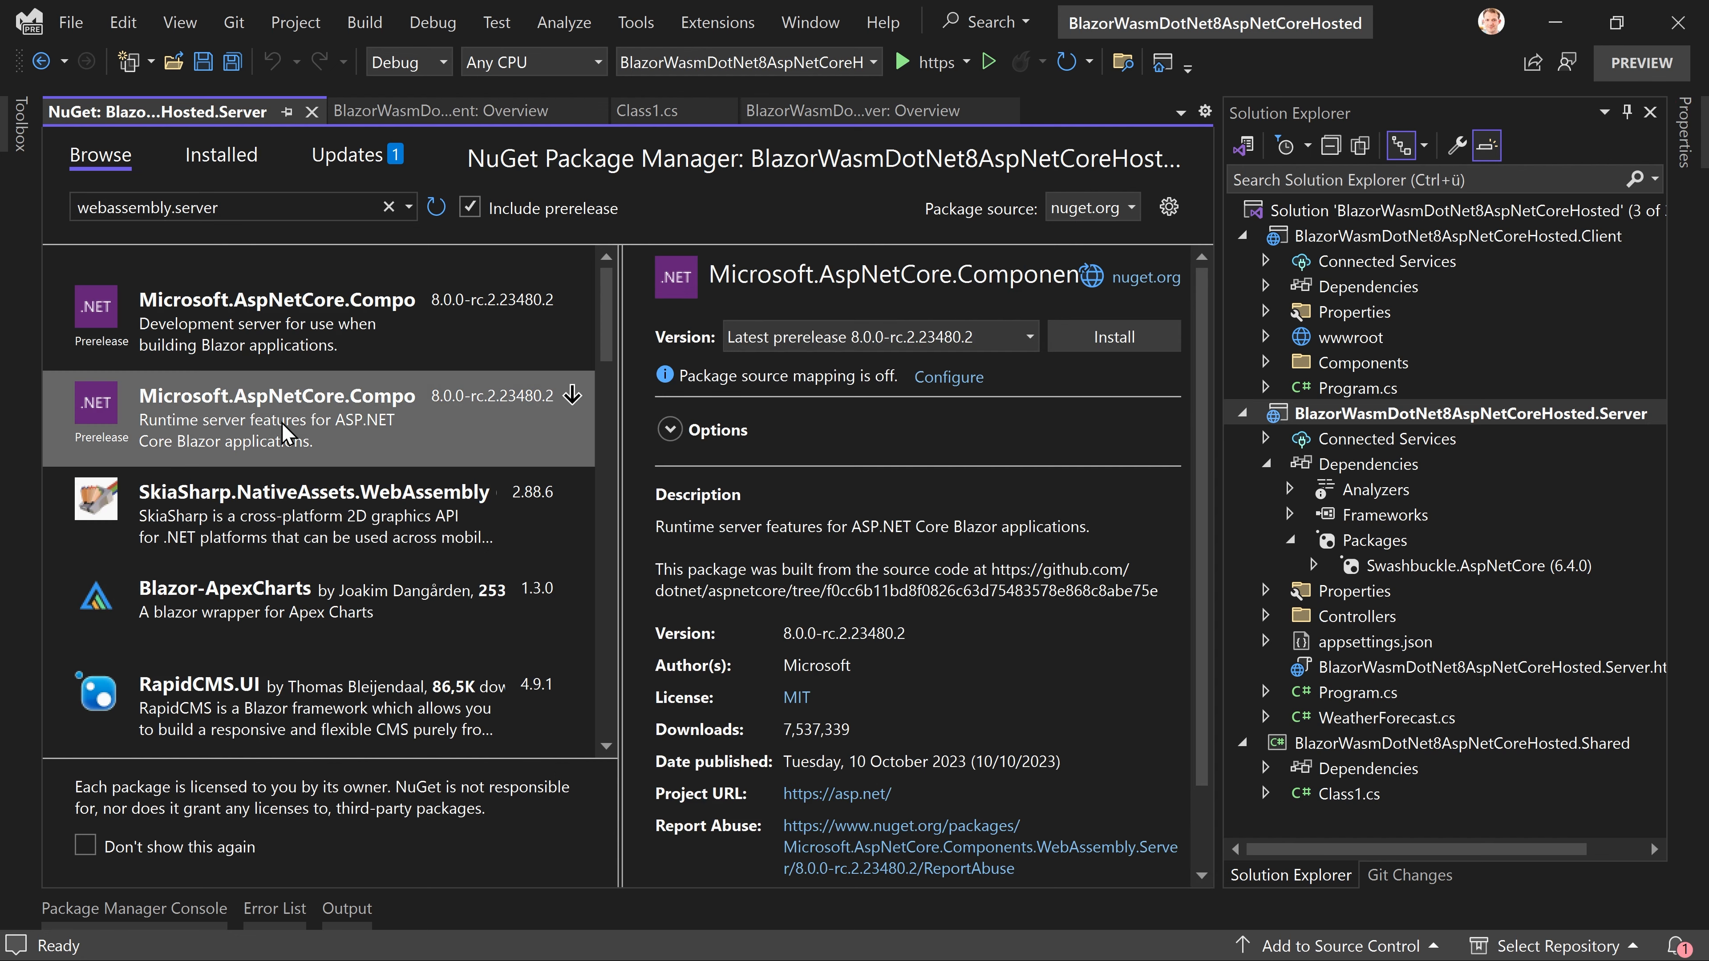
pyautogui.moveTo(436, 409)
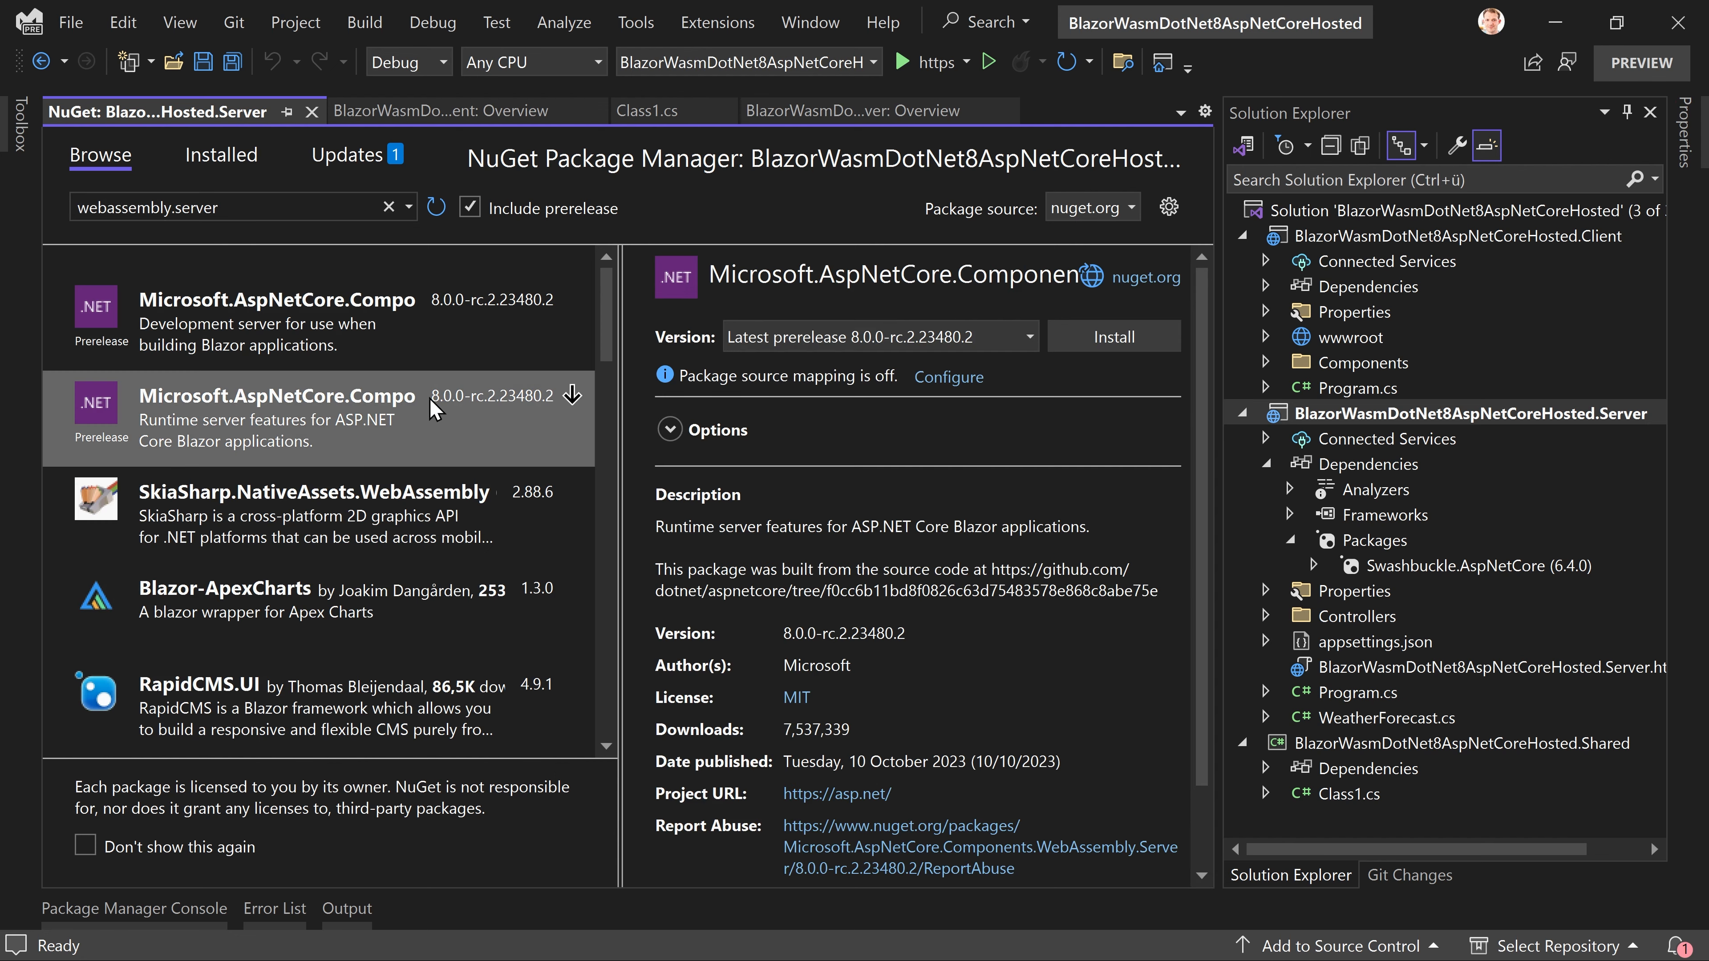
pyautogui.moveTo(276, 414)
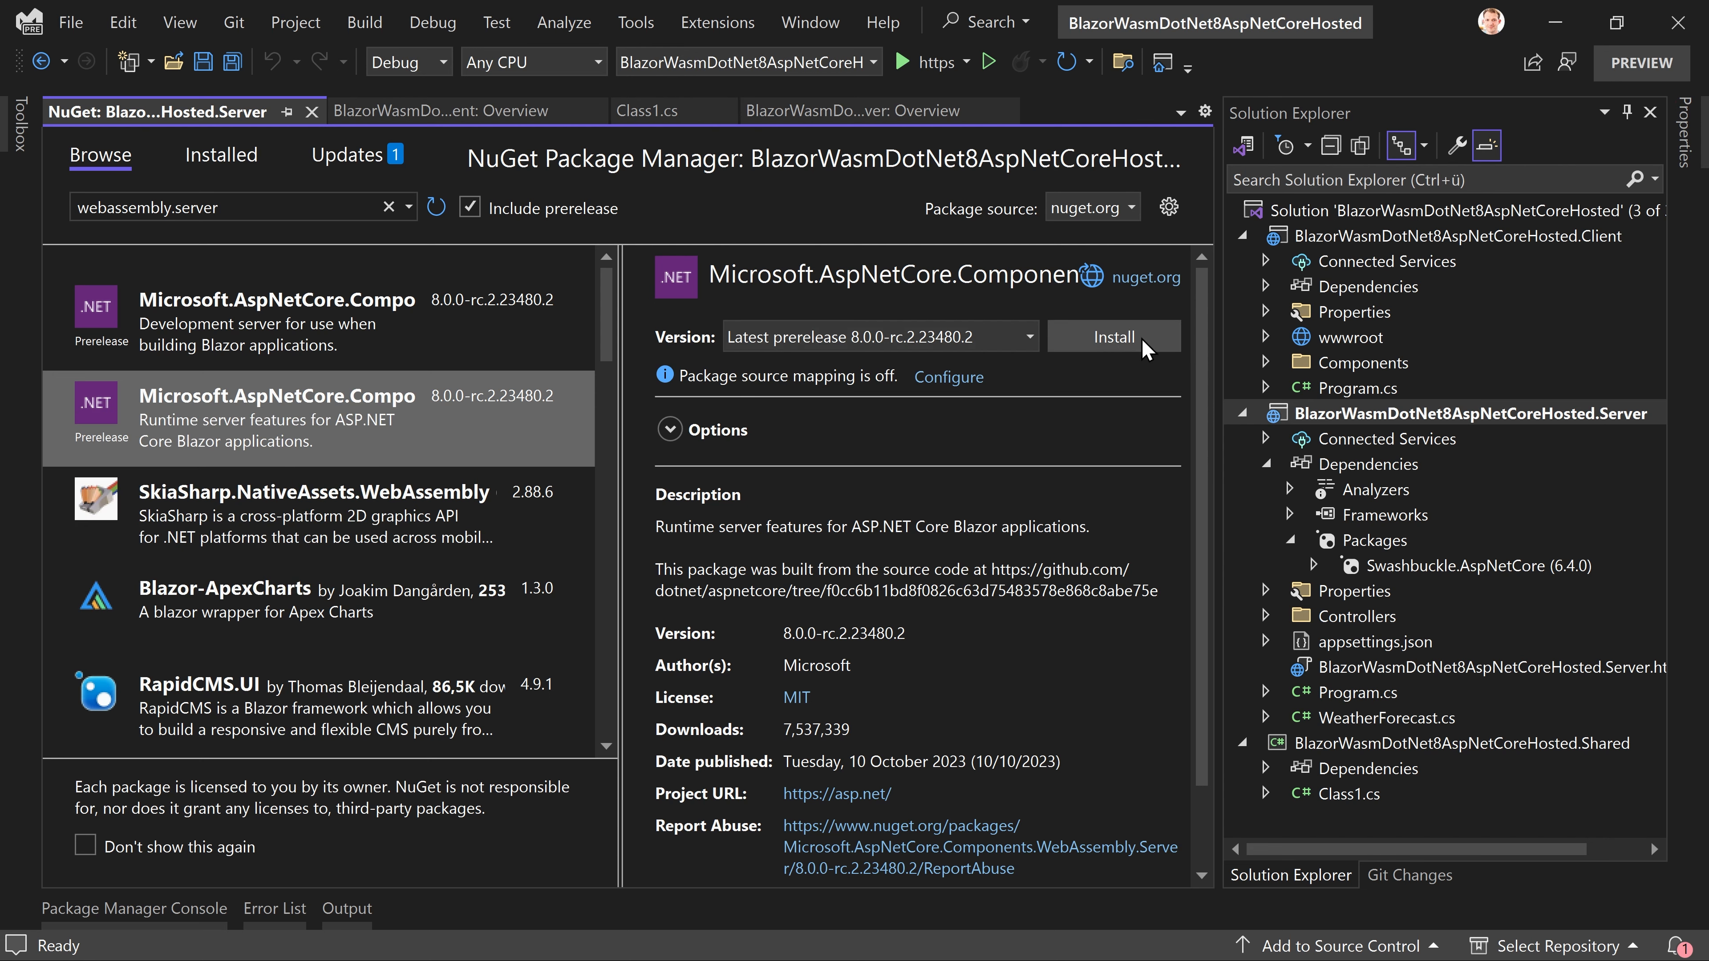
pyautogui.moveTo(598, 215)
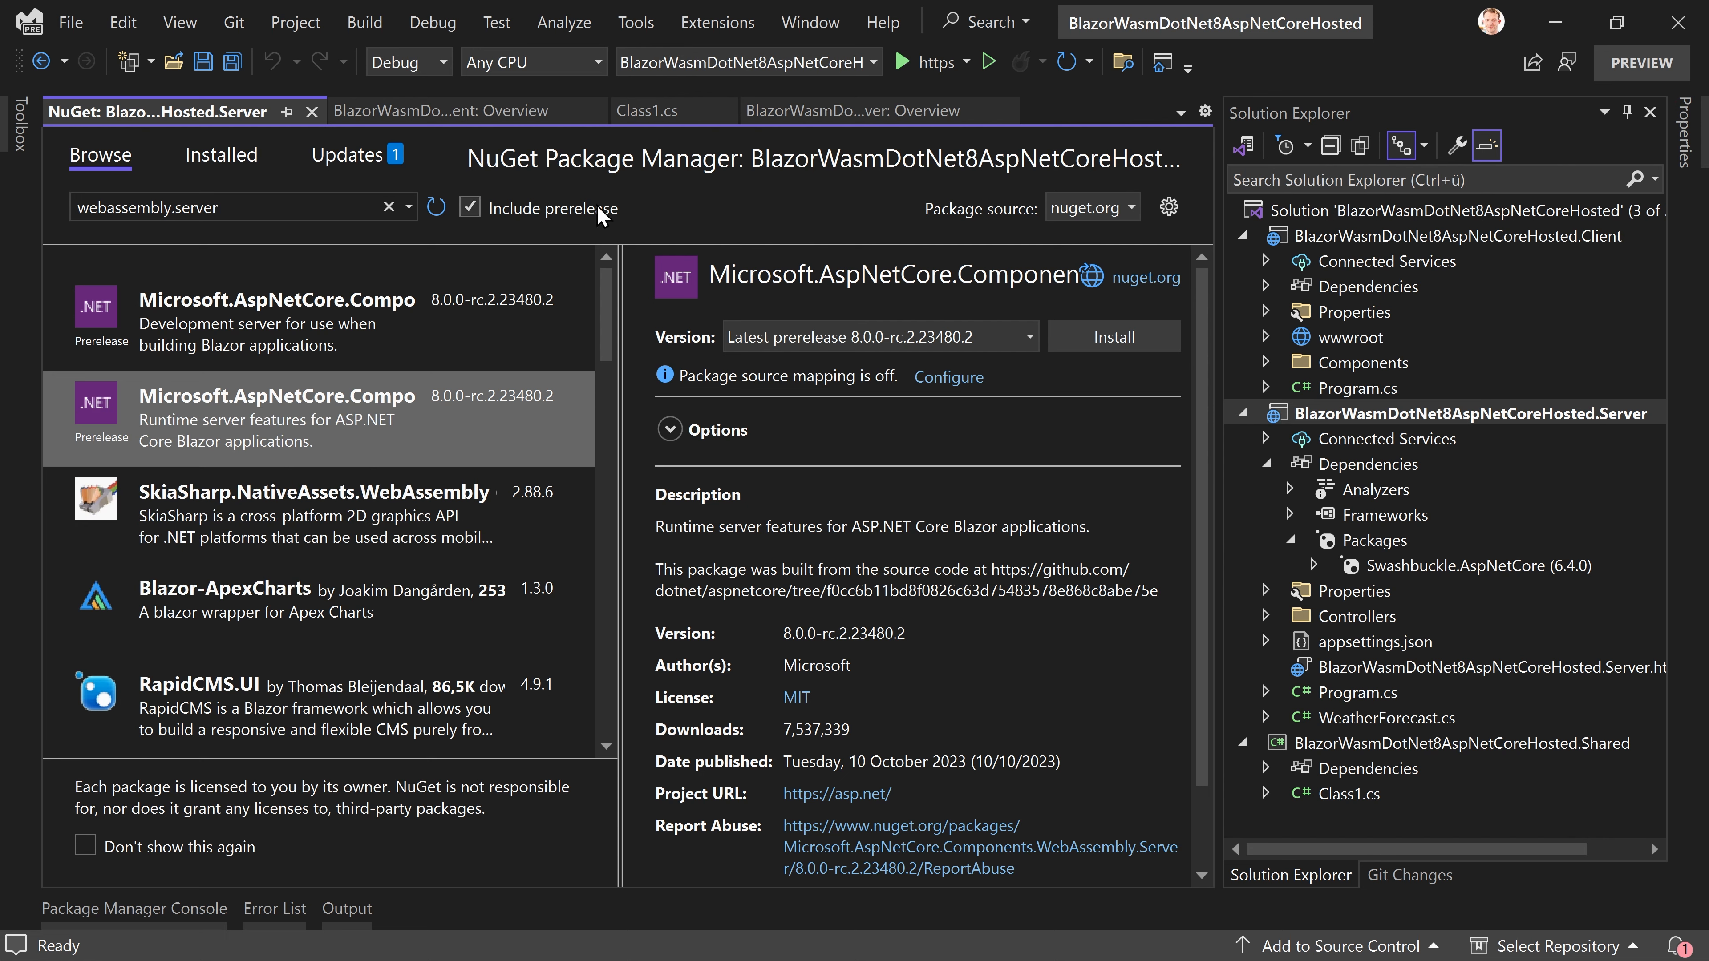
# Step: Install the prerelease Microsoft.AspNetCore.Components.WebAssembly.Server package, accepting its license
pyautogui.click(1114, 335)
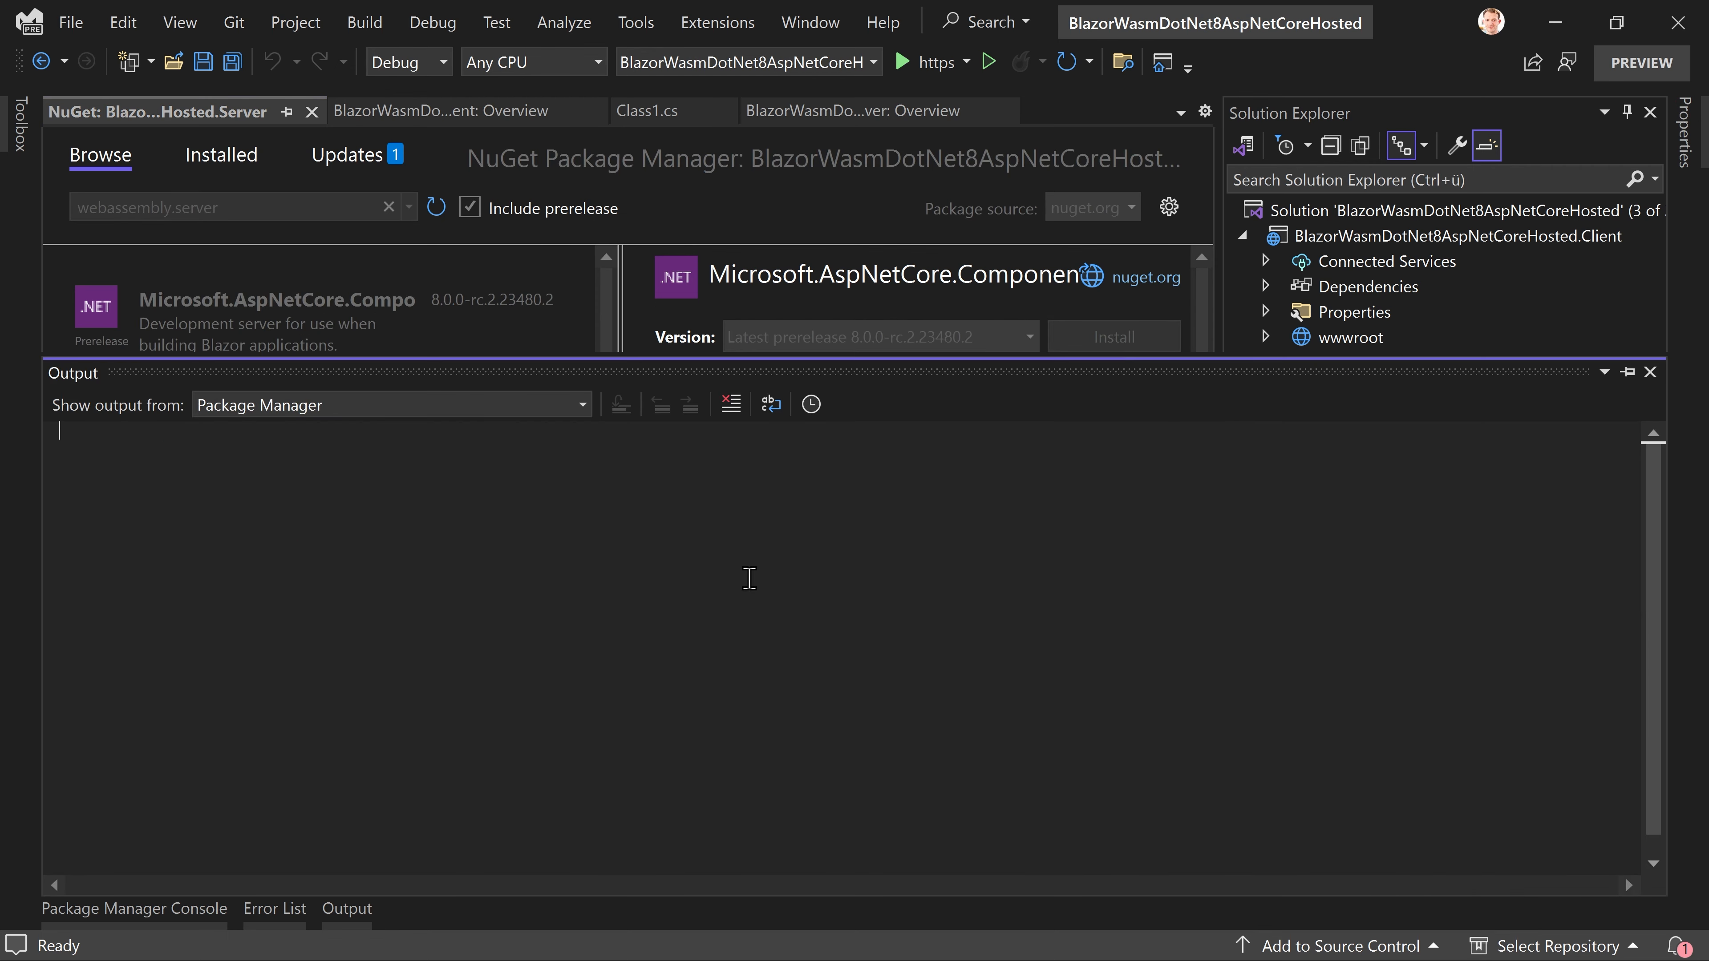
pyautogui.click(1111, 335)
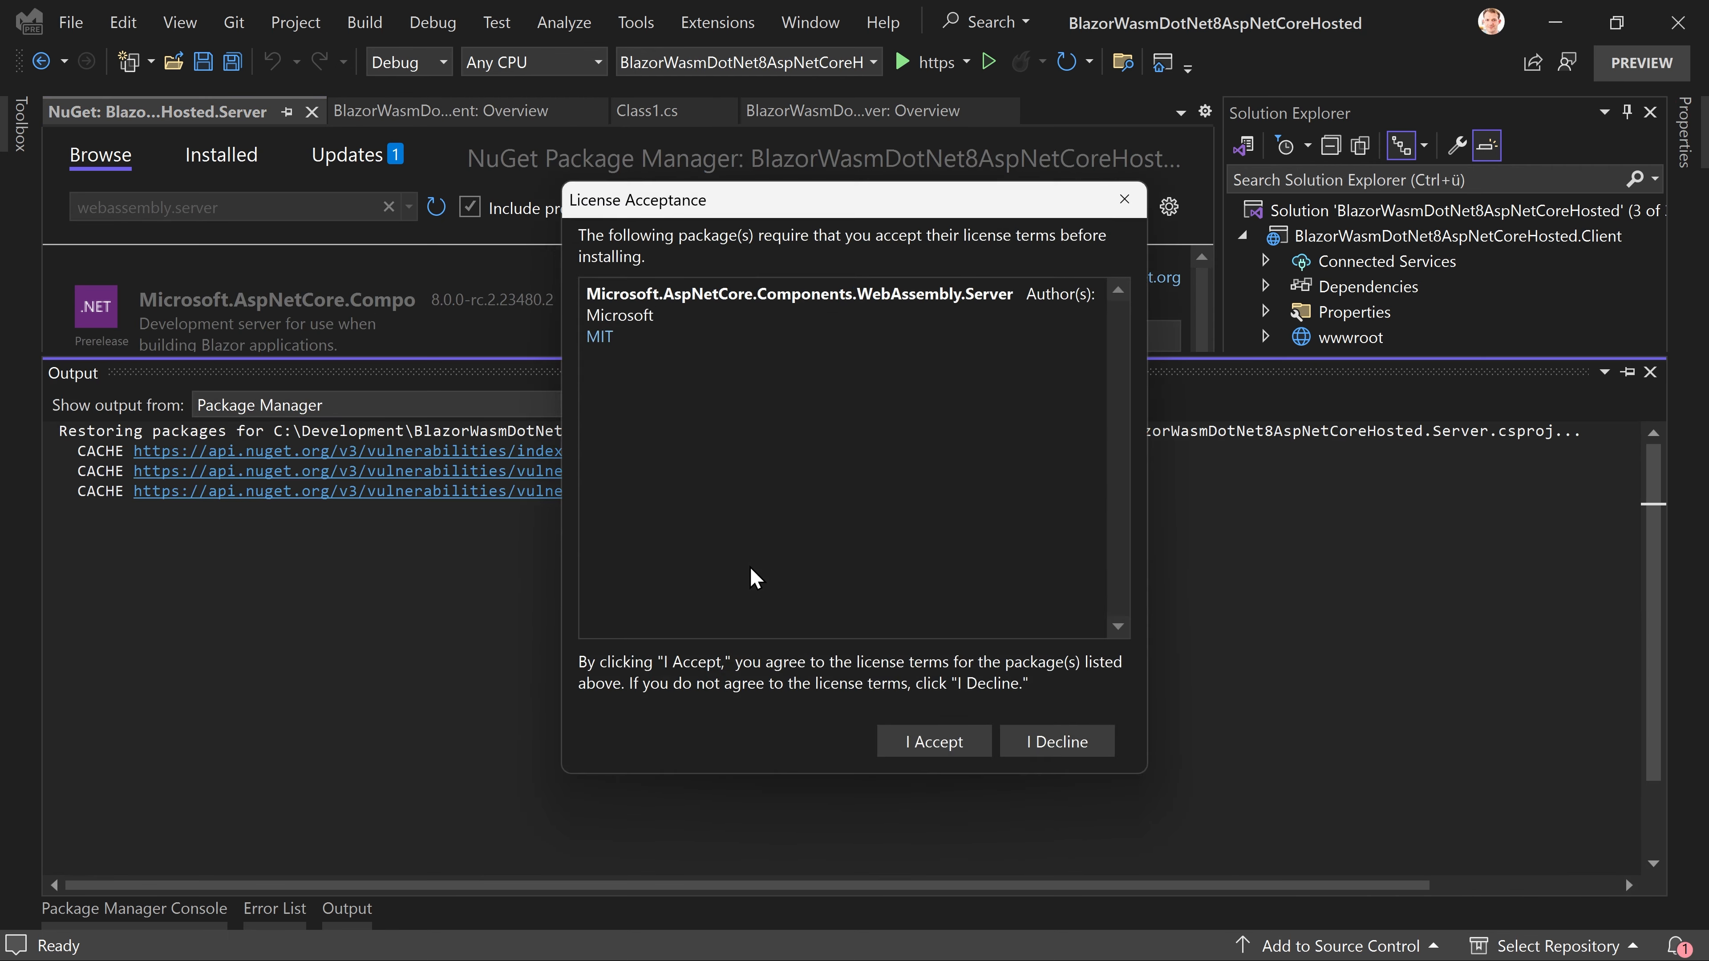
pyautogui.click(932, 742)
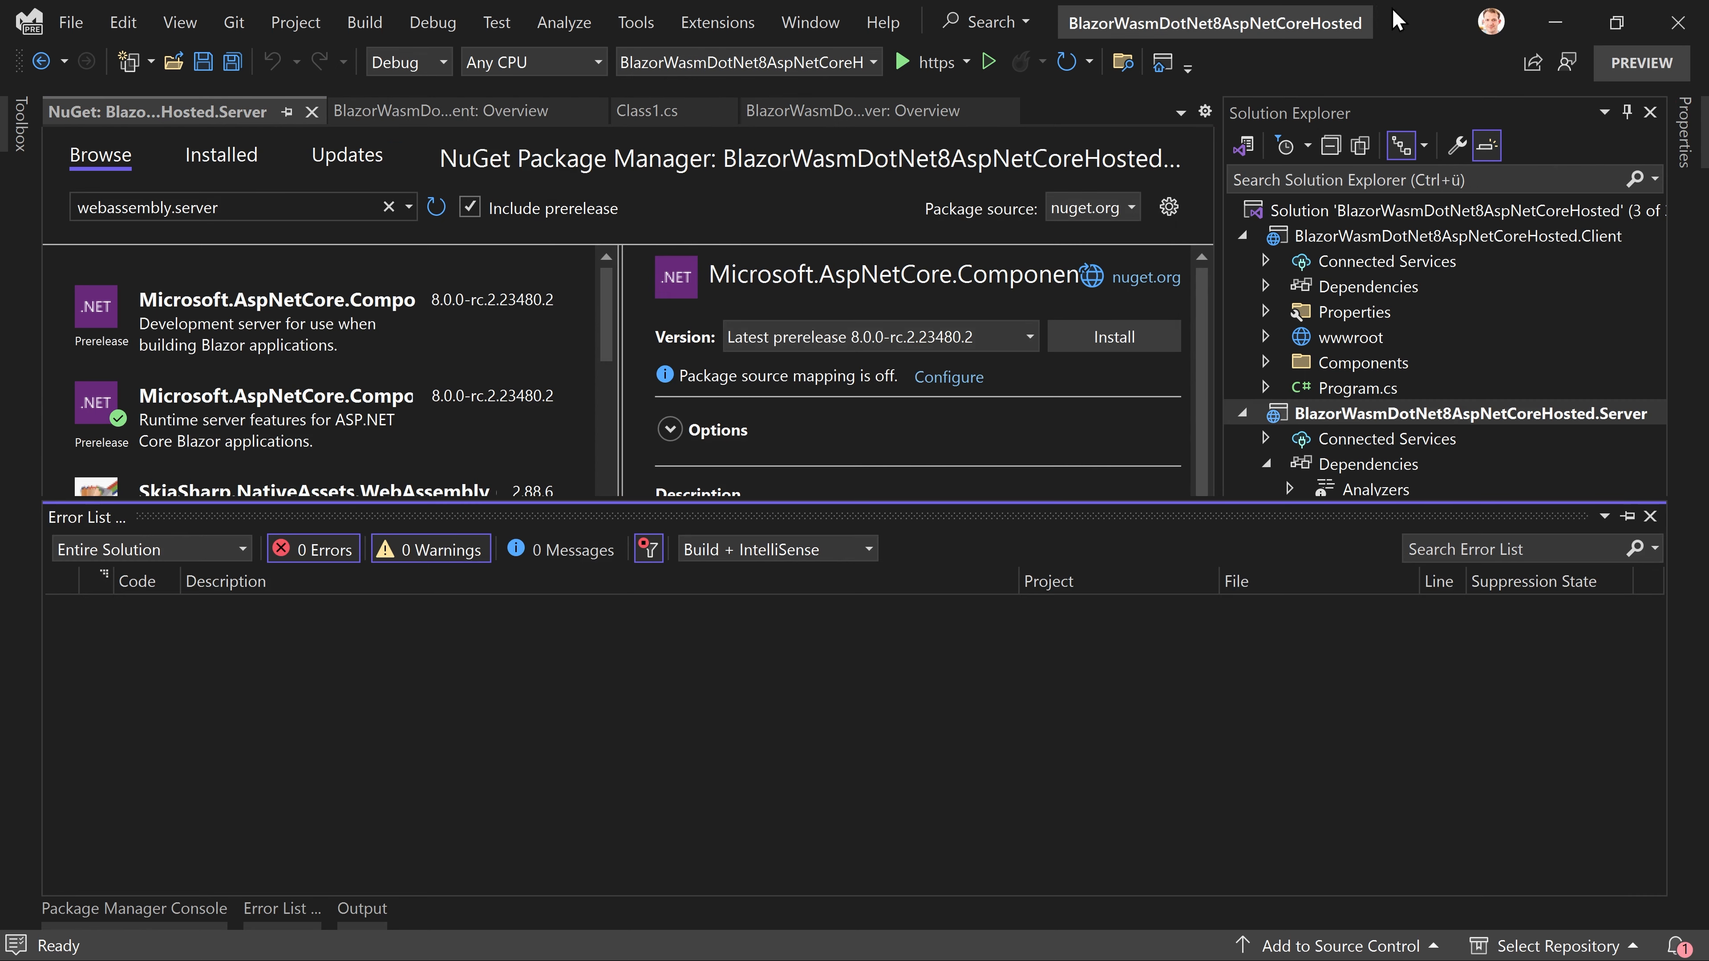
pyautogui.click(1112, 336)
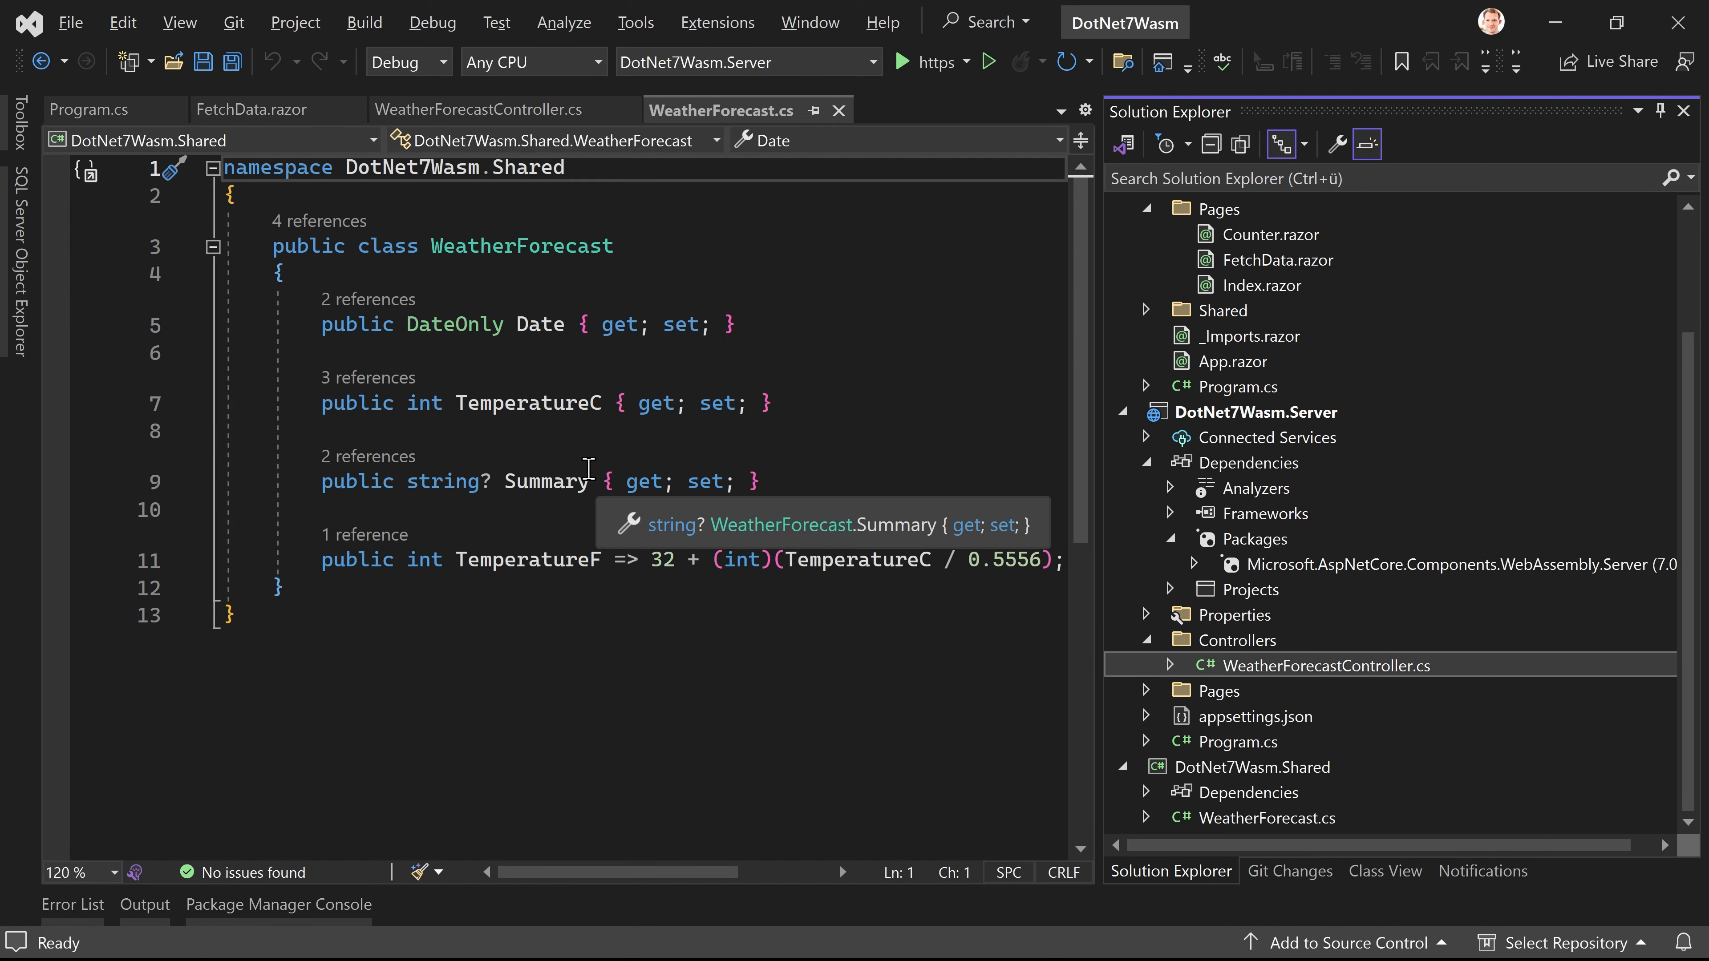
pyautogui.moveTo(1558, 480)
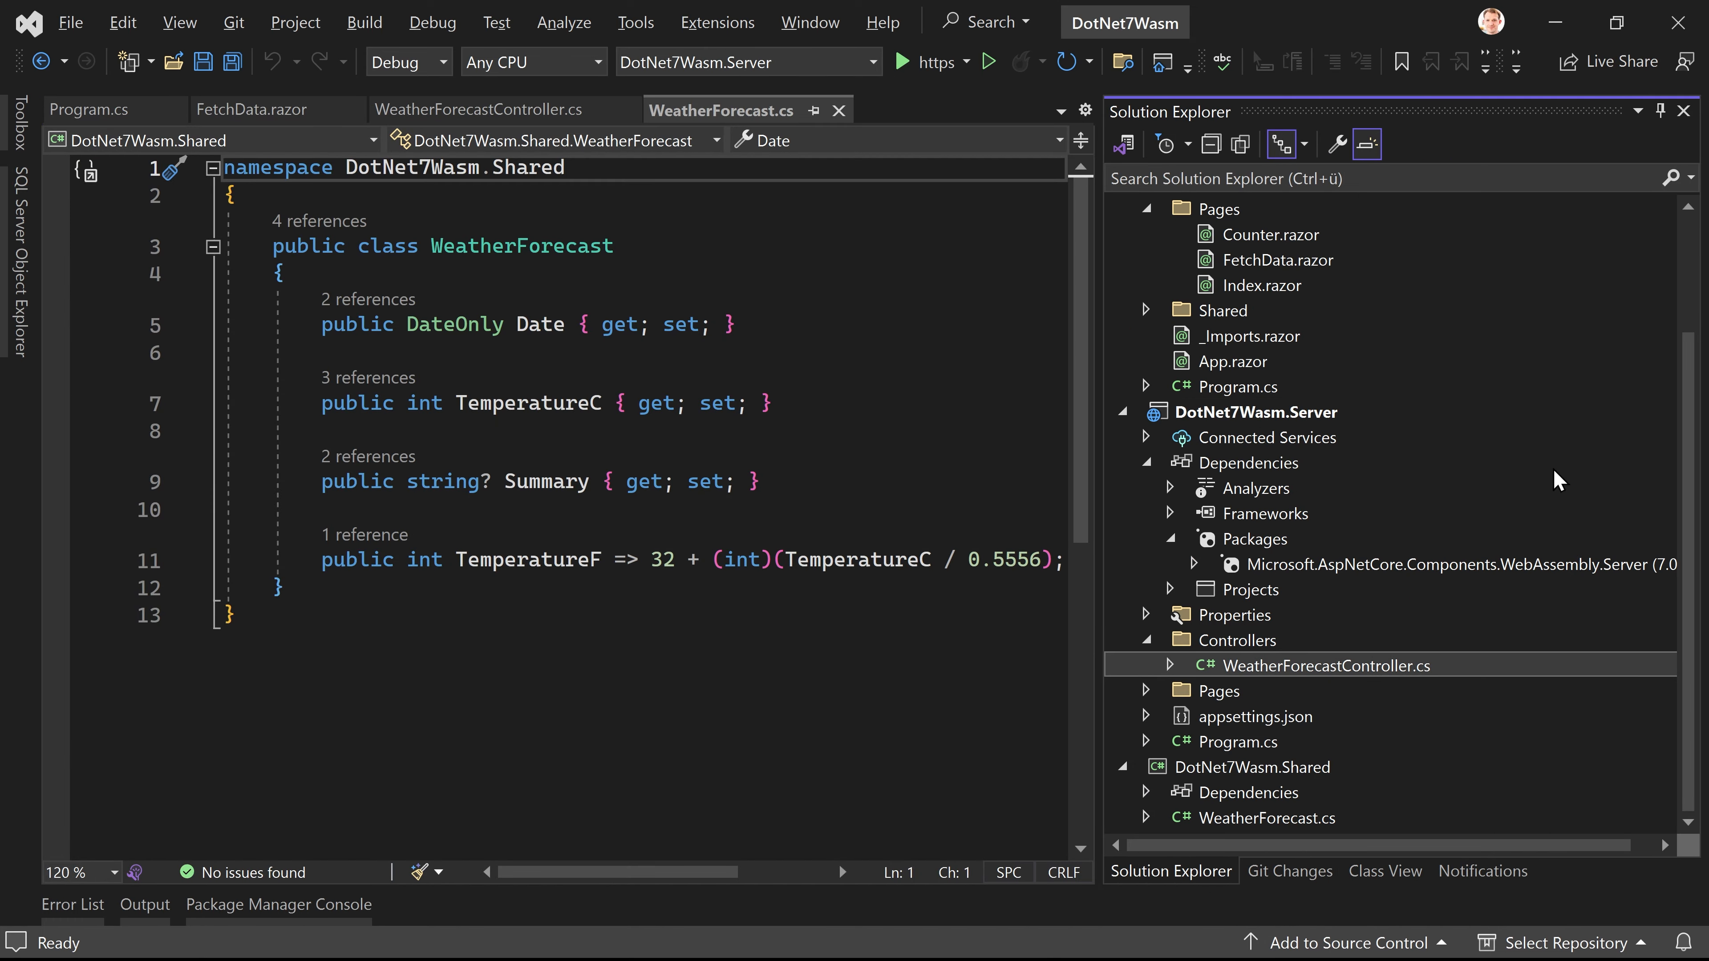
pyautogui.moveTo(1398, 493)
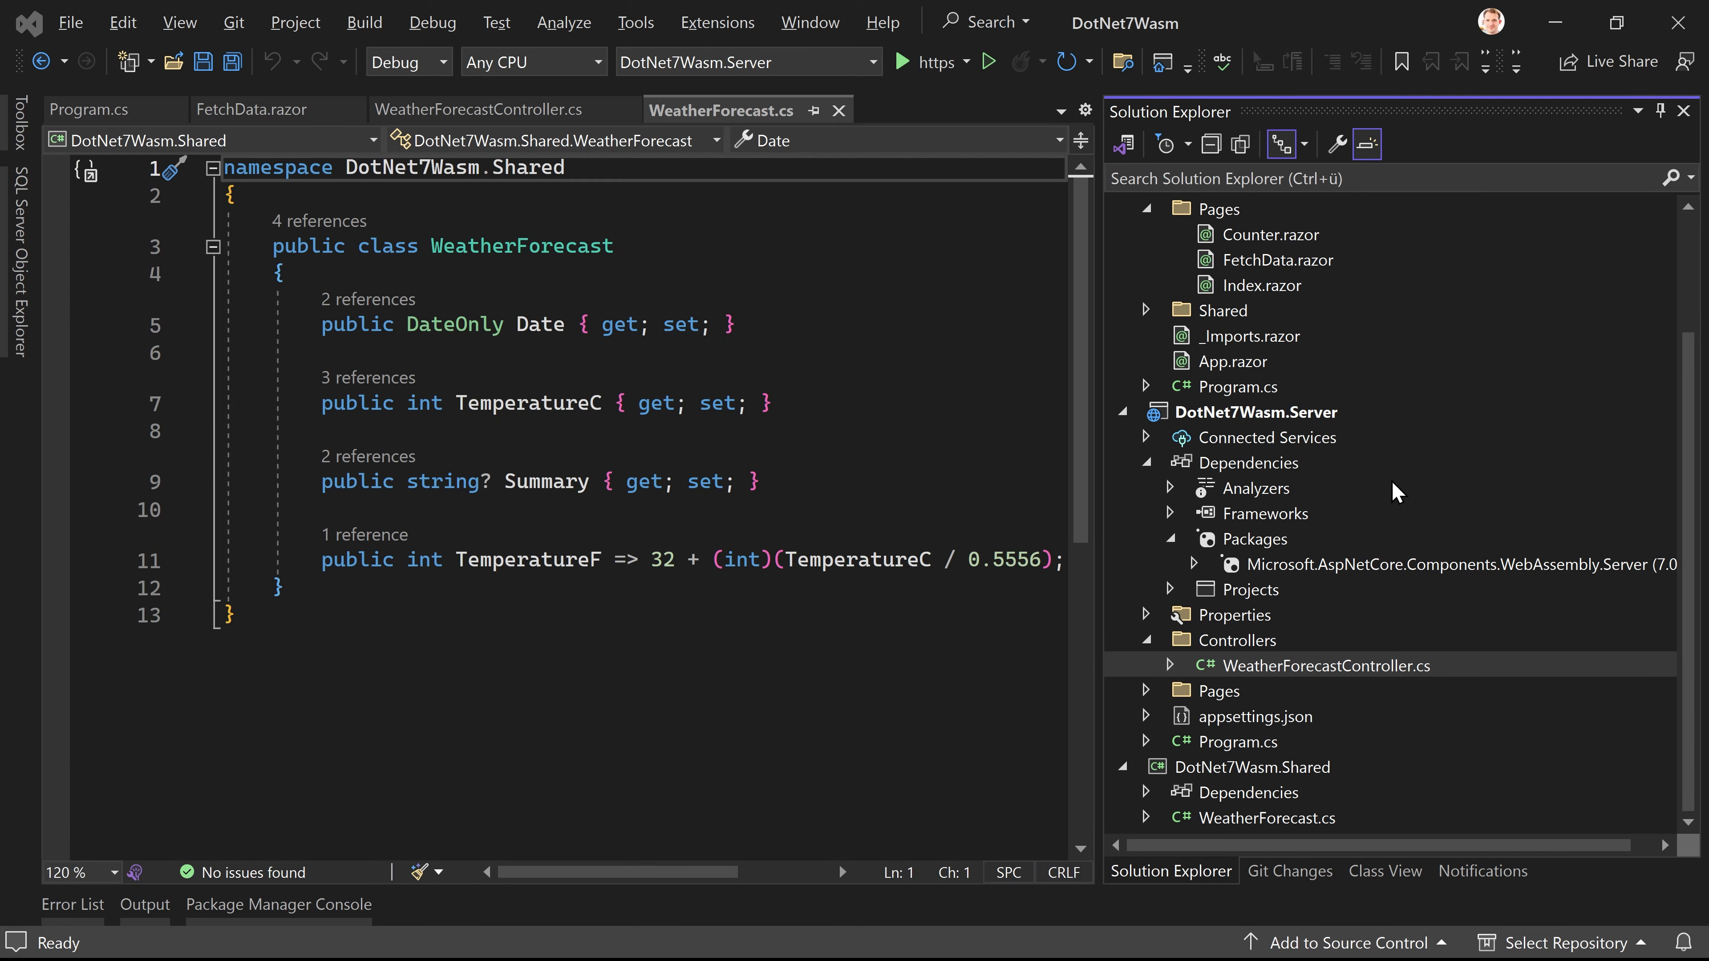
# Step: Review the old DotNet7Wasm Server's Program.cs and its Client and Shared project references
pyautogui.doubleClick(1237, 742)
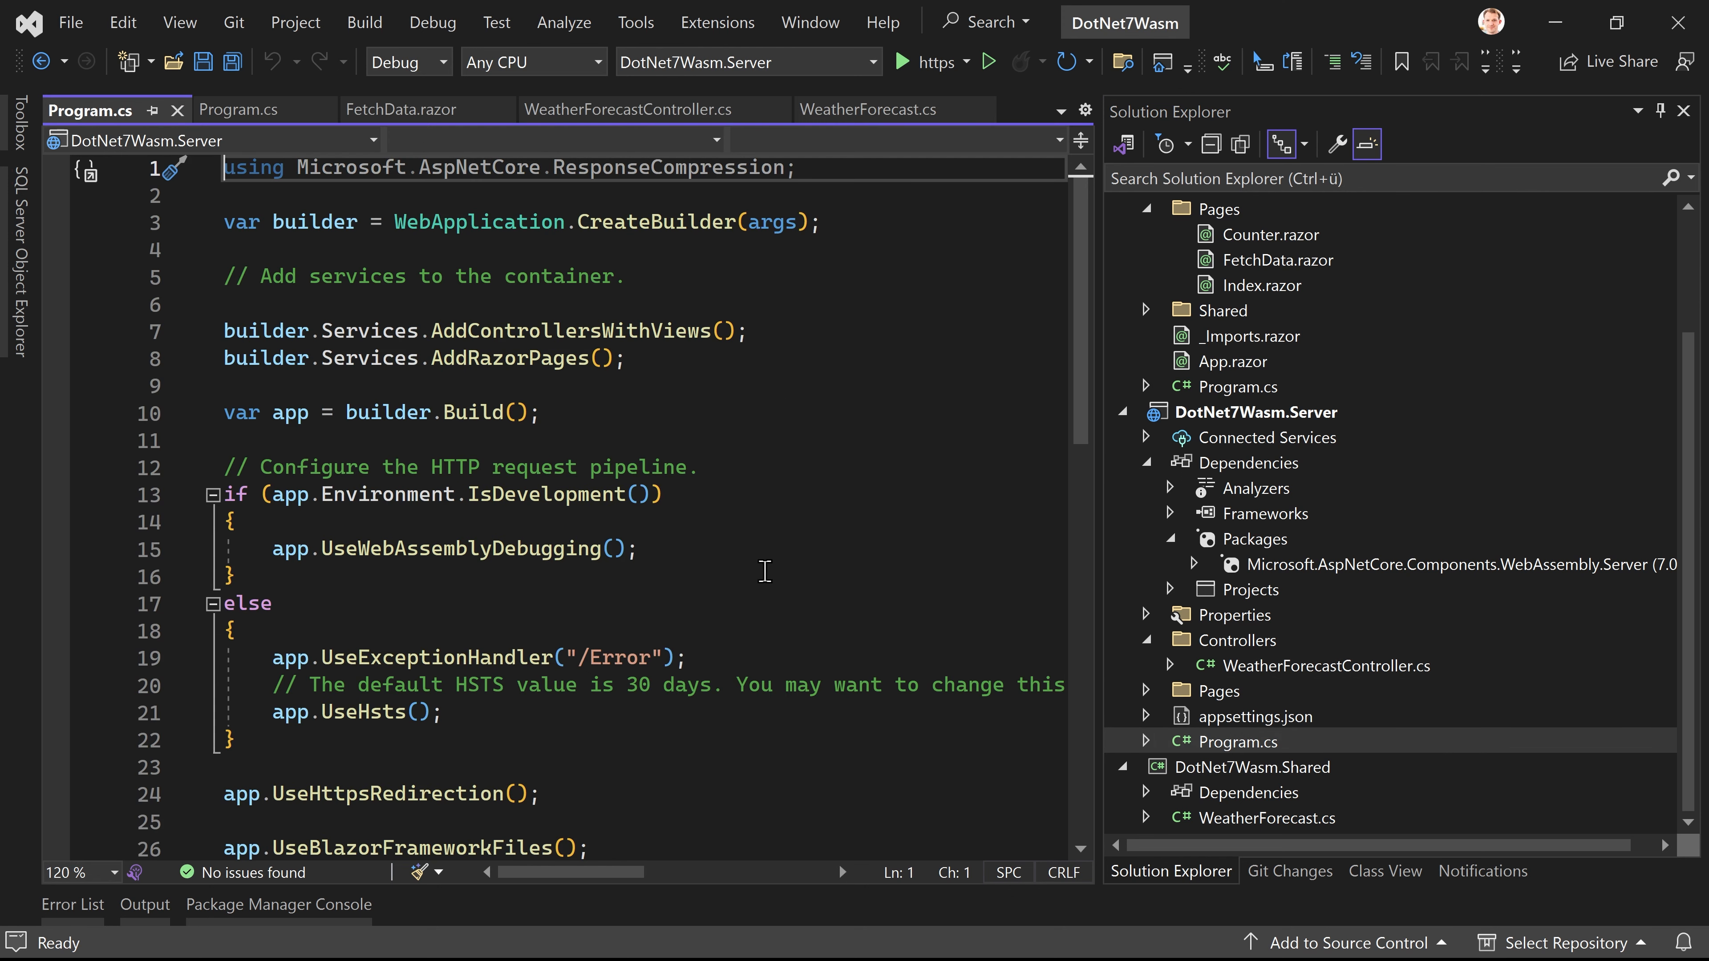
pyautogui.moveTo(799, 593)
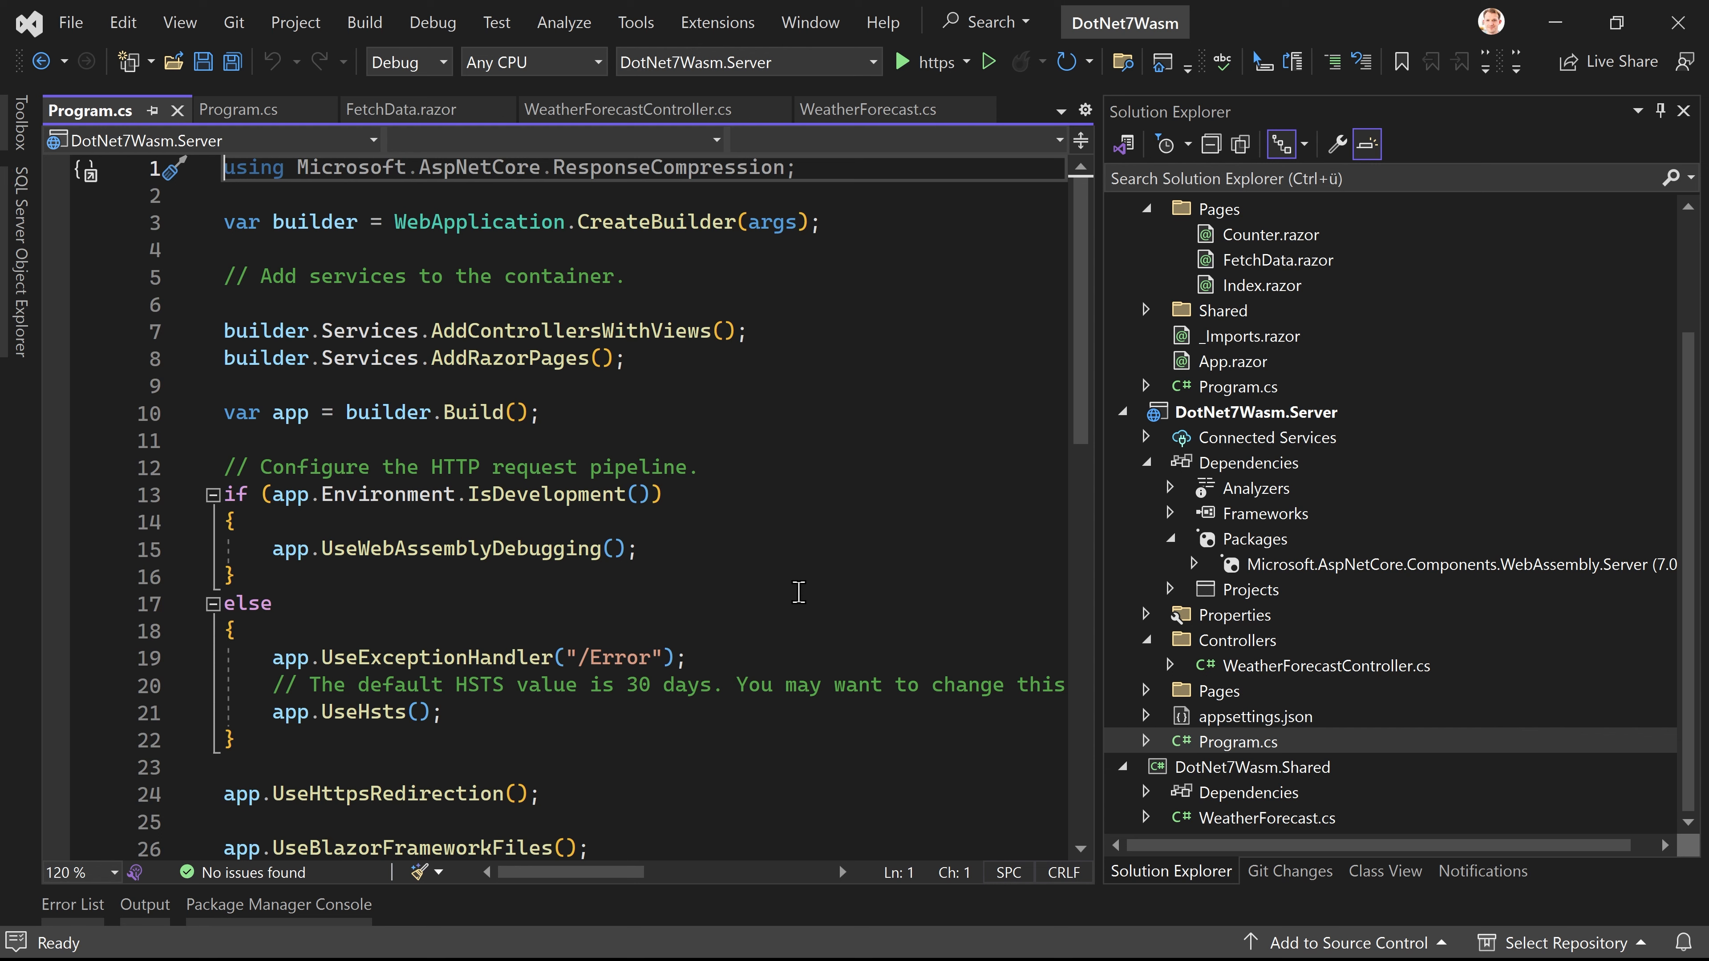
pyautogui.moveTo(1282, 252)
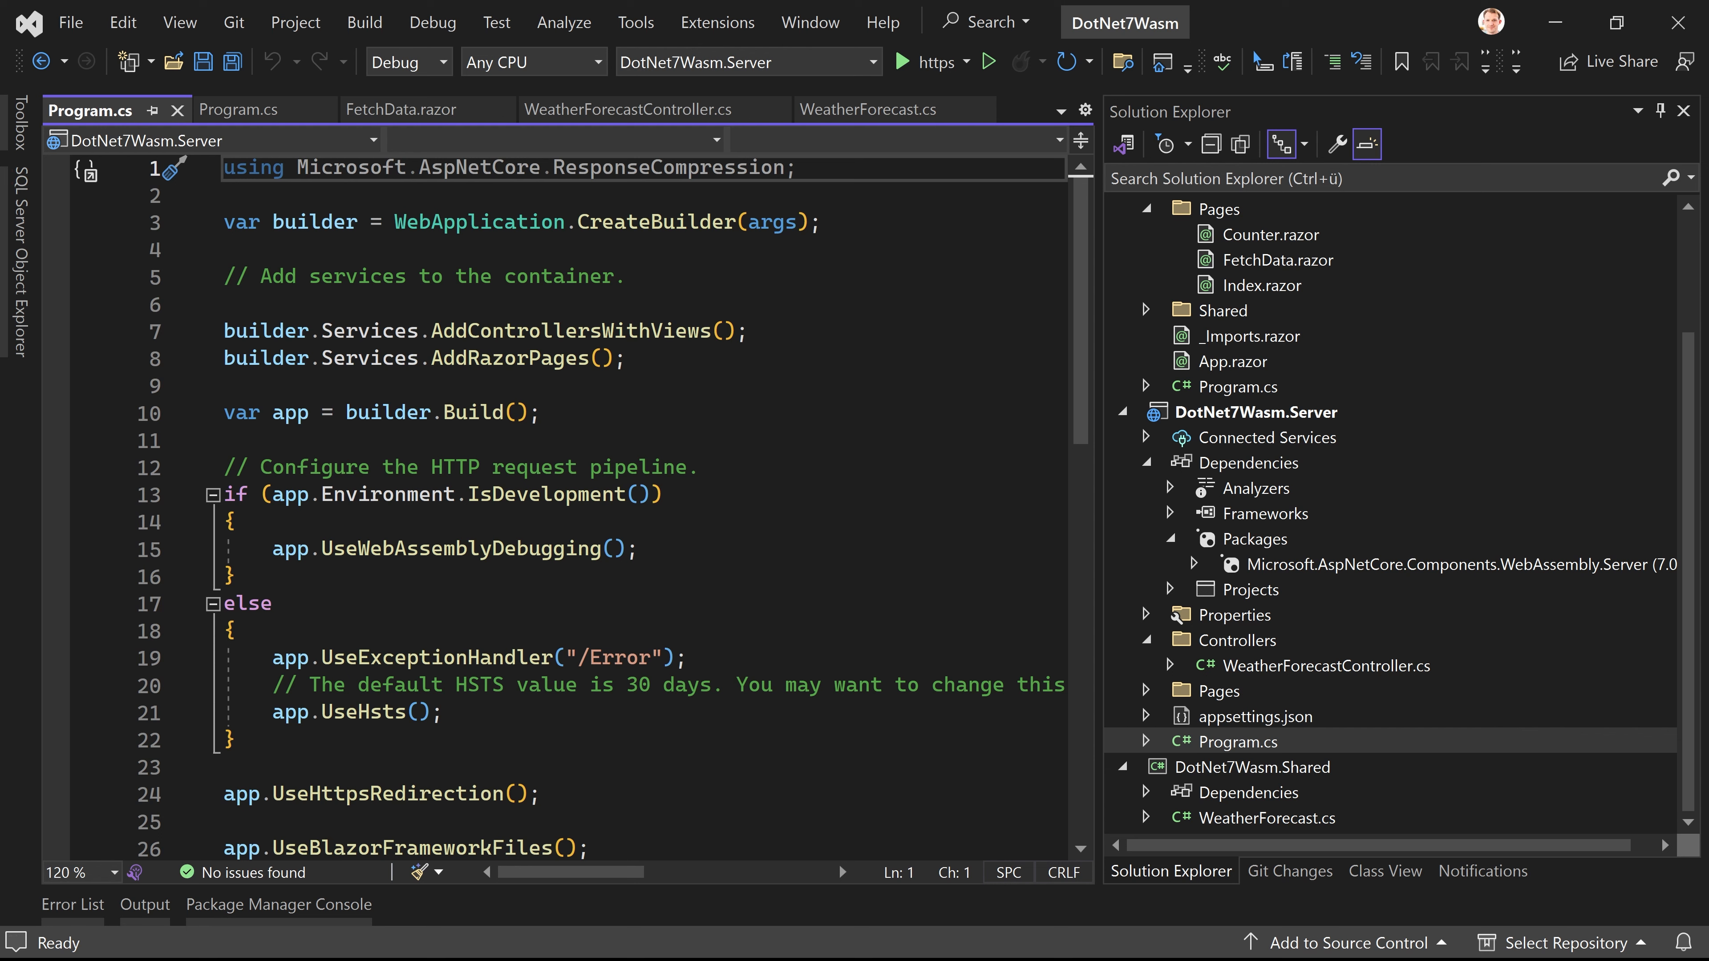
pyautogui.click(1169, 589)
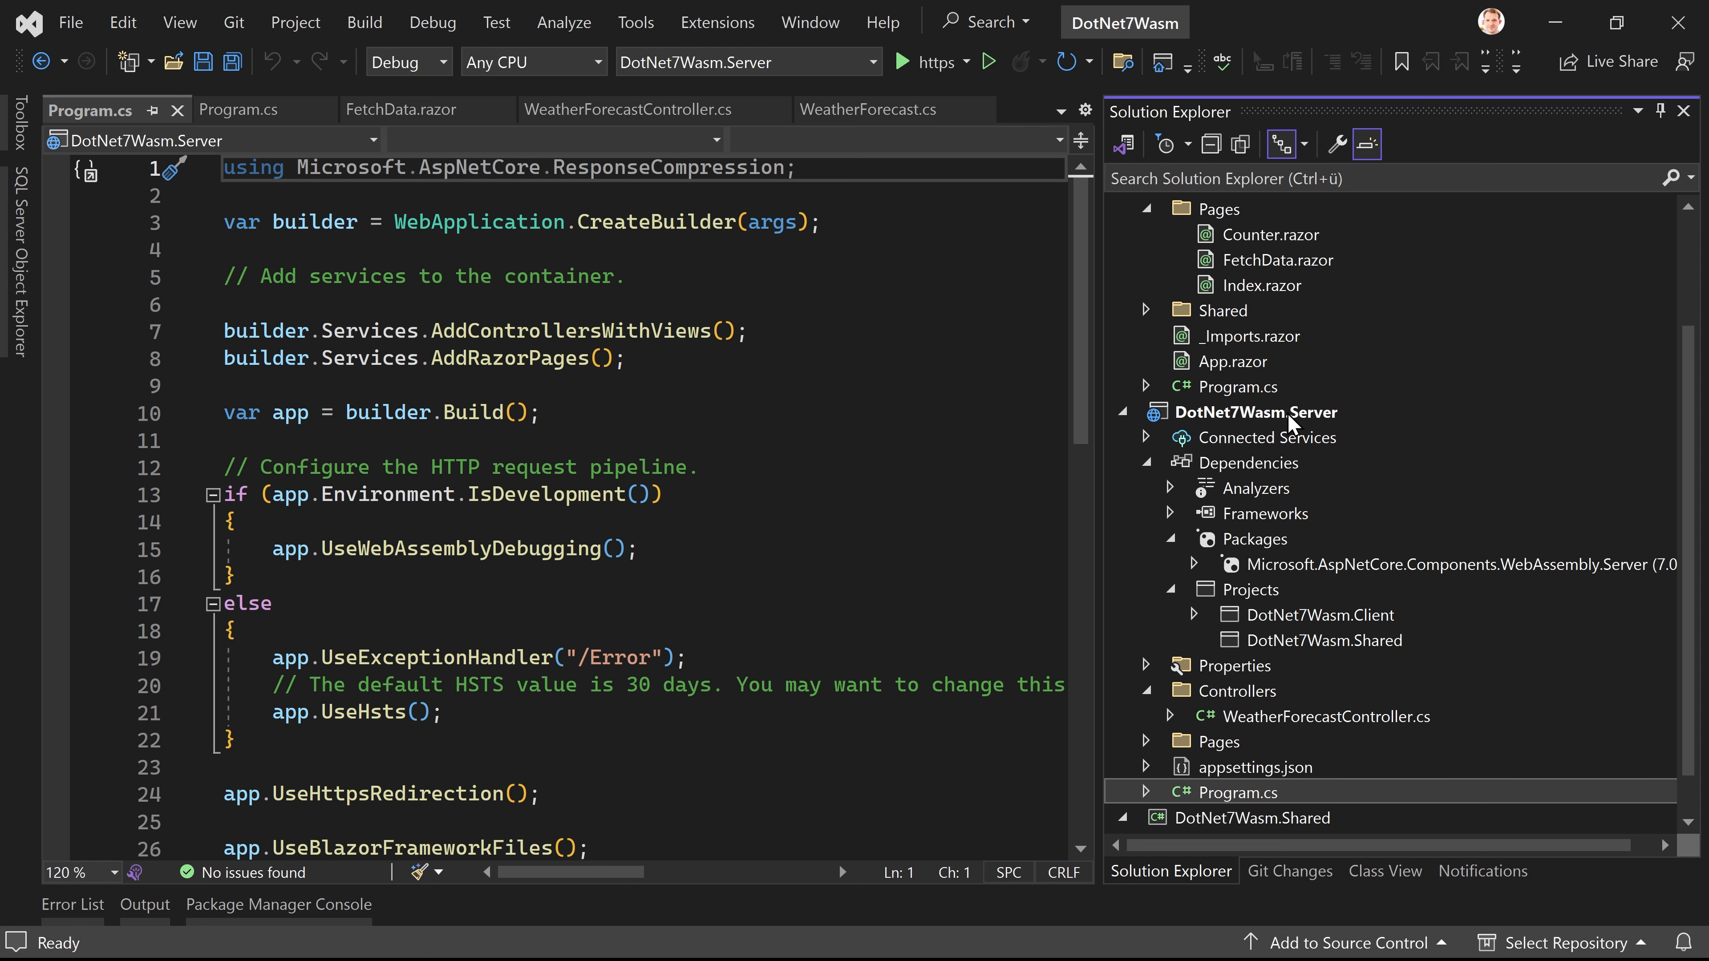
pyautogui.moveTo(1340, 666)
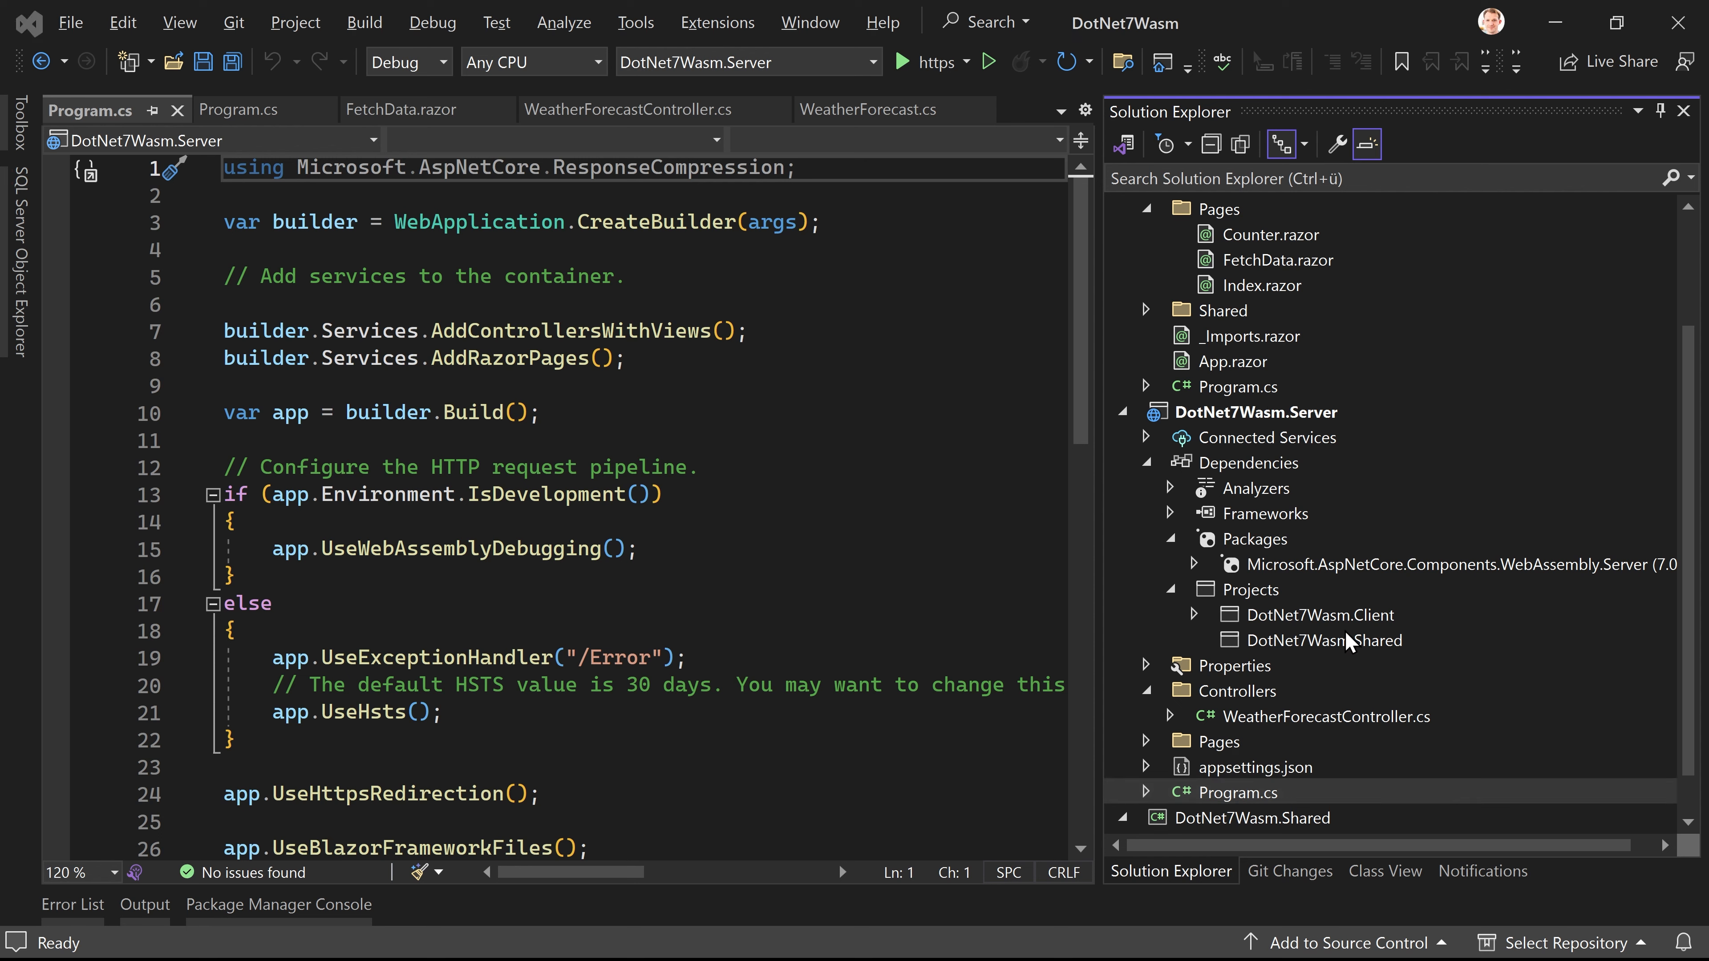
pyautogui.moveTo(1352, 643)
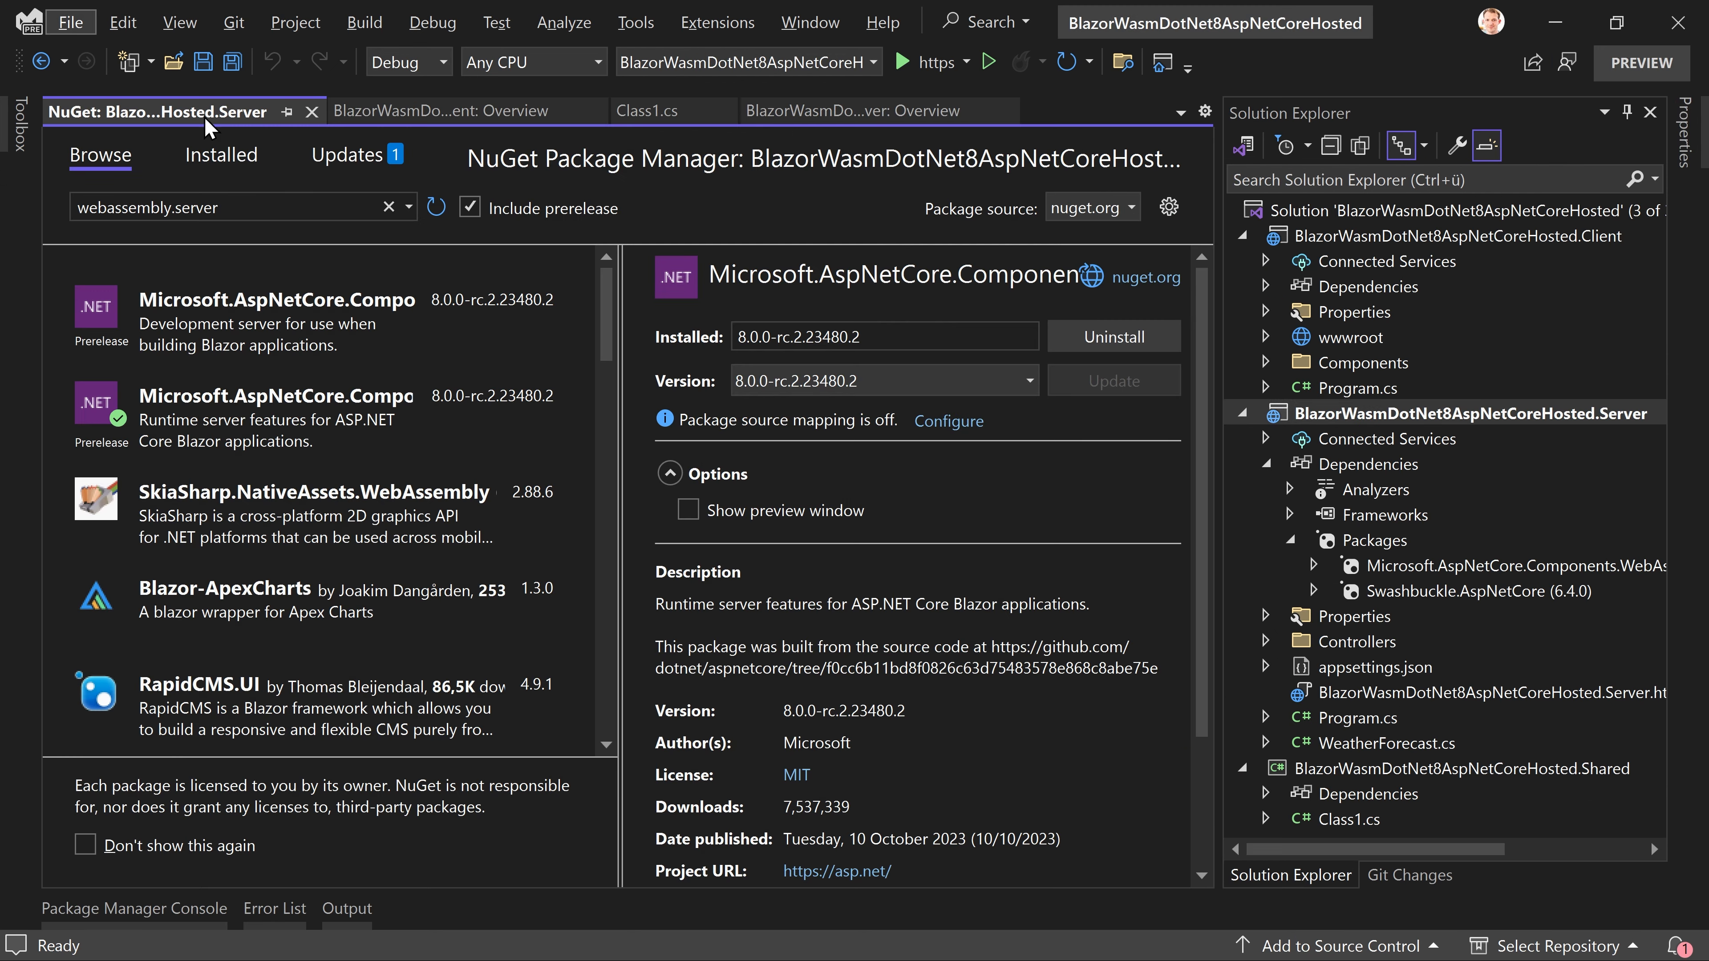
# Step: Add project references from the Server project to the Client and Shared projects
pyautogui.click(312, 111)
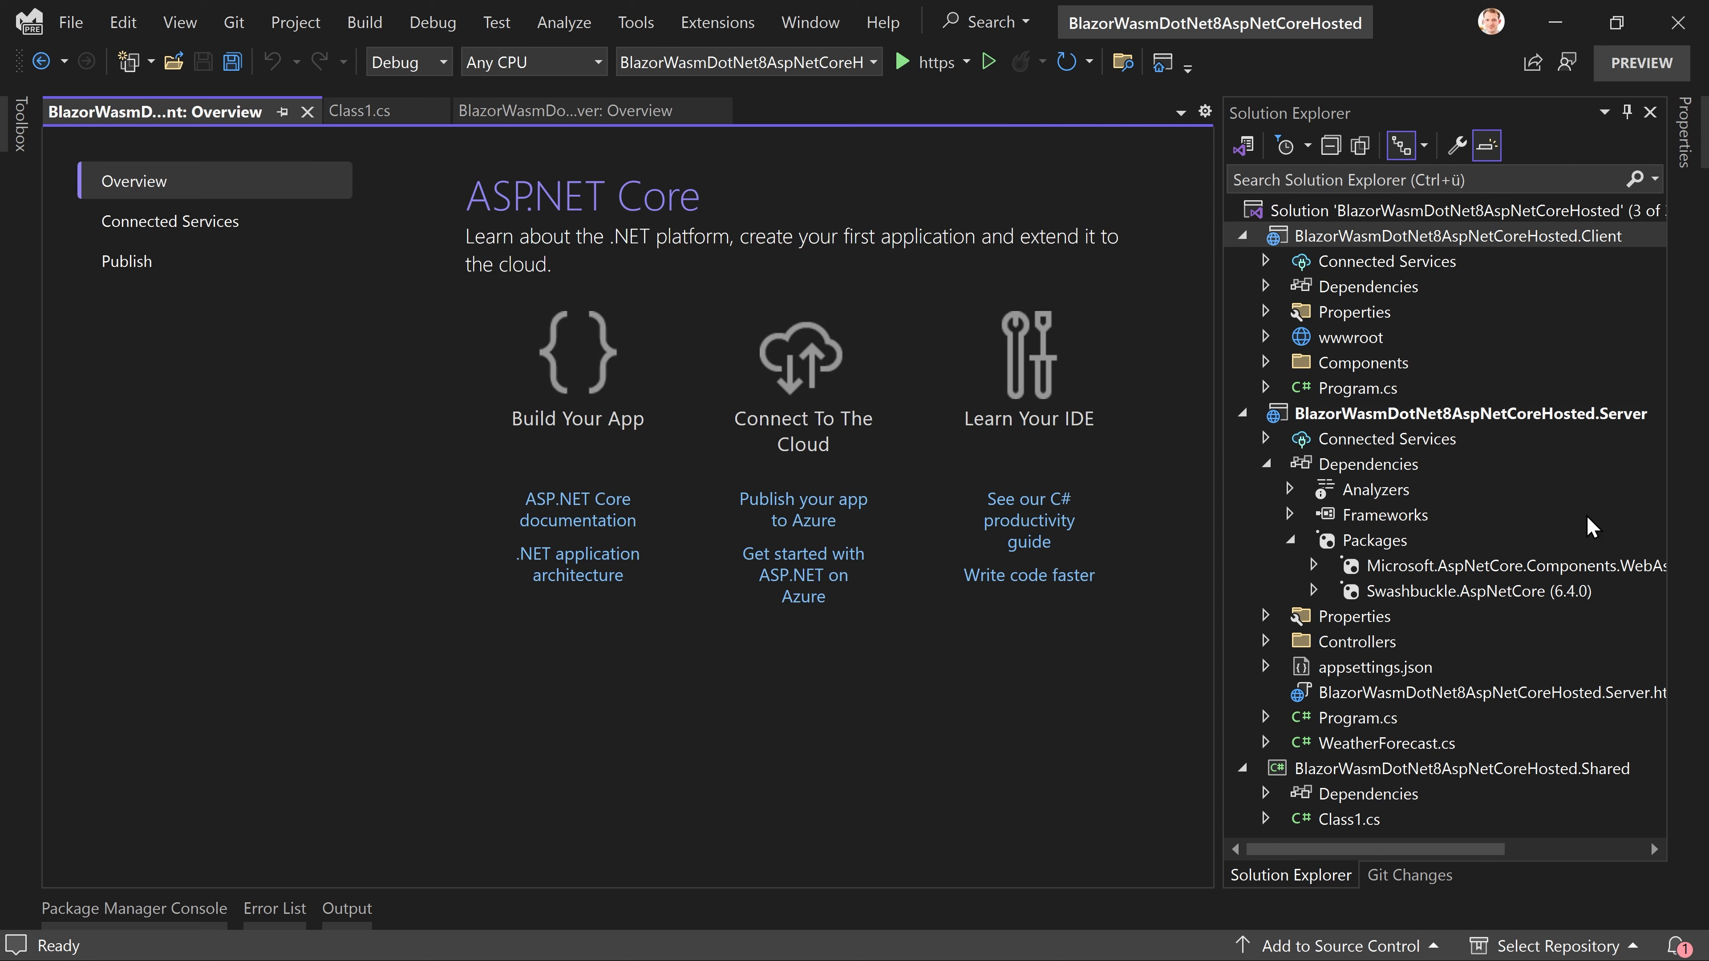
pyautogui.moveTo(1371, 452)
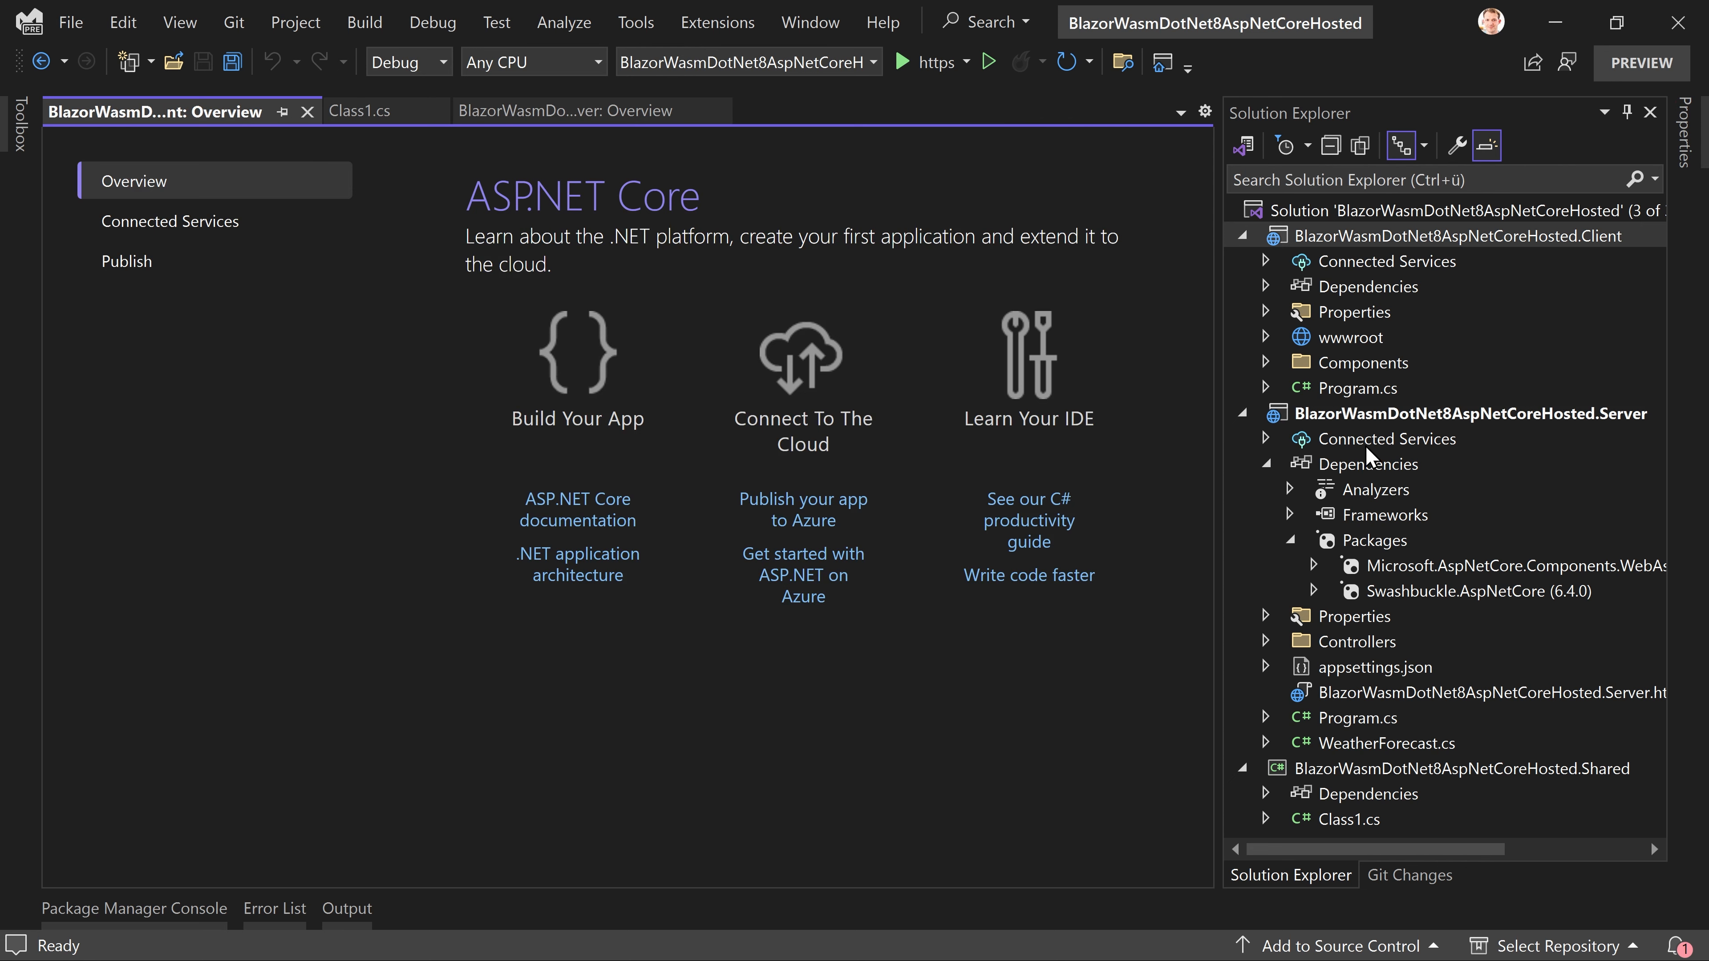
pyautogui.rightClick(1469, 413)
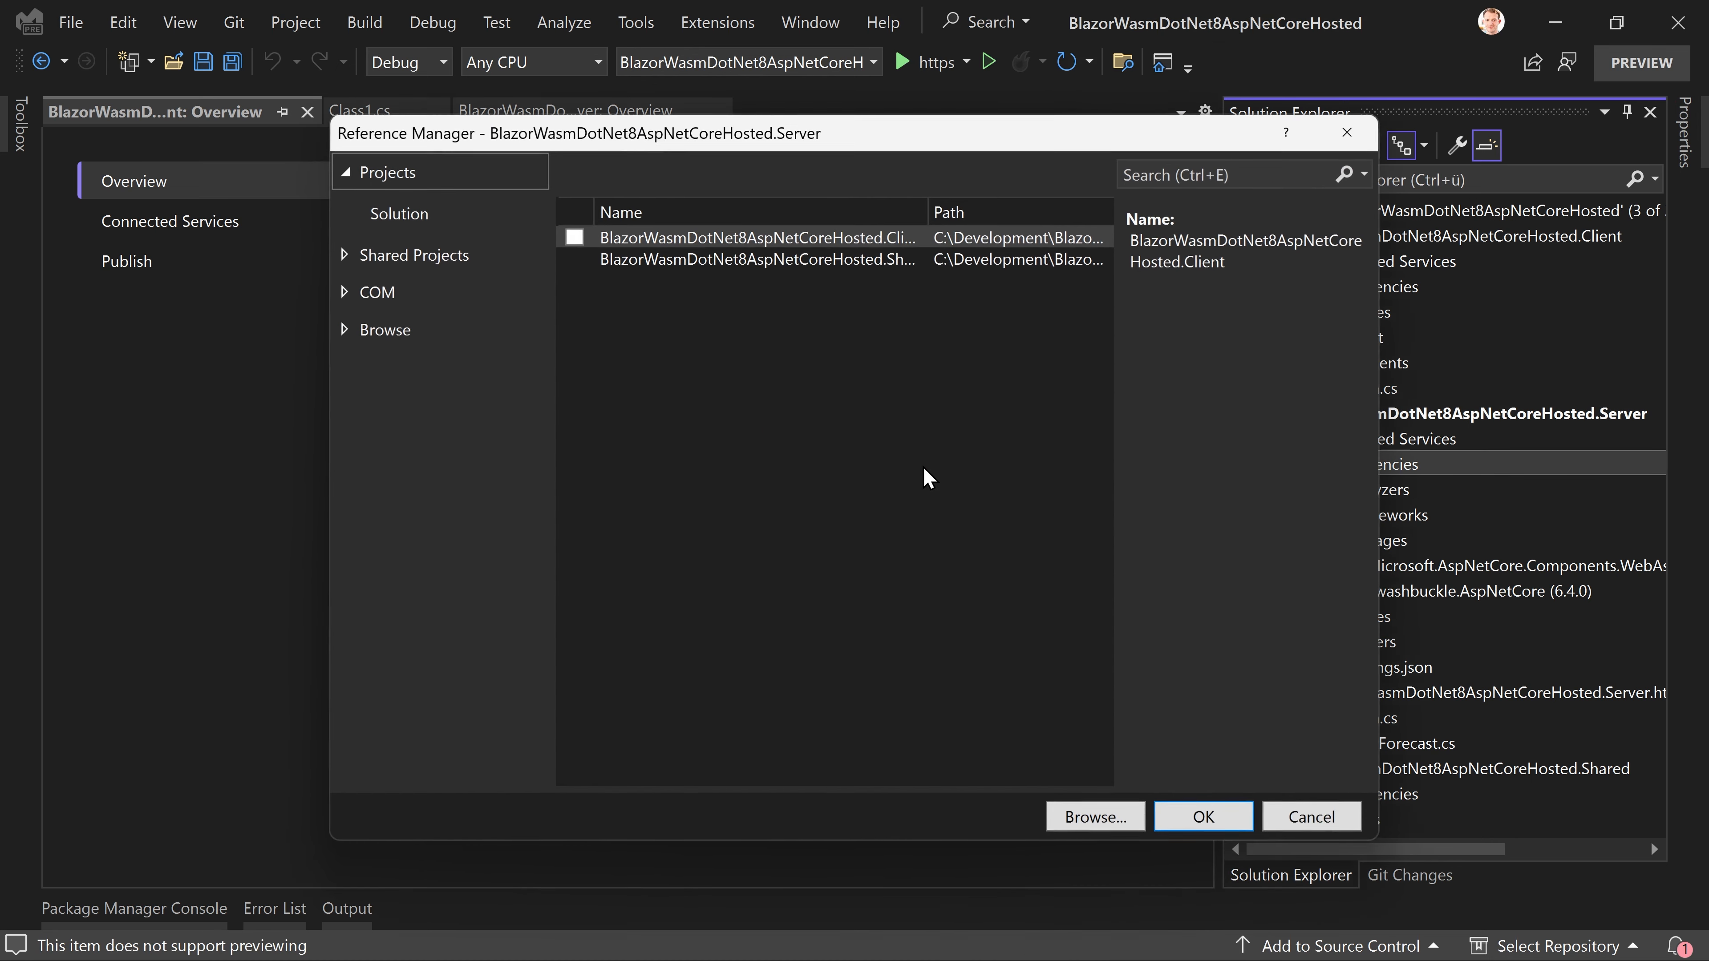
pyautogui.click(574, 259)
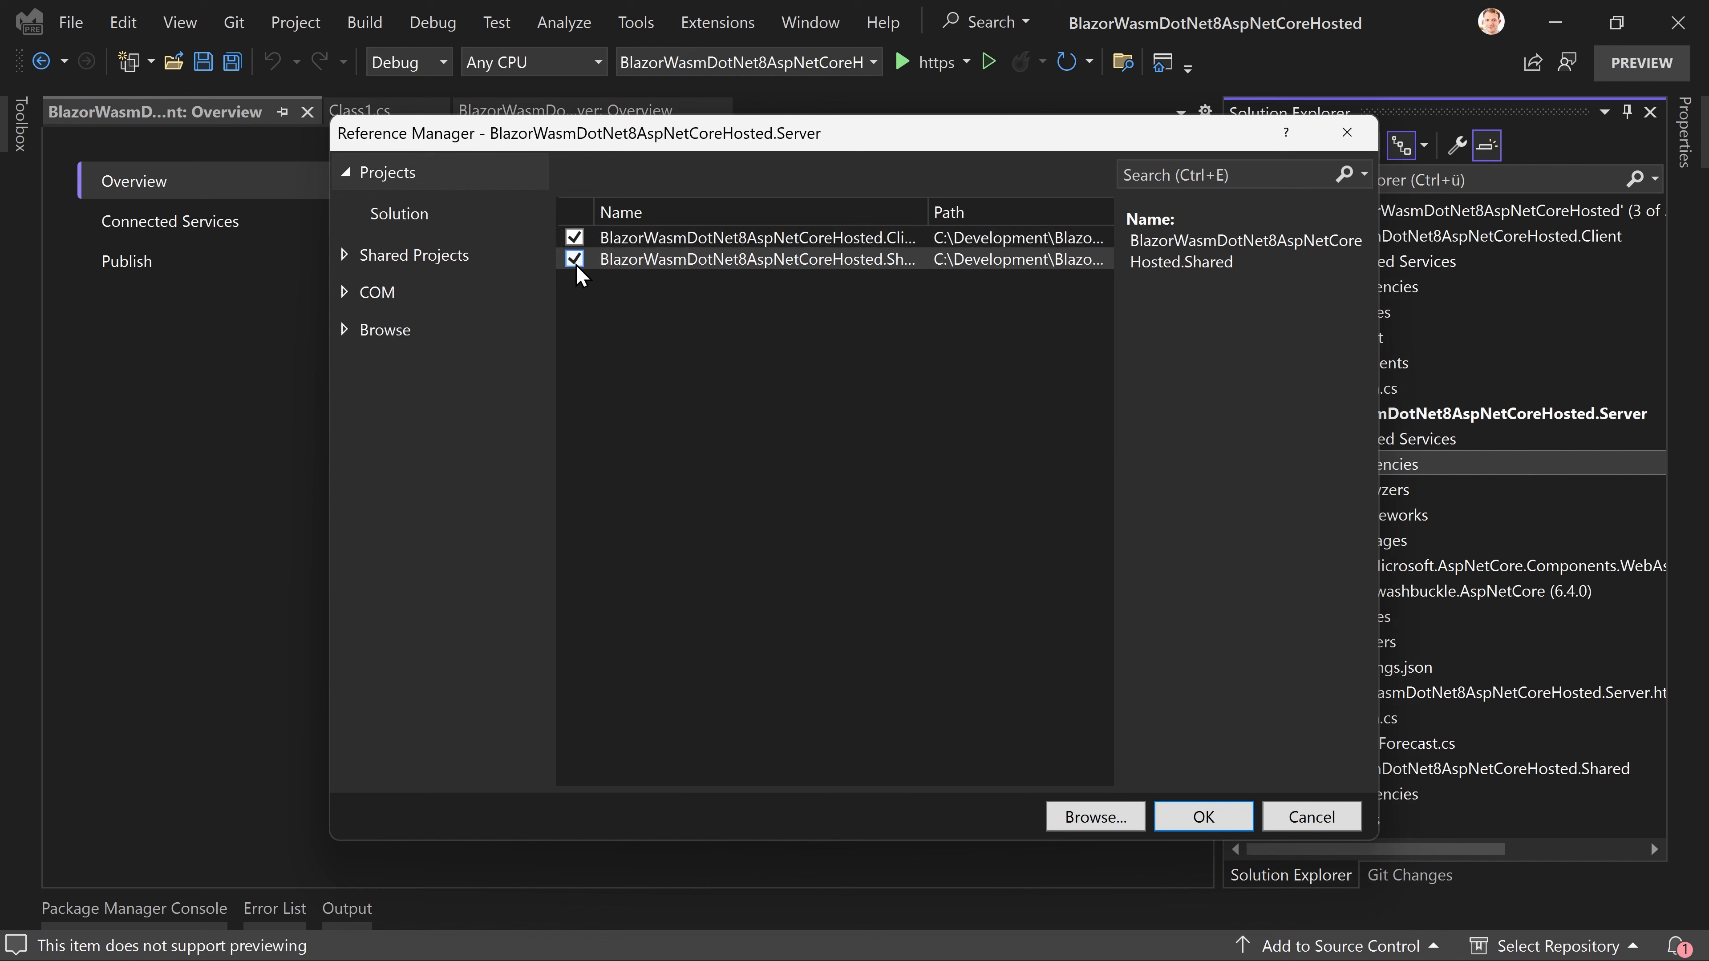
pyautogui.click(1201, 817)
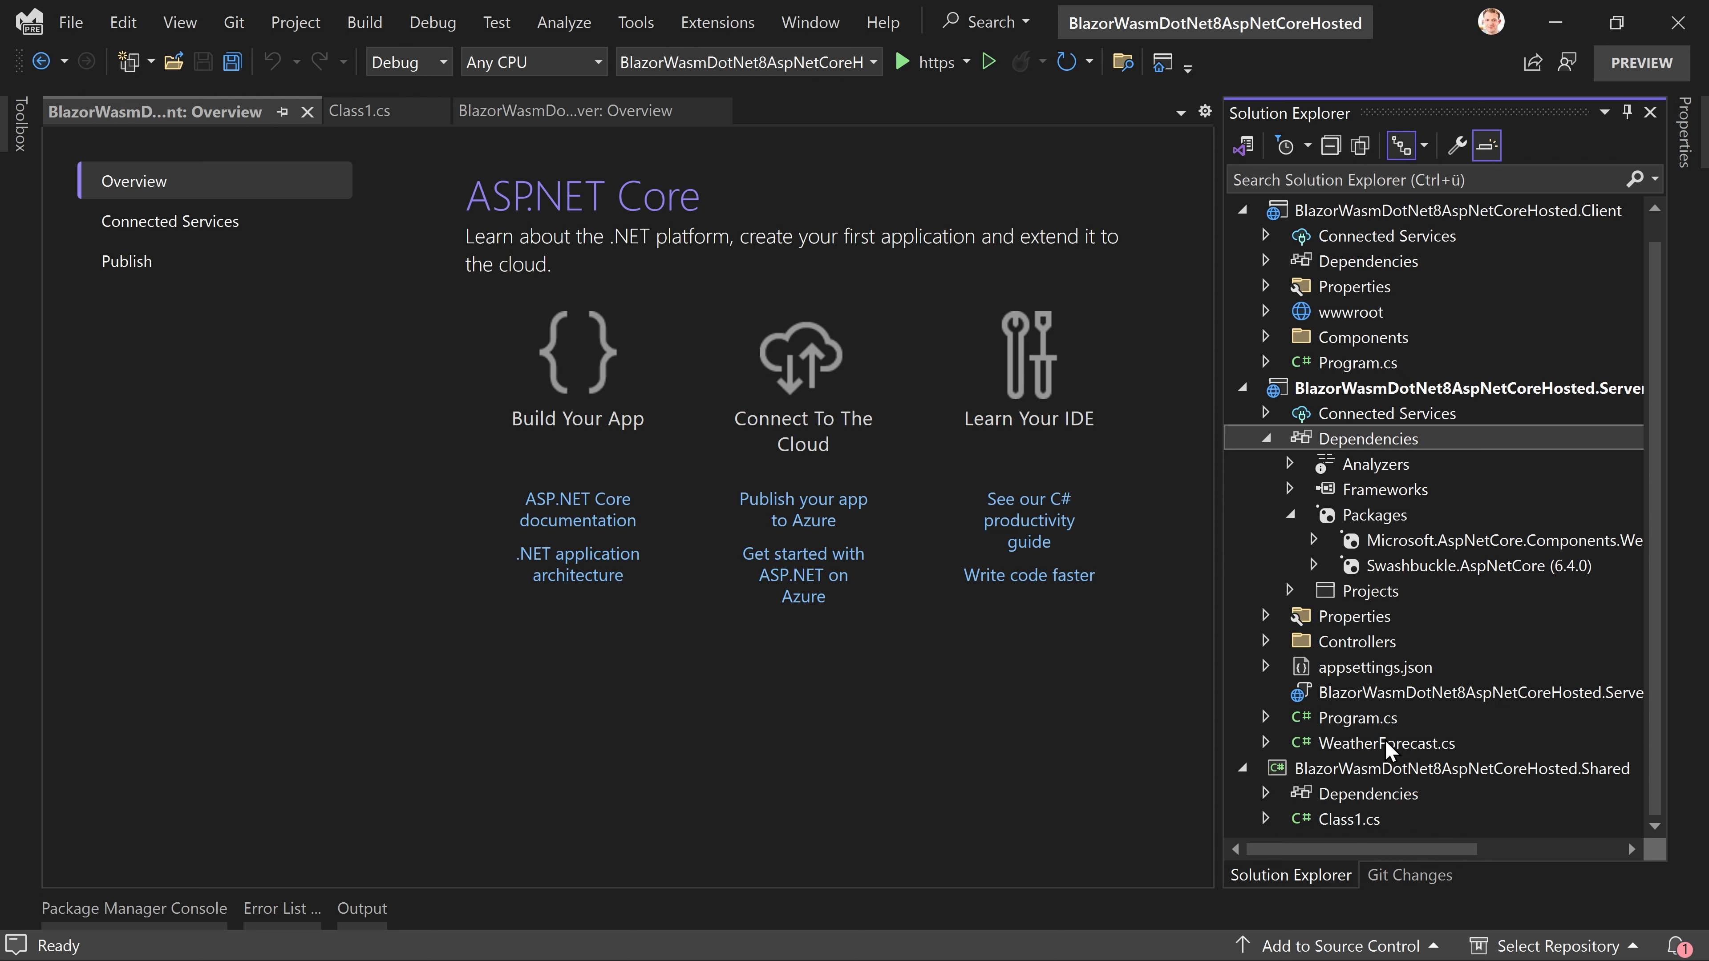
pyautogui.moveTo(1371, 832)
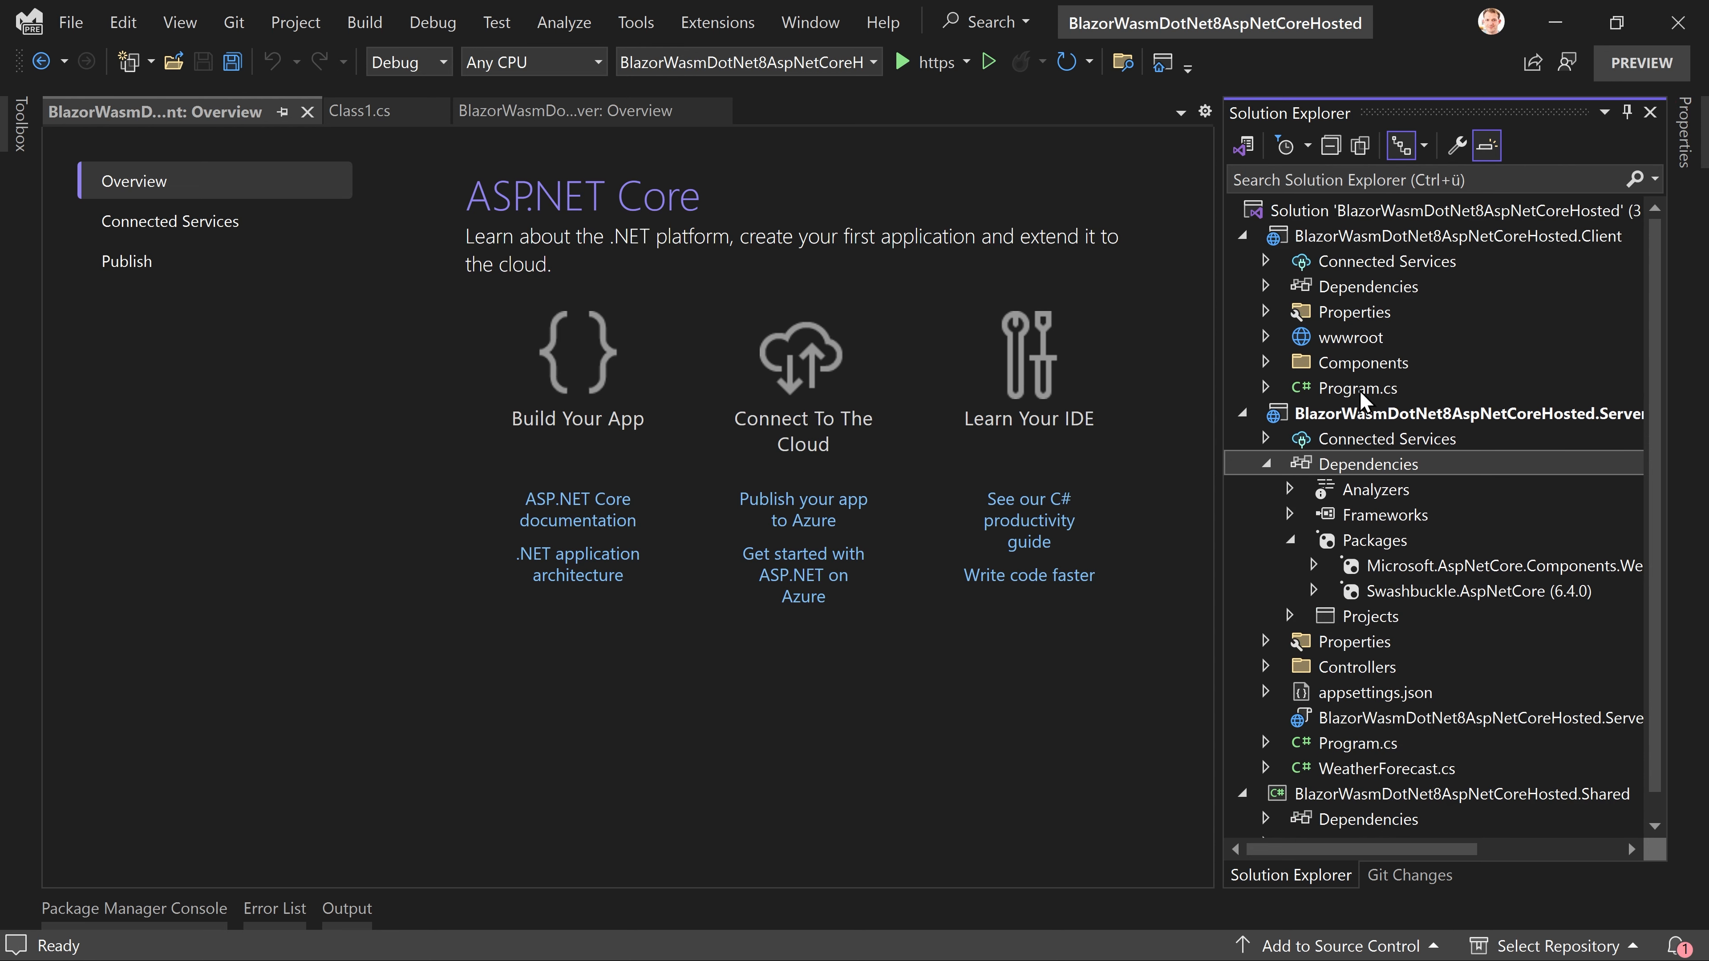
pyautogui.moveTo(1262, 295)
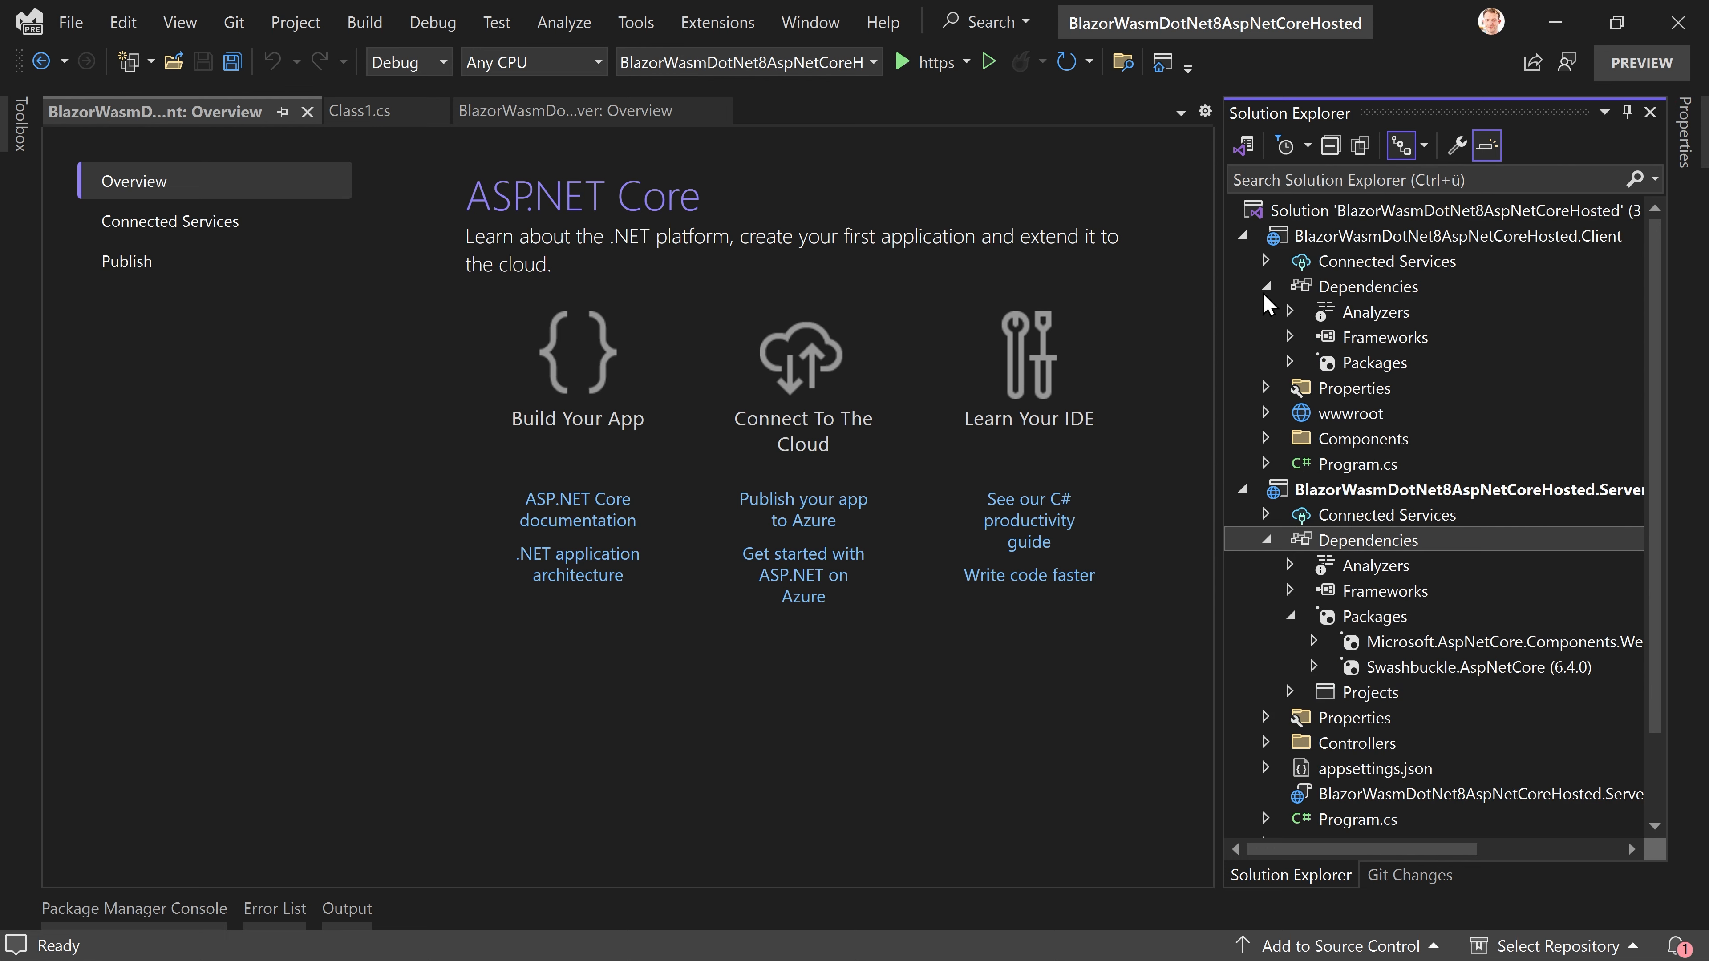
pyautogui.moveTo(1414, 380)
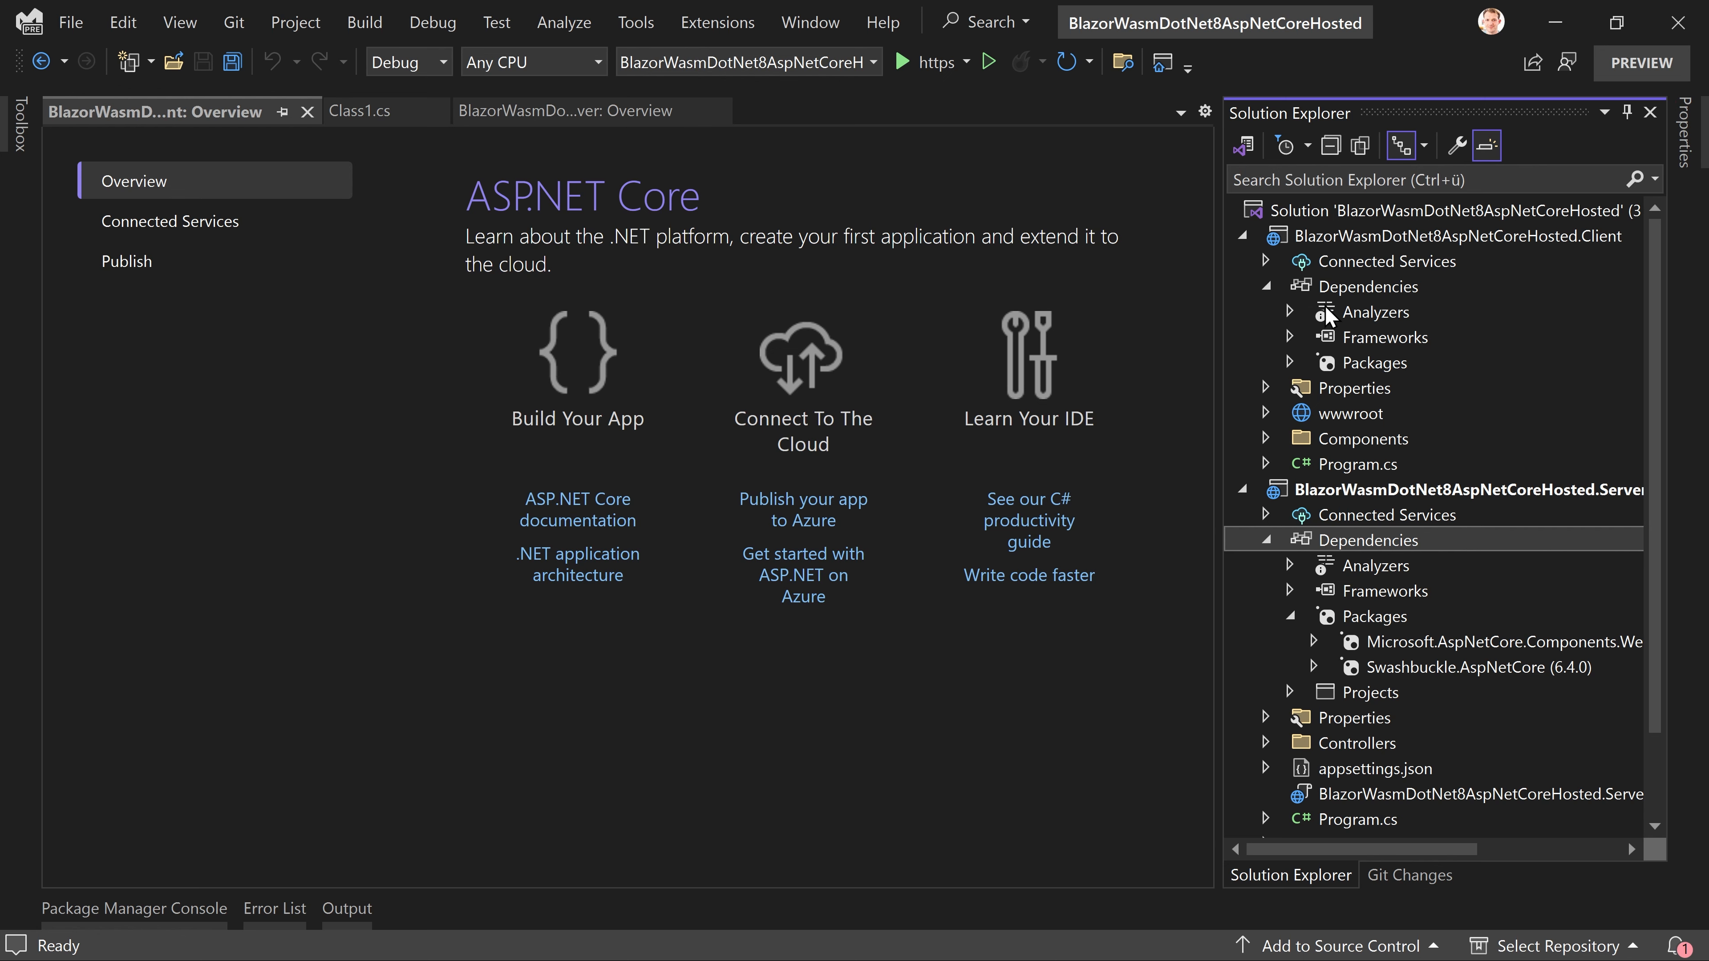
# Step: Bring up Reference Manager for the Client project, listing Server and Shared as referenceable projects
pyautogui.rightClick(1369, 286)
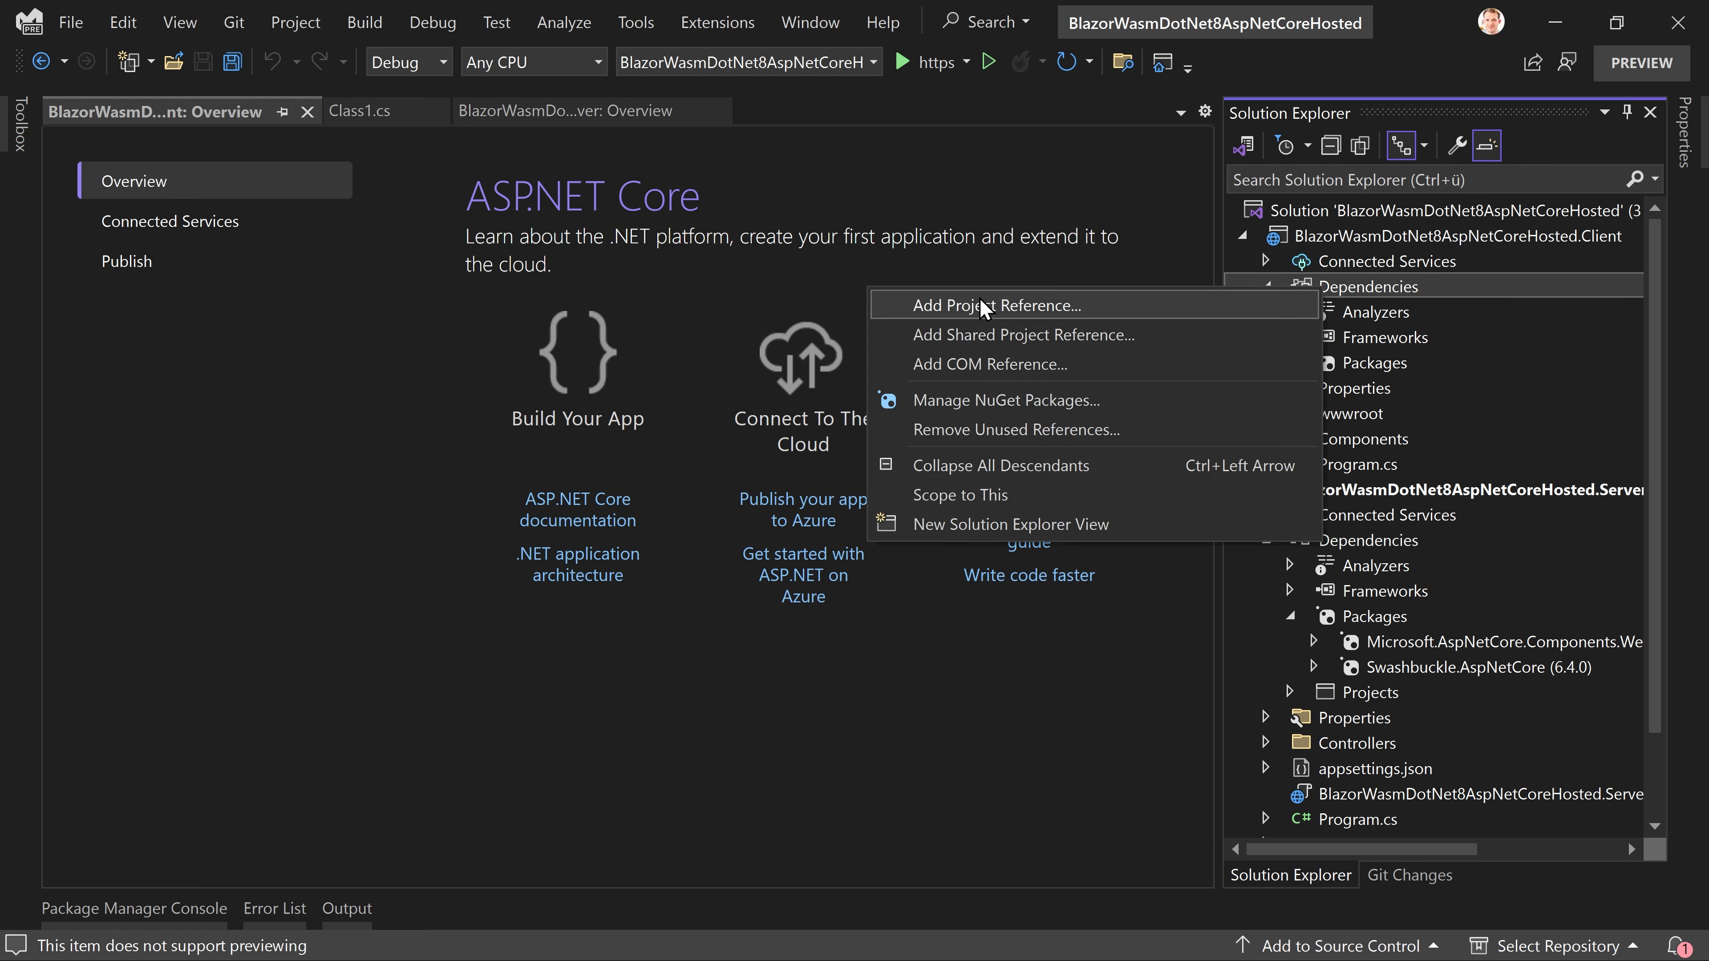
pyautogui.click(994, 305)
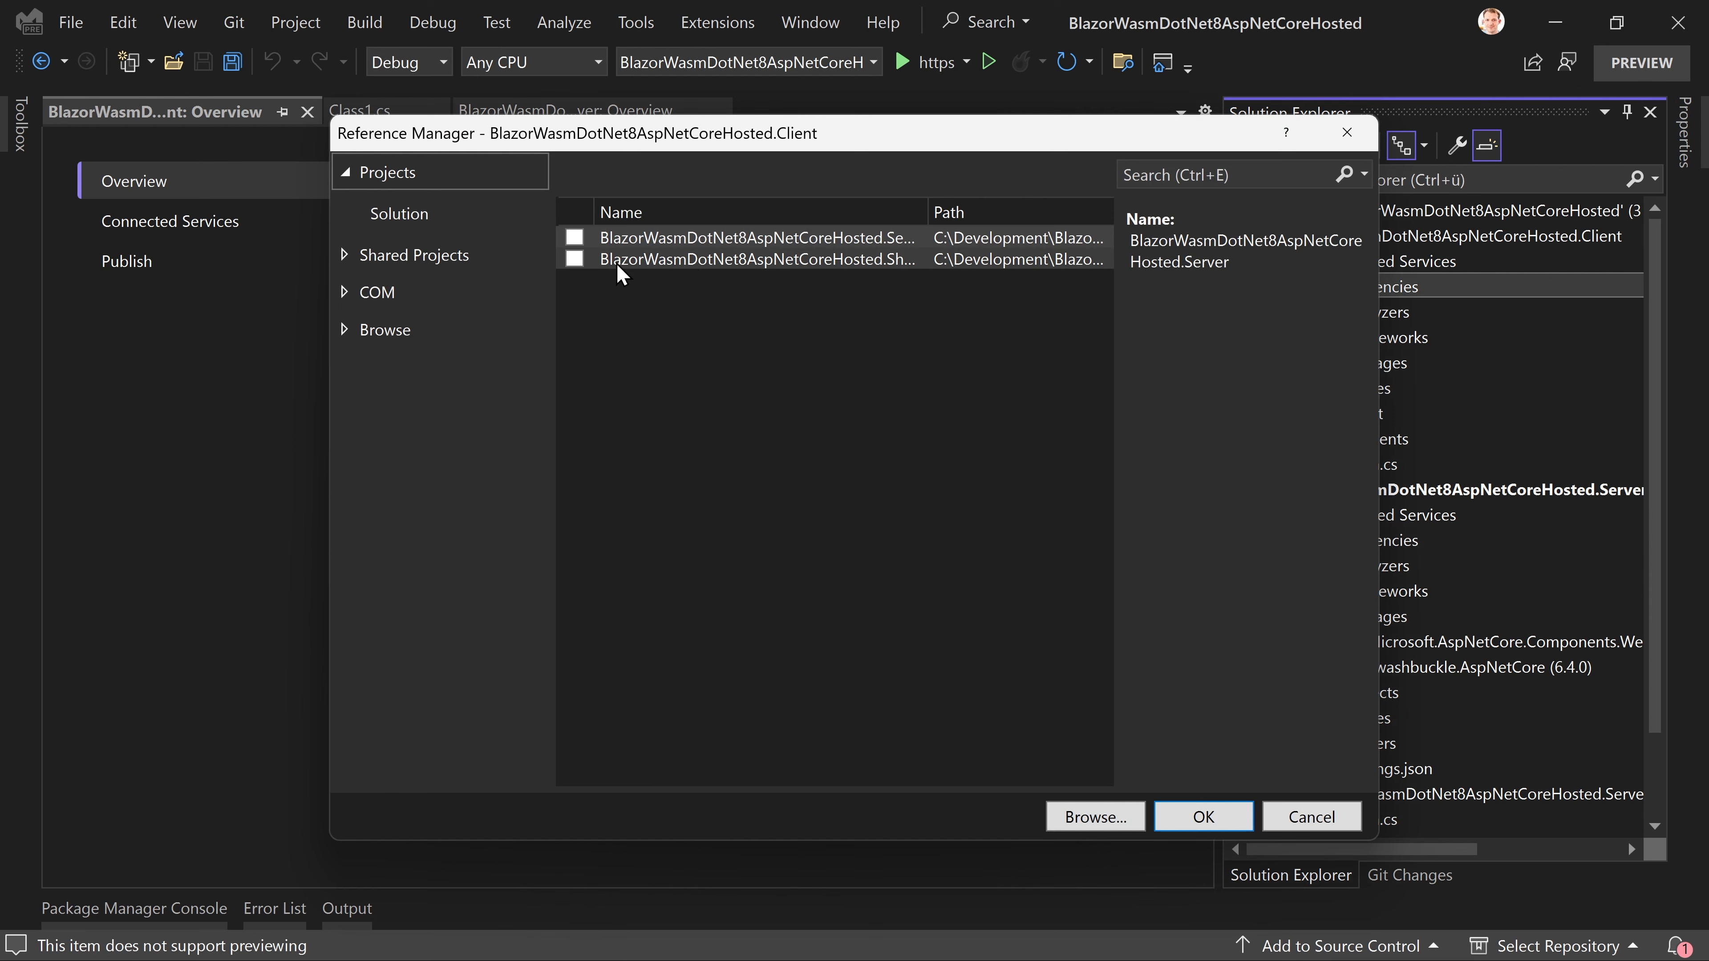
pyautogui.click(1311, 816)
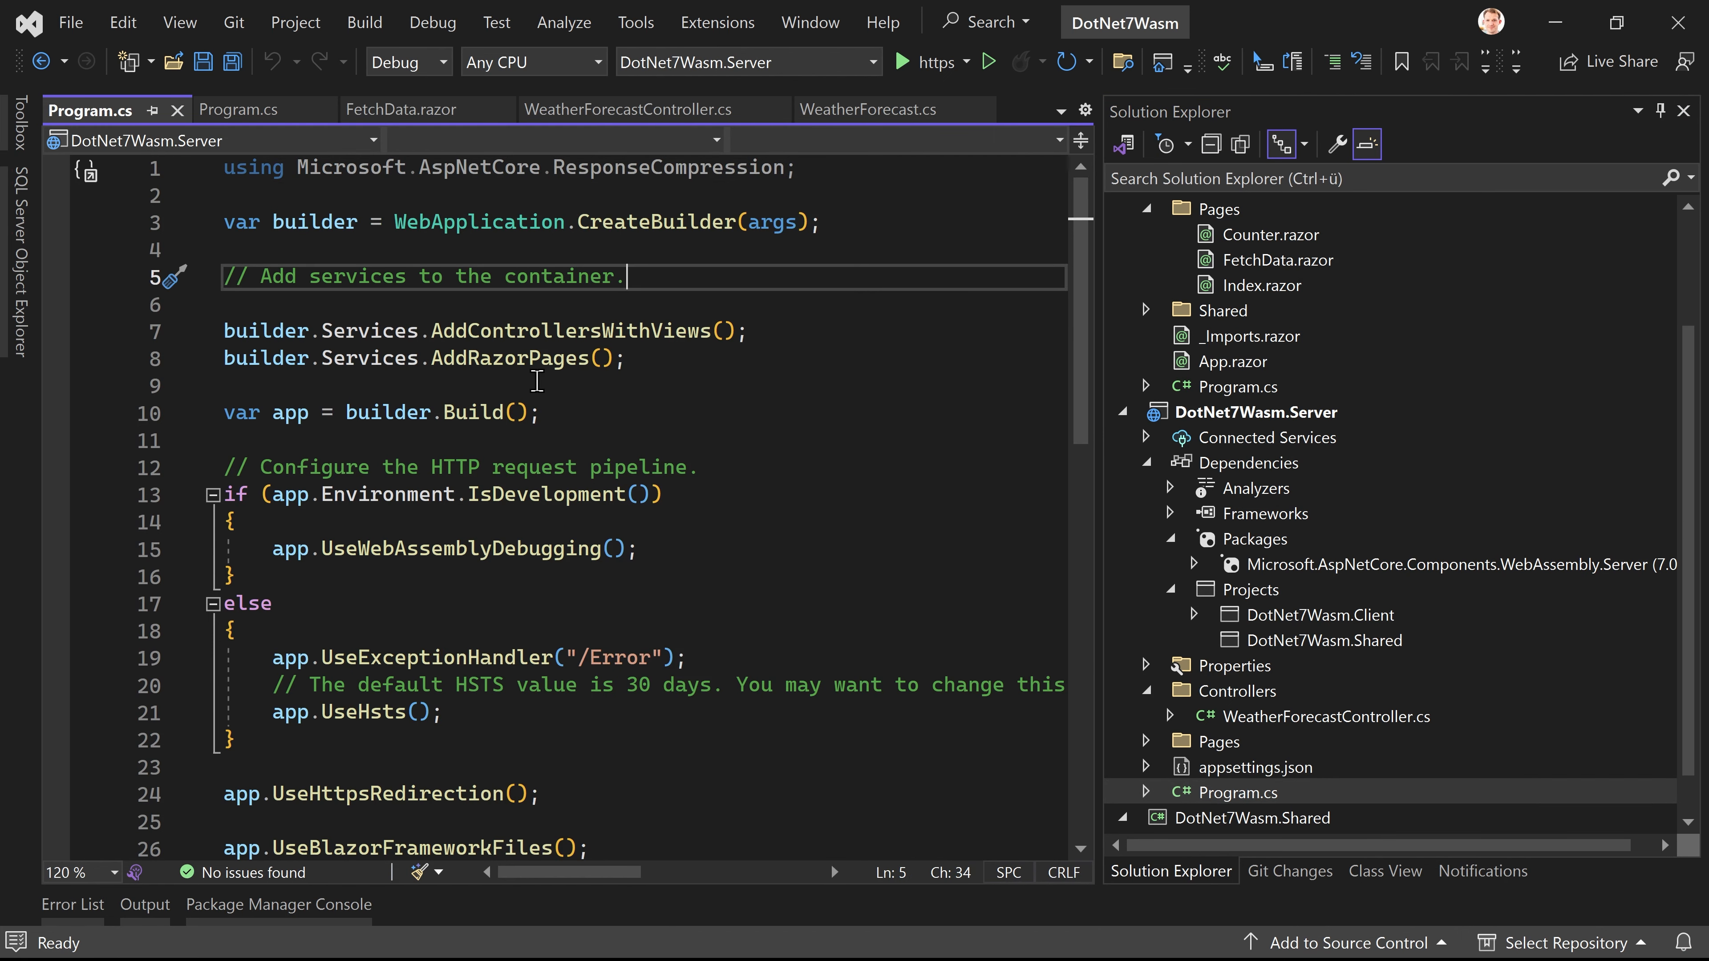
# Step: Scroll through DotNet7Wasm's Server Program.cs to review its service registration and pipeline
pyautogui.scroll(-3)
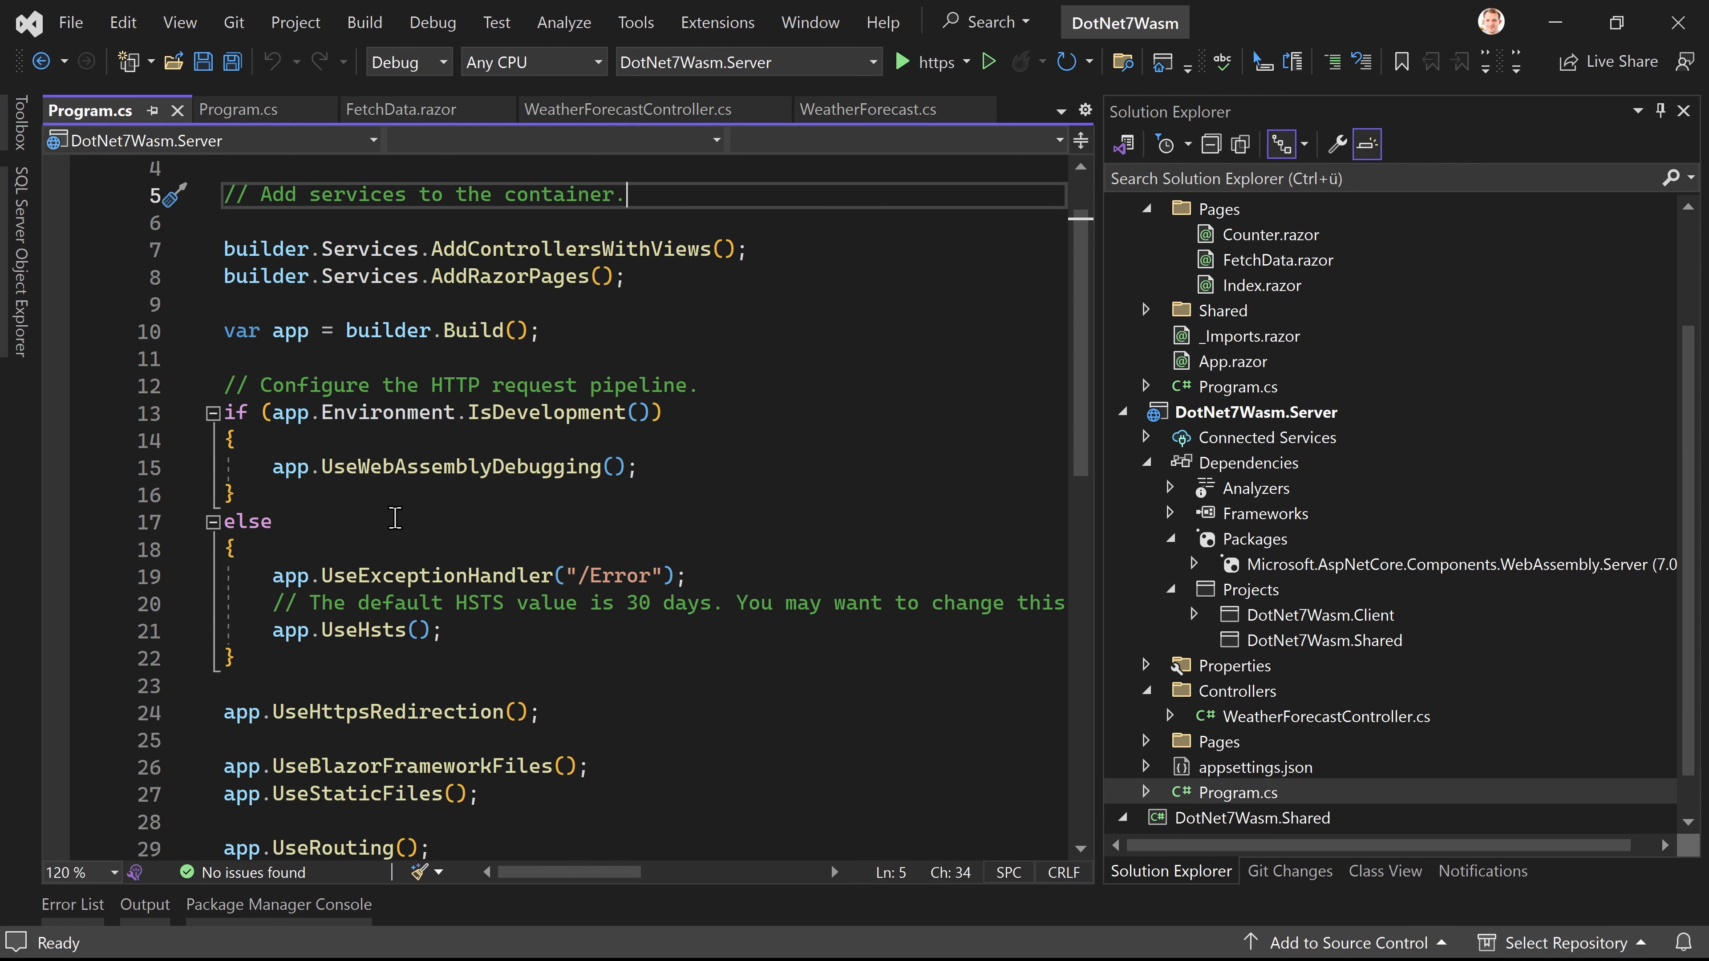
pyautogui.scroll(-3)
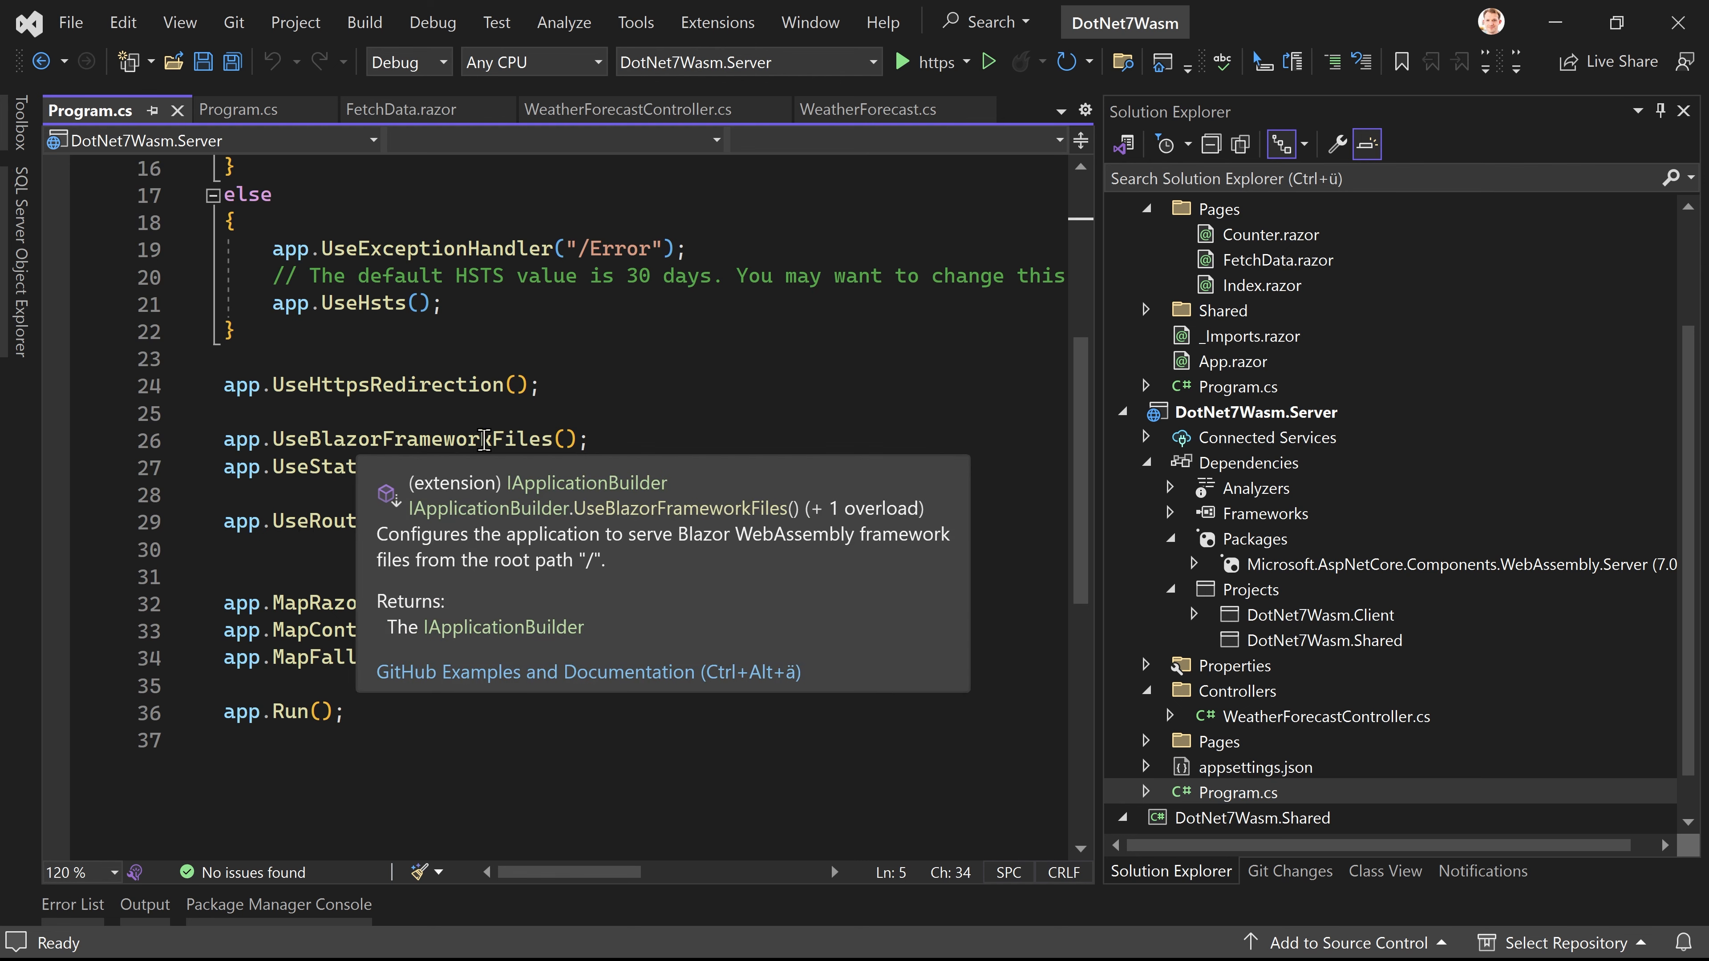
pyautogui.moveTo(332, 608)
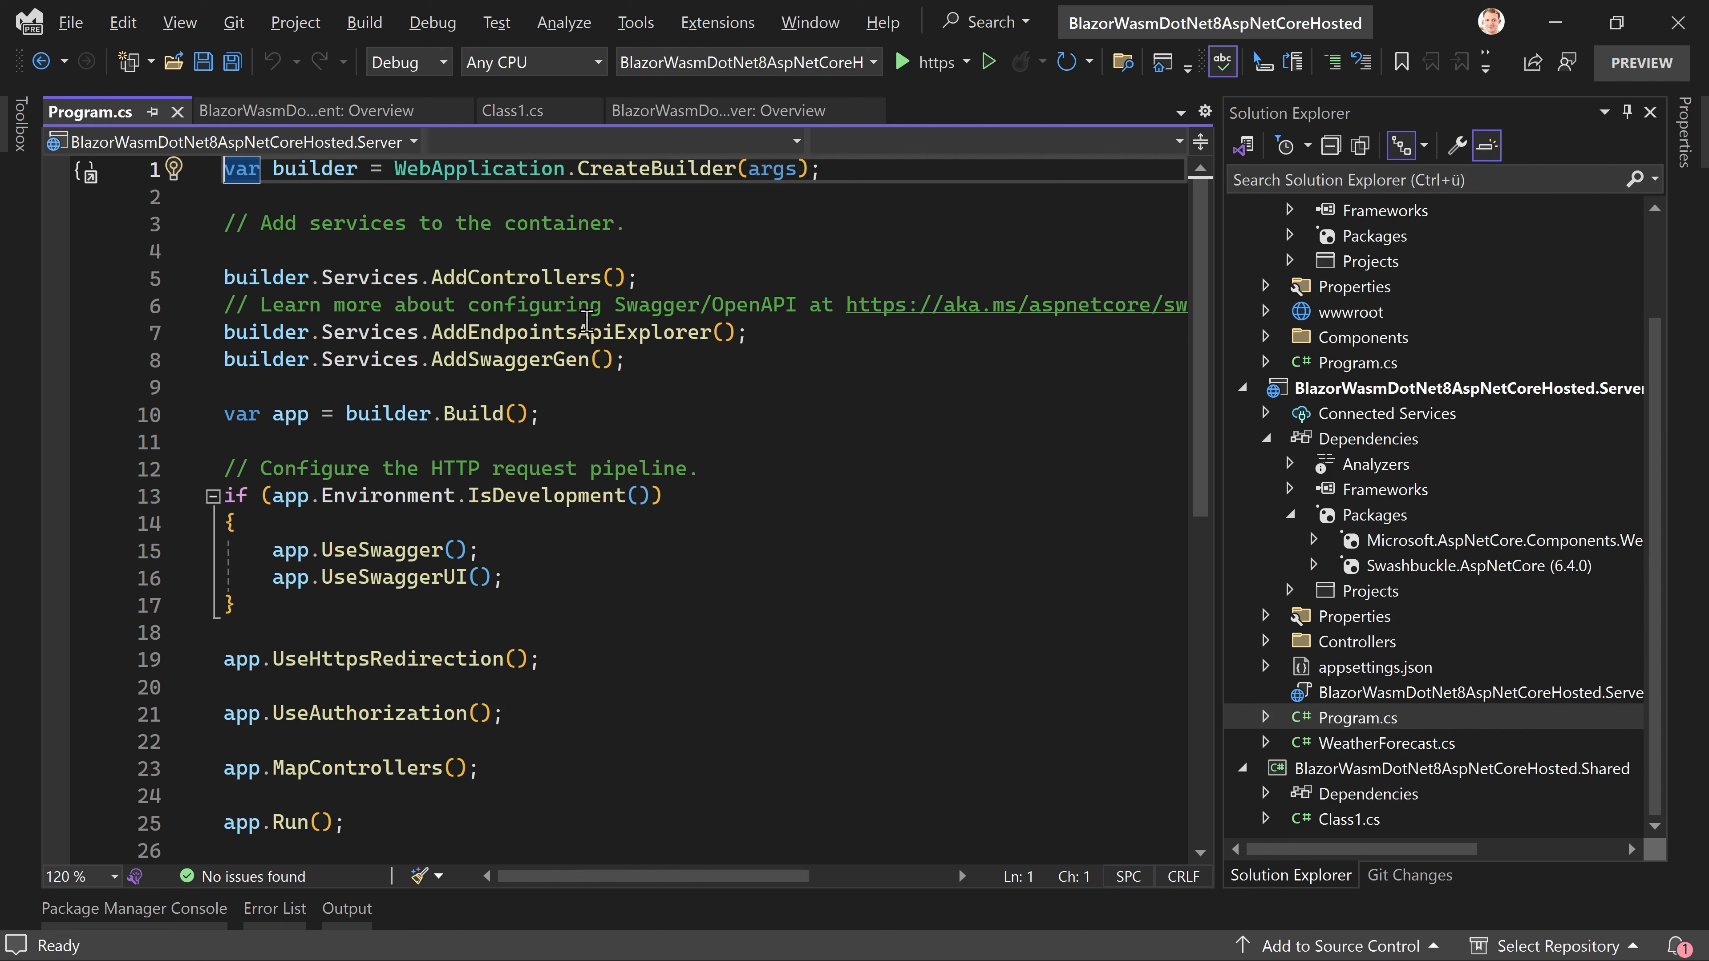
pyautogui.moveTo(557, 448)
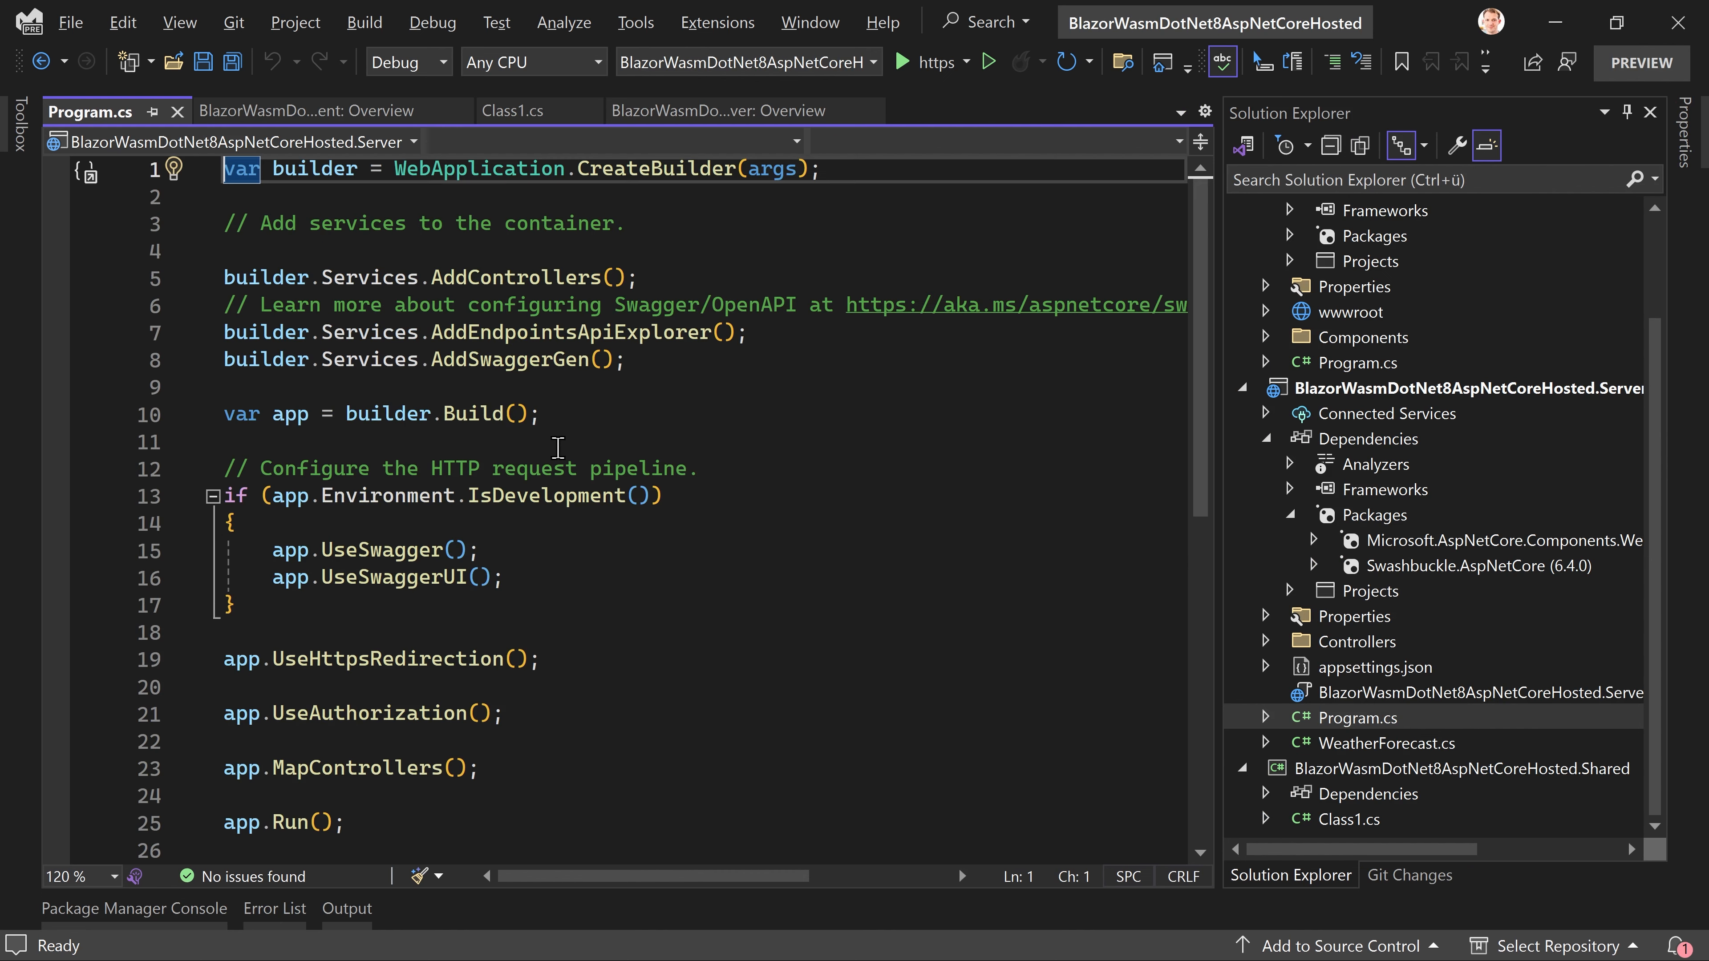
pyautogui.moveTo(753, 403)
pyautogui.write('builder.Services.AddRazorPages();')
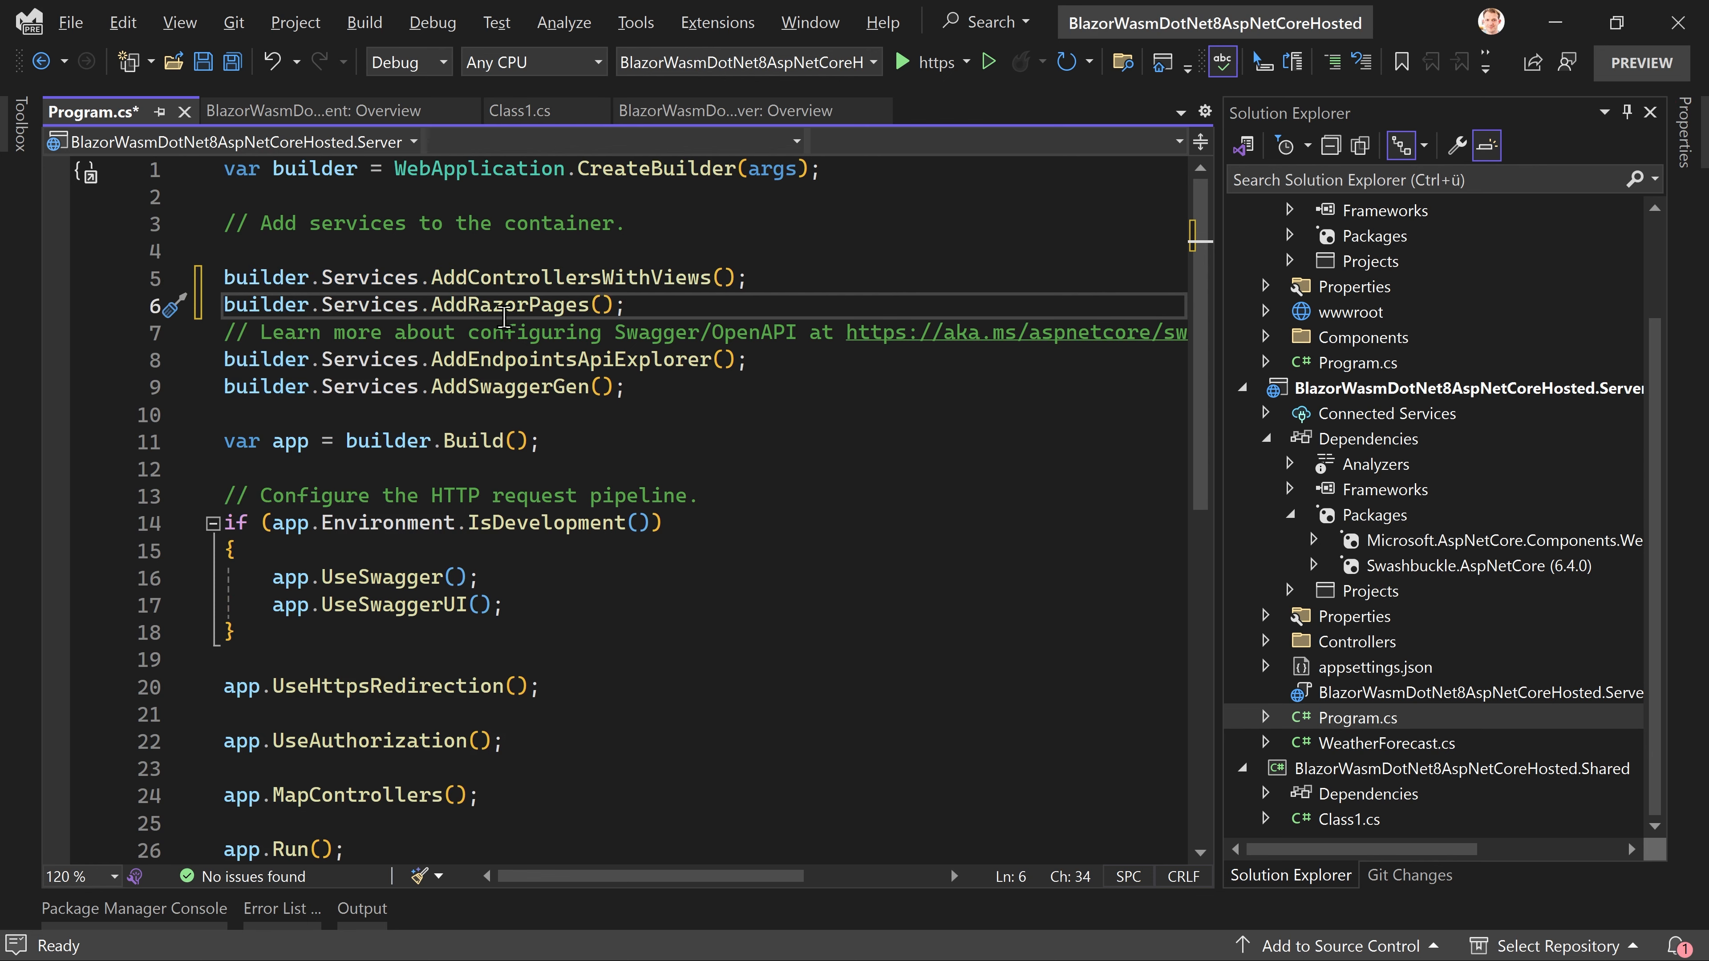
pyautogui.moveTo(569, 447)
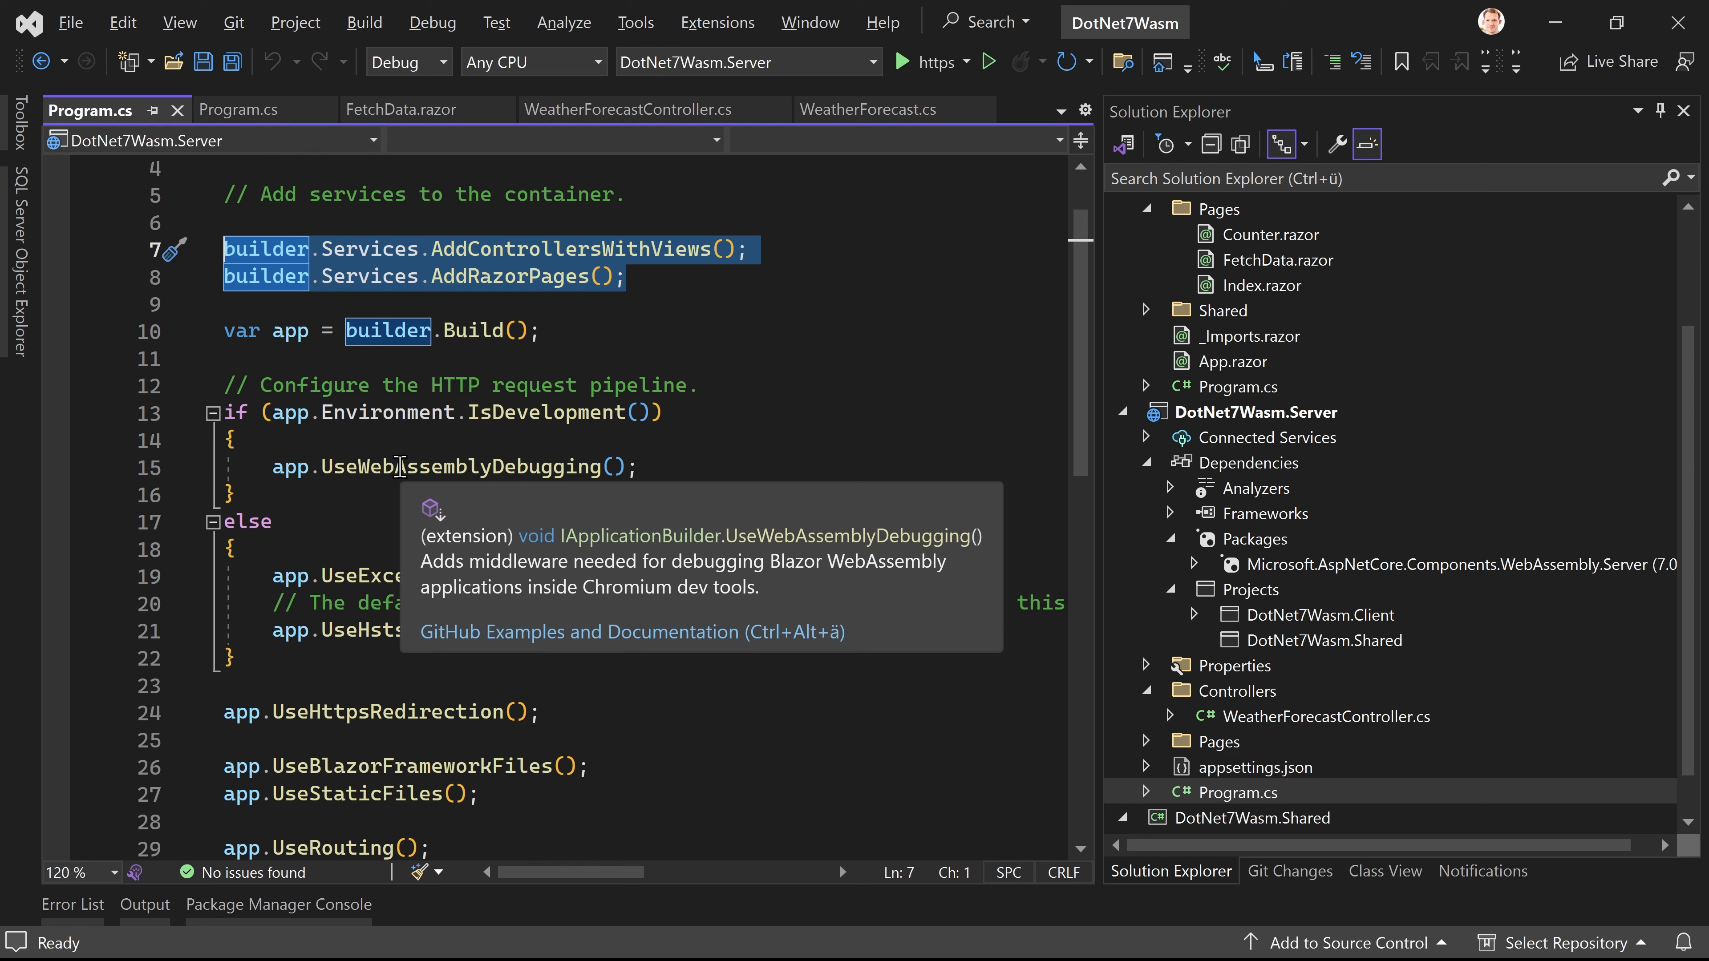
pyautogui.moveTo(654, 462)
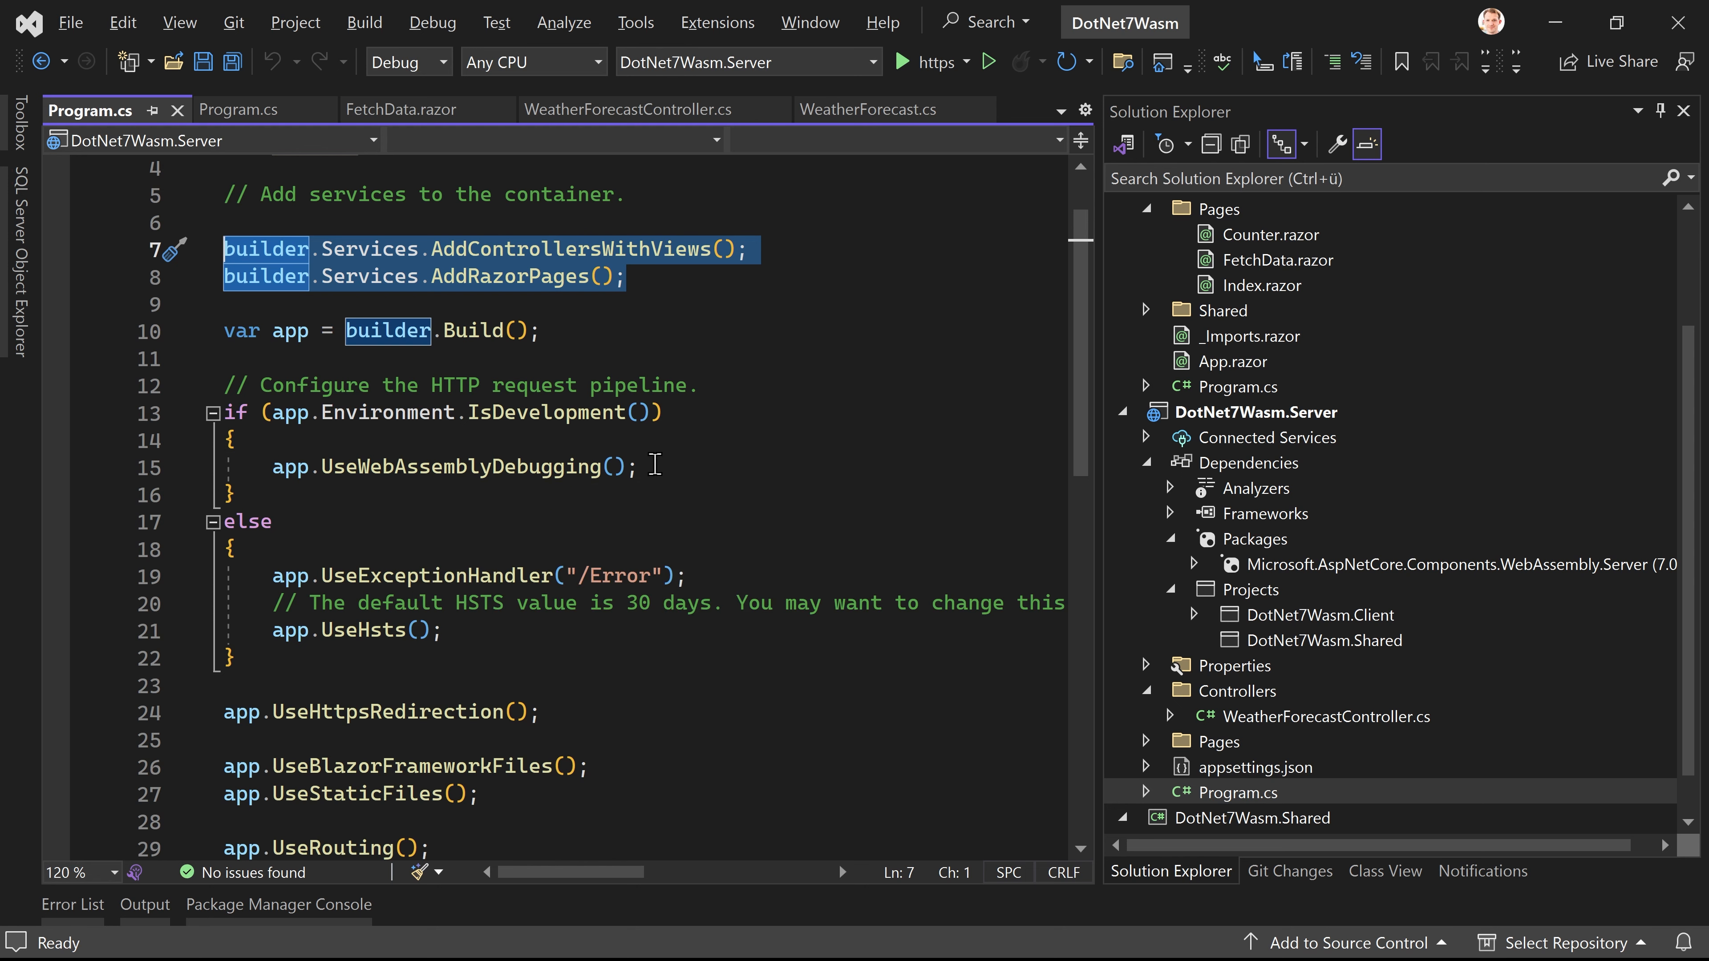
# Step: Add app.UseWebAssemblyDebugging(); after app.UseSwaggerUI(); in the hosted Server's Program.cs
pyautogui.click(290, 467)
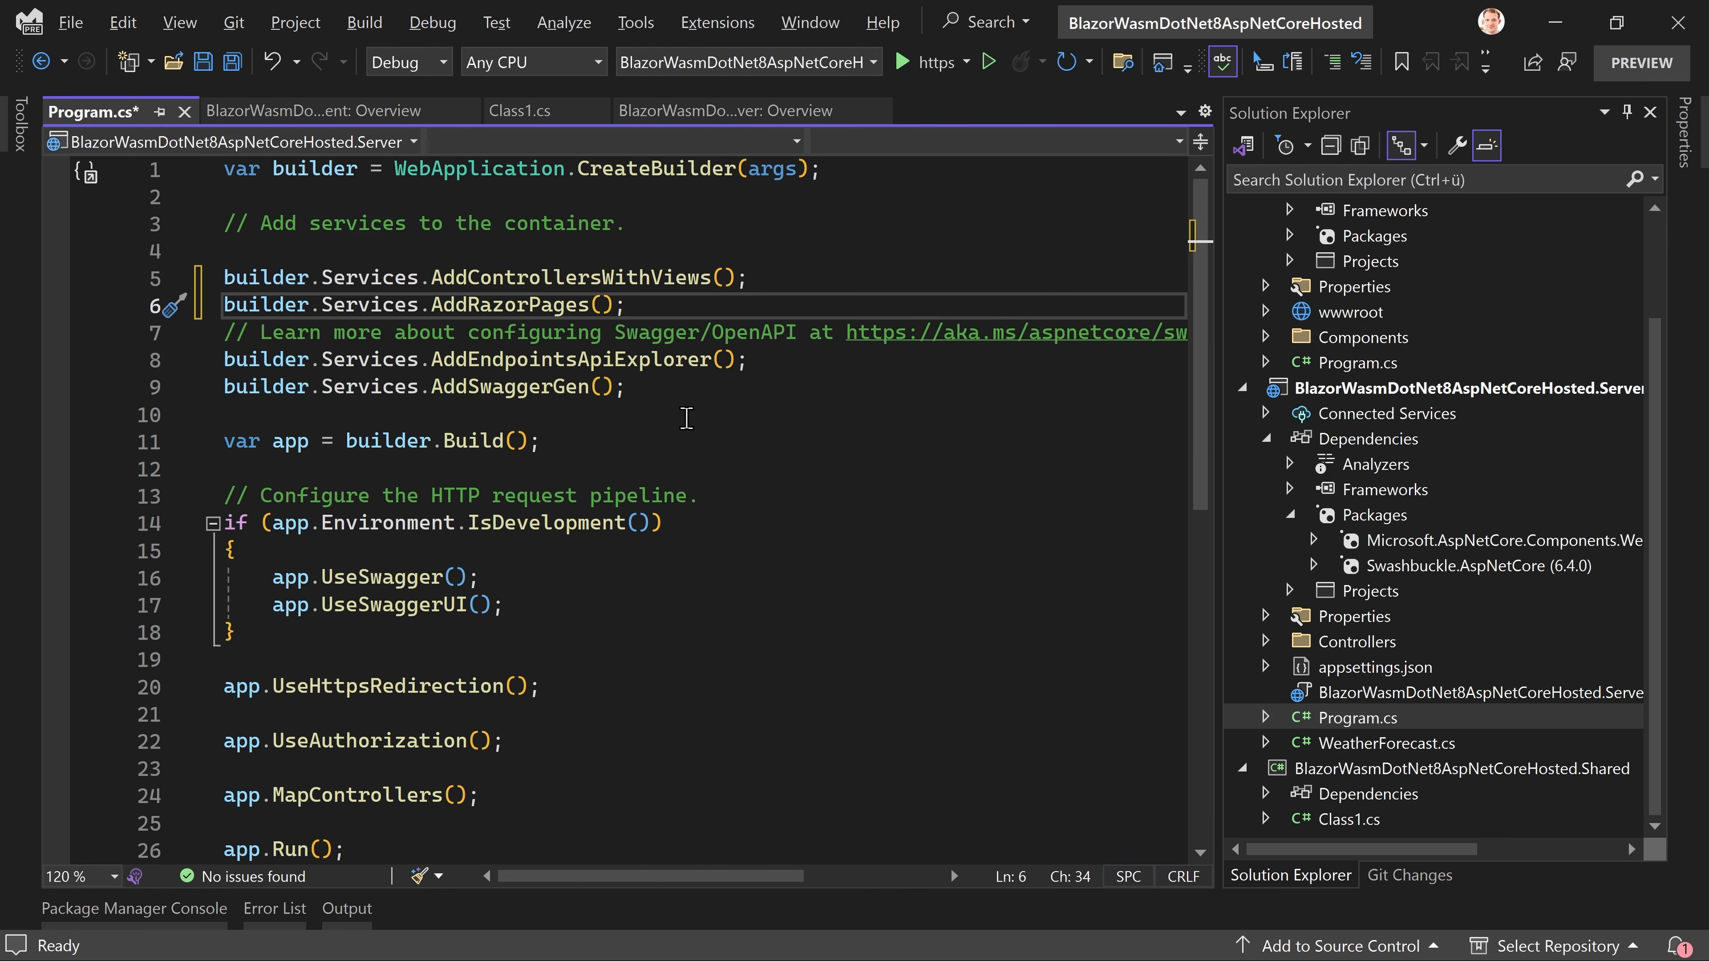
pyautogui.click(509, 605)
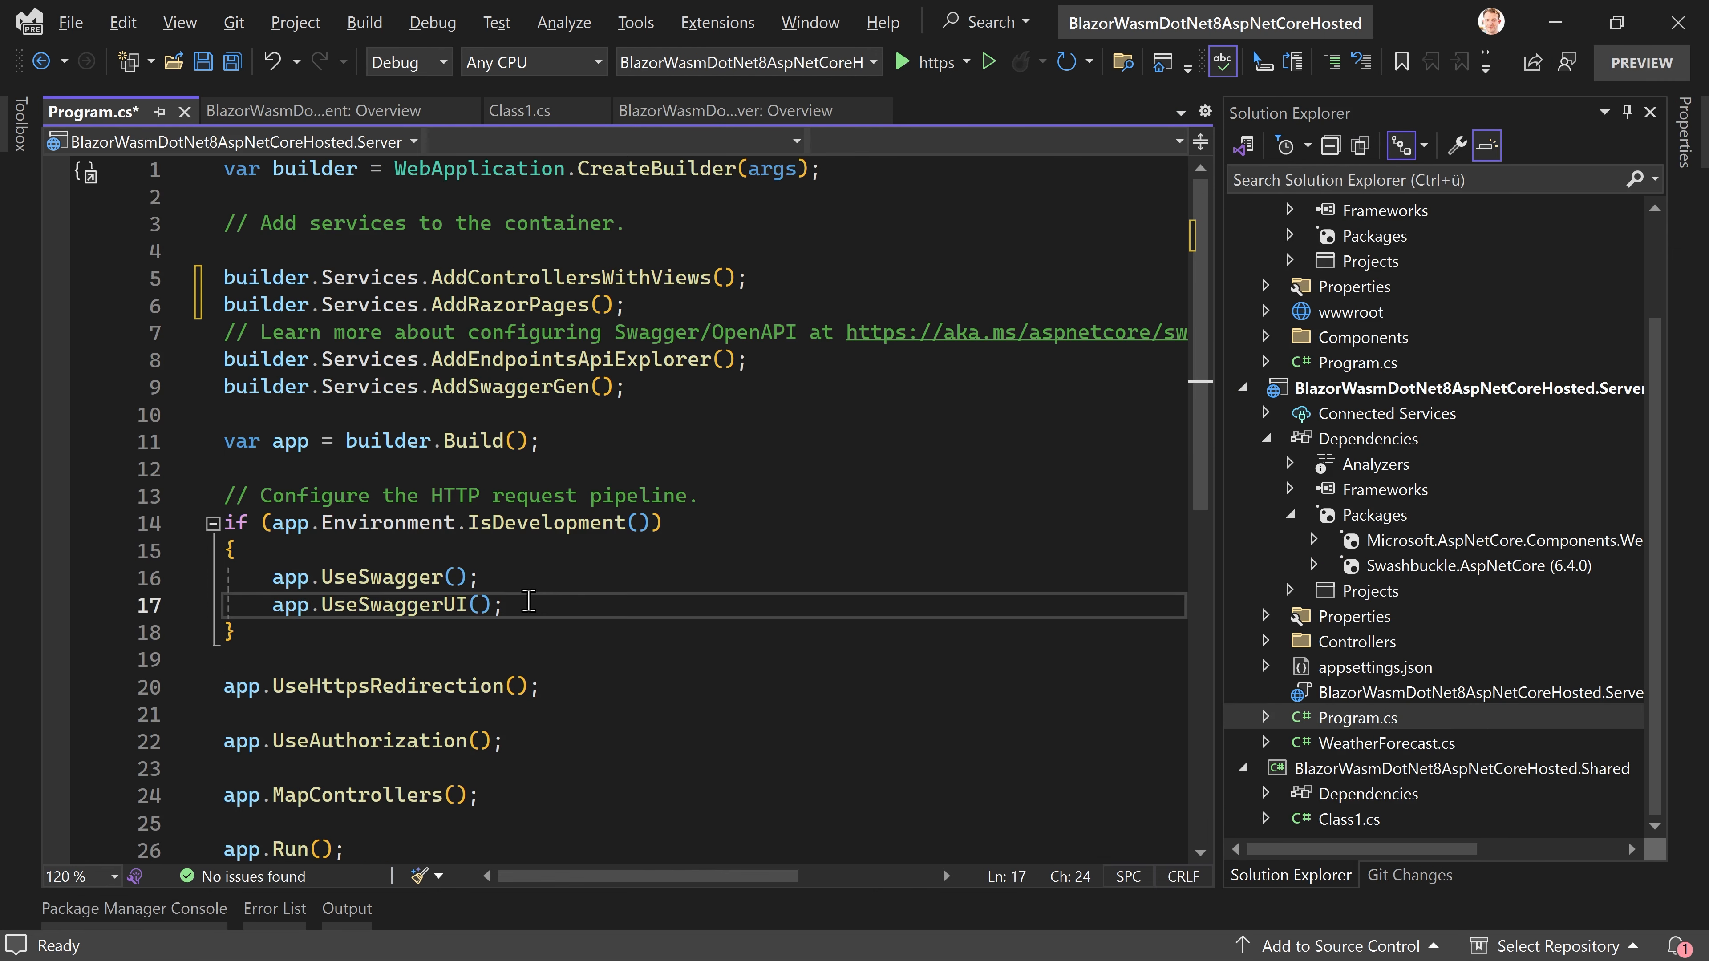
pyautogui.write('app.UseWebAssemblyDebugging();')
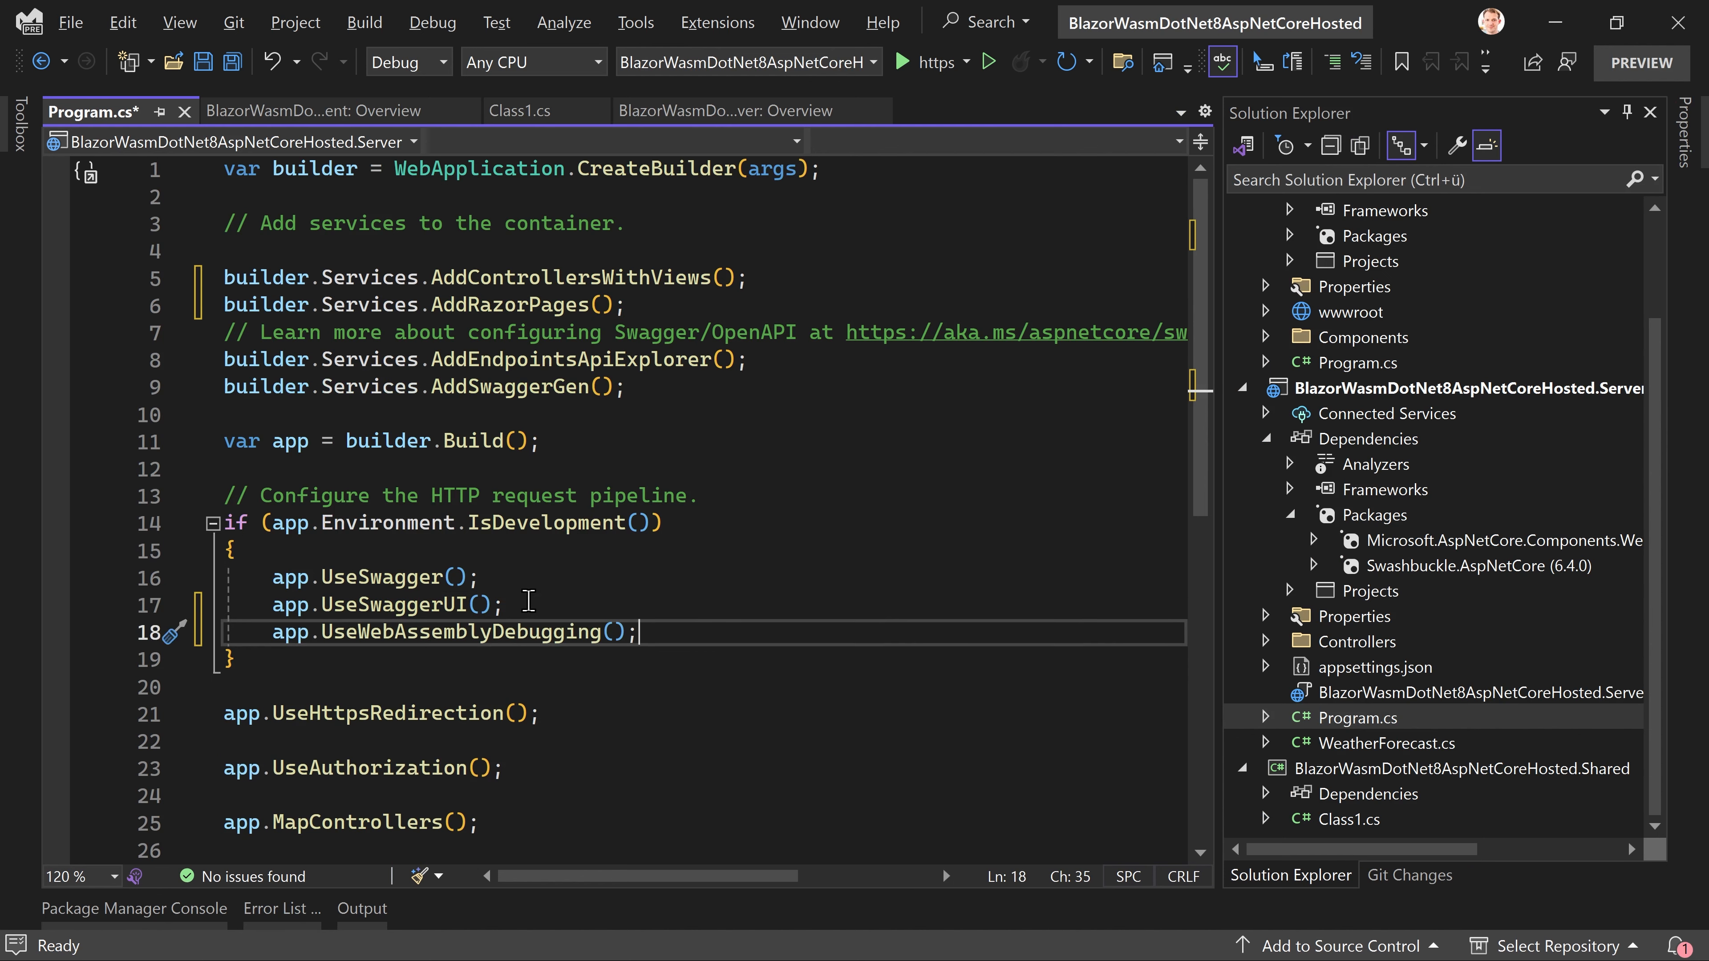
pyautogui.moveTo(539, 631)
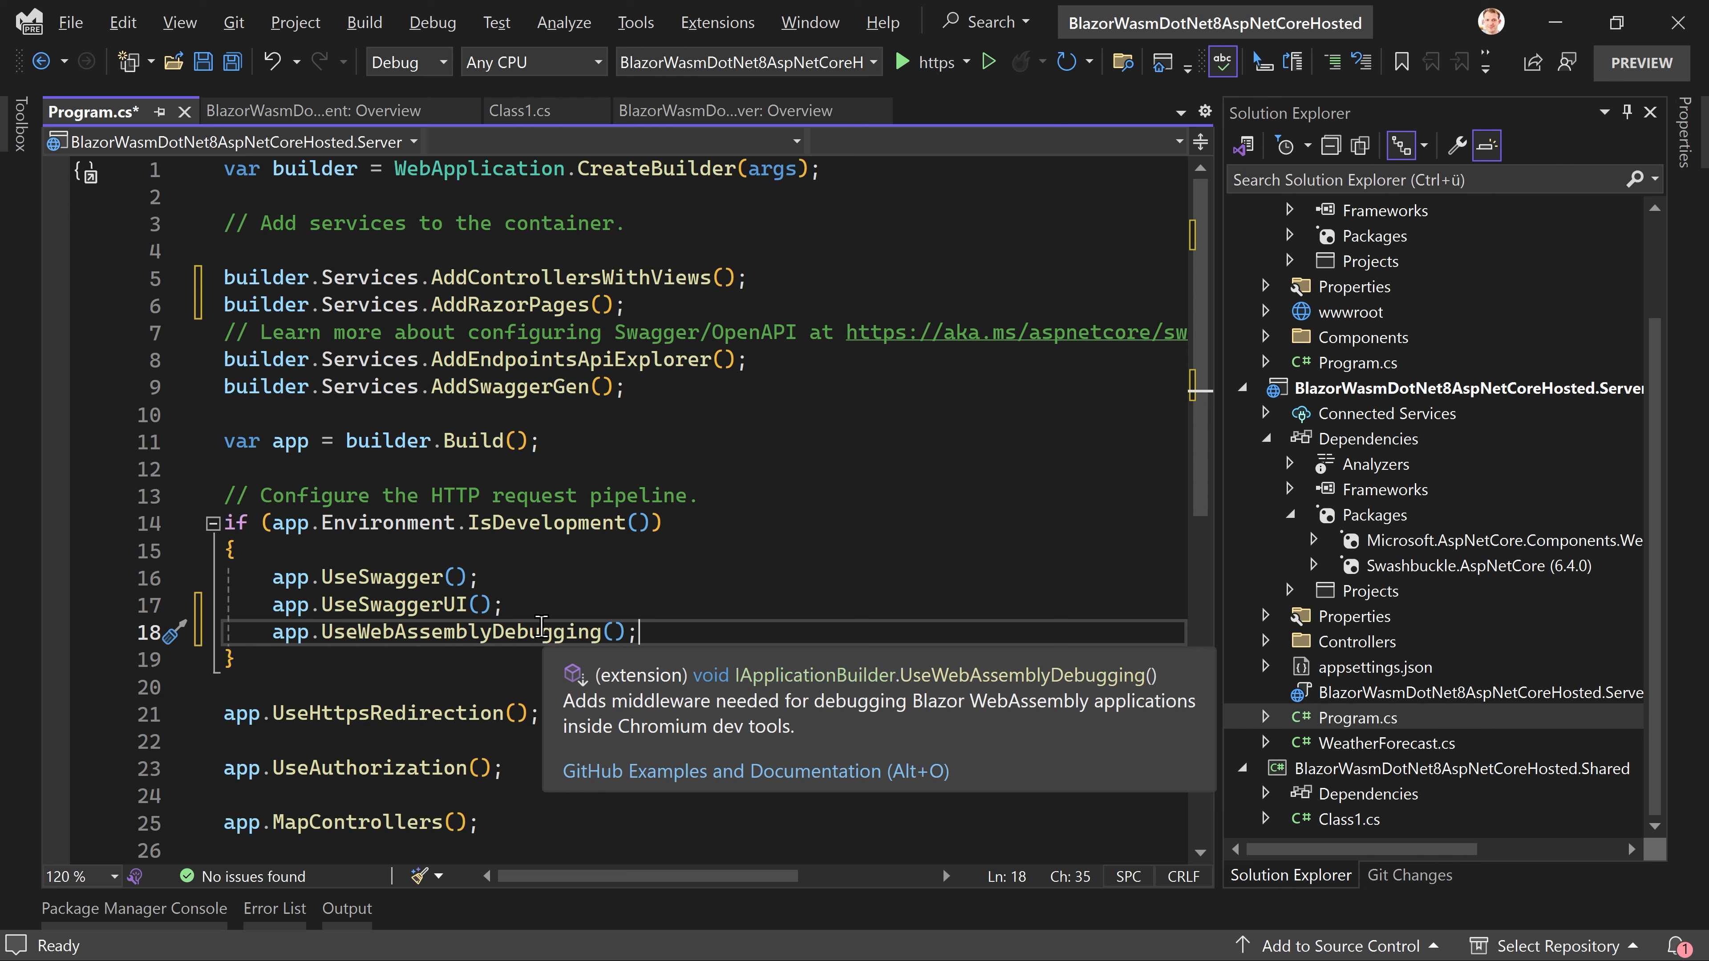
pyautogui.moveTo(829, 539)
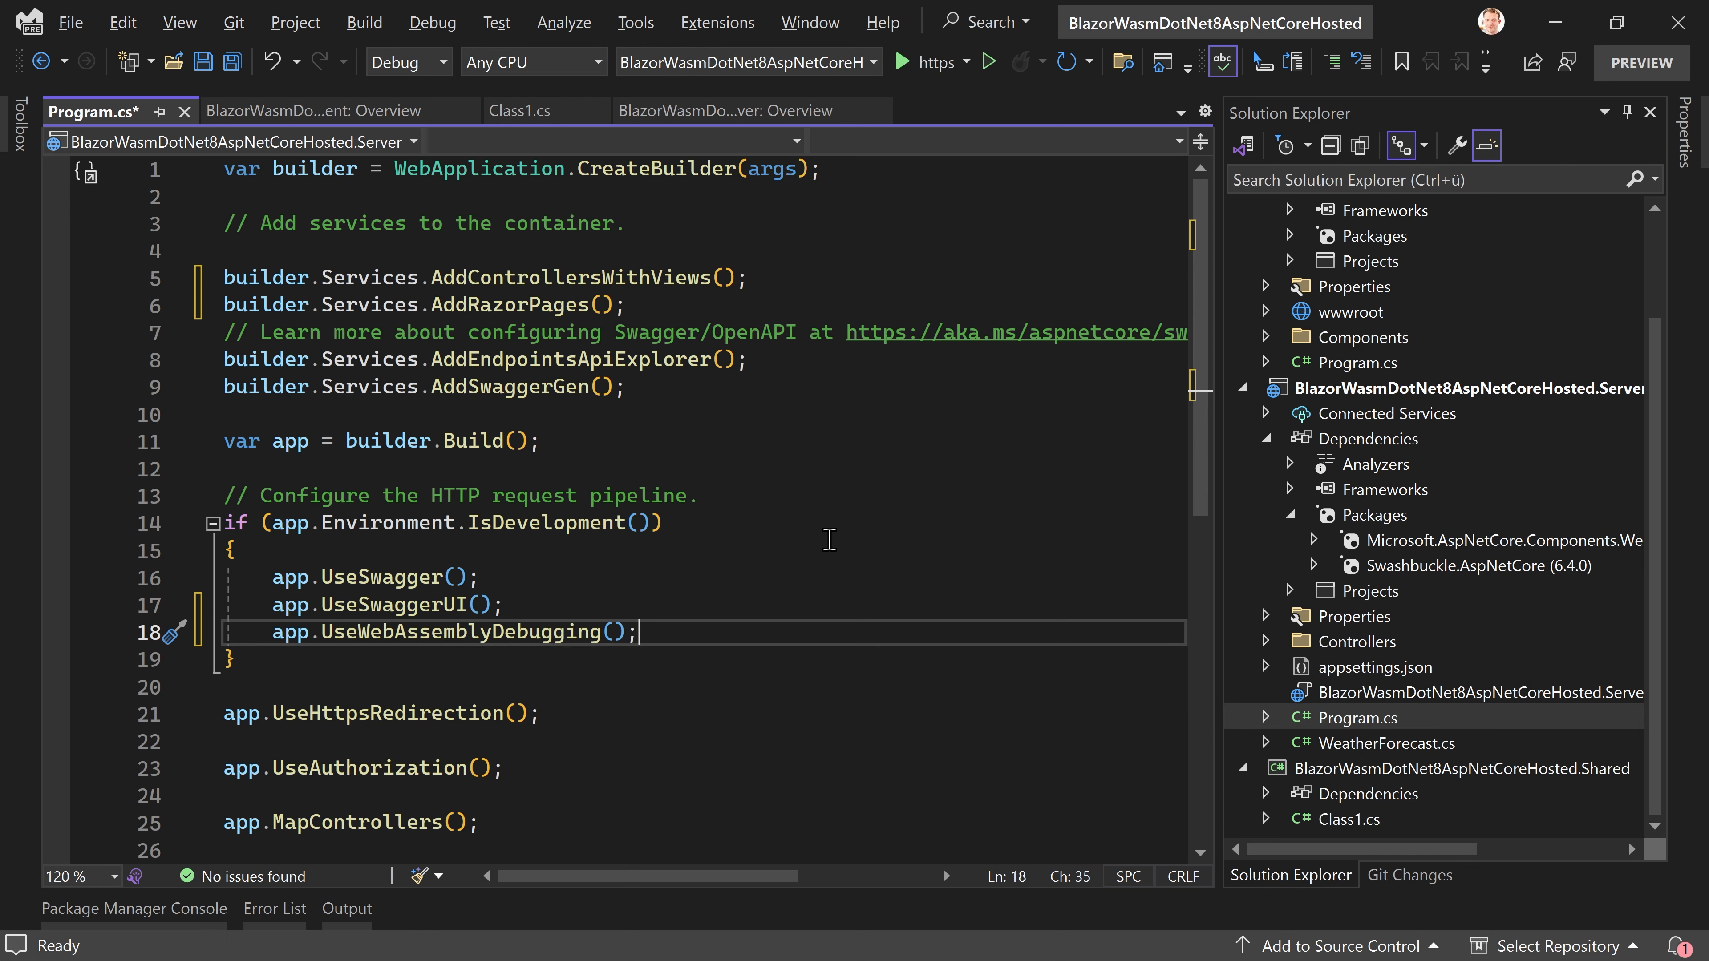
pyautogui.moveTo(812, 530)
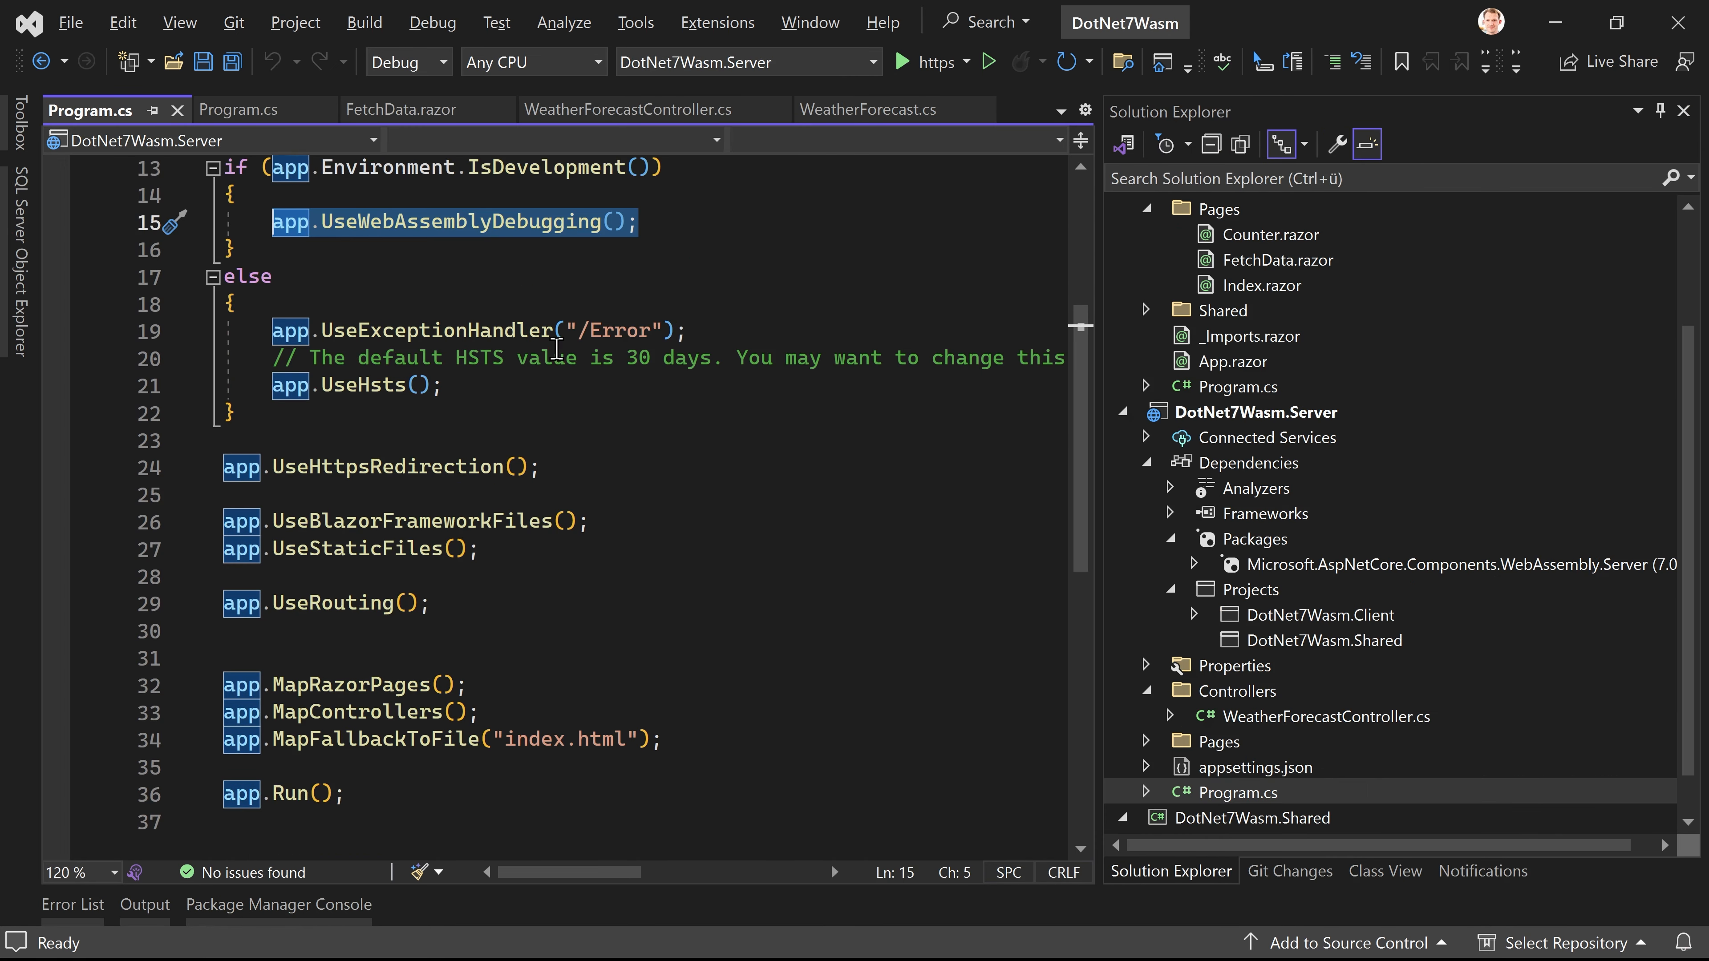
# Step: Add app.MapRazorPages(); alongside the Blazor framework and static file middleware in Program.cs
pyautogui.scroll(-3)
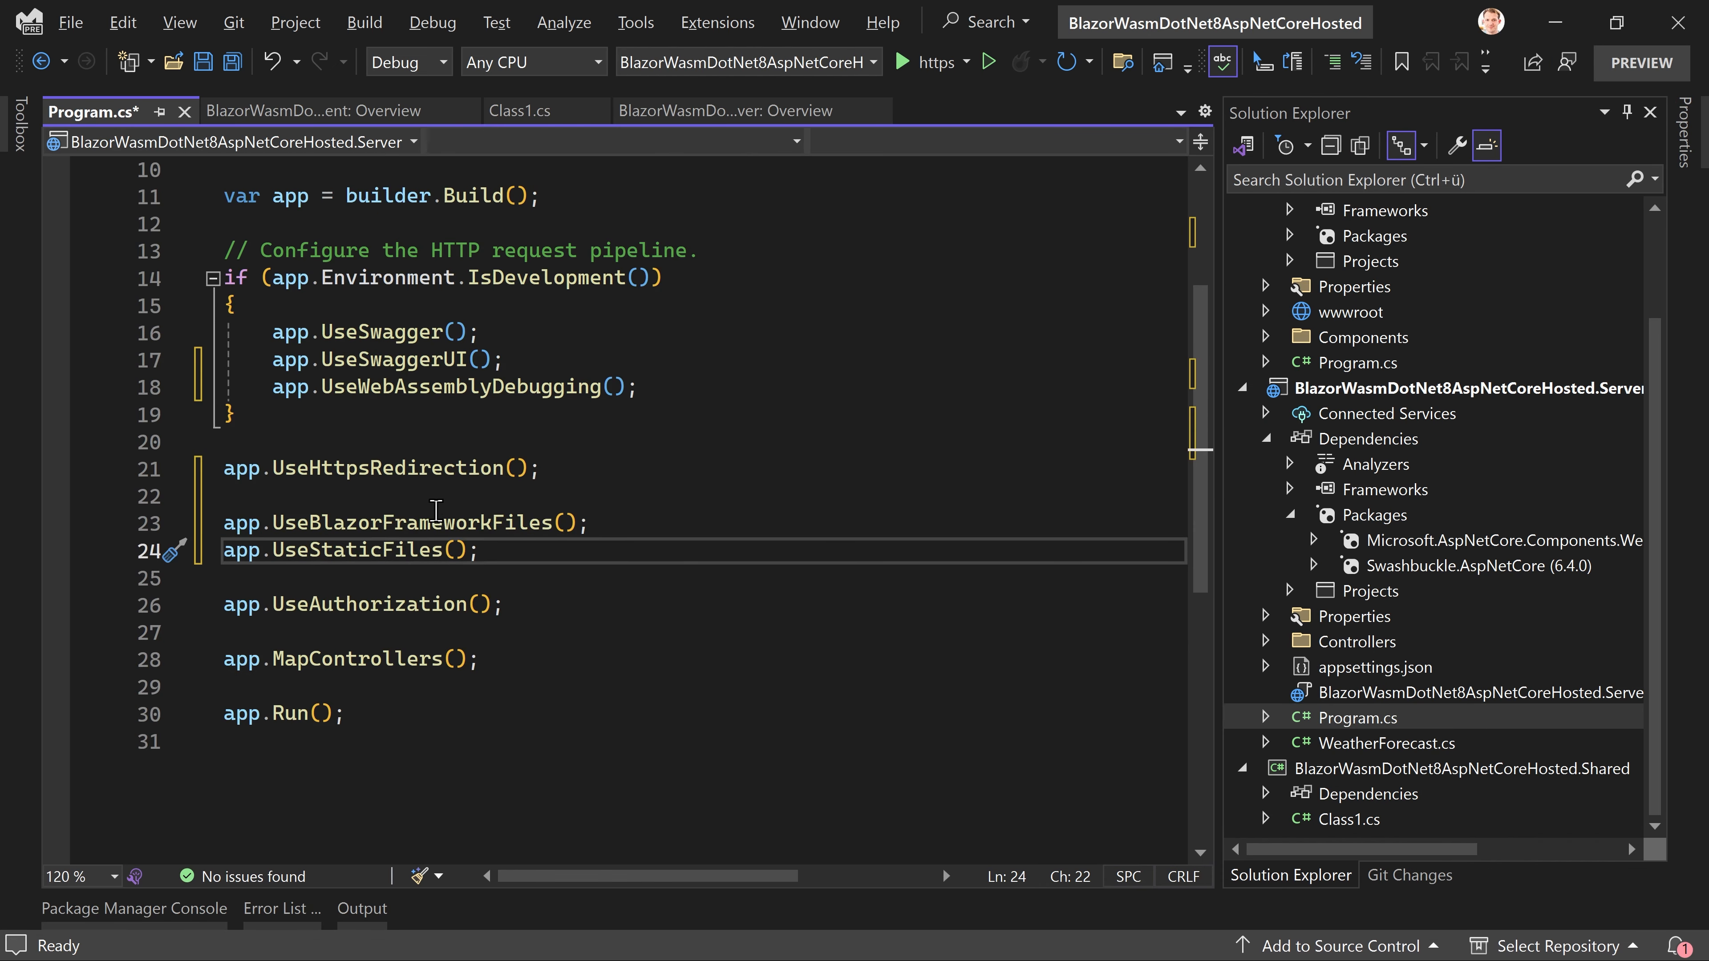
pyautogui.moveTo(470, 523)
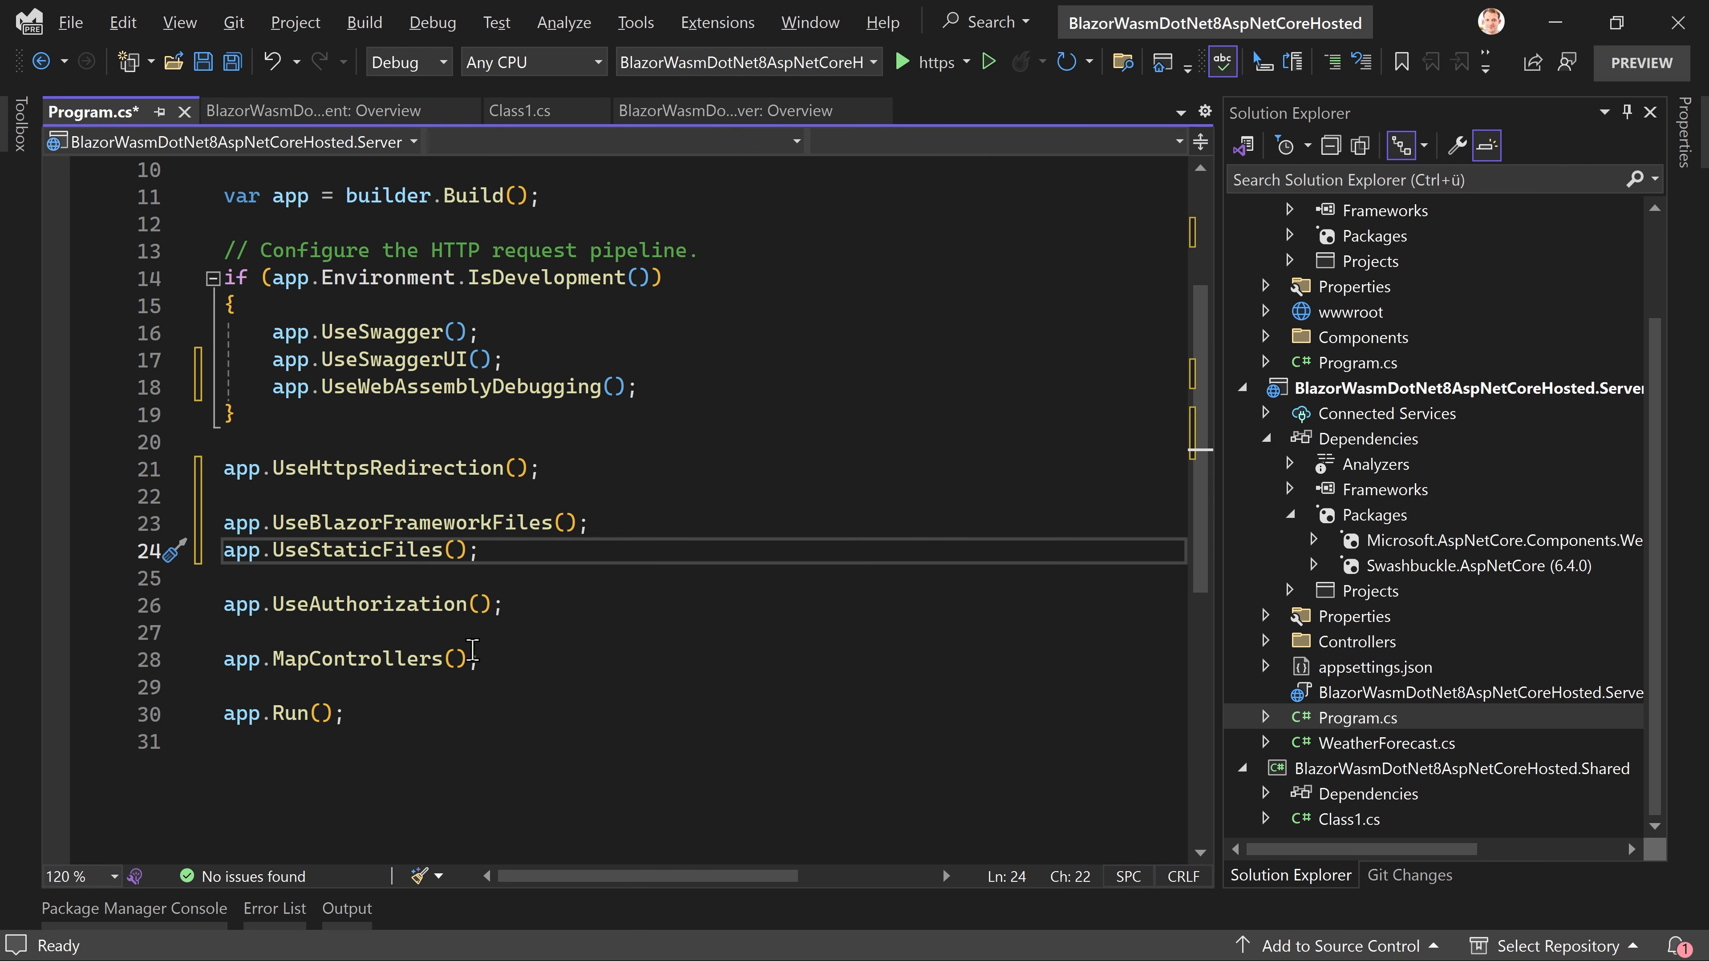
pyautogui.write('app.MapRazorPages();')
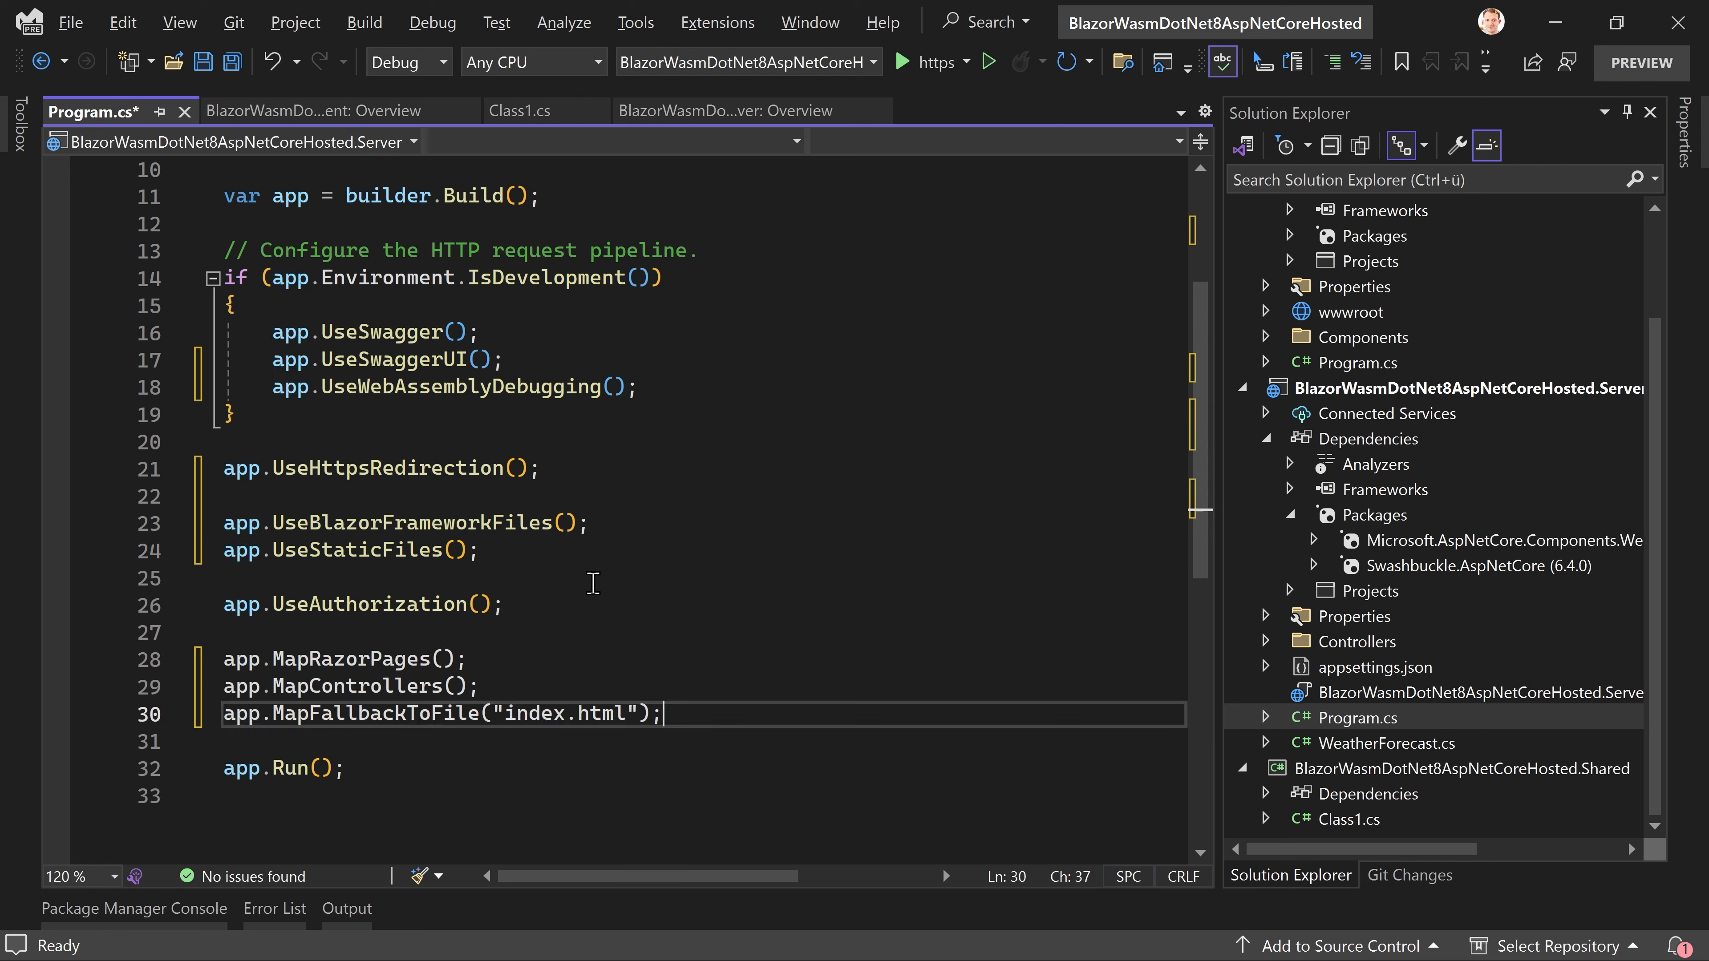
pyautogui.moveTo(349, 577)
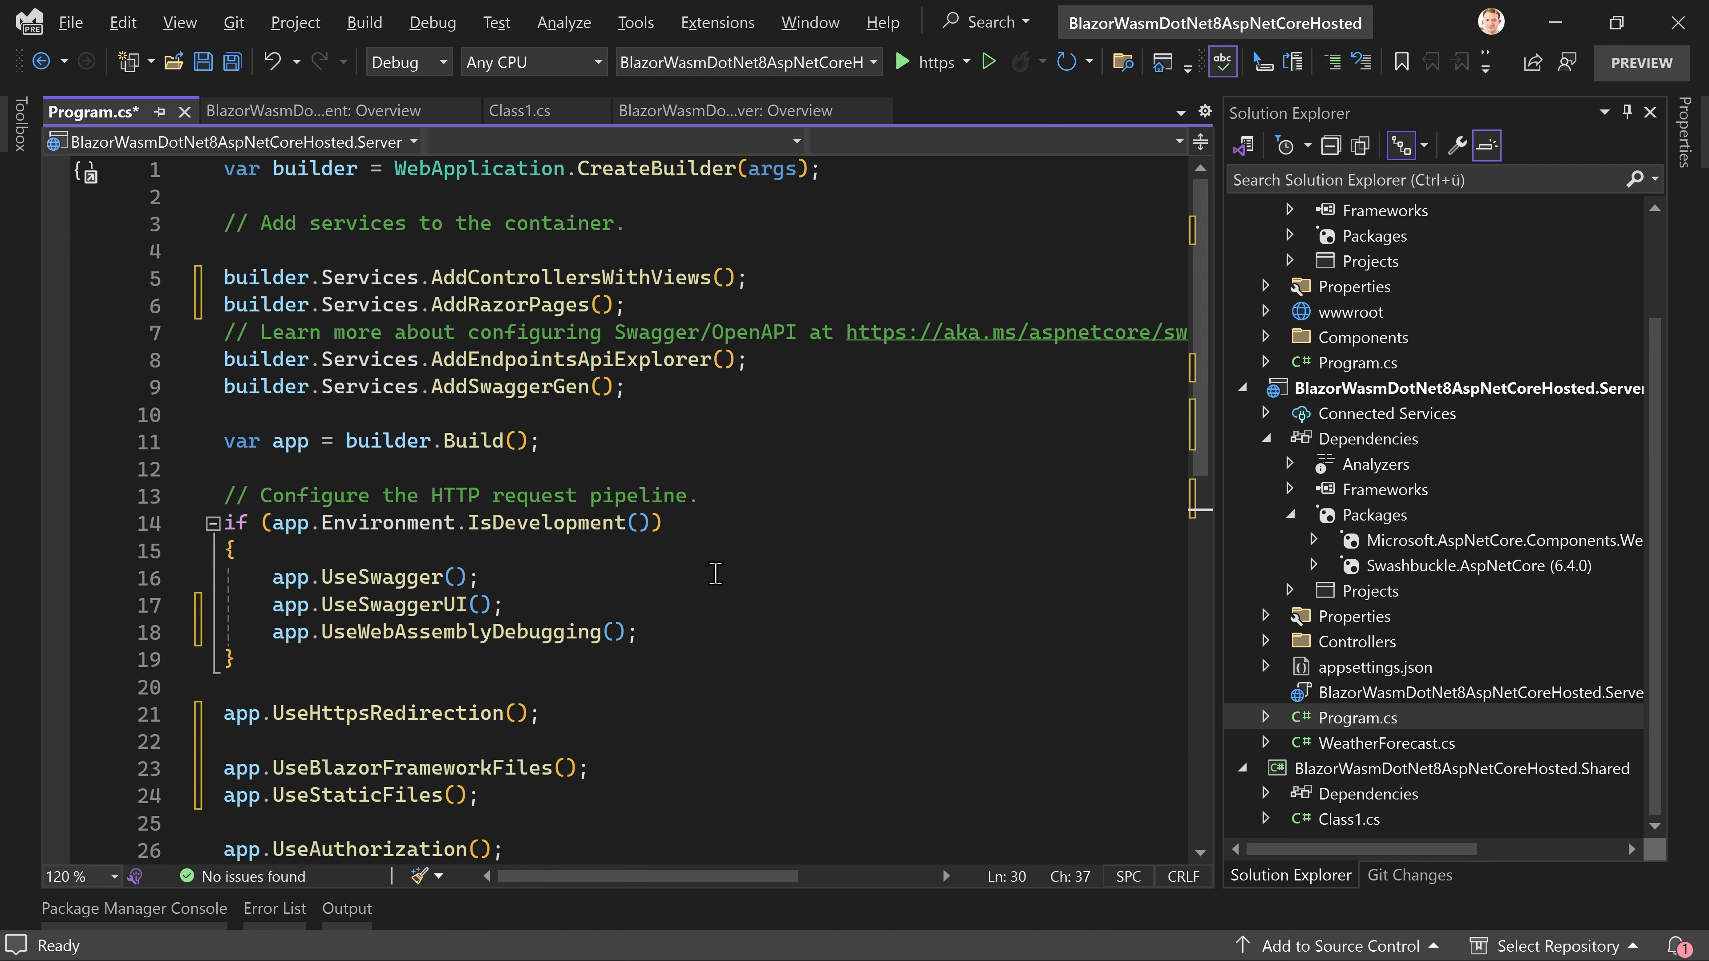
# Step: Save Program.cs, run the Server without debugging, and expand GET /WeatherForecast in Swagger
pyautogui.press('ctrl+s')
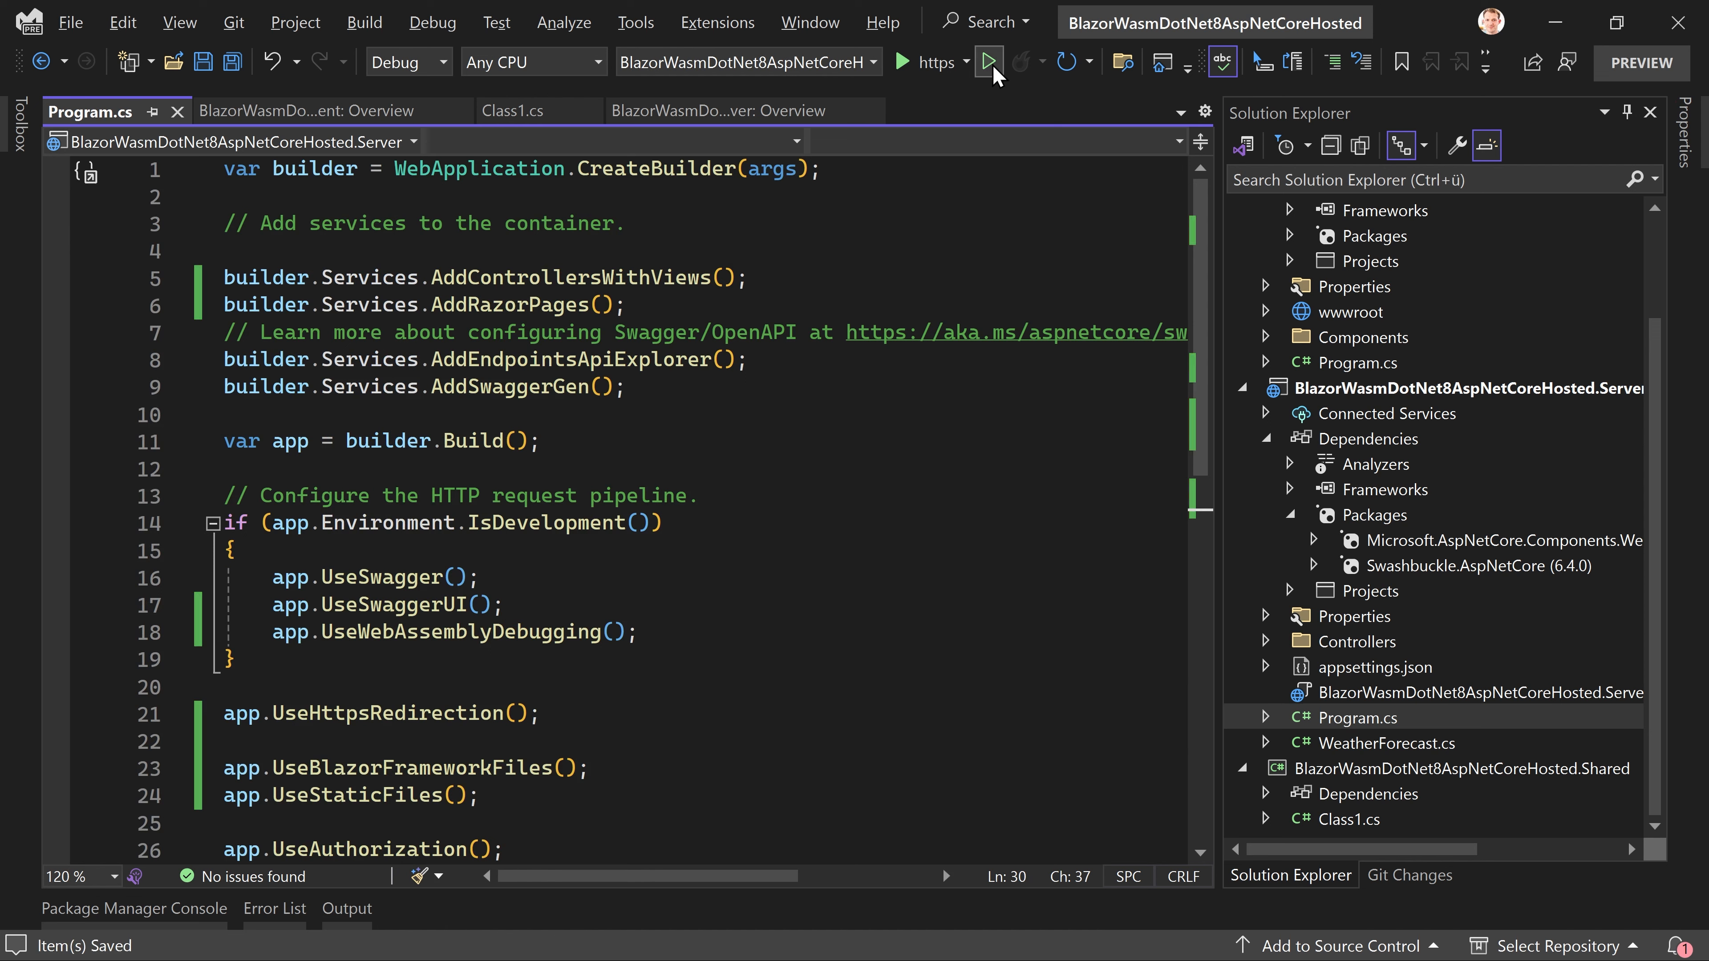
pyautogui.click(989, 62)
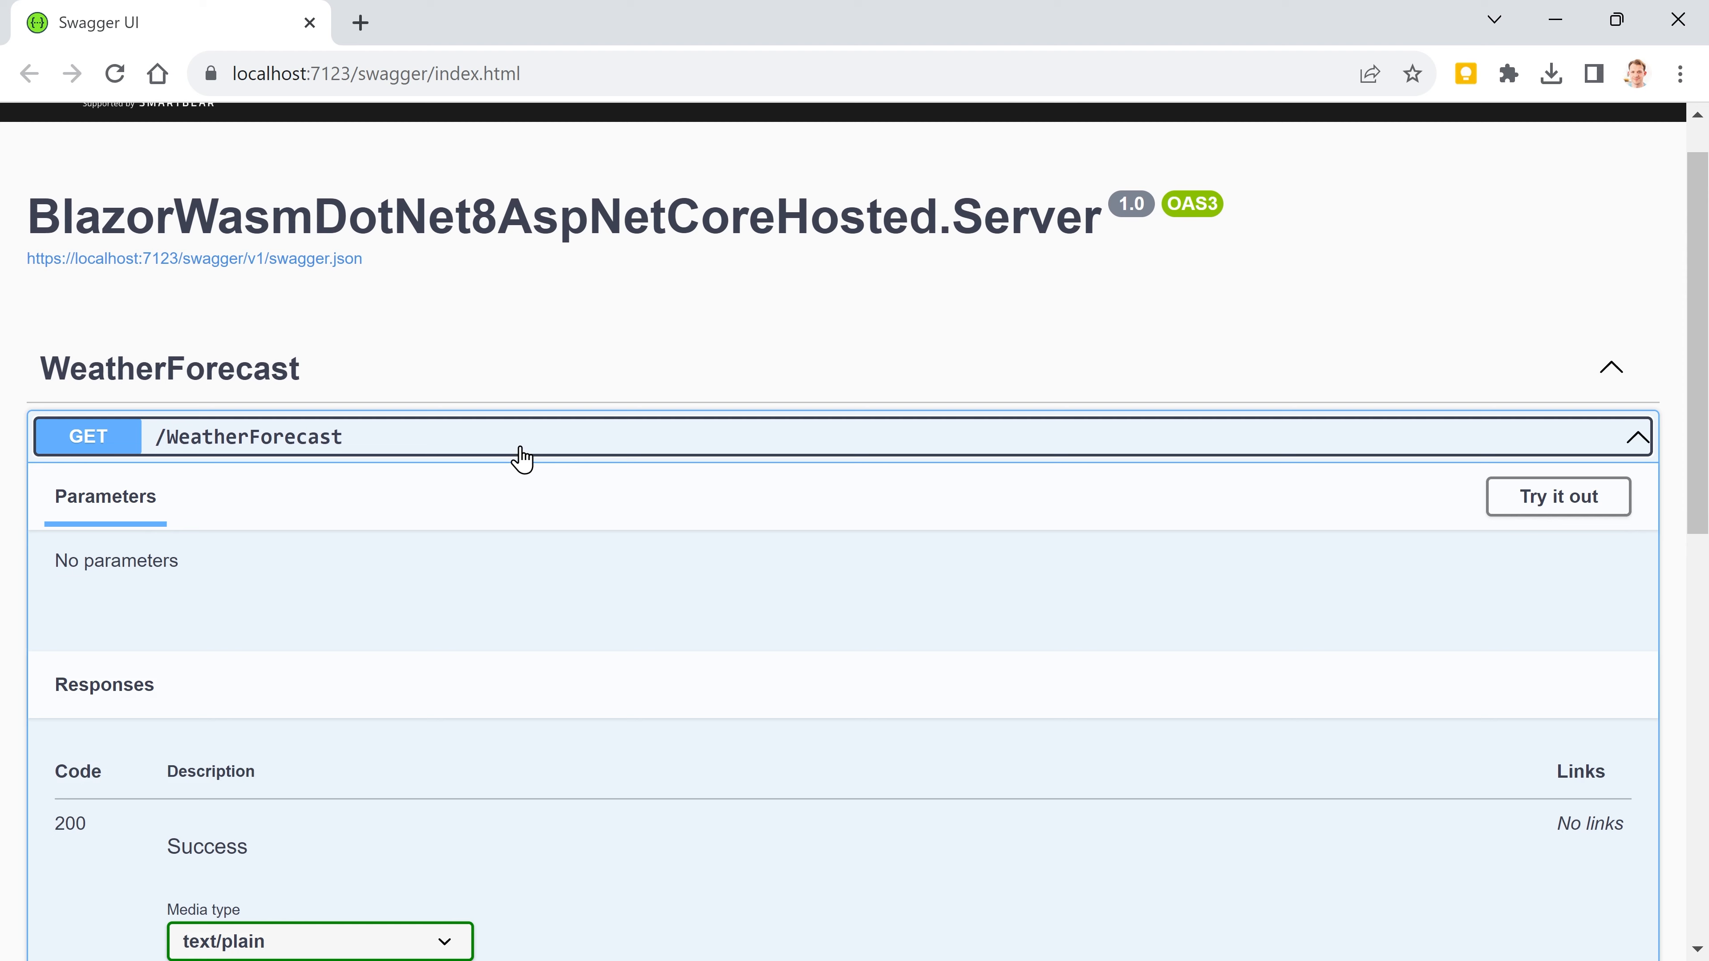
pyautogui.click(524, 436)
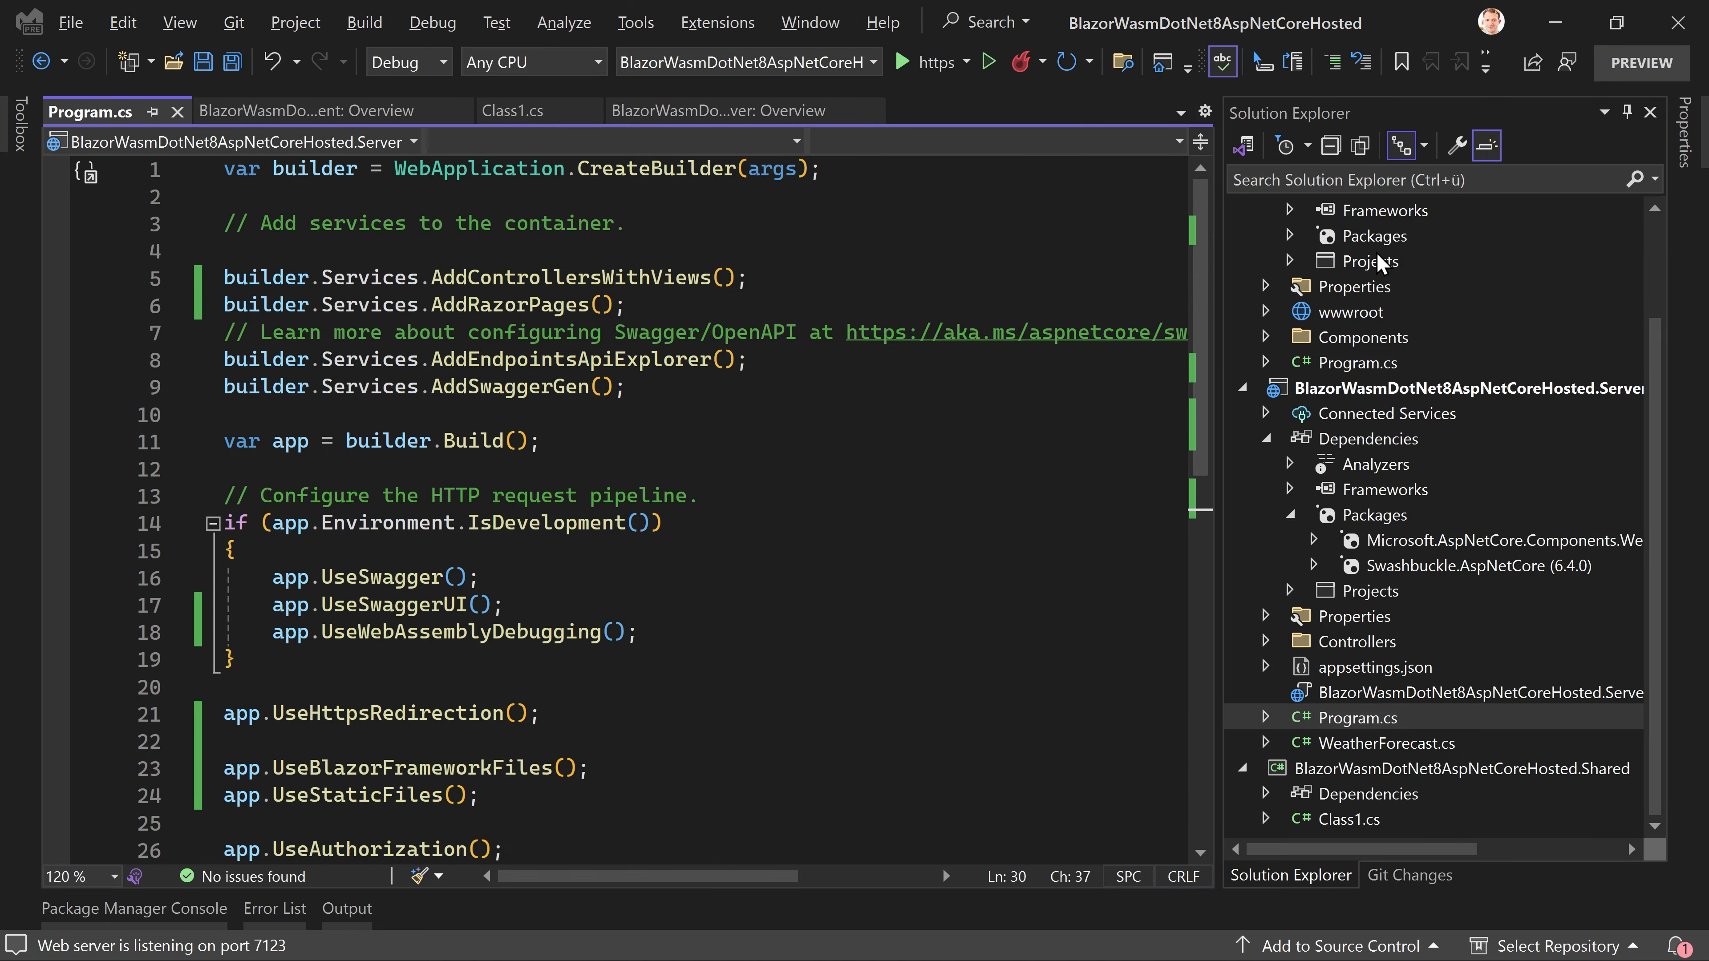
pyautogui.moveTo(1383, 265)
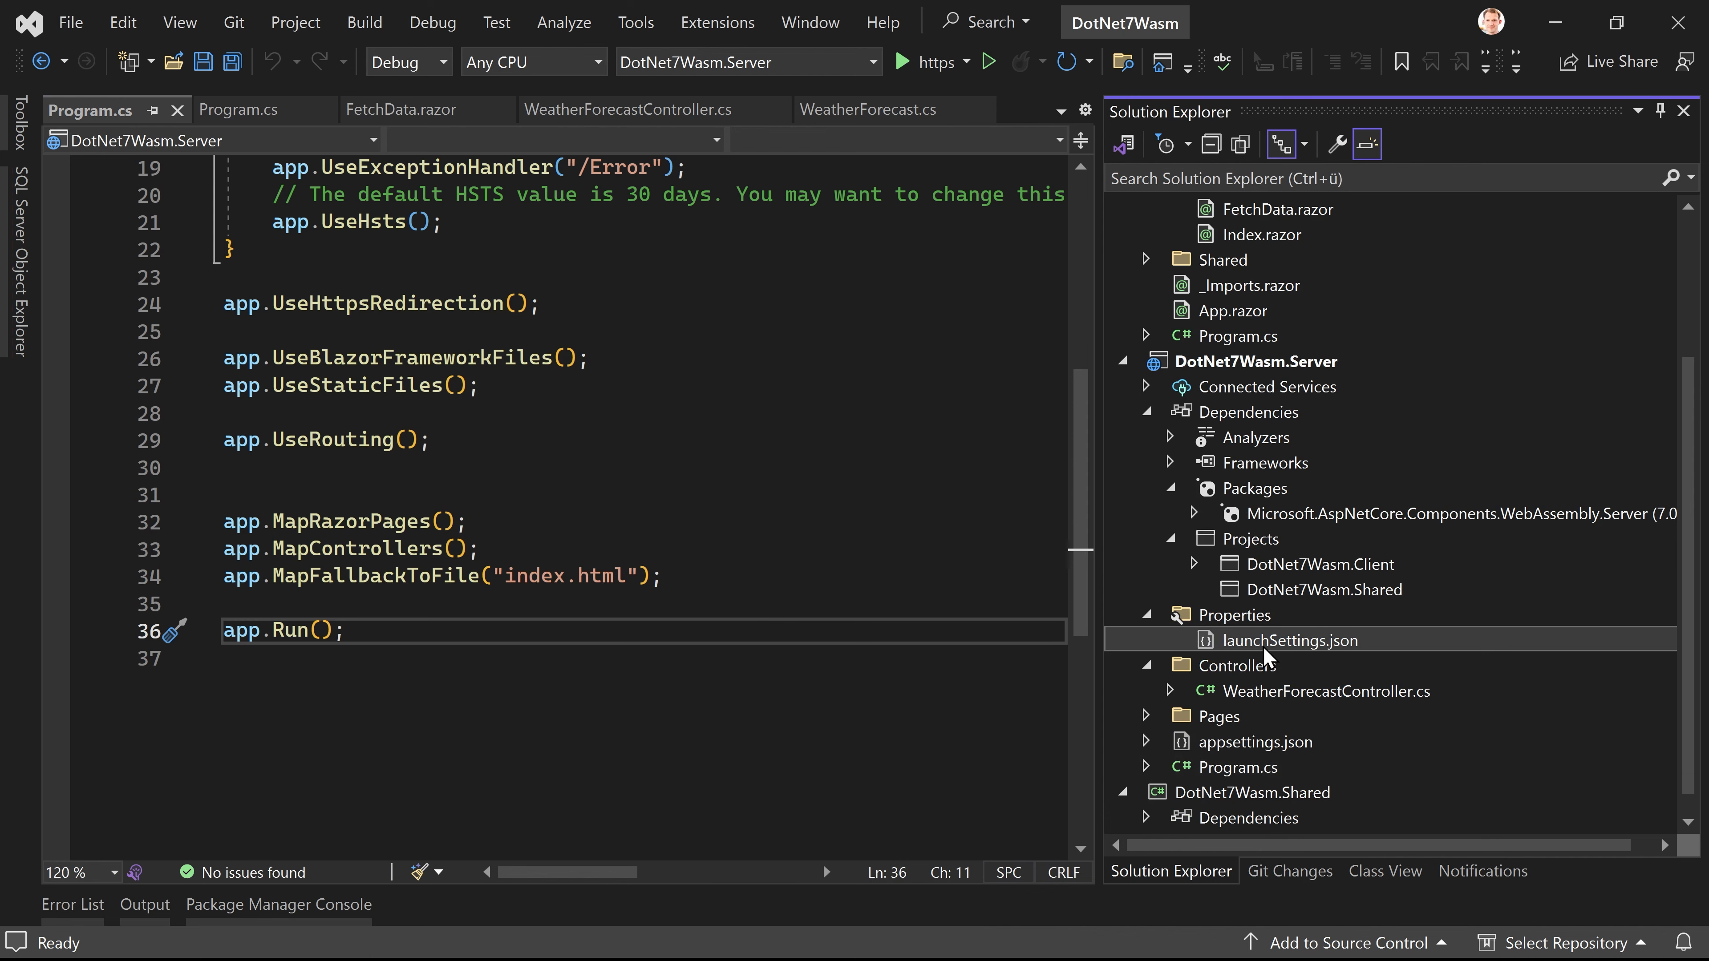
# Step: Review DotNet7Wasm's launchSettings.json and select its inspectUri line for copying
pyautogui.doubleClick(1290, 640)
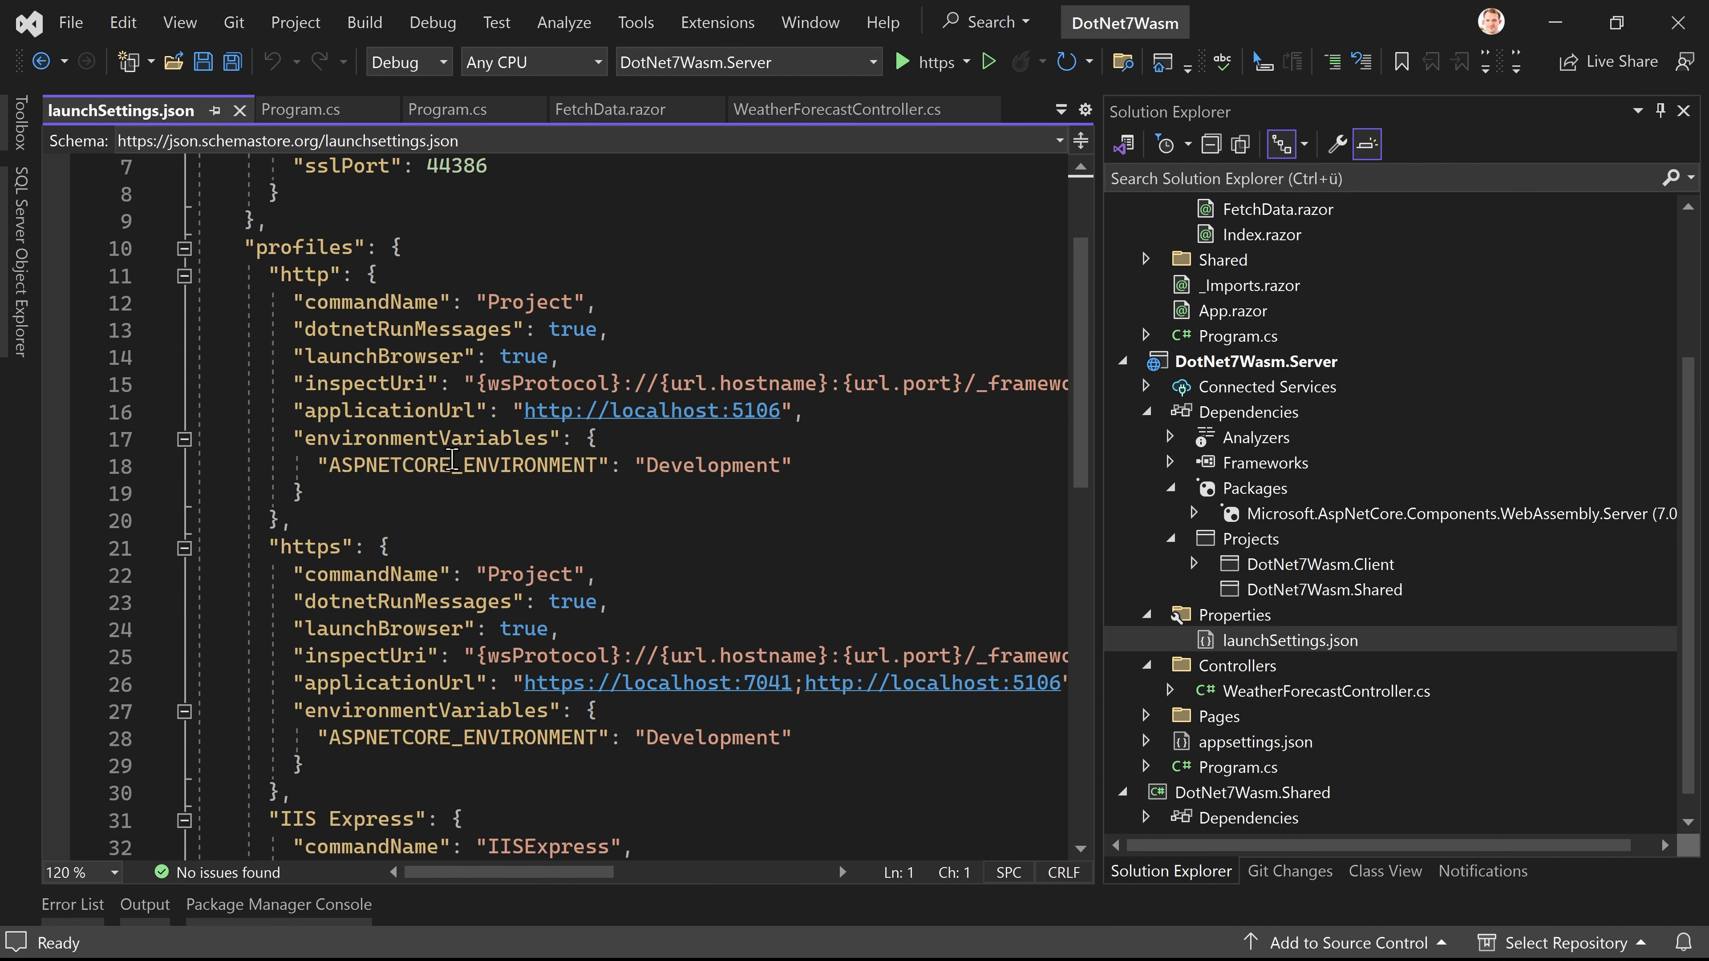
pyautogui.moveTo(327, 302); pyautogui.dragTo(303, 494)
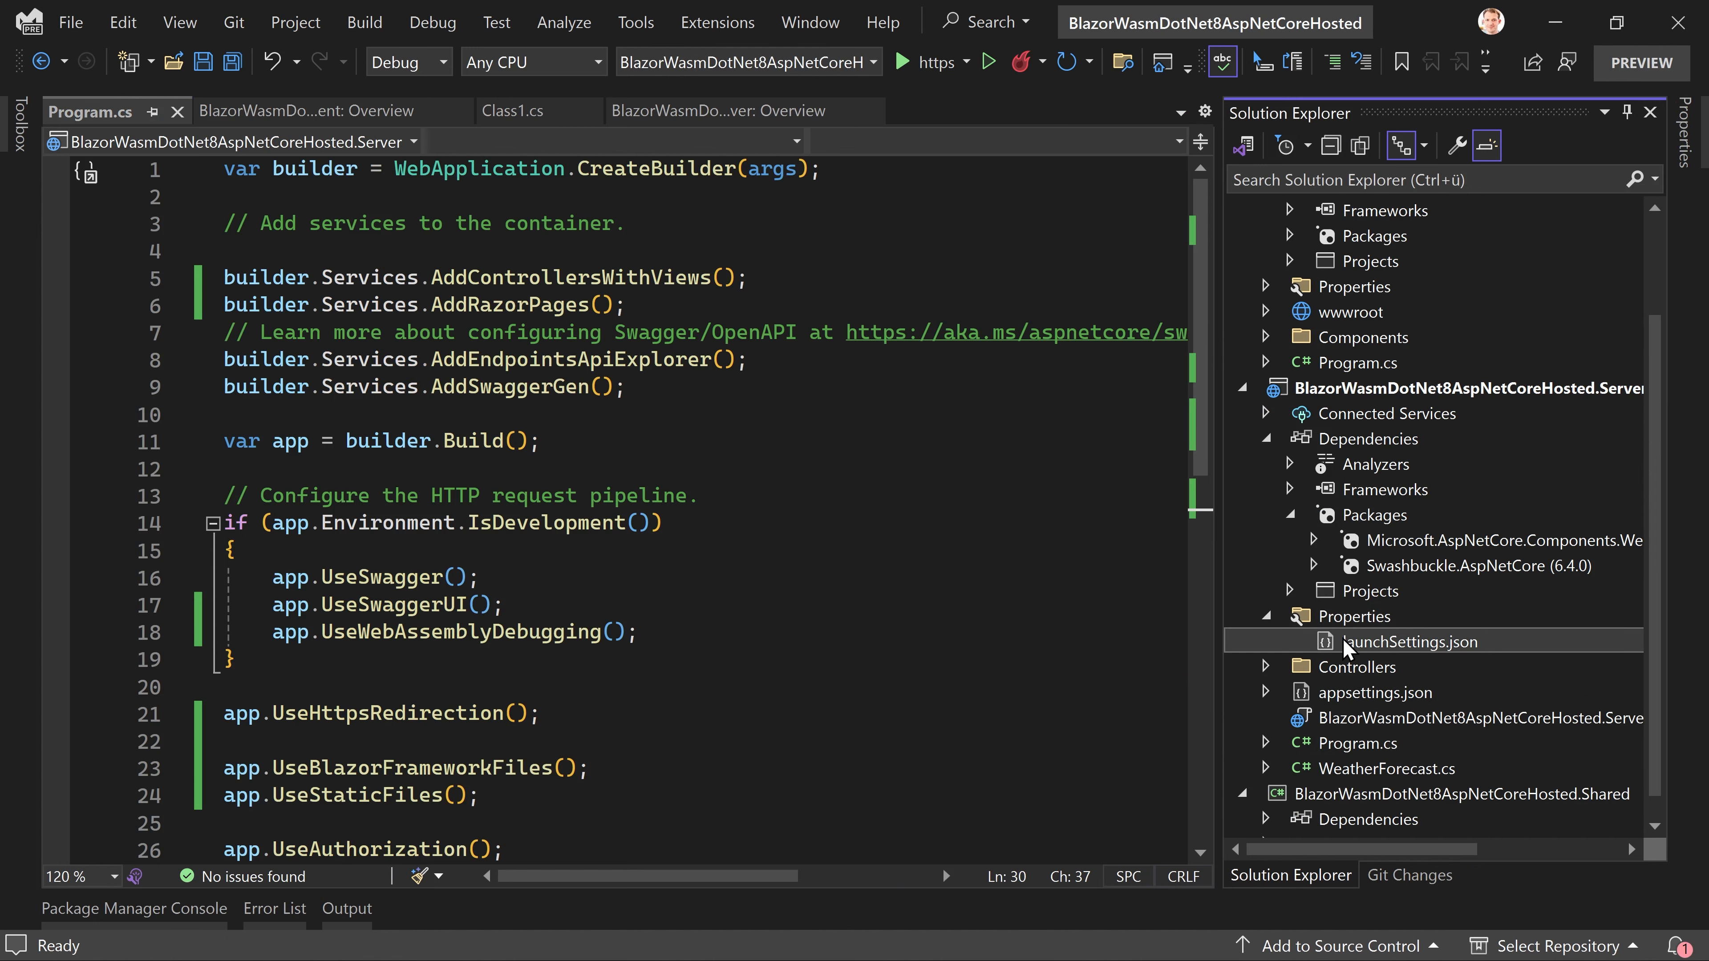
# Step: In the hosted Server's launchSettings.json, replace launchUrl "swagger" with inspectUri in both profiles
pyautogui.doubleClick(1410, 641)
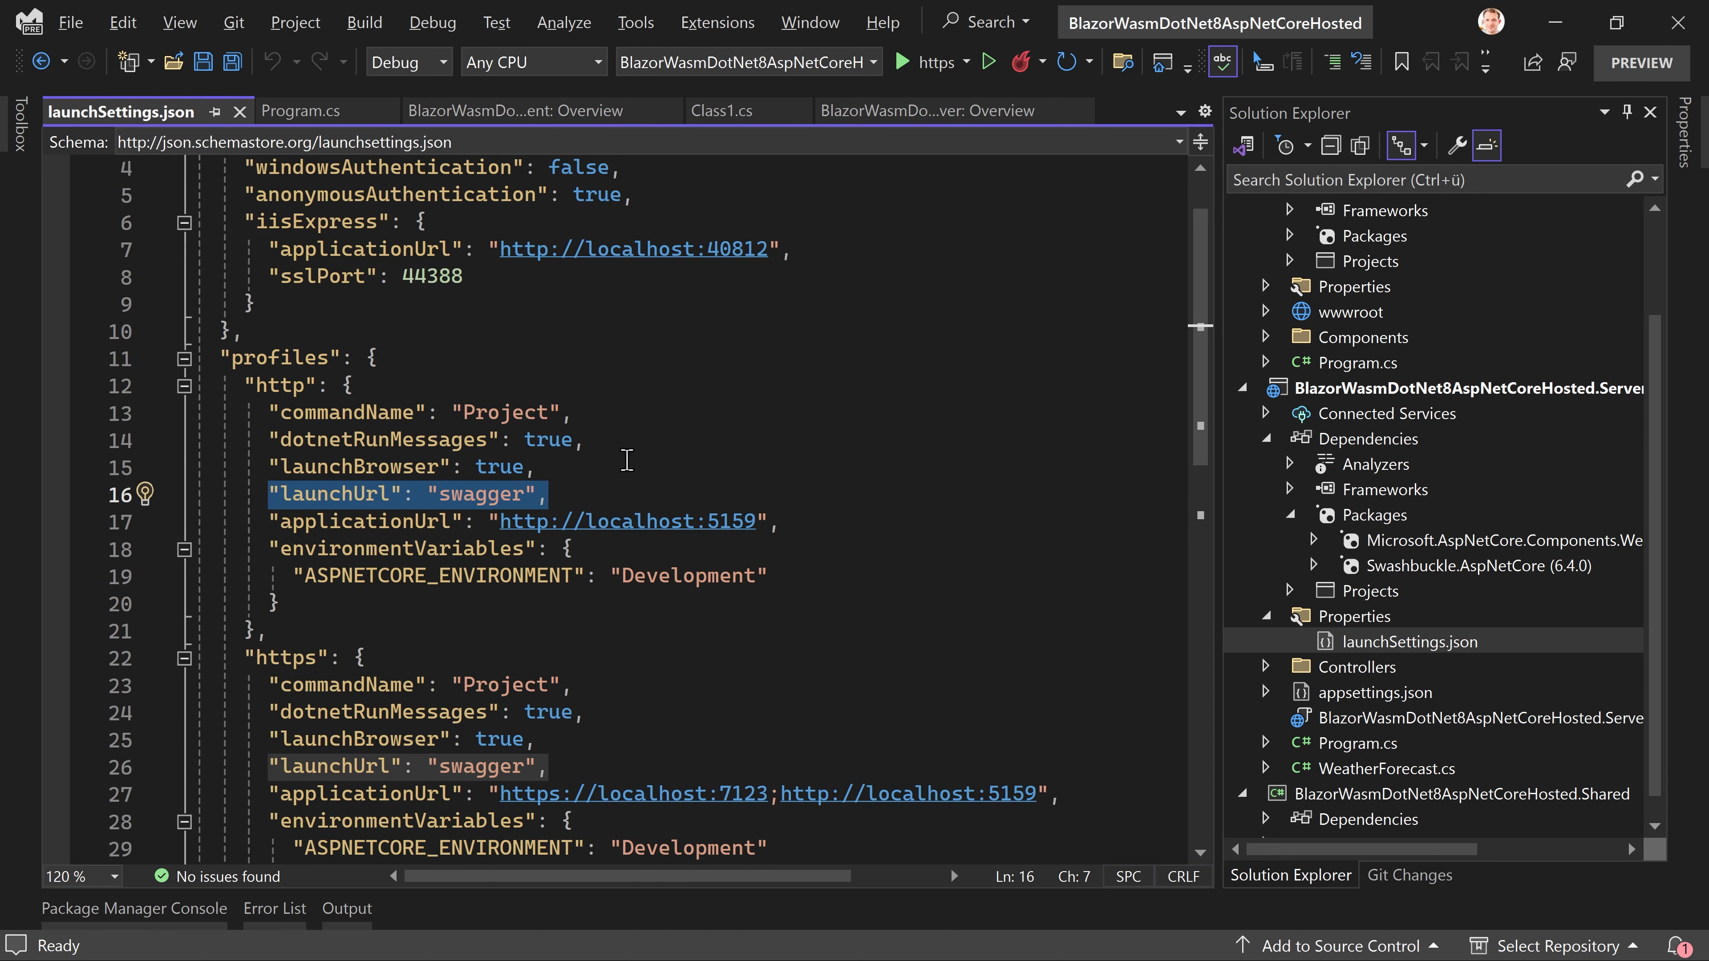
pyautogui.press('ctrl+f')
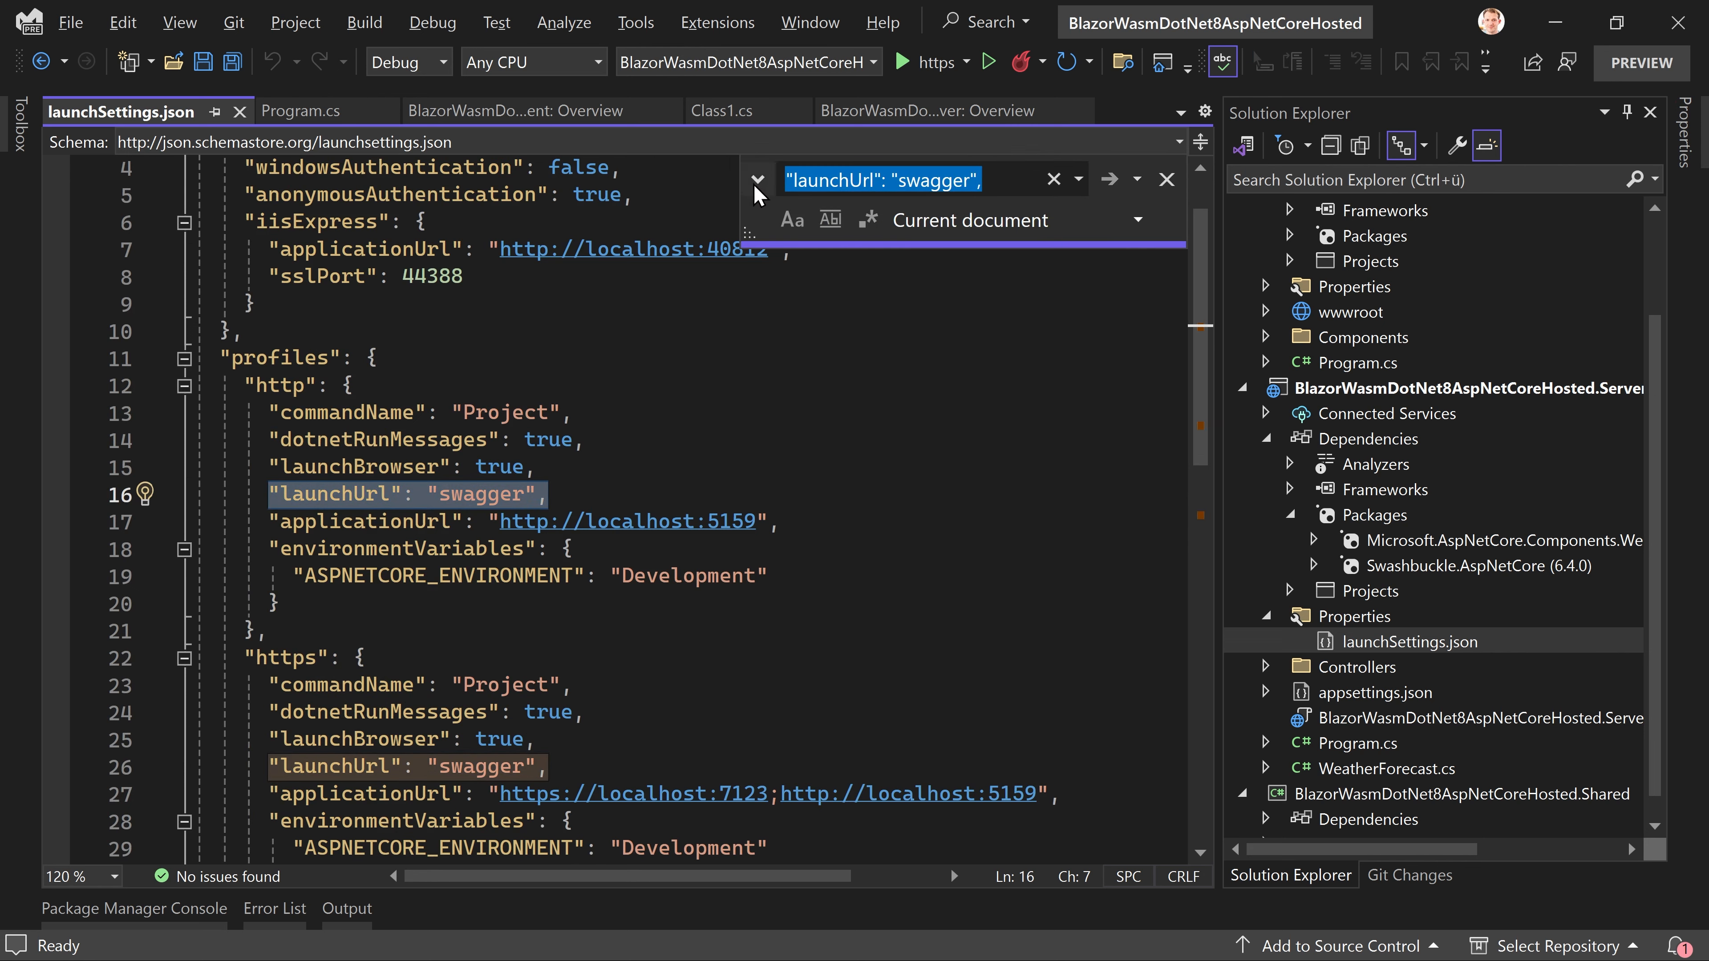
pyautogui.click(757, 178)
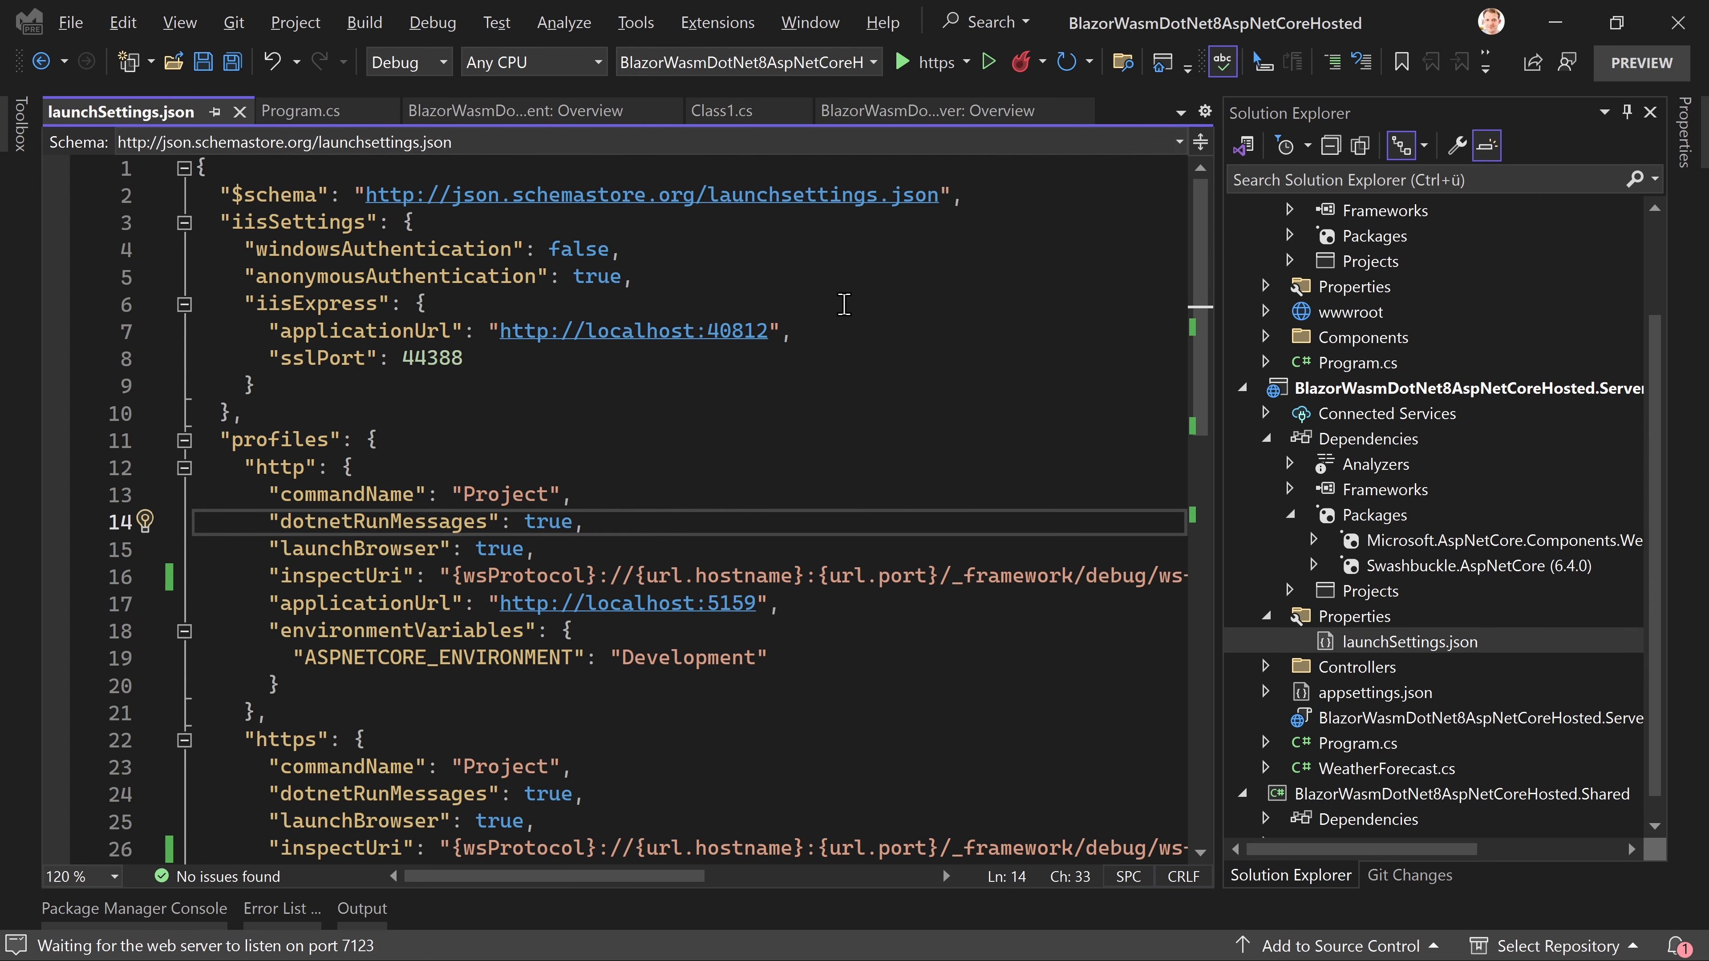
# Step: Execute GET /WeatherForecast in Swagger, then view the hosted client's Weather page forecasts
pyautogui.click(986, 62)
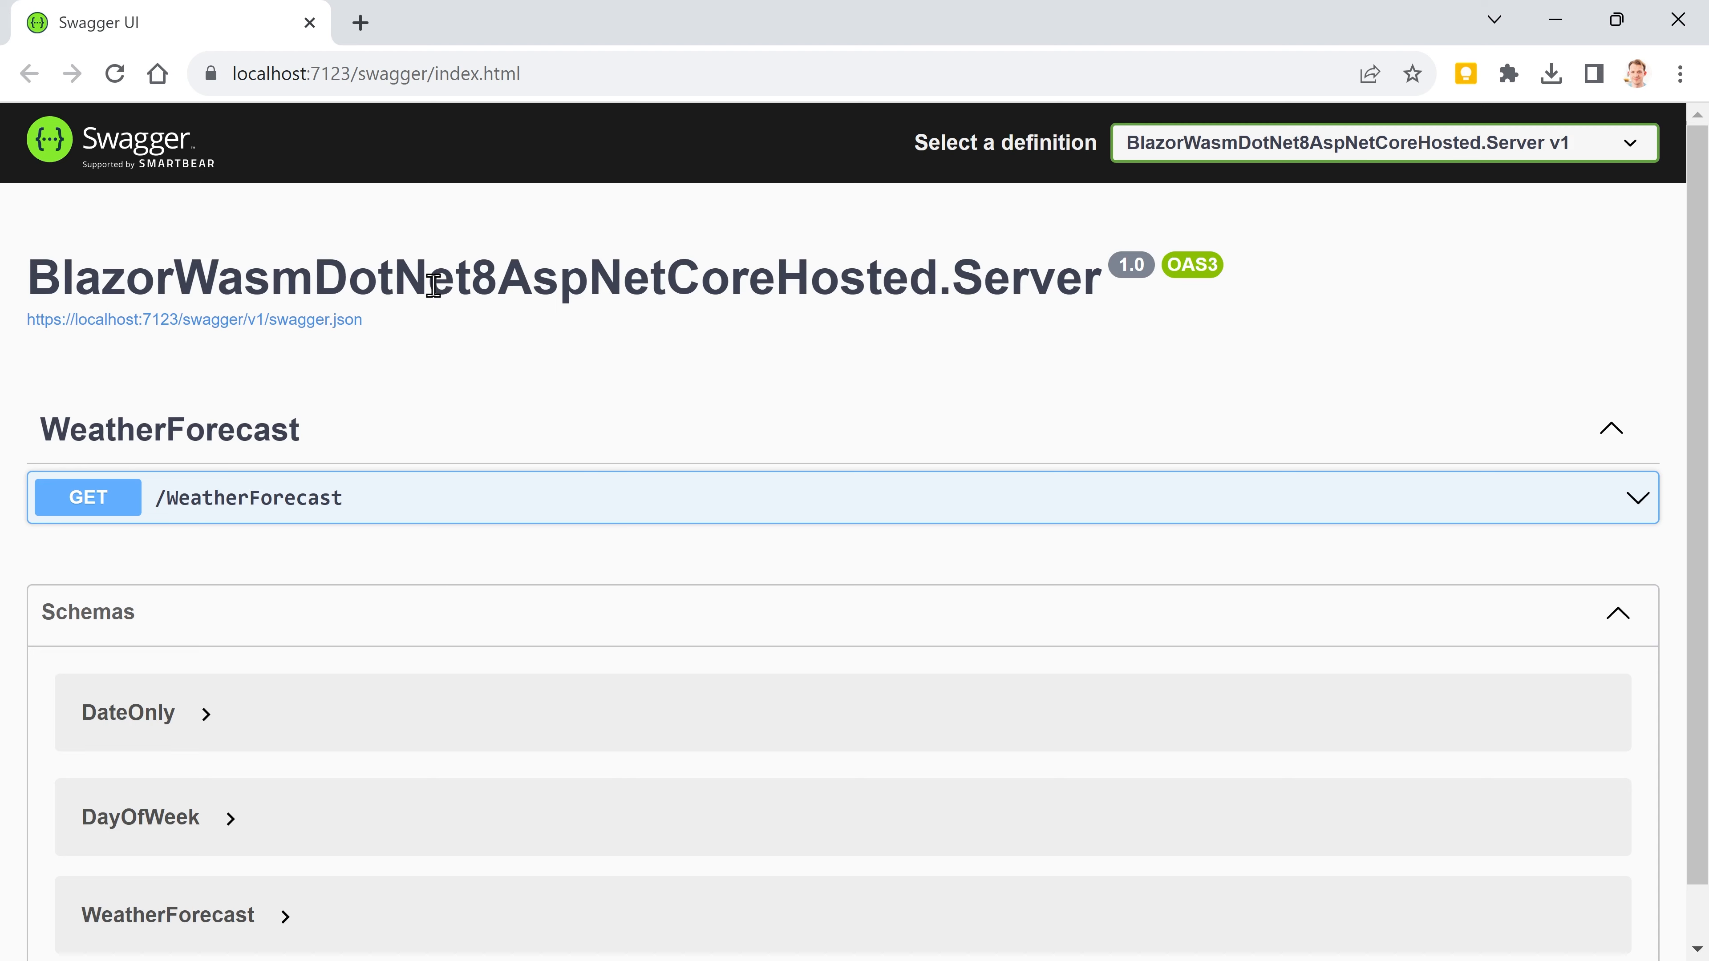
pyautogui.click(678, 22)
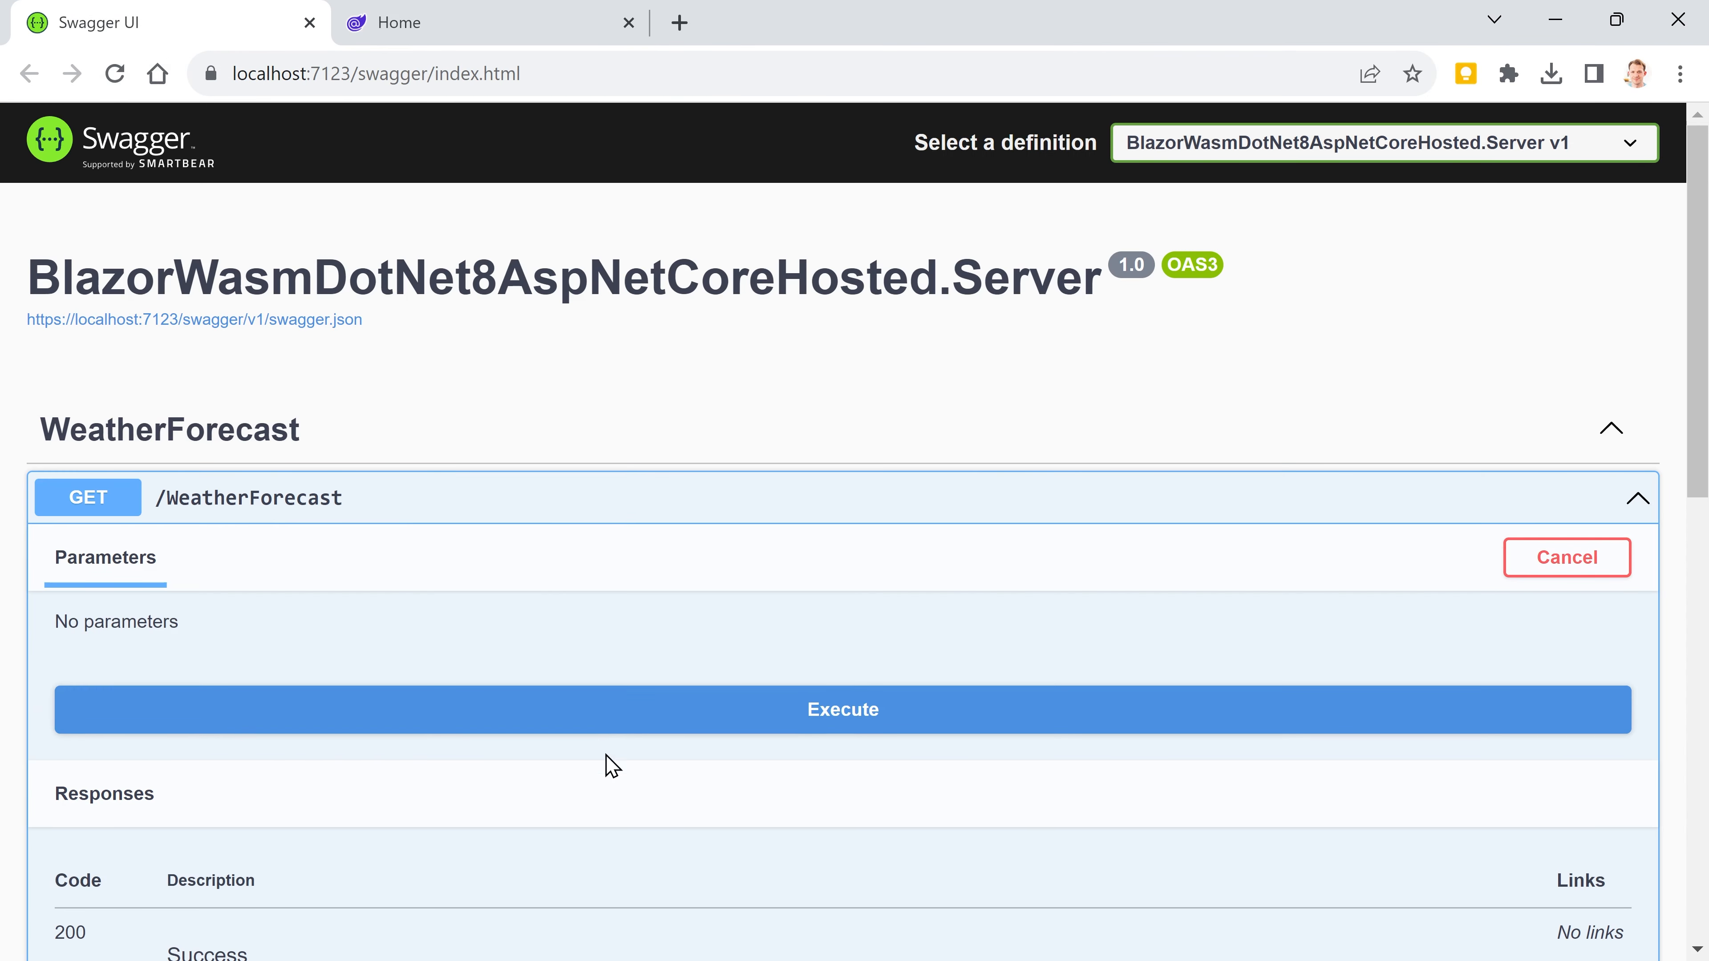
pyautogui.click(841, 709)
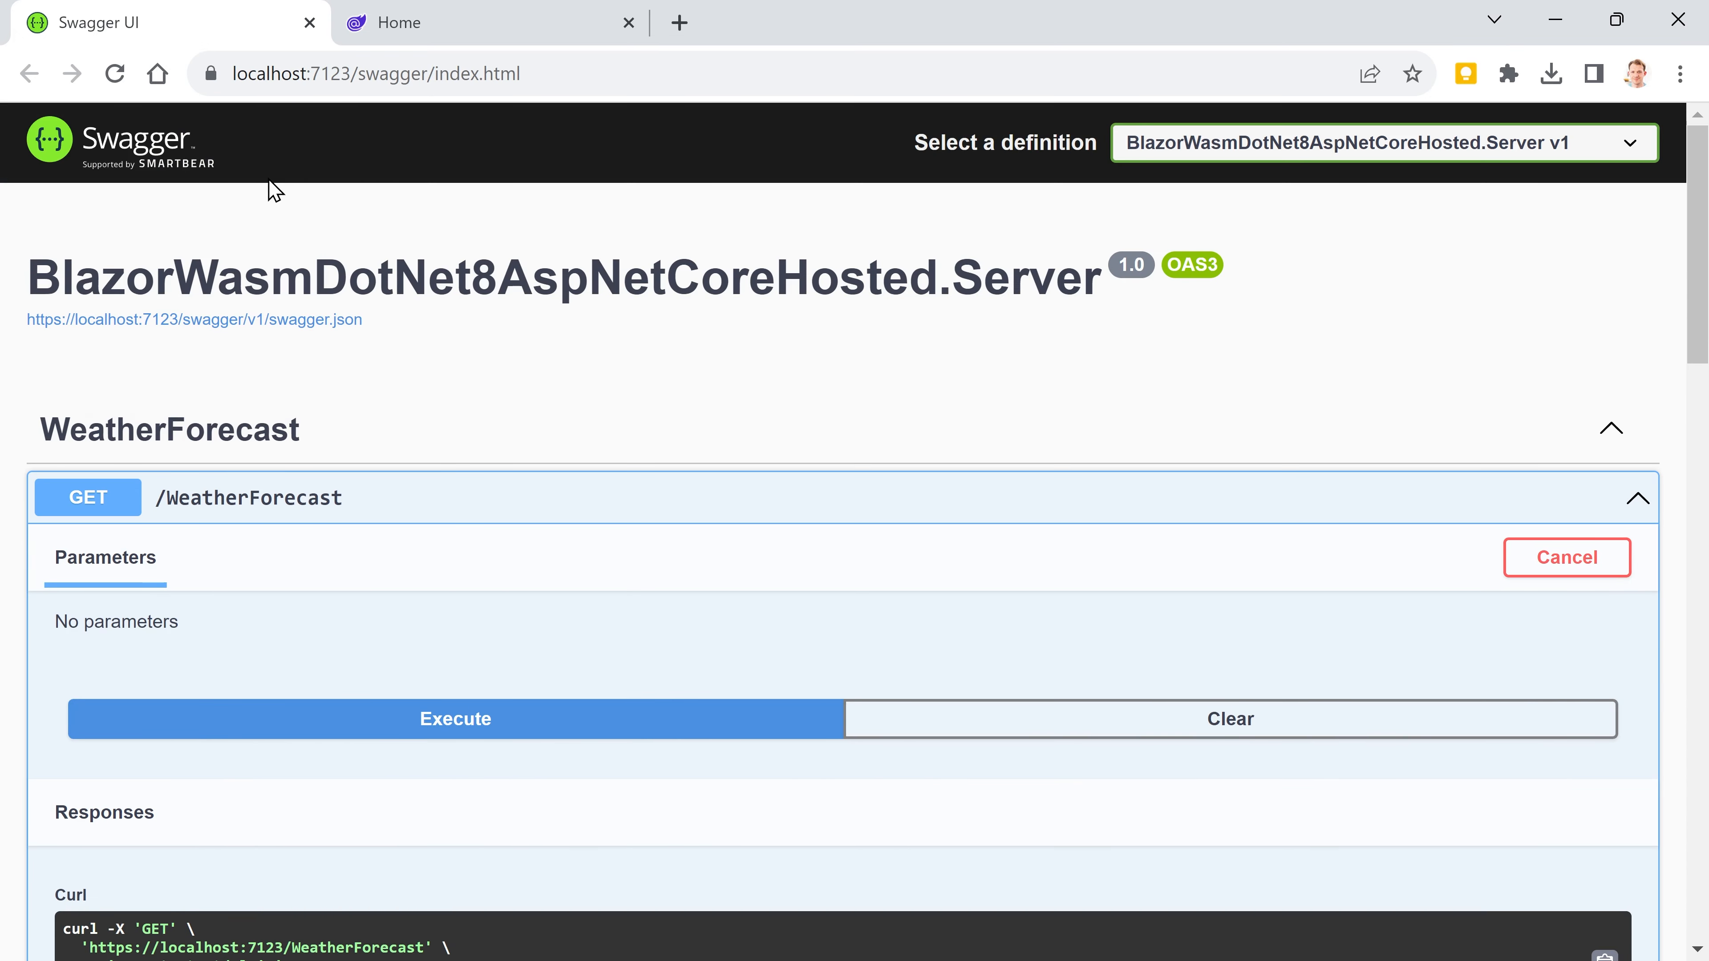
pyautogui.moveTo(283, 278)
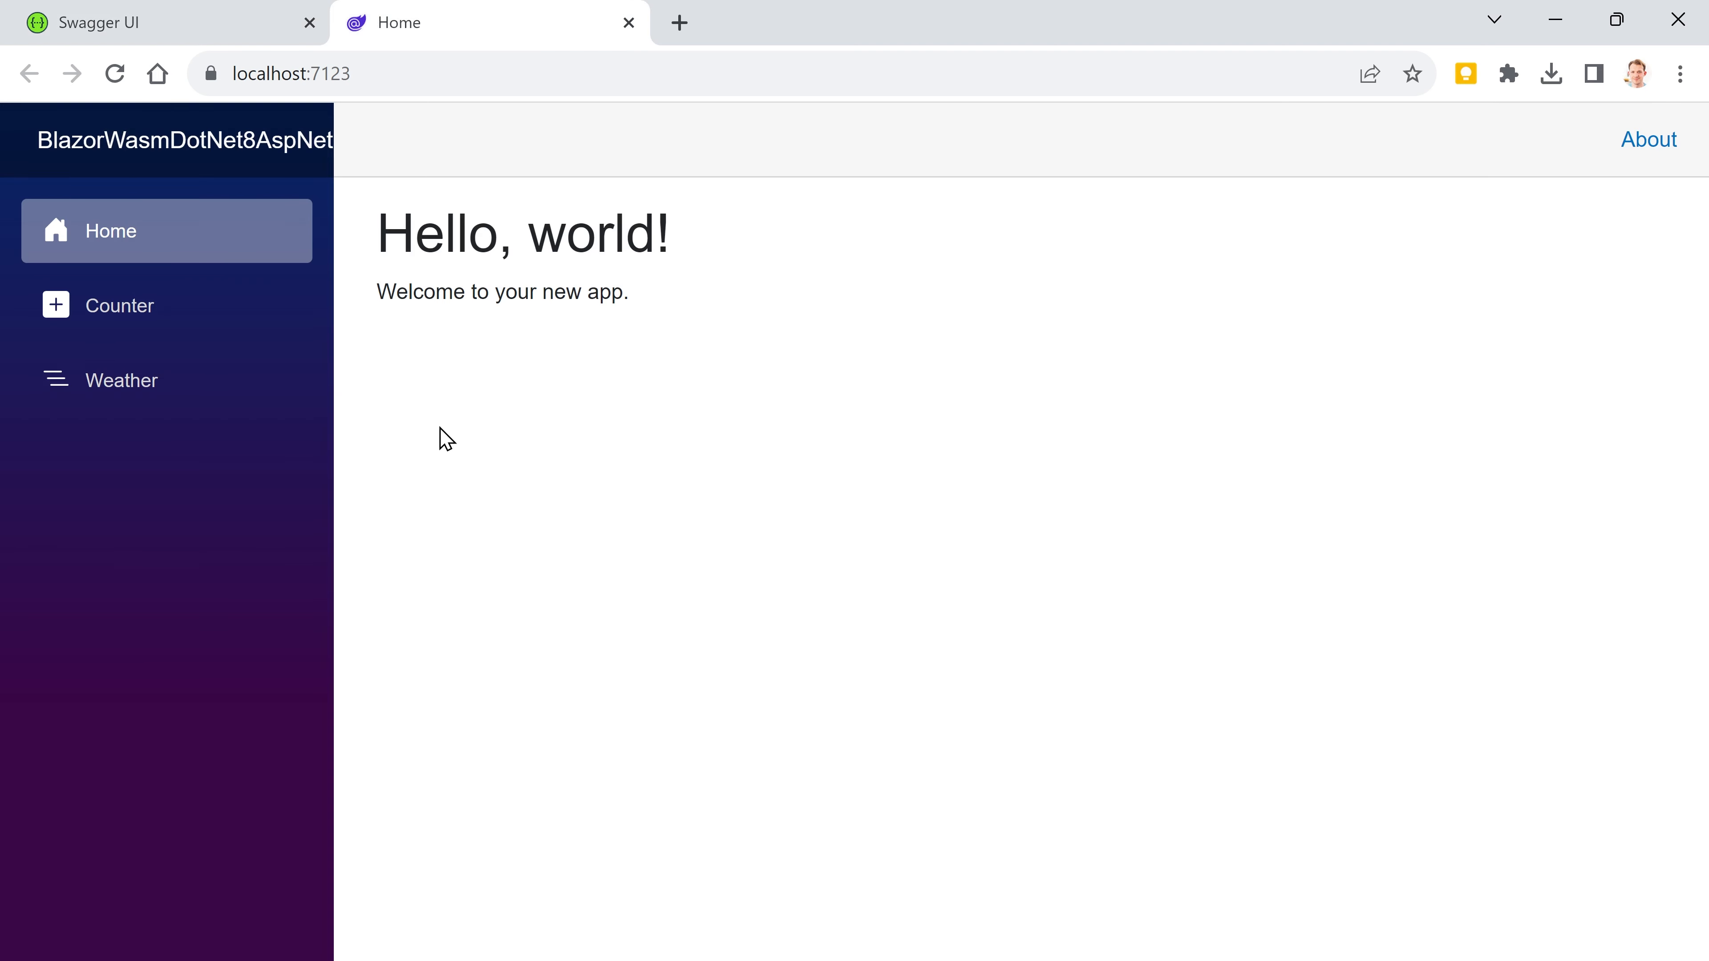
pyautogui.moveTo(435, 406)
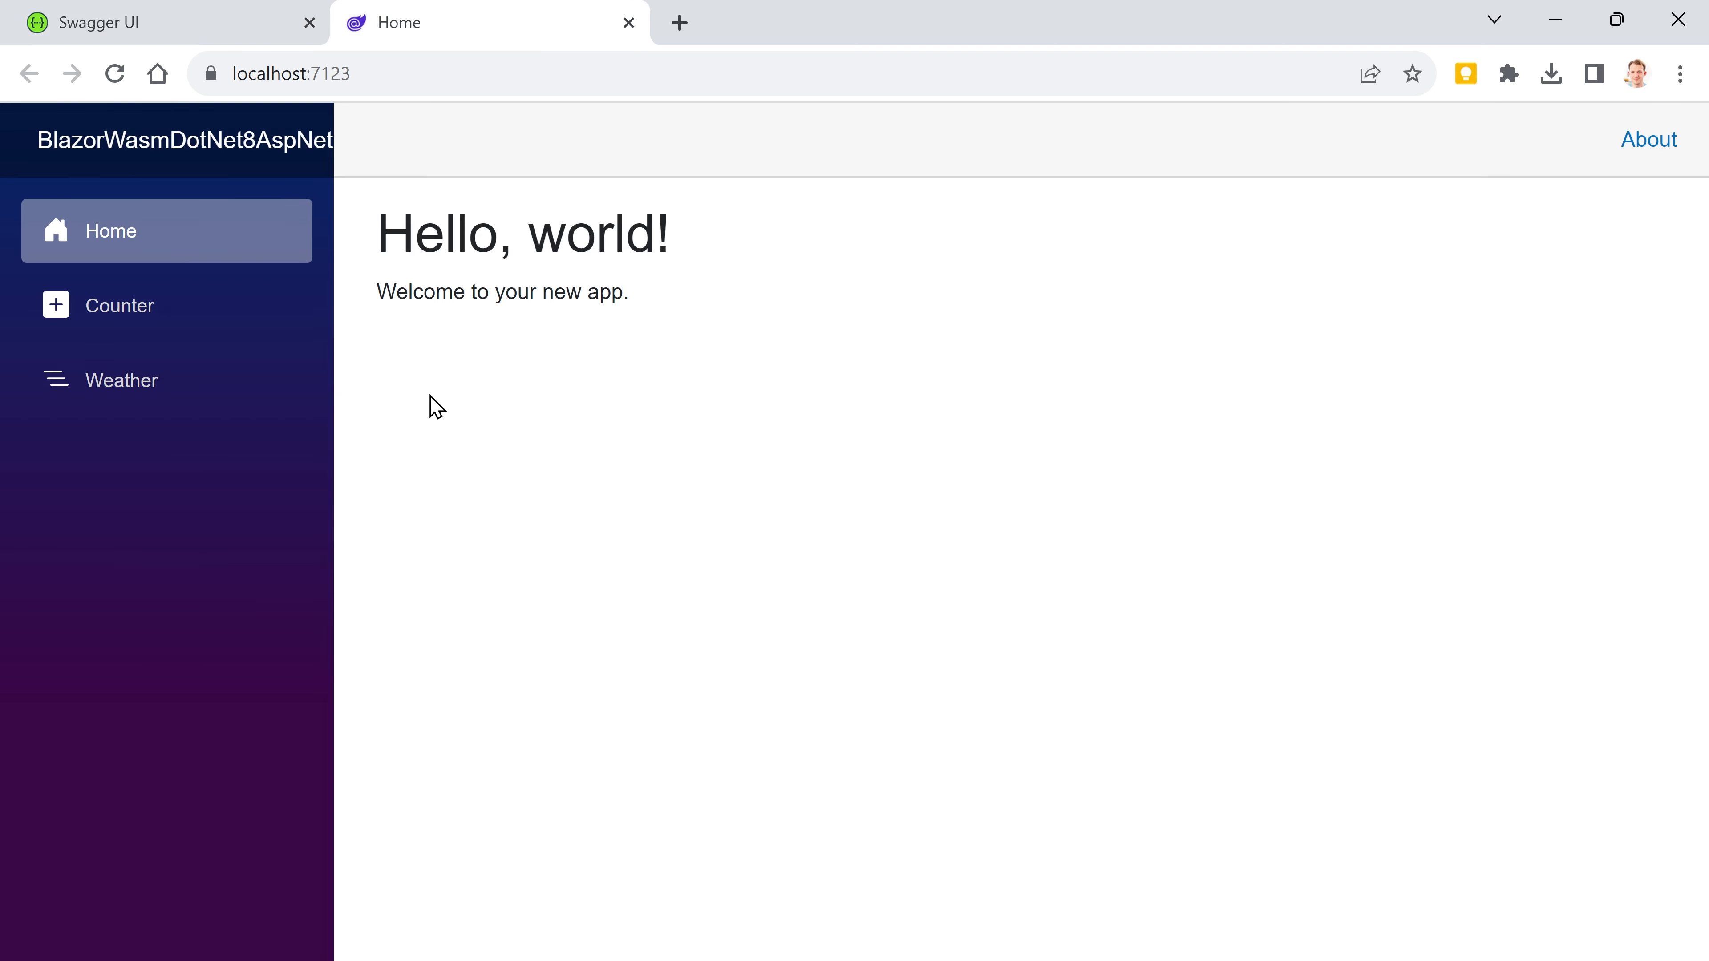
pyautogui.click(122, 379)
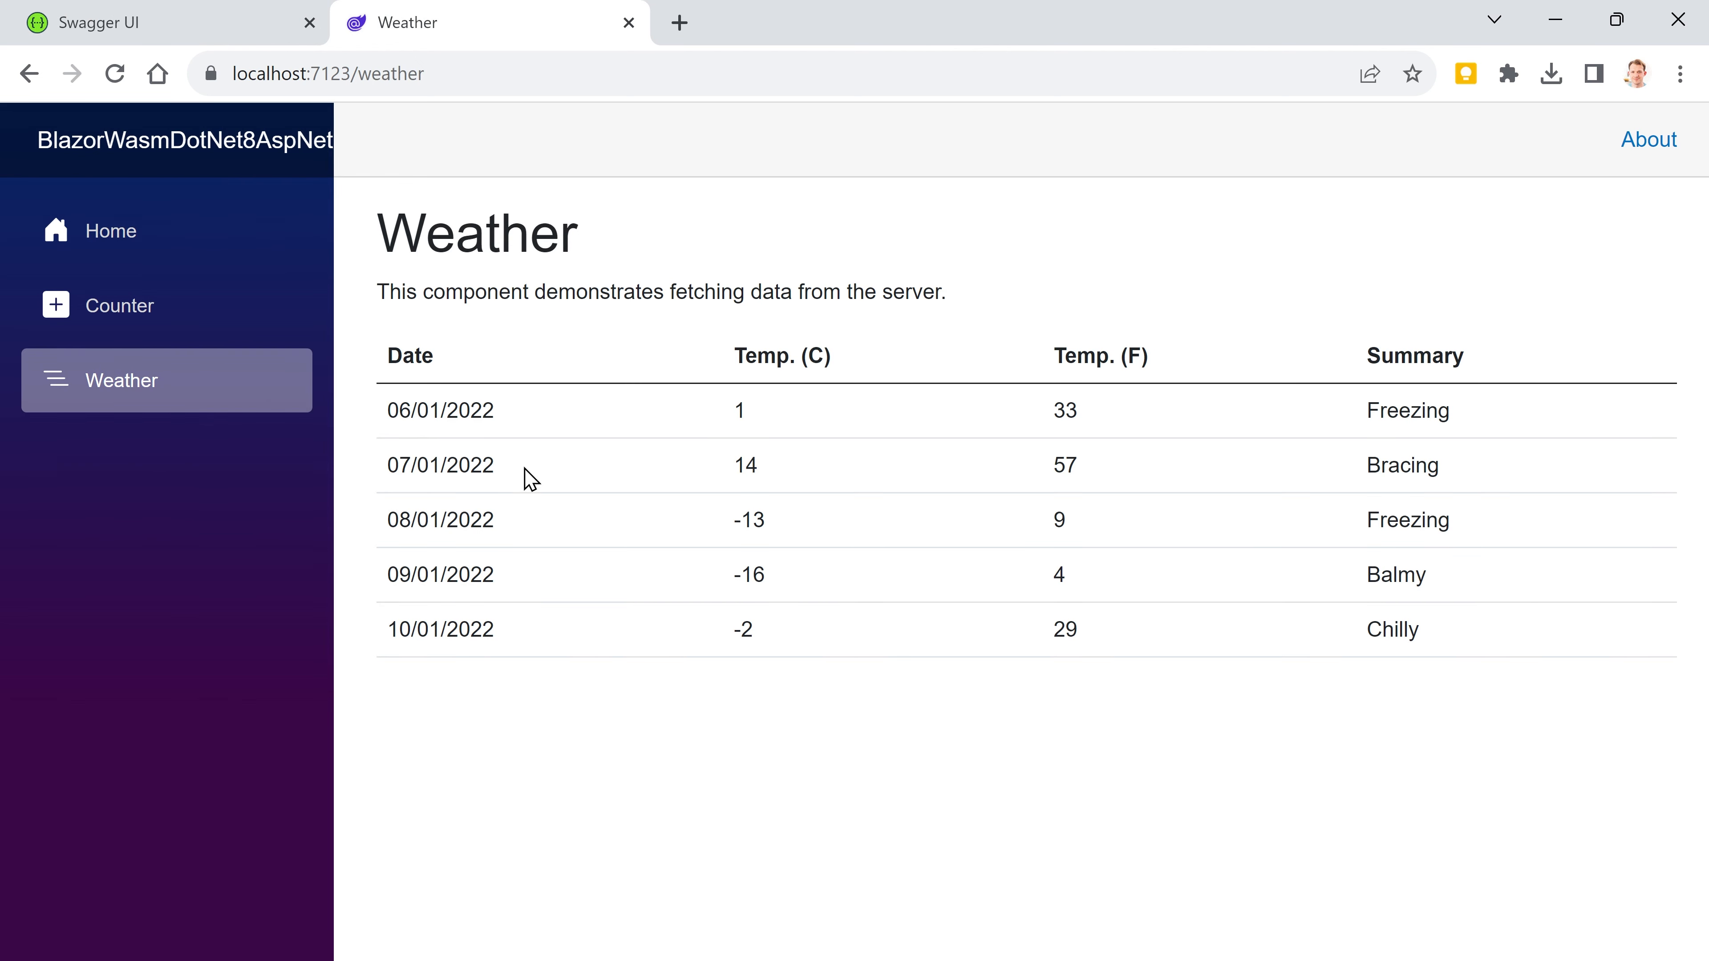
pyautogui.moveTo(507, 286)
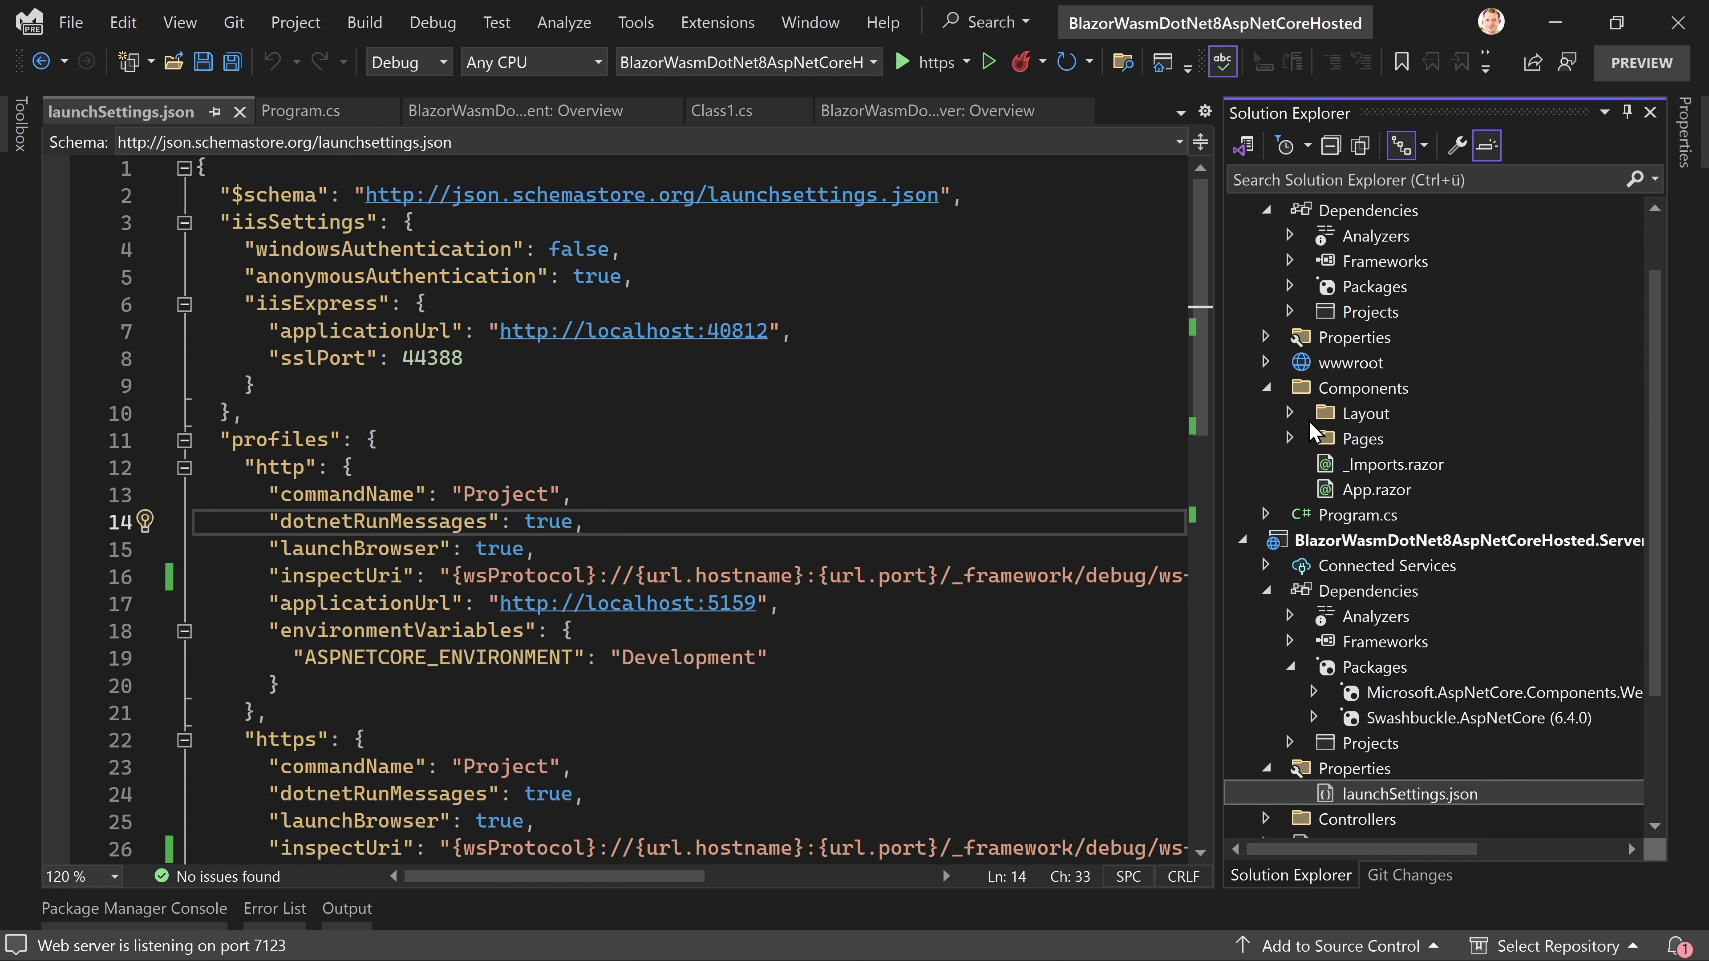
# Step: Inspect Weather.razor and sample-data, then move WeatherForecast.cs from Server into the Shared project
pyautogui.click(1291, 413)
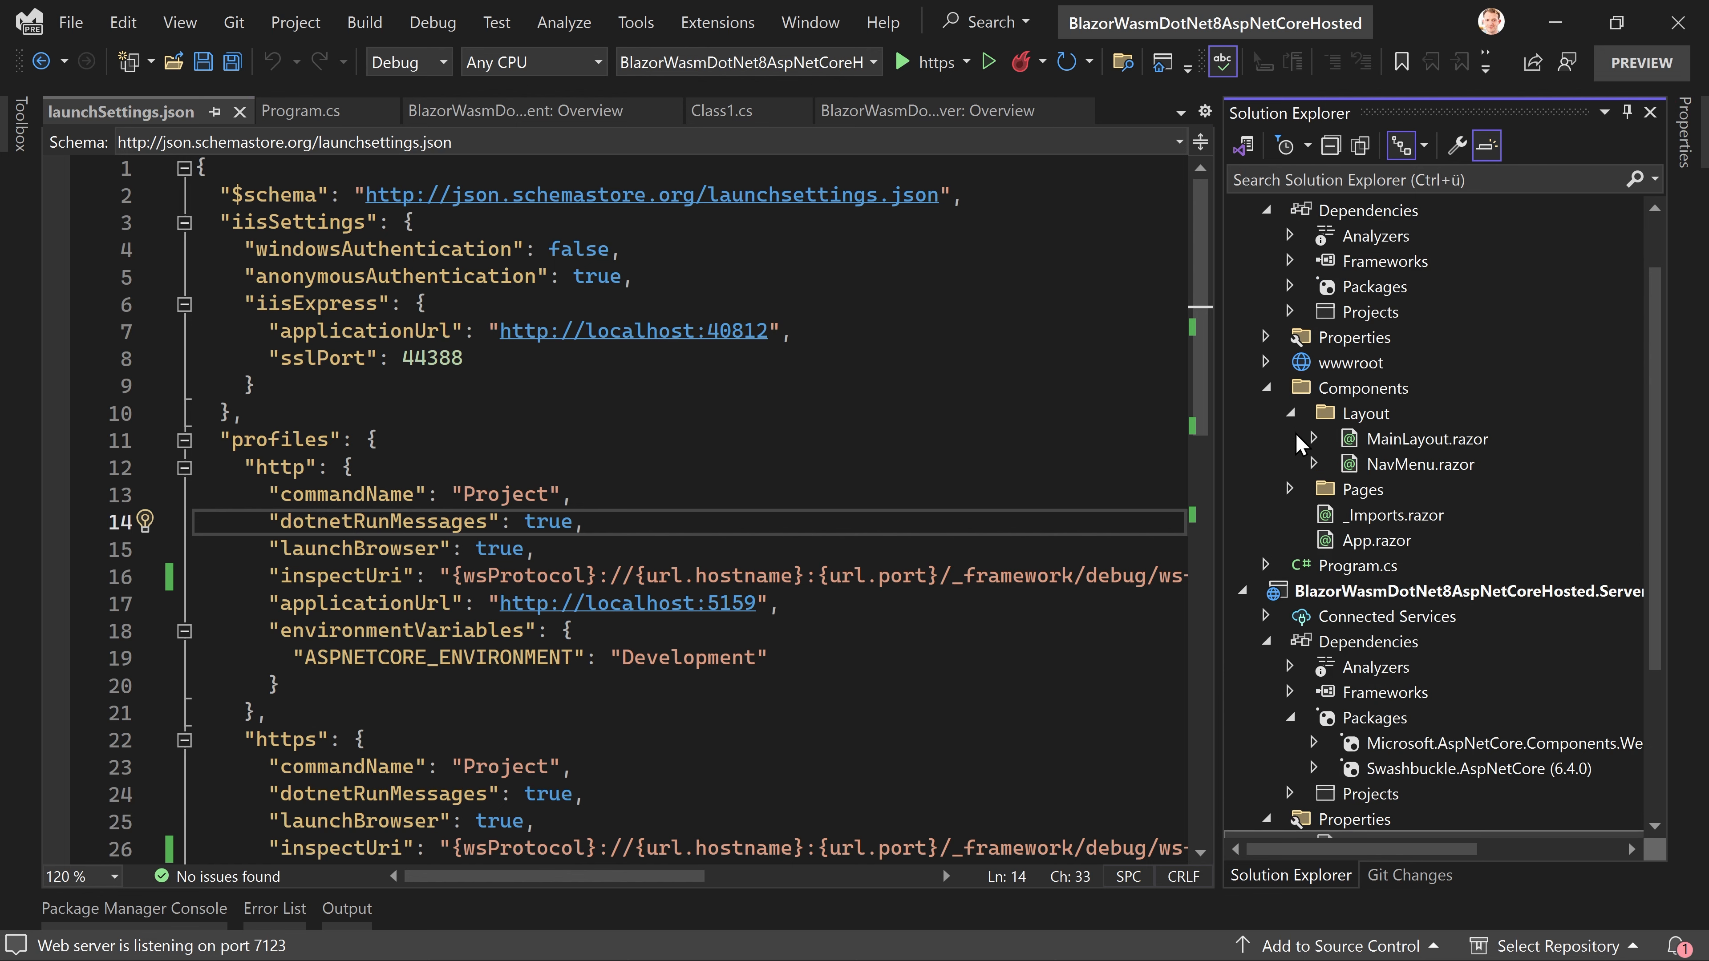
pyautogui.doubleClick(1421, 463)
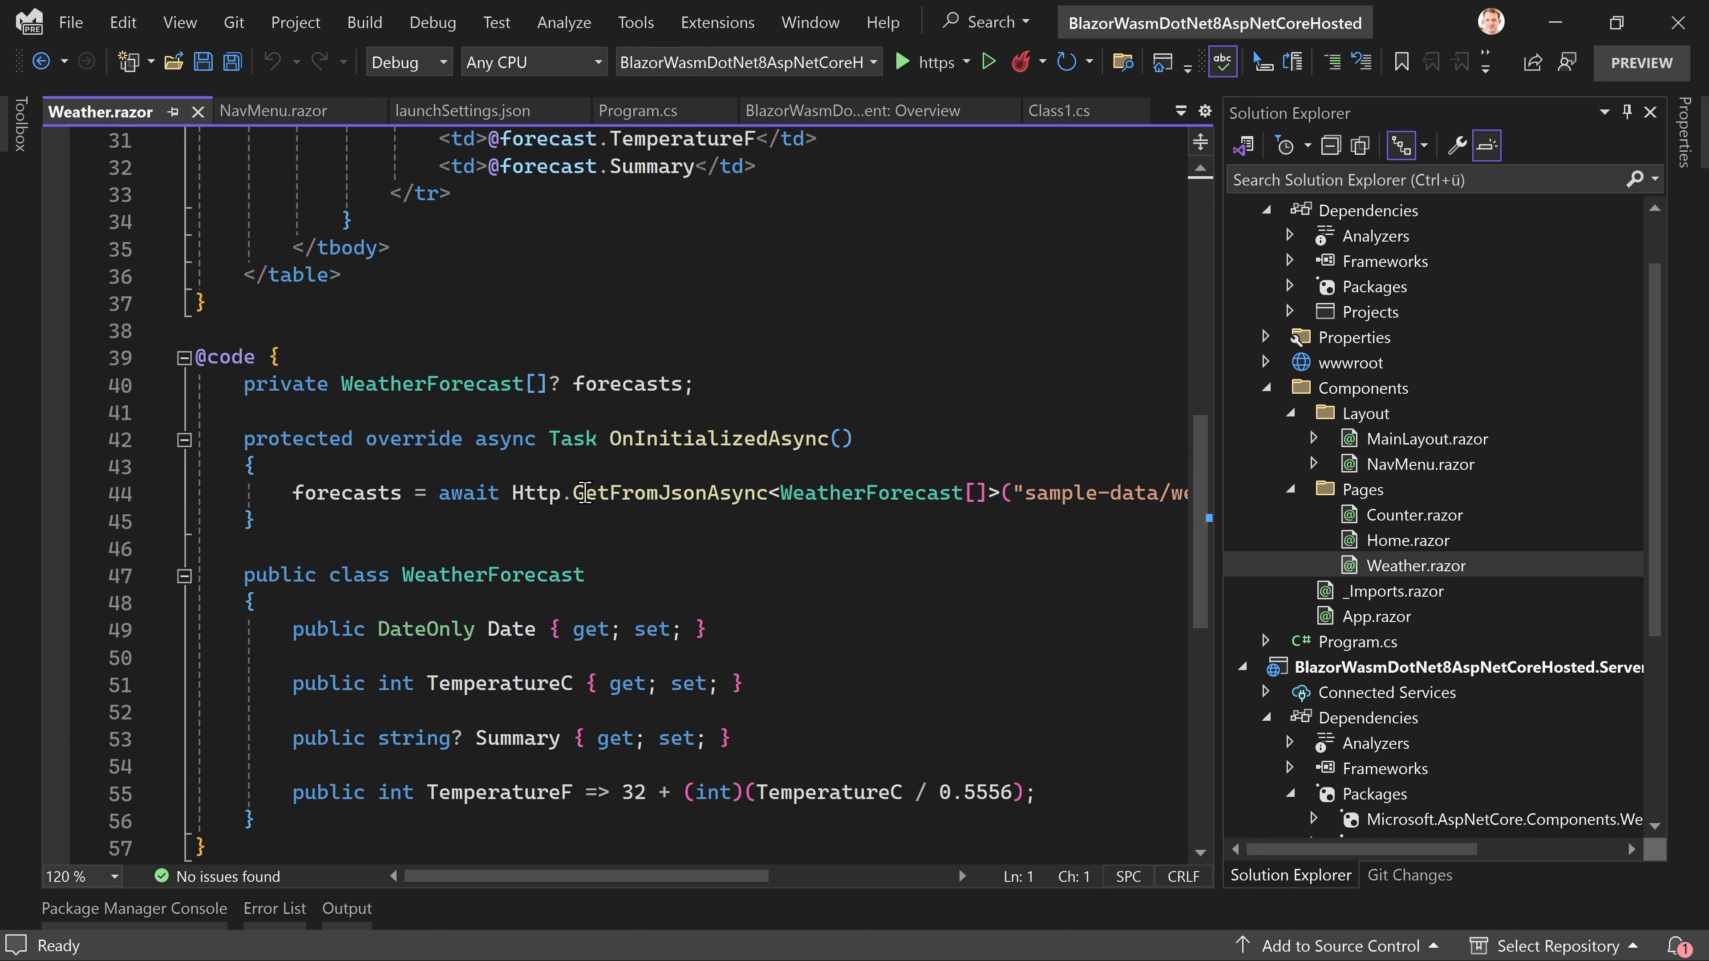
pyautogui.hscroll(3)
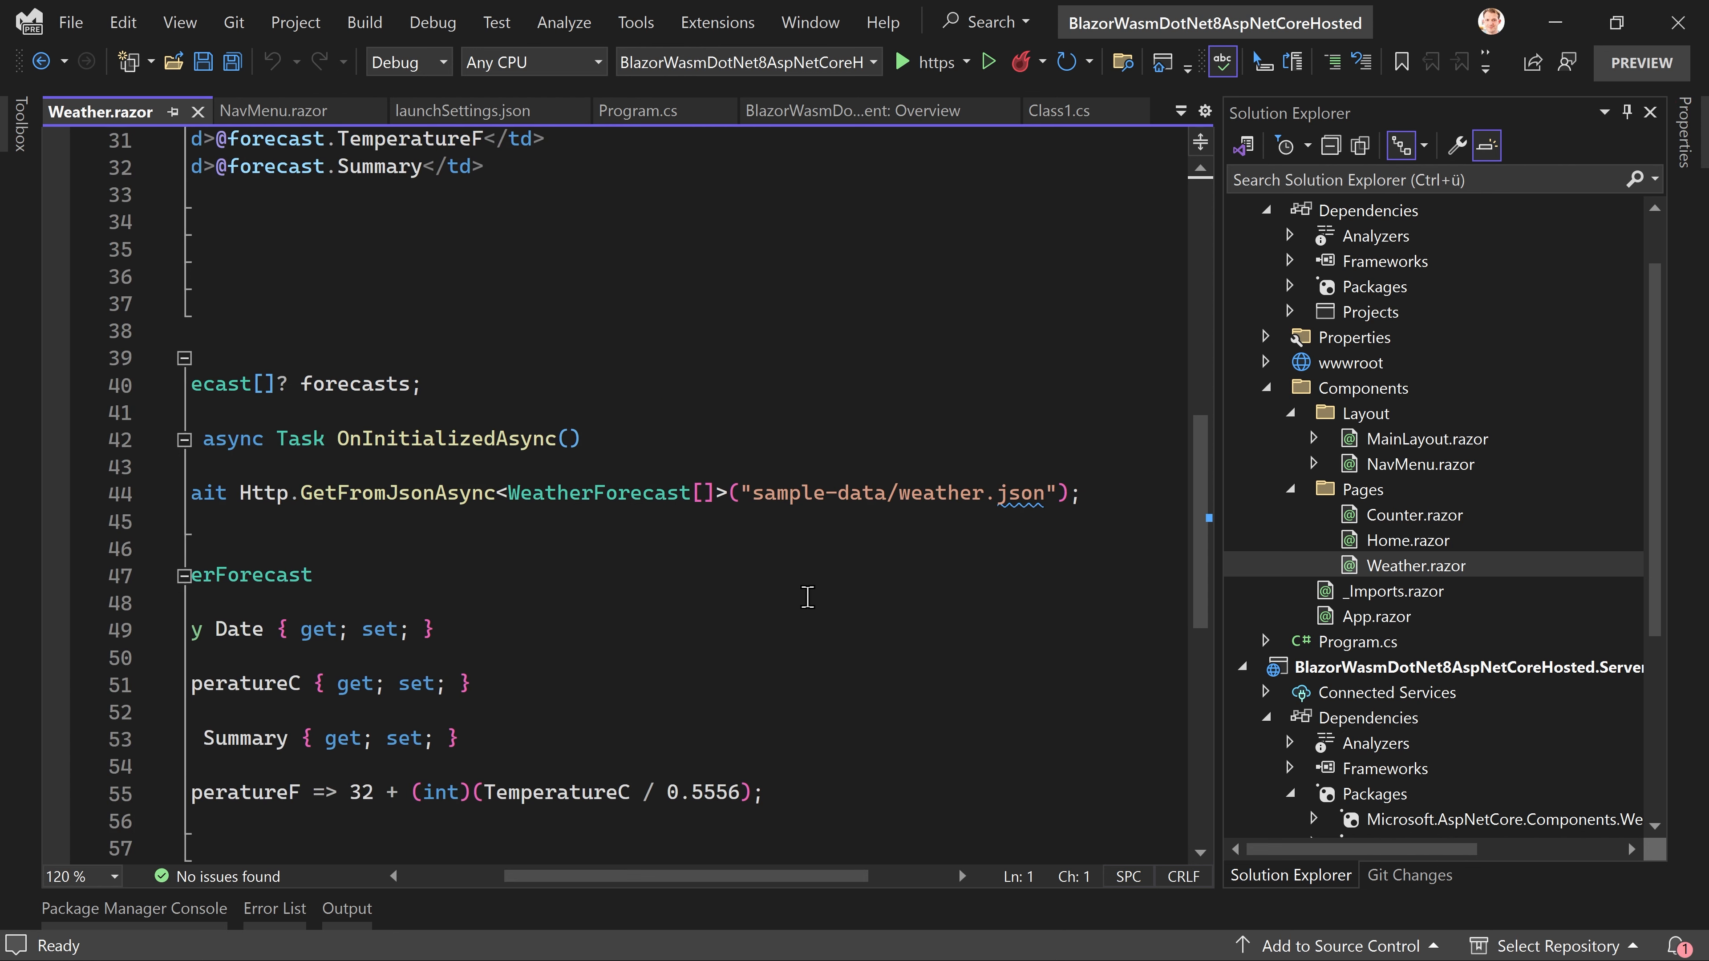
pyautogui.moveTo(944, 494)
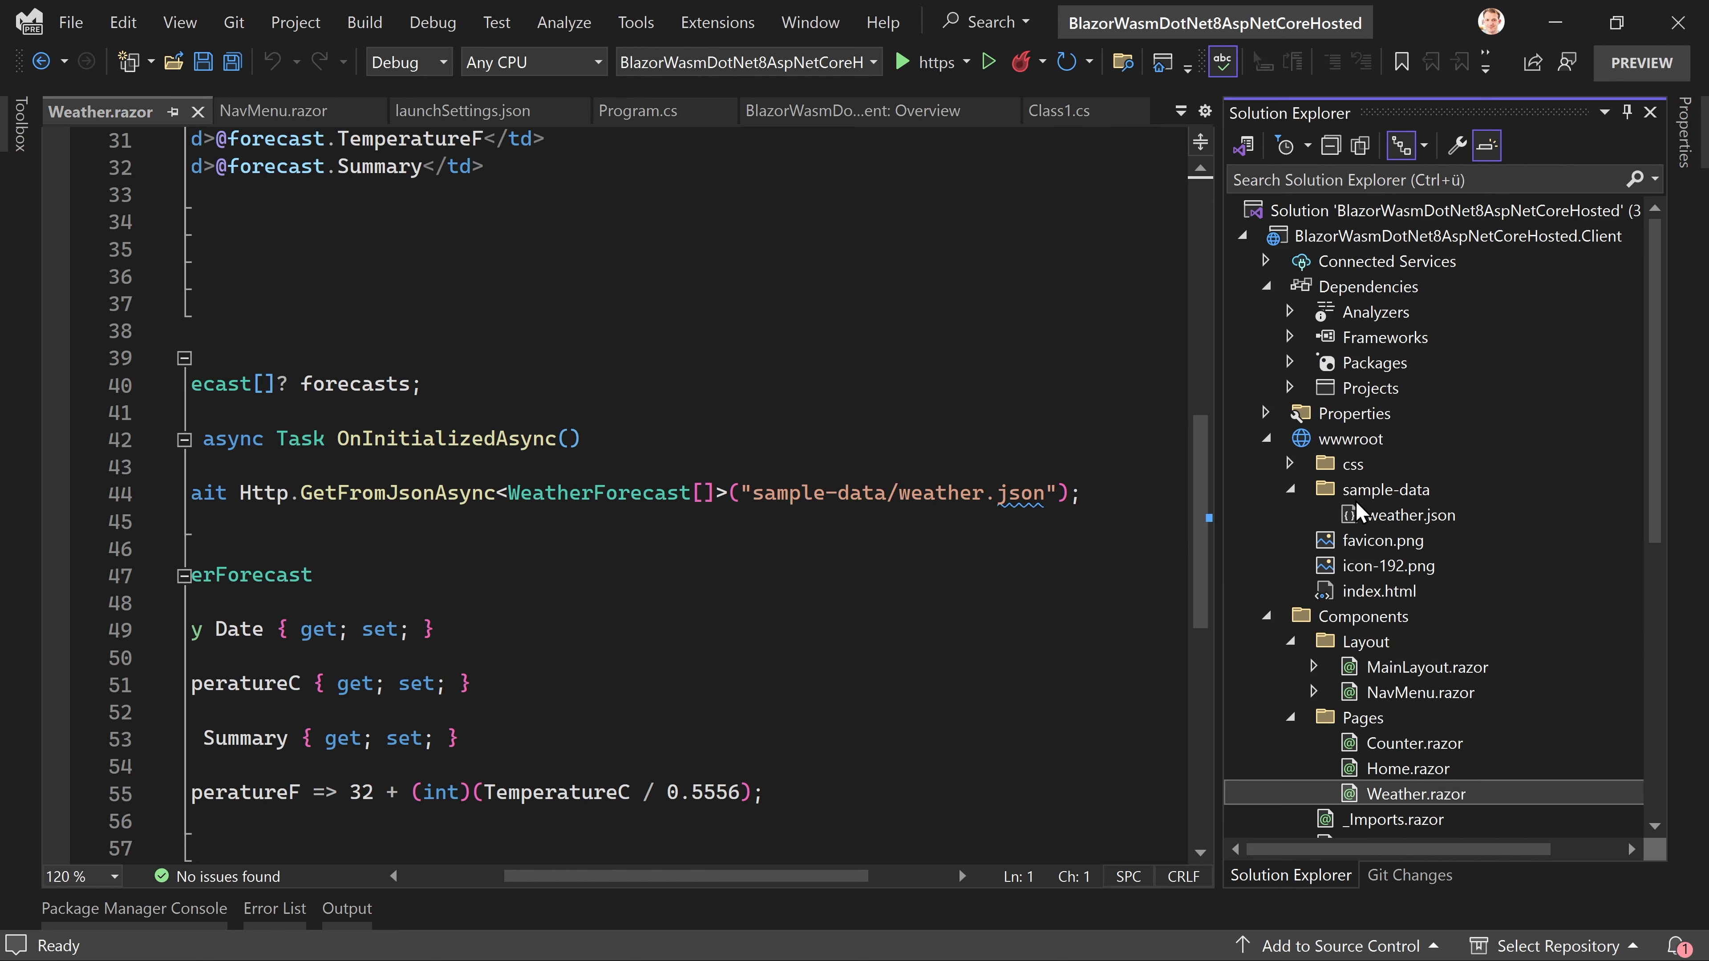
pyautogui.doubleClick(1410, 515)
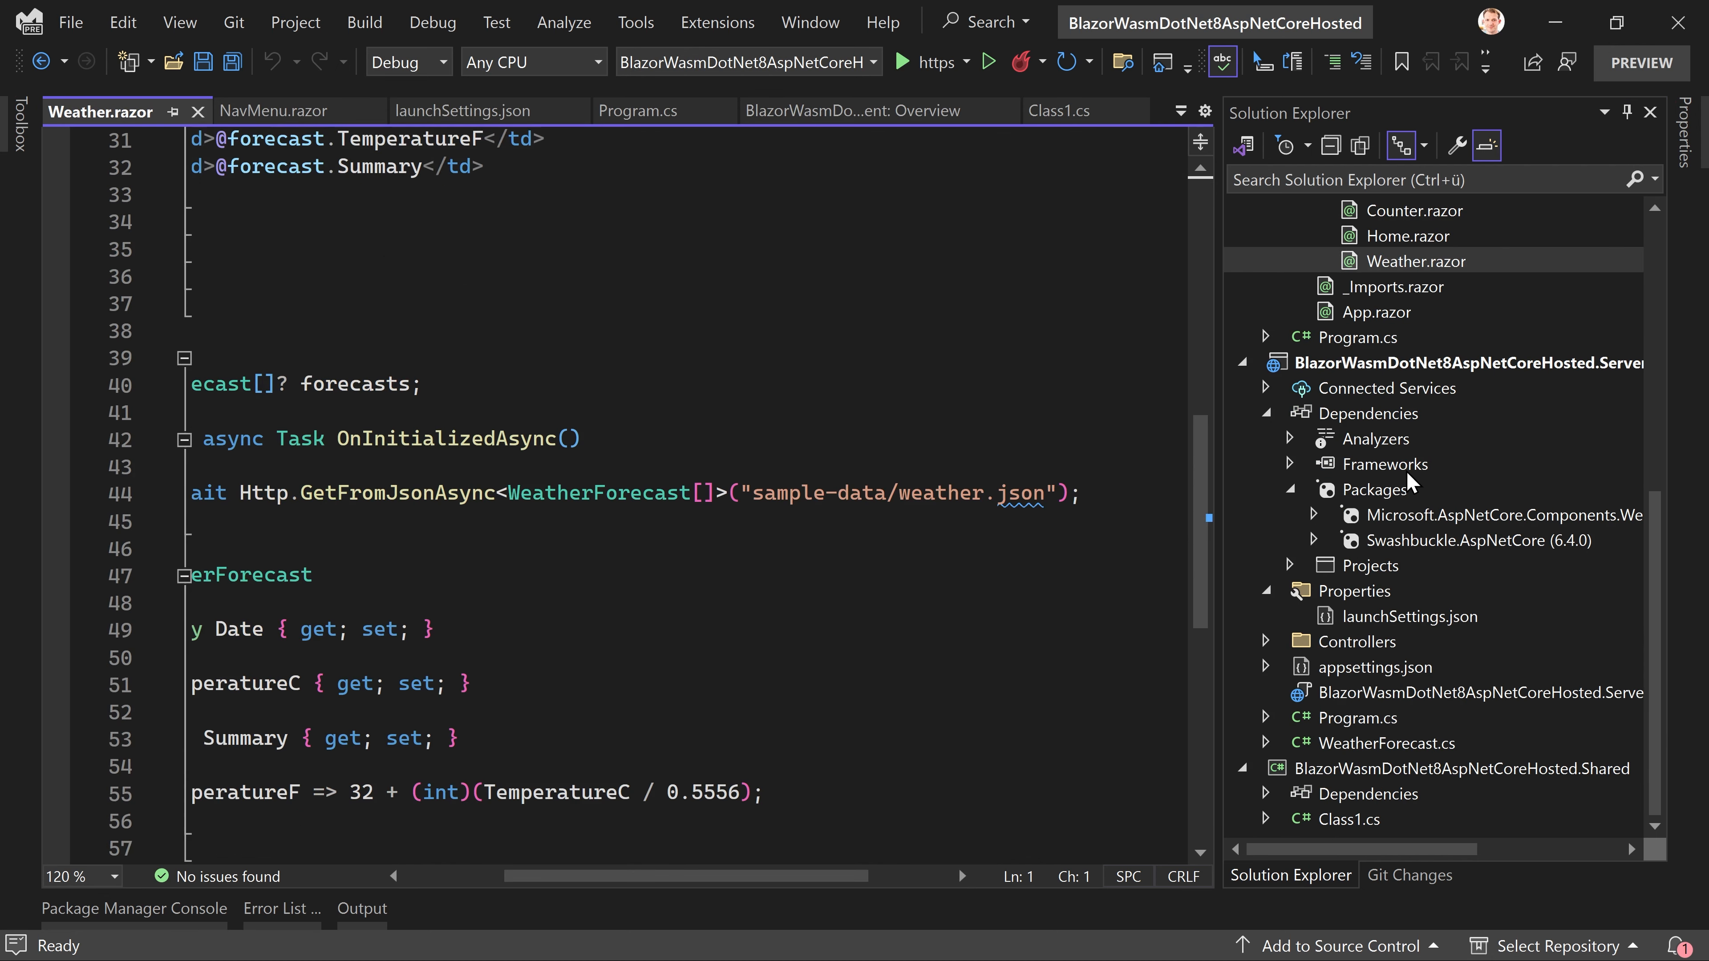
pyautogui.moveTo(1387, 747)
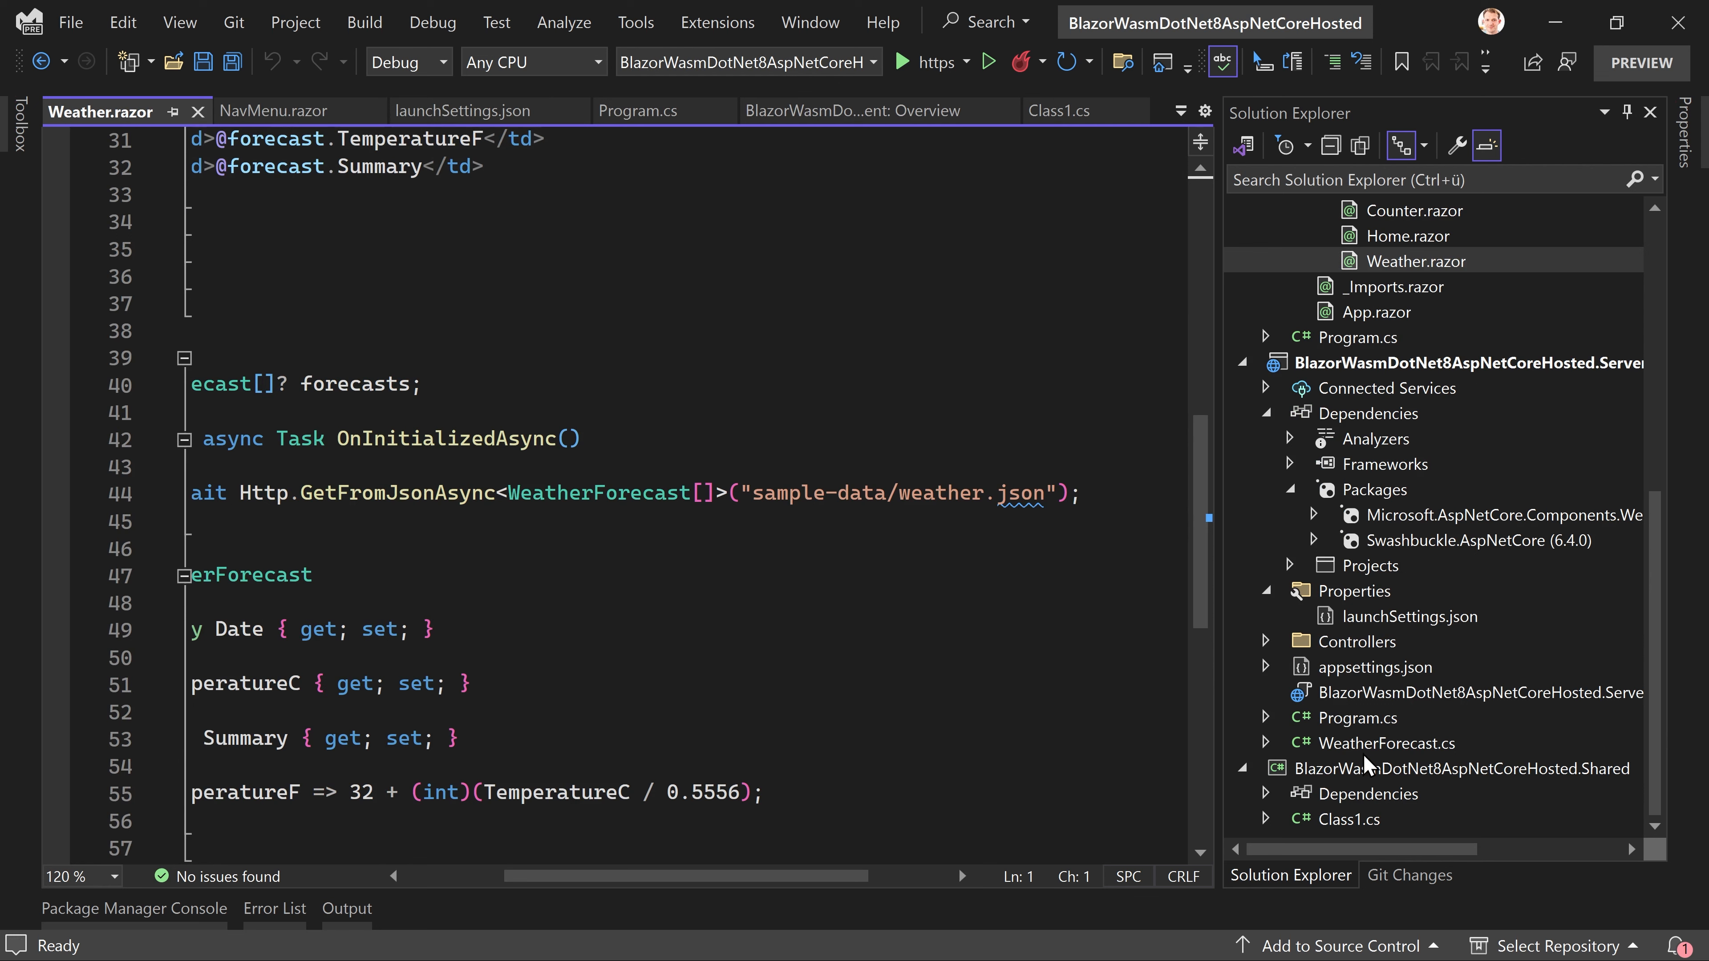
pyautogui.moveTo(1370, 749)
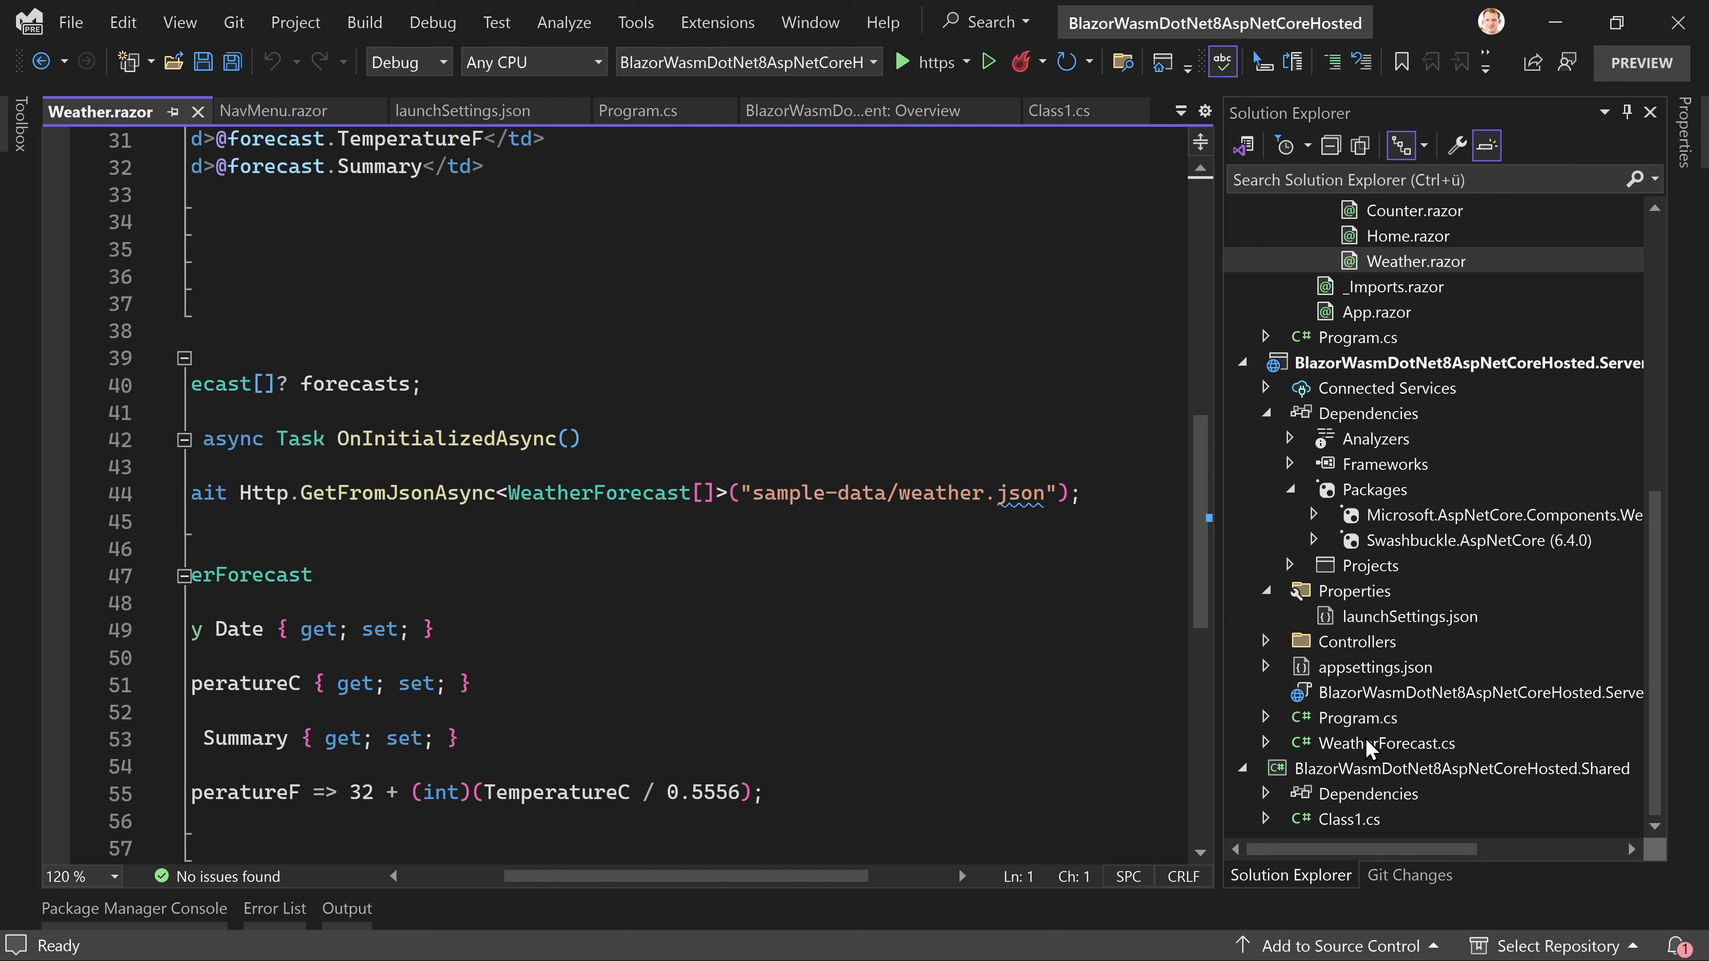
pyautogui.click(1384, 742)
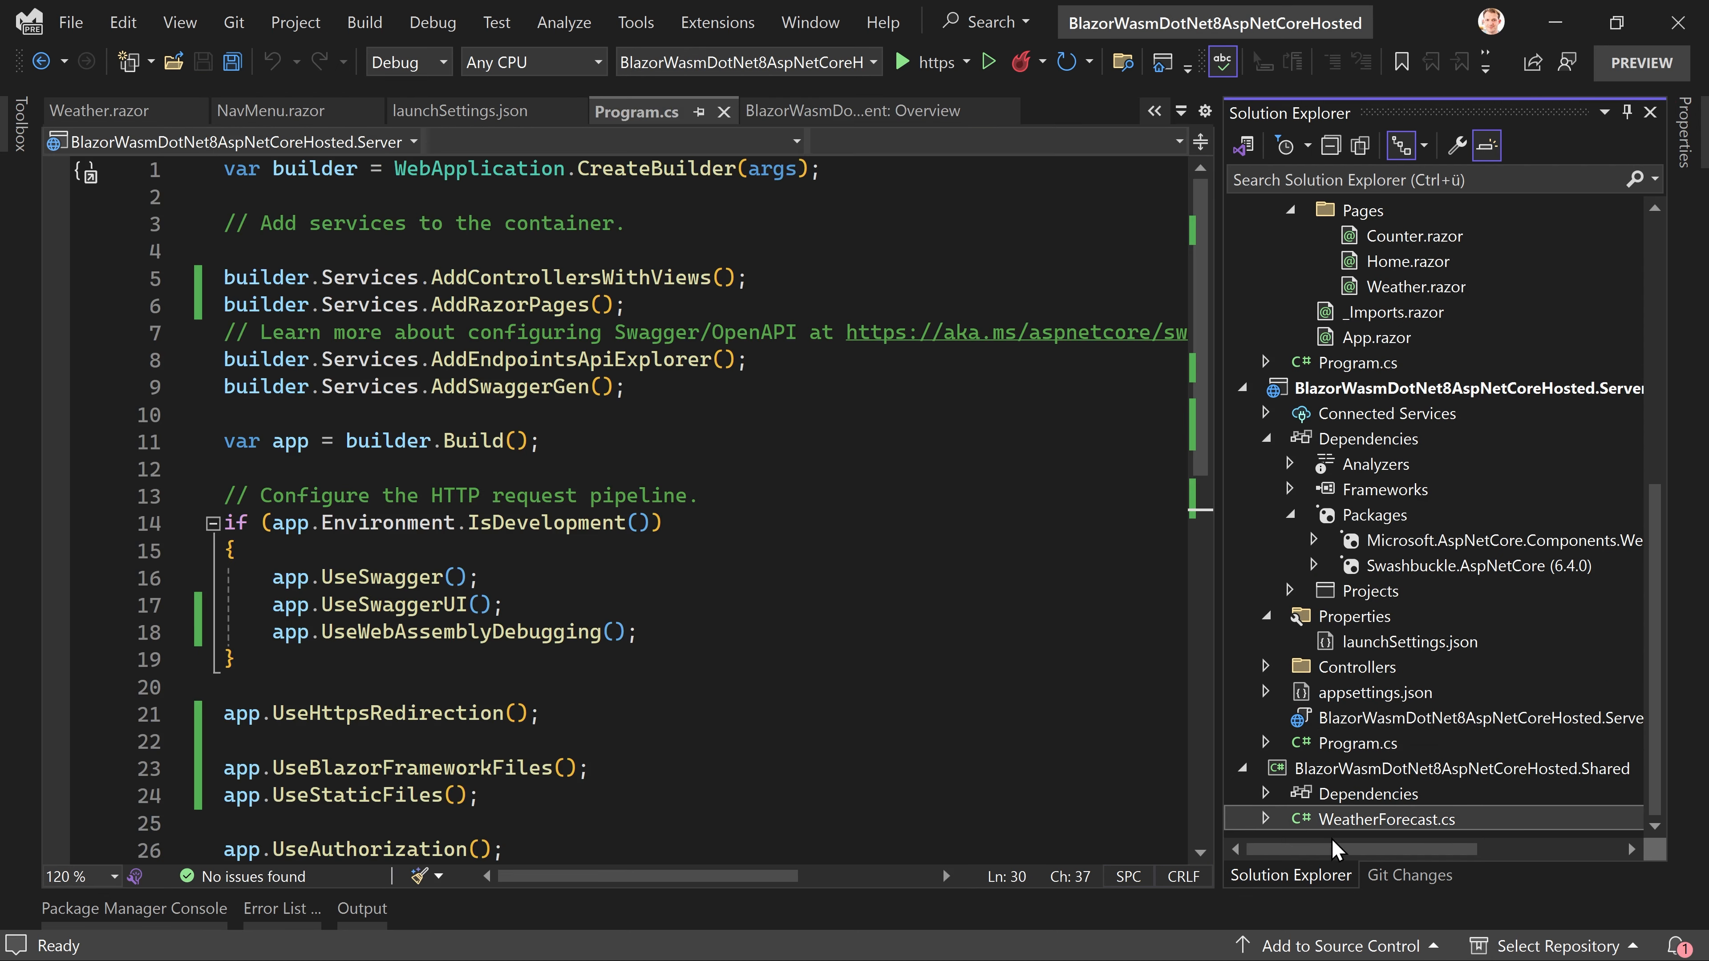
# Step: Set WeatherForecast's namespace to BlazorWasmDotNet8AspNetCoreHosted.Shared and import it in WeatherForecastController
pyautogui.doubleClick(1374, 819)
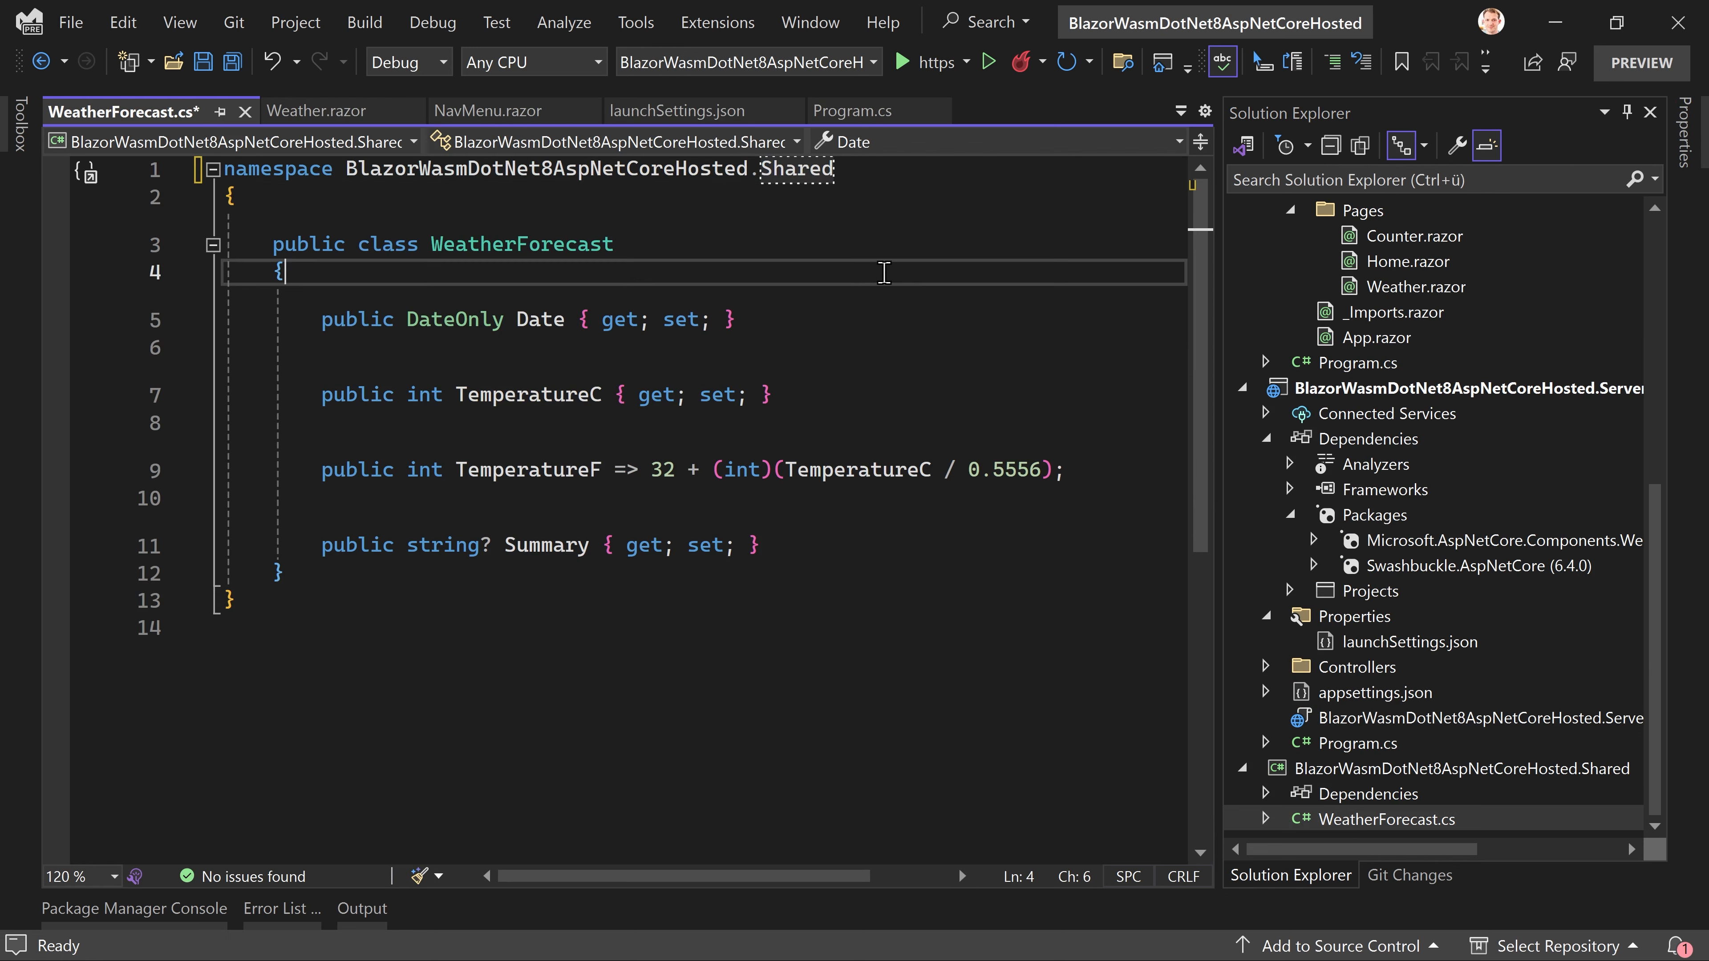
pyautogui.moveTo(1278, 684)
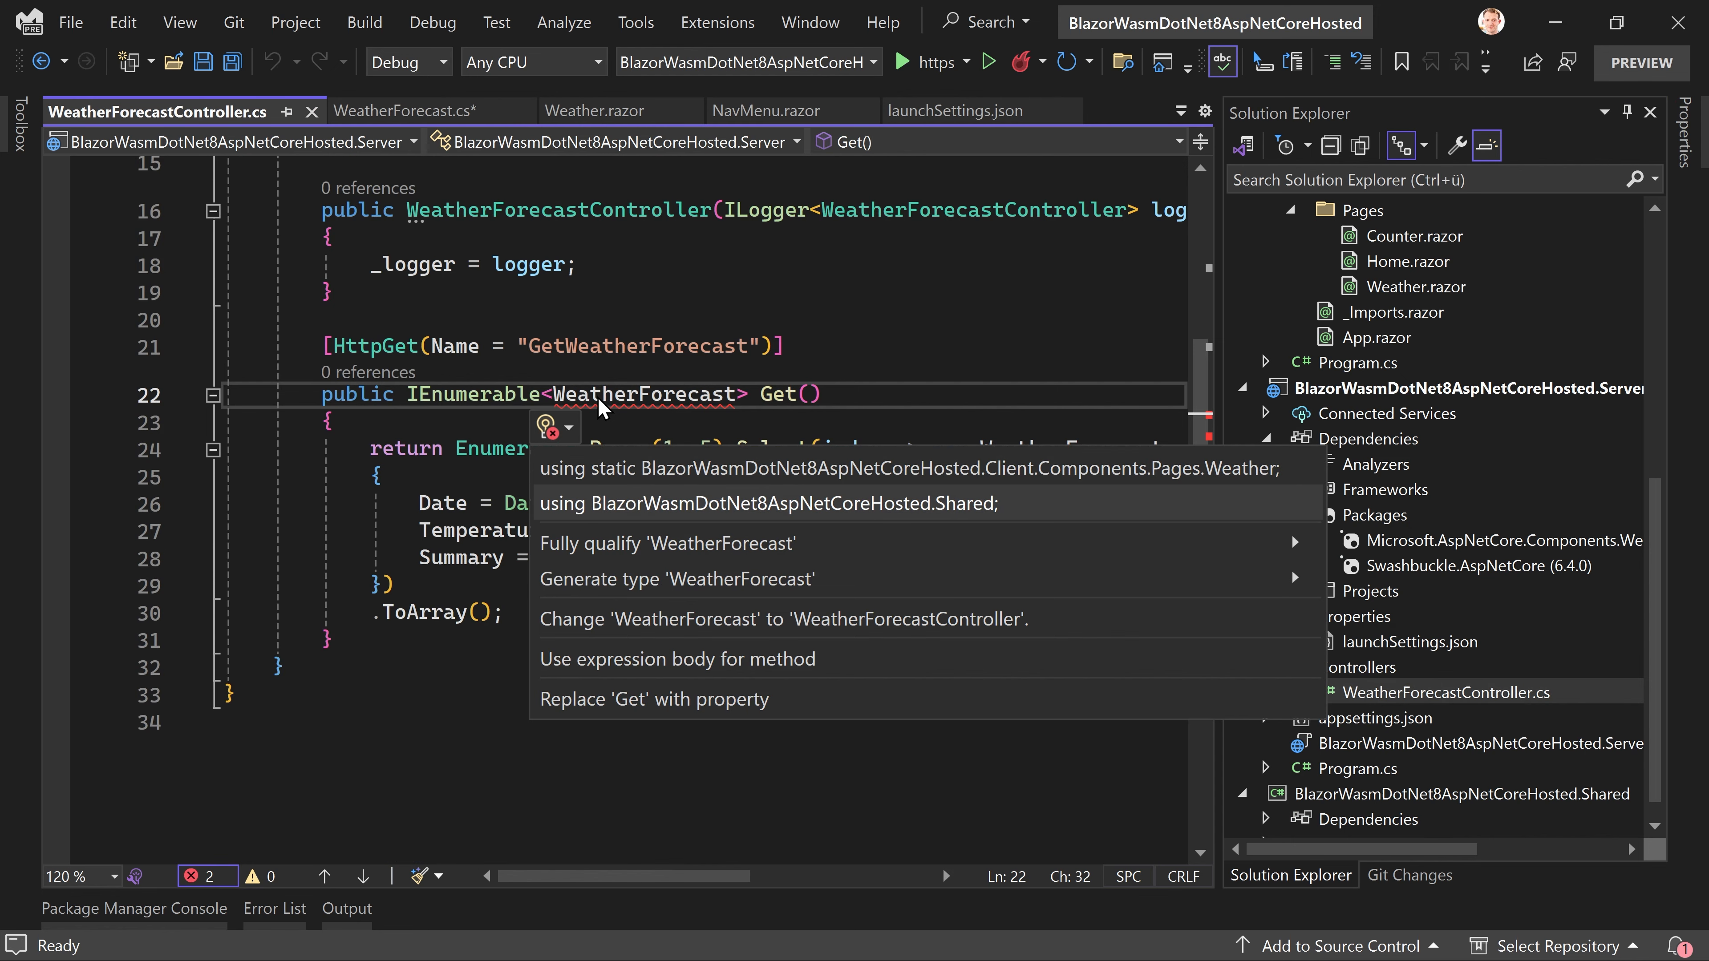
pyautogui.click(778, 502)
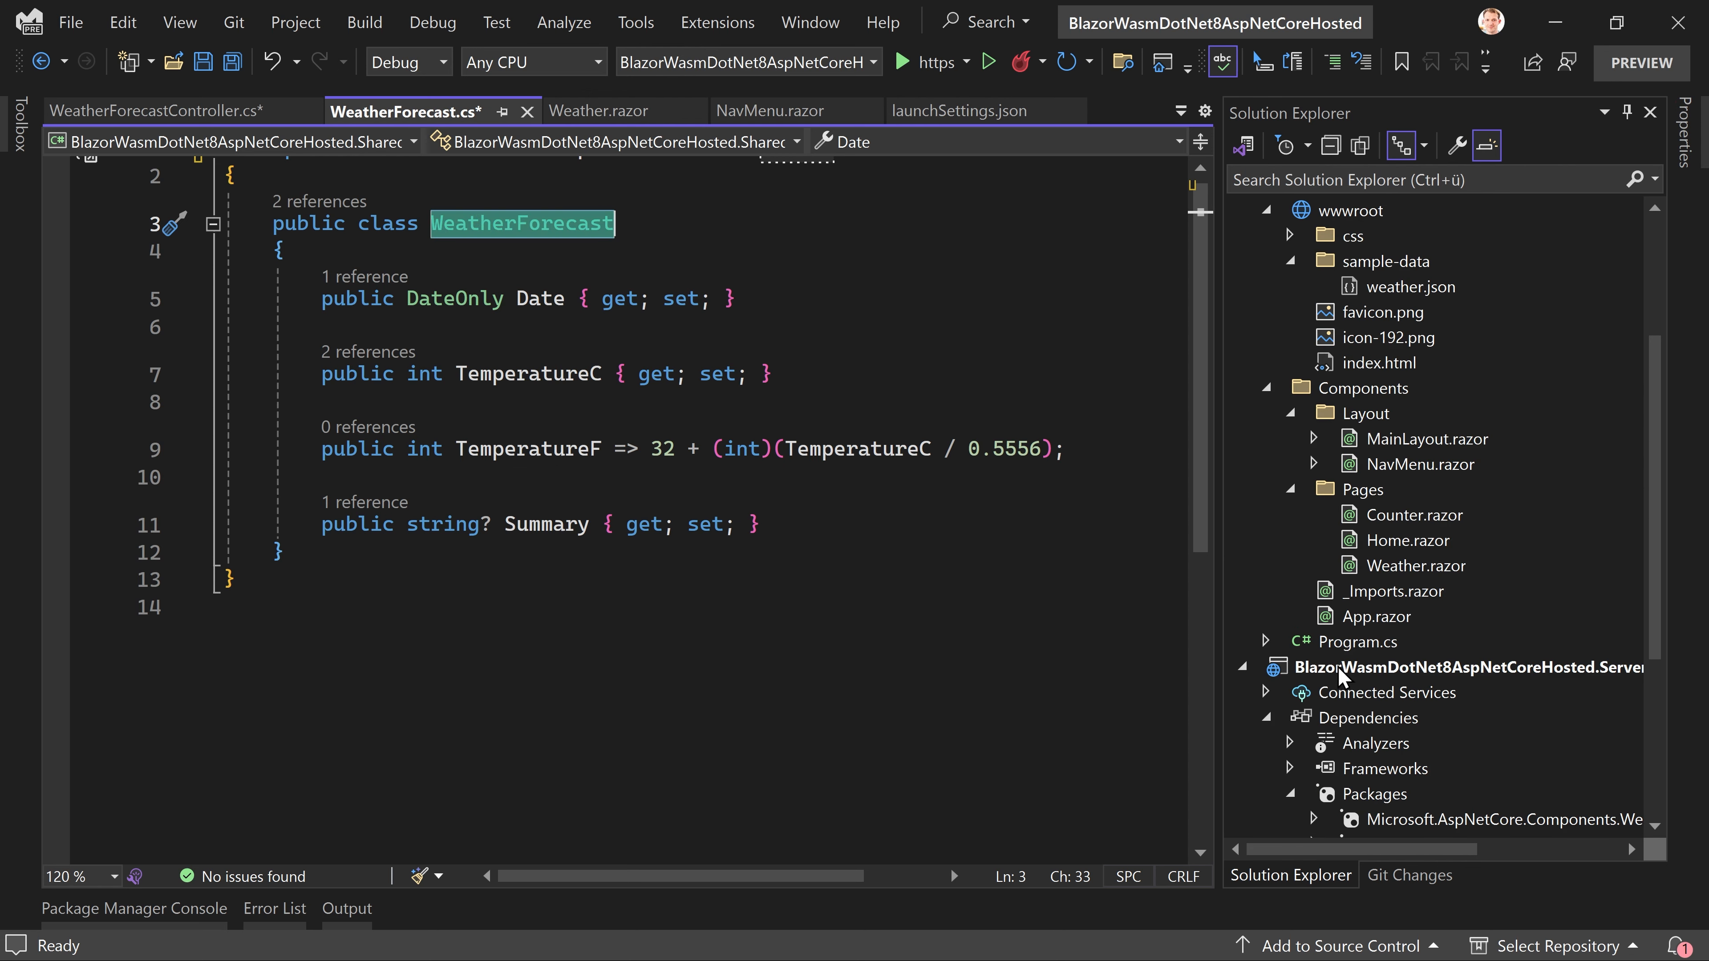
# Step: Point Weather.razor at the "weatherforecast" API and set Enumerable.Range(1, 50) in the controller
pyautogui.scroll(-3)
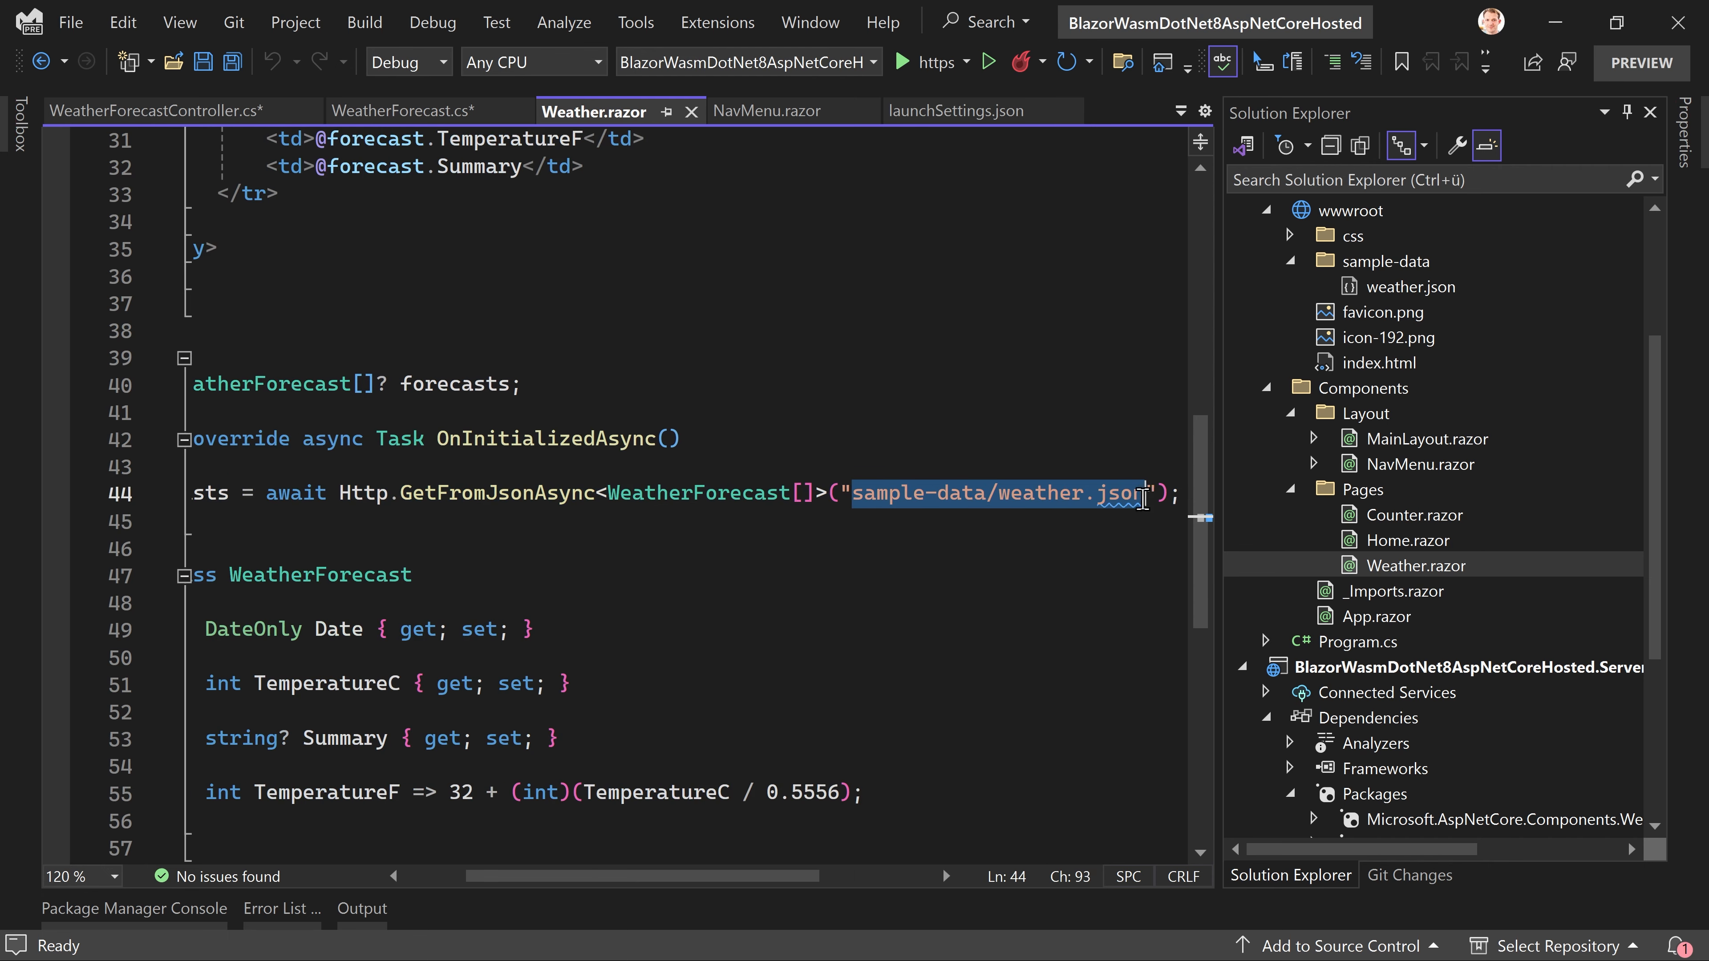
pyautogui.write('weat')
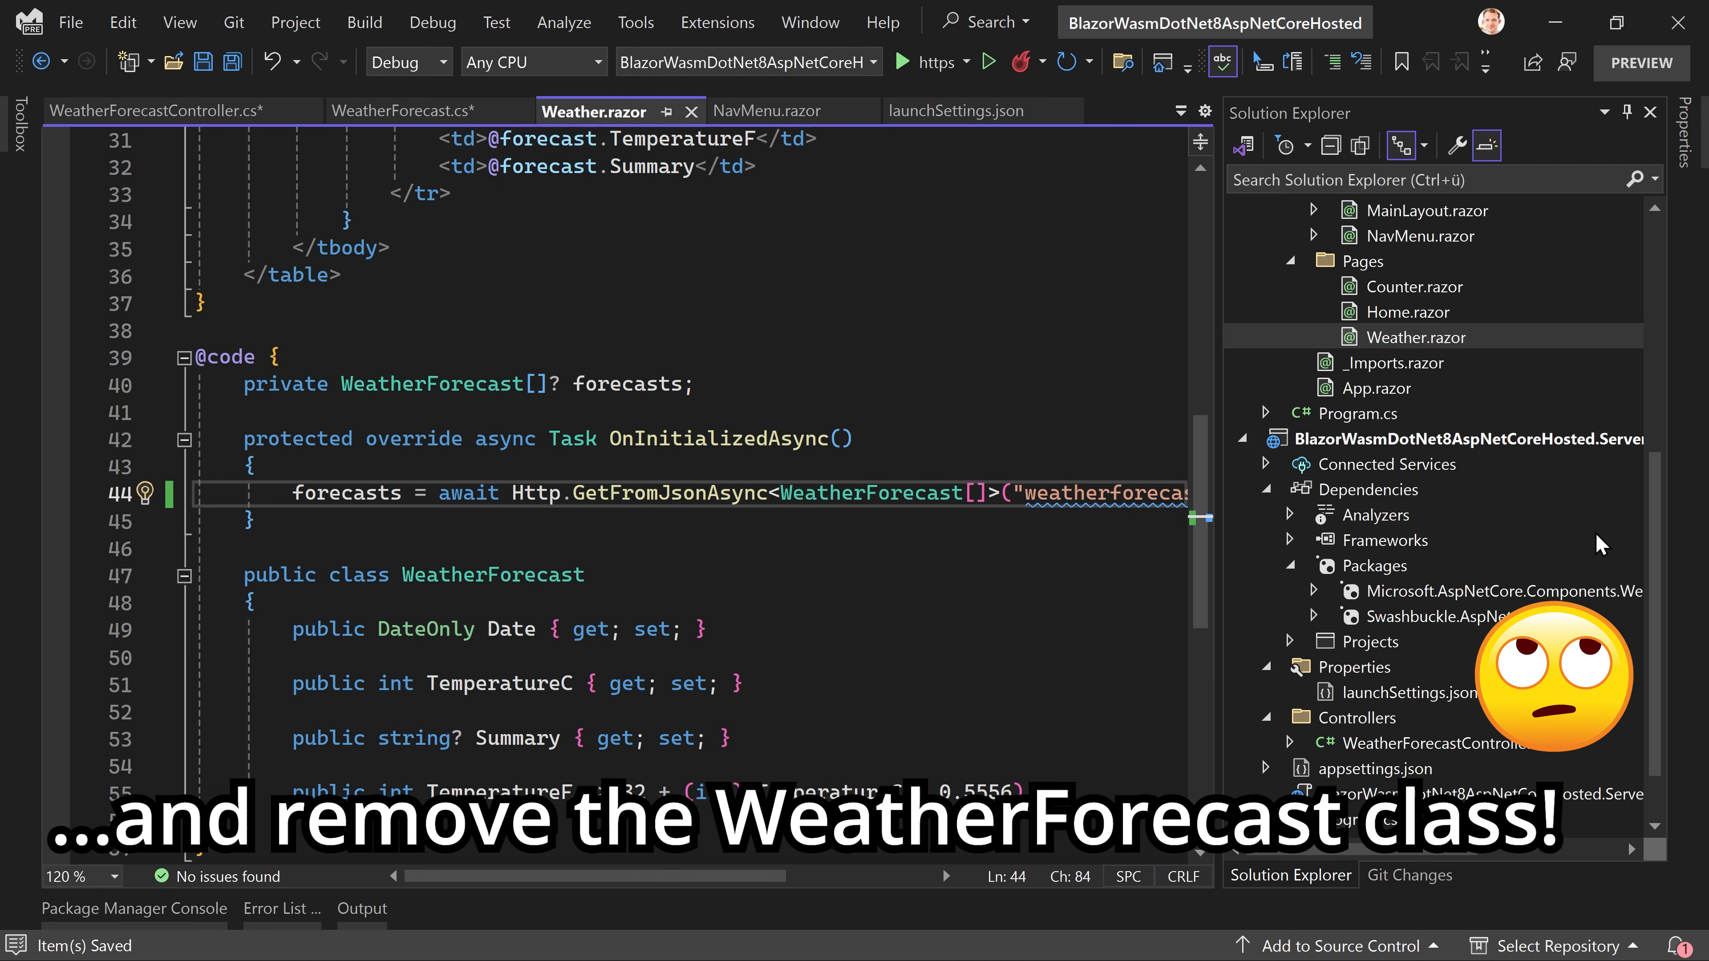
pyautogui.click(152, 111)
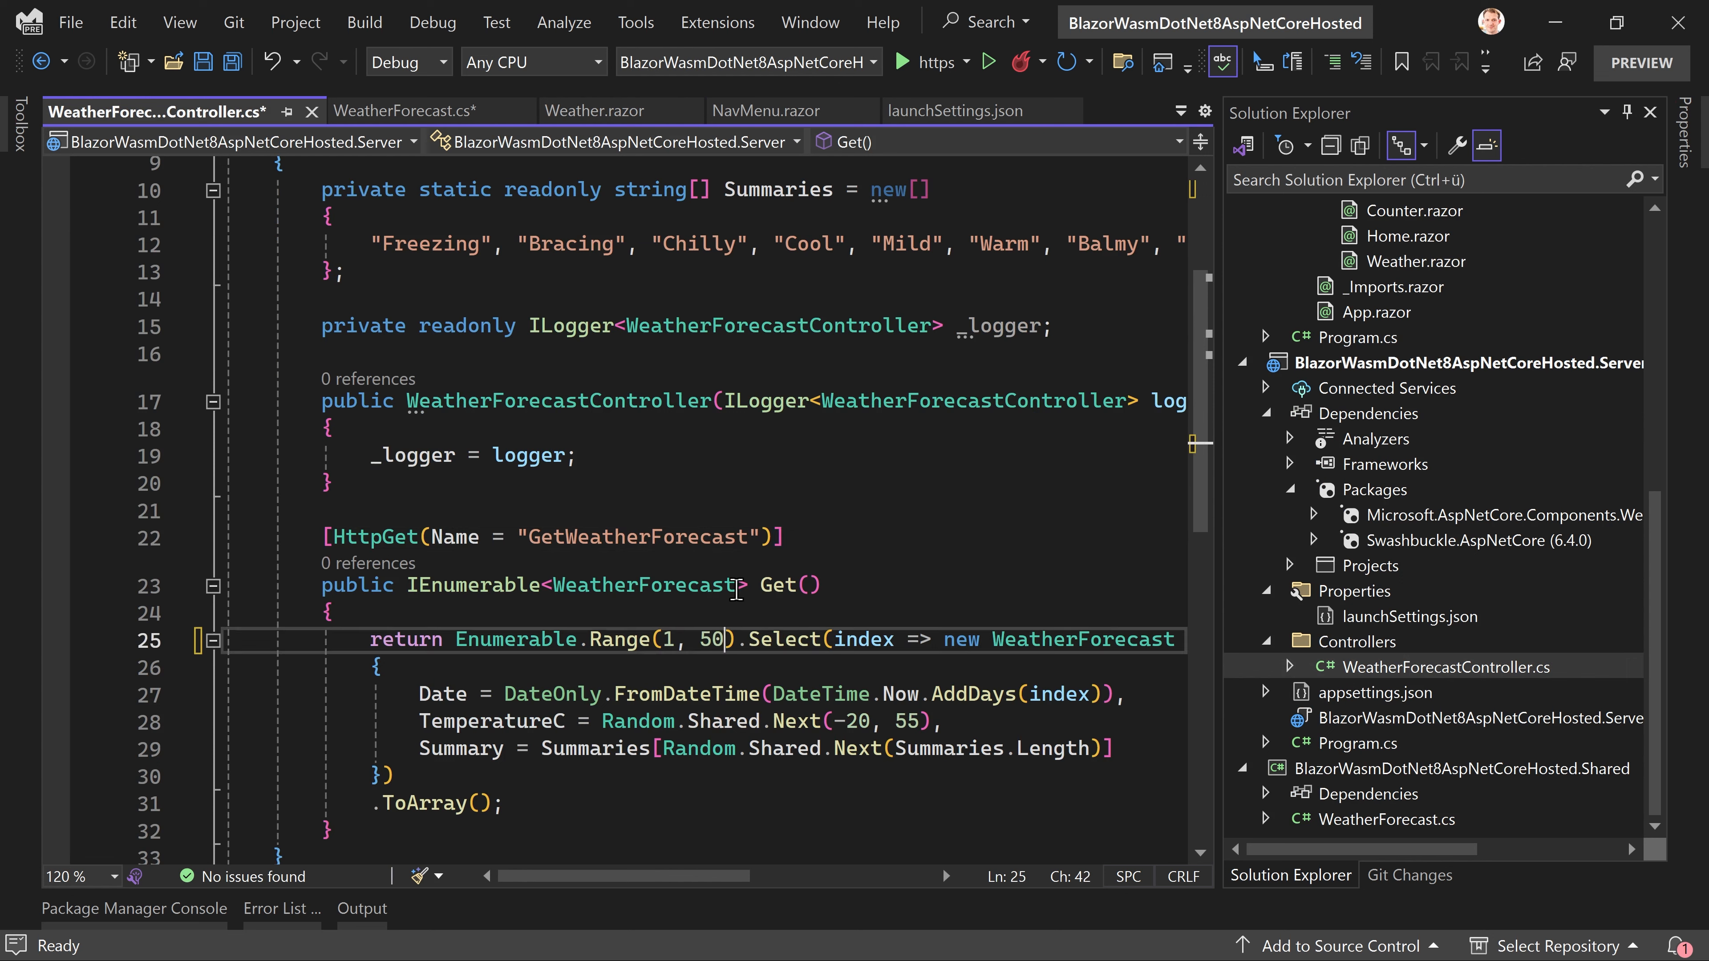
# Step: Restart the running application via Hot Reload so the changes take effect
pyautogui.click(1043, 62)
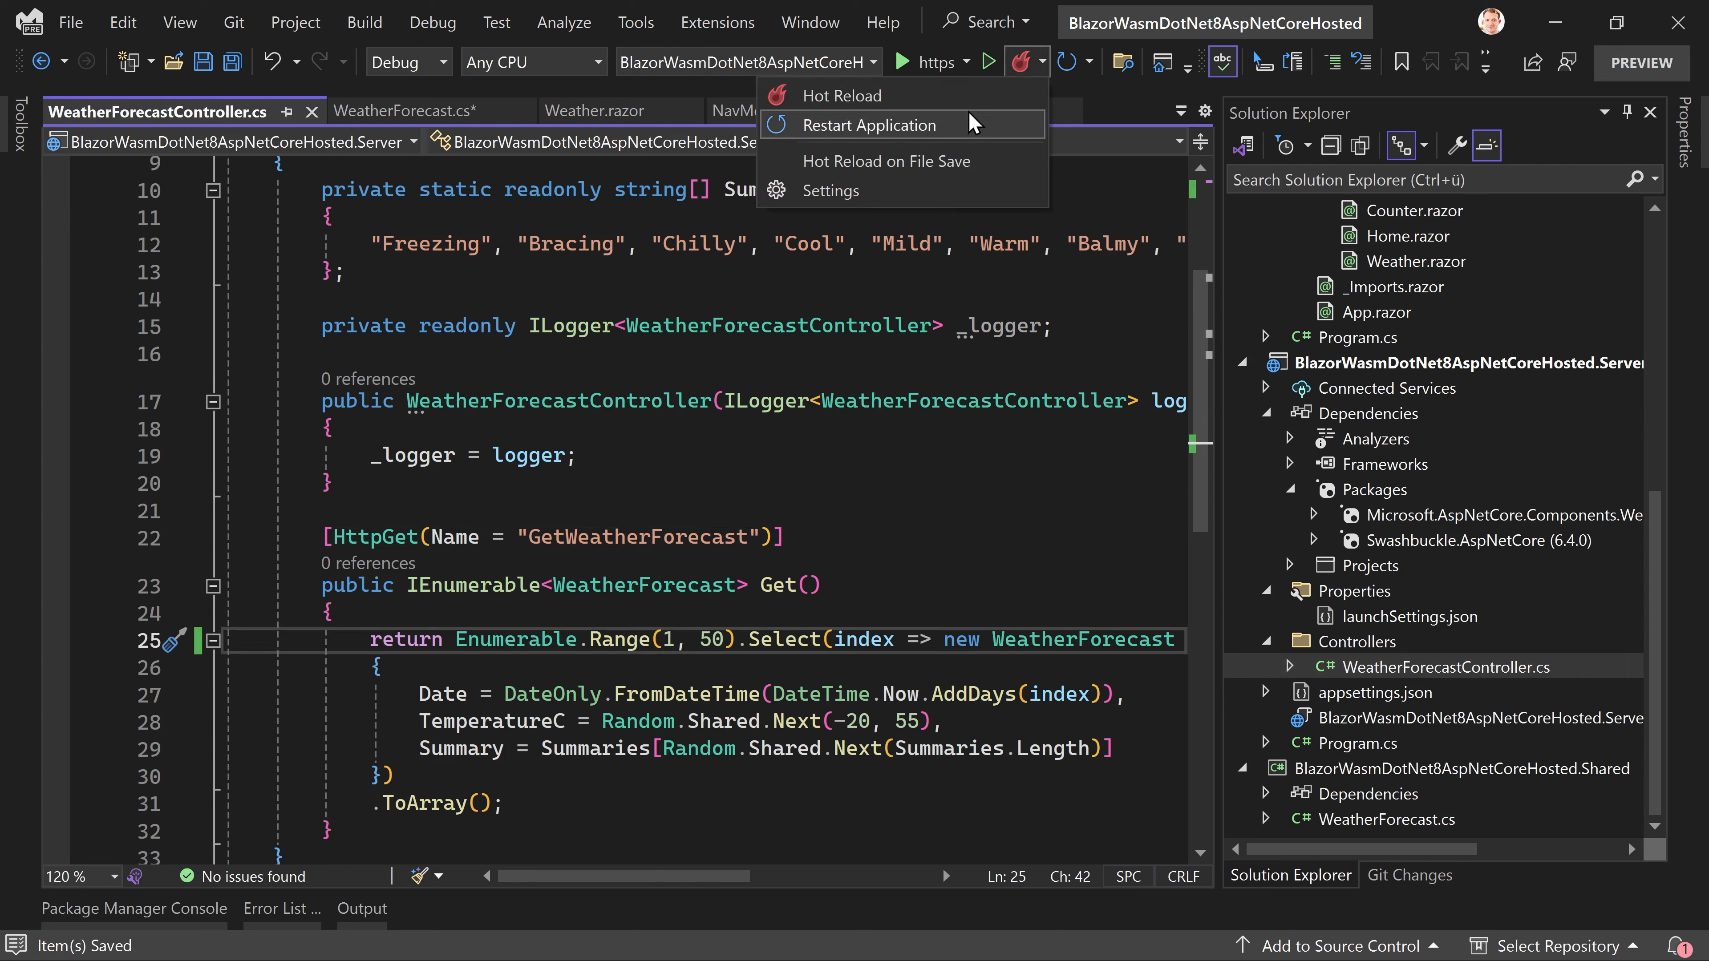
pyautogui.click(869, 125)
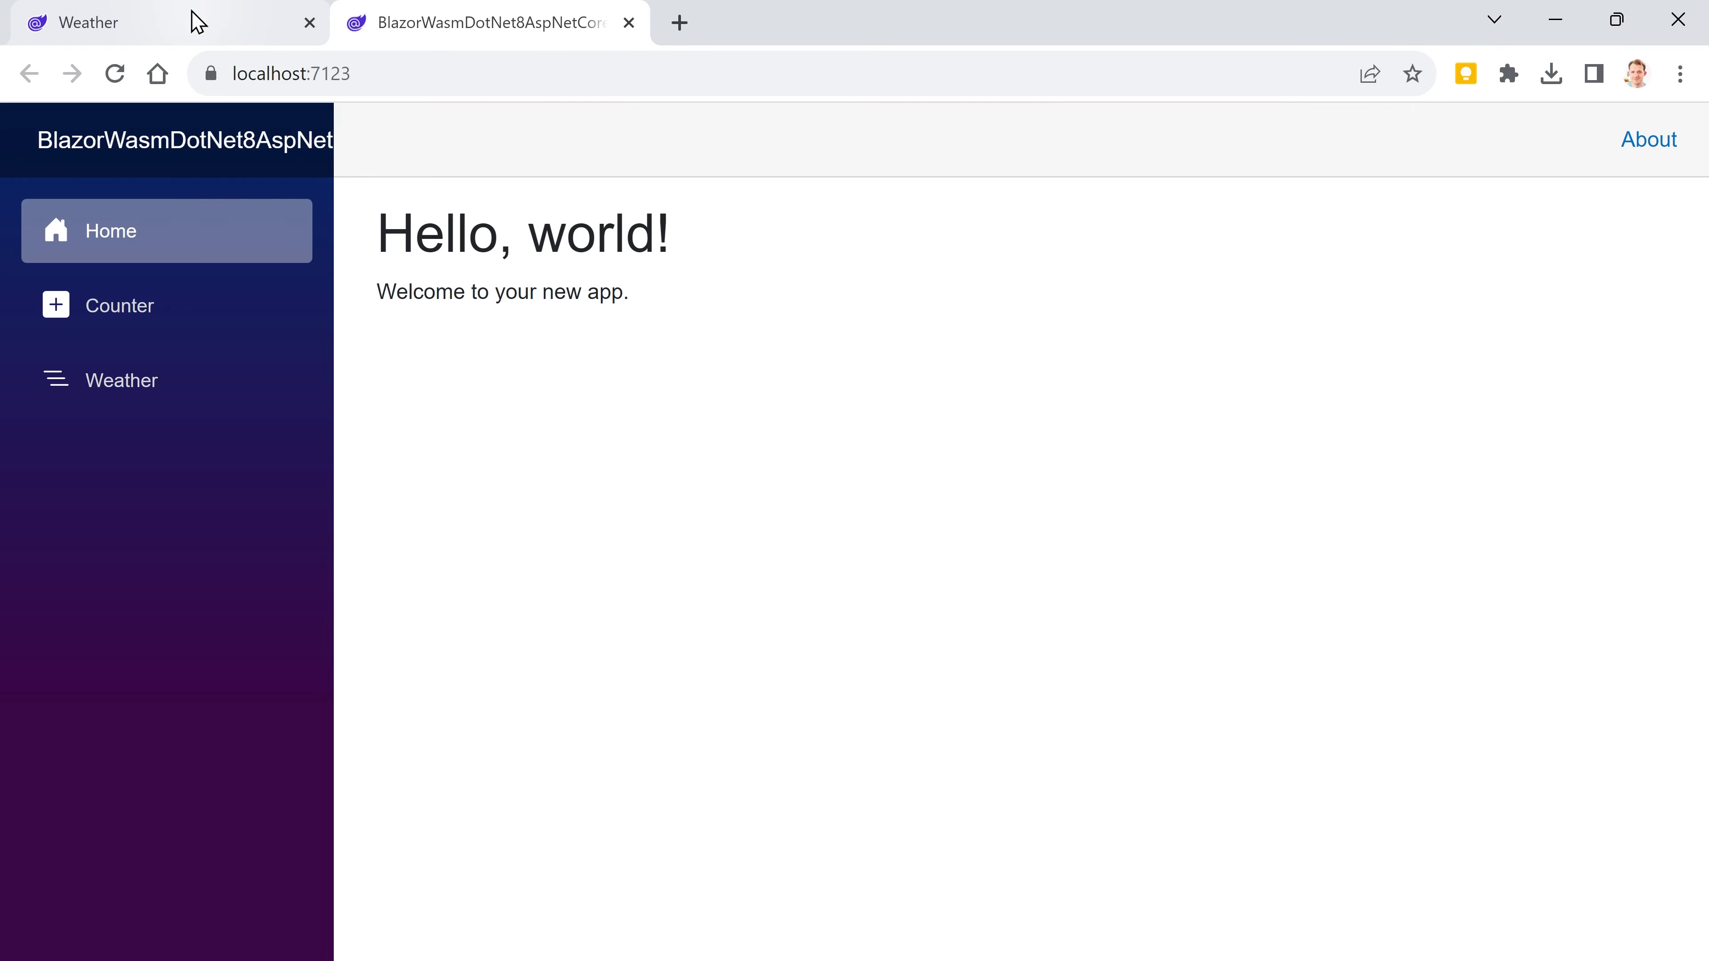
# Step: View the Weather page's server forecasts and reload twice to see new random values each time
pyautogui.click(122, 379)
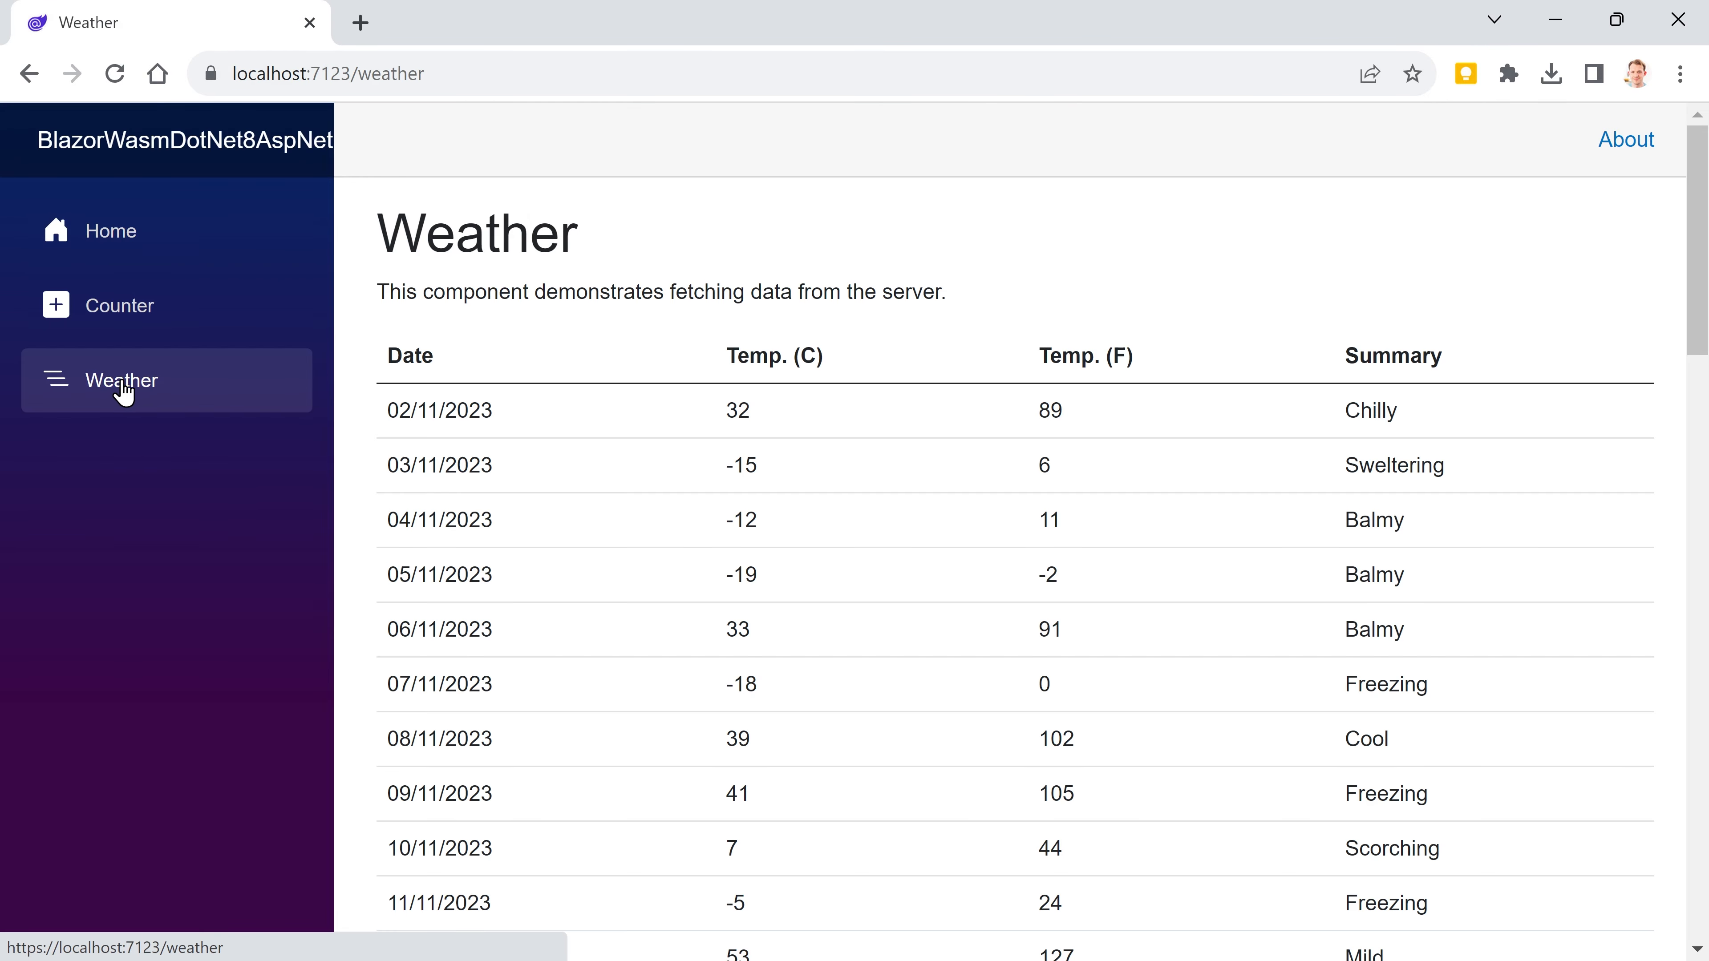
pyautogui.scroll(-3)
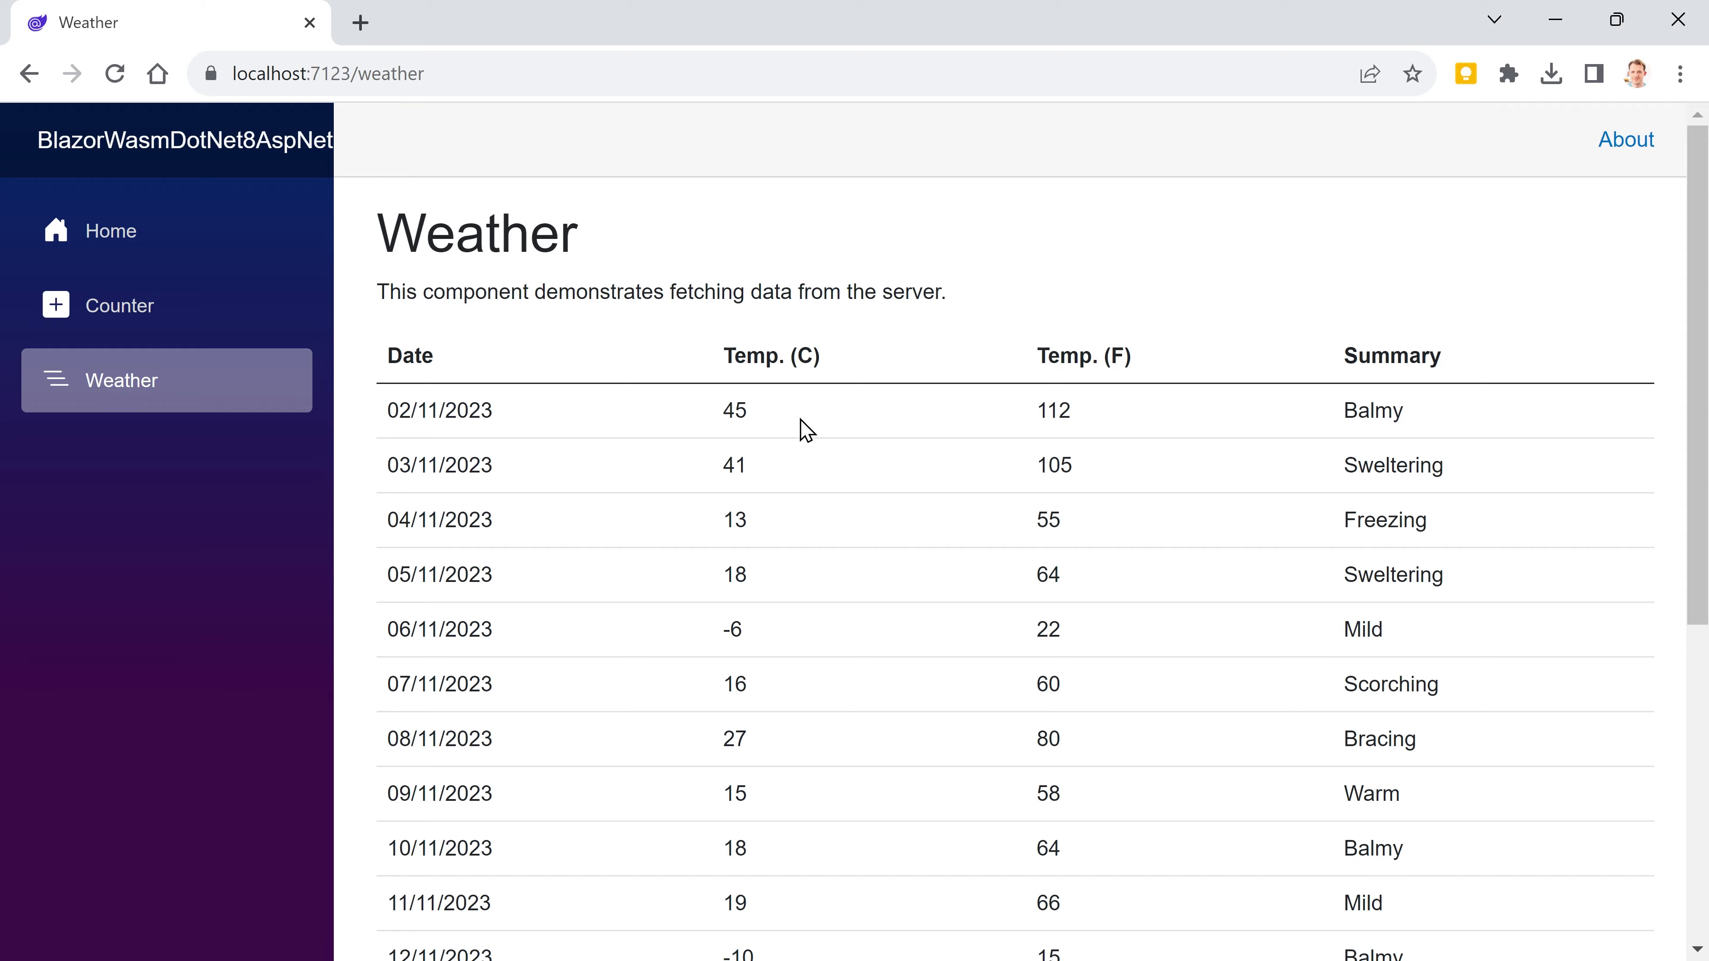
pyautogui.moveTo(368, 240)
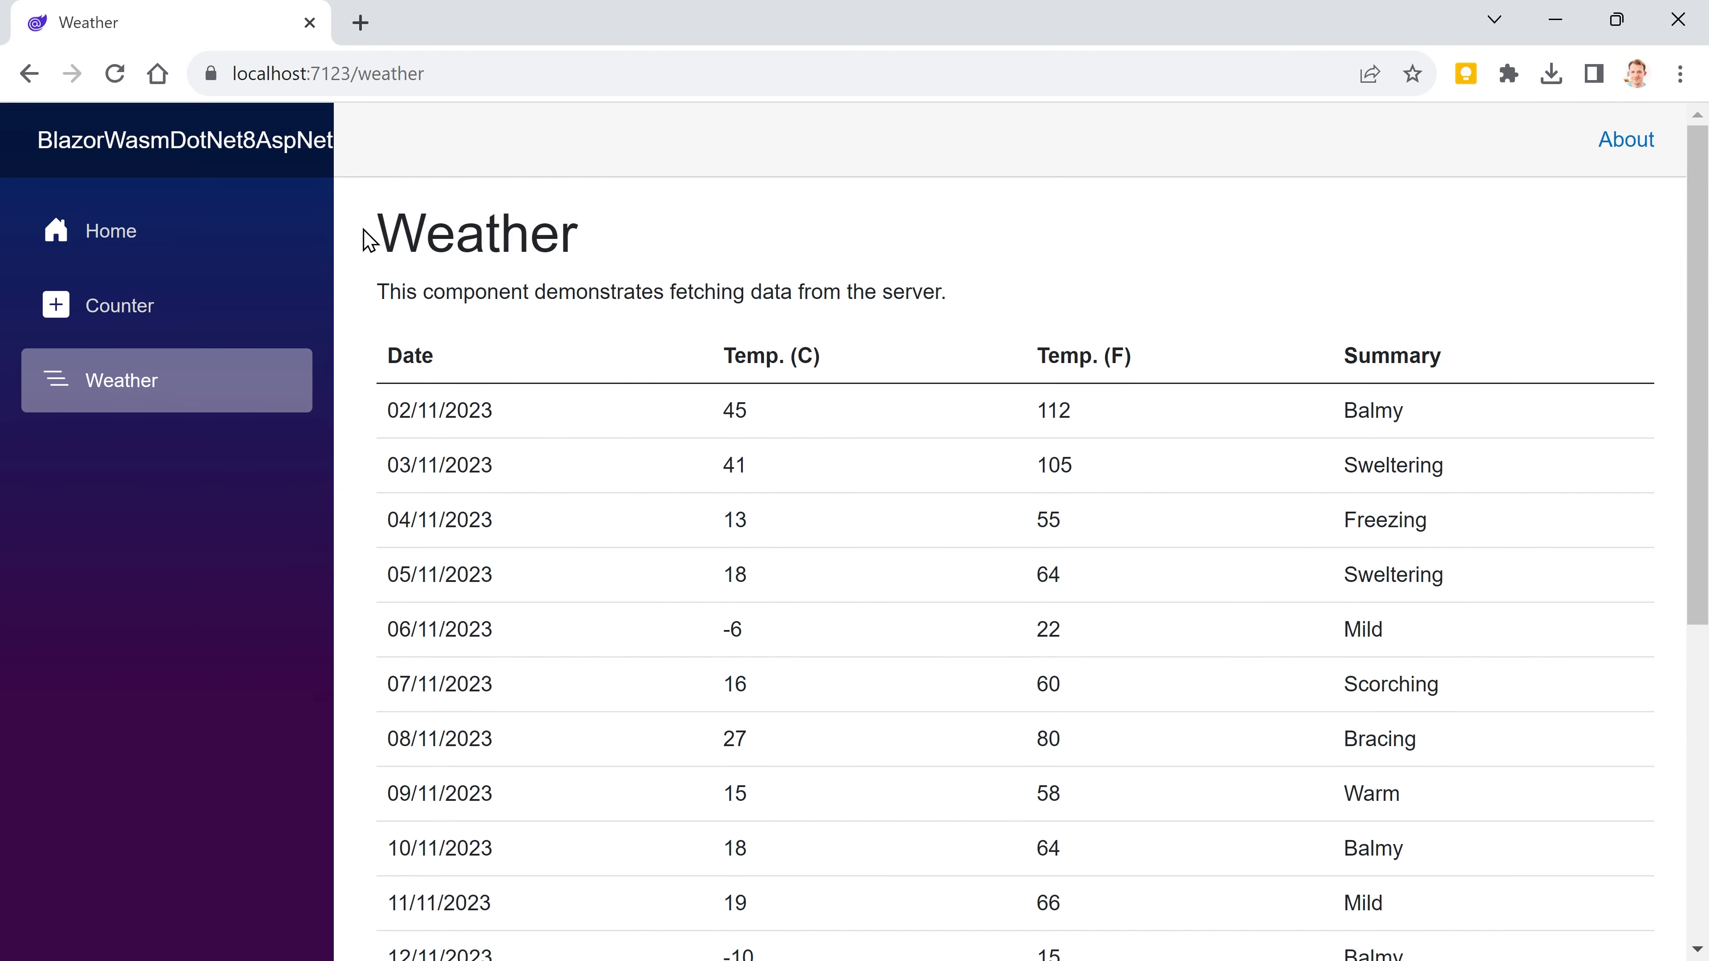
pyautogui.click(114, 73)
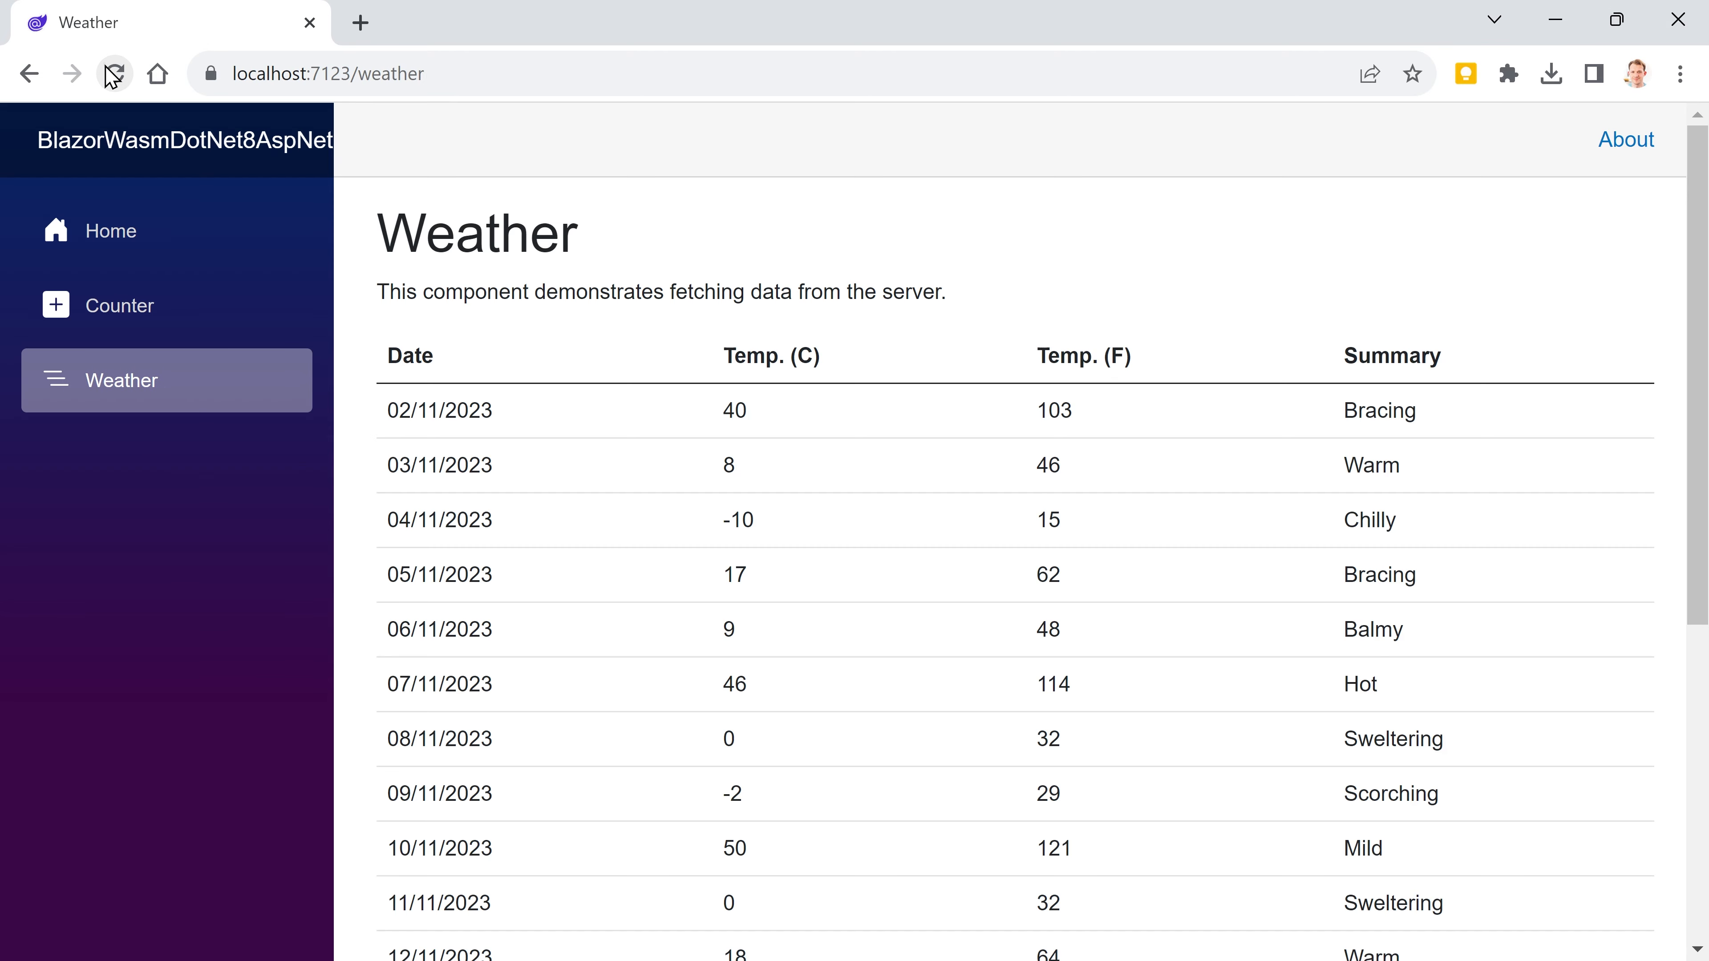
pyautogui.click(114, 73)
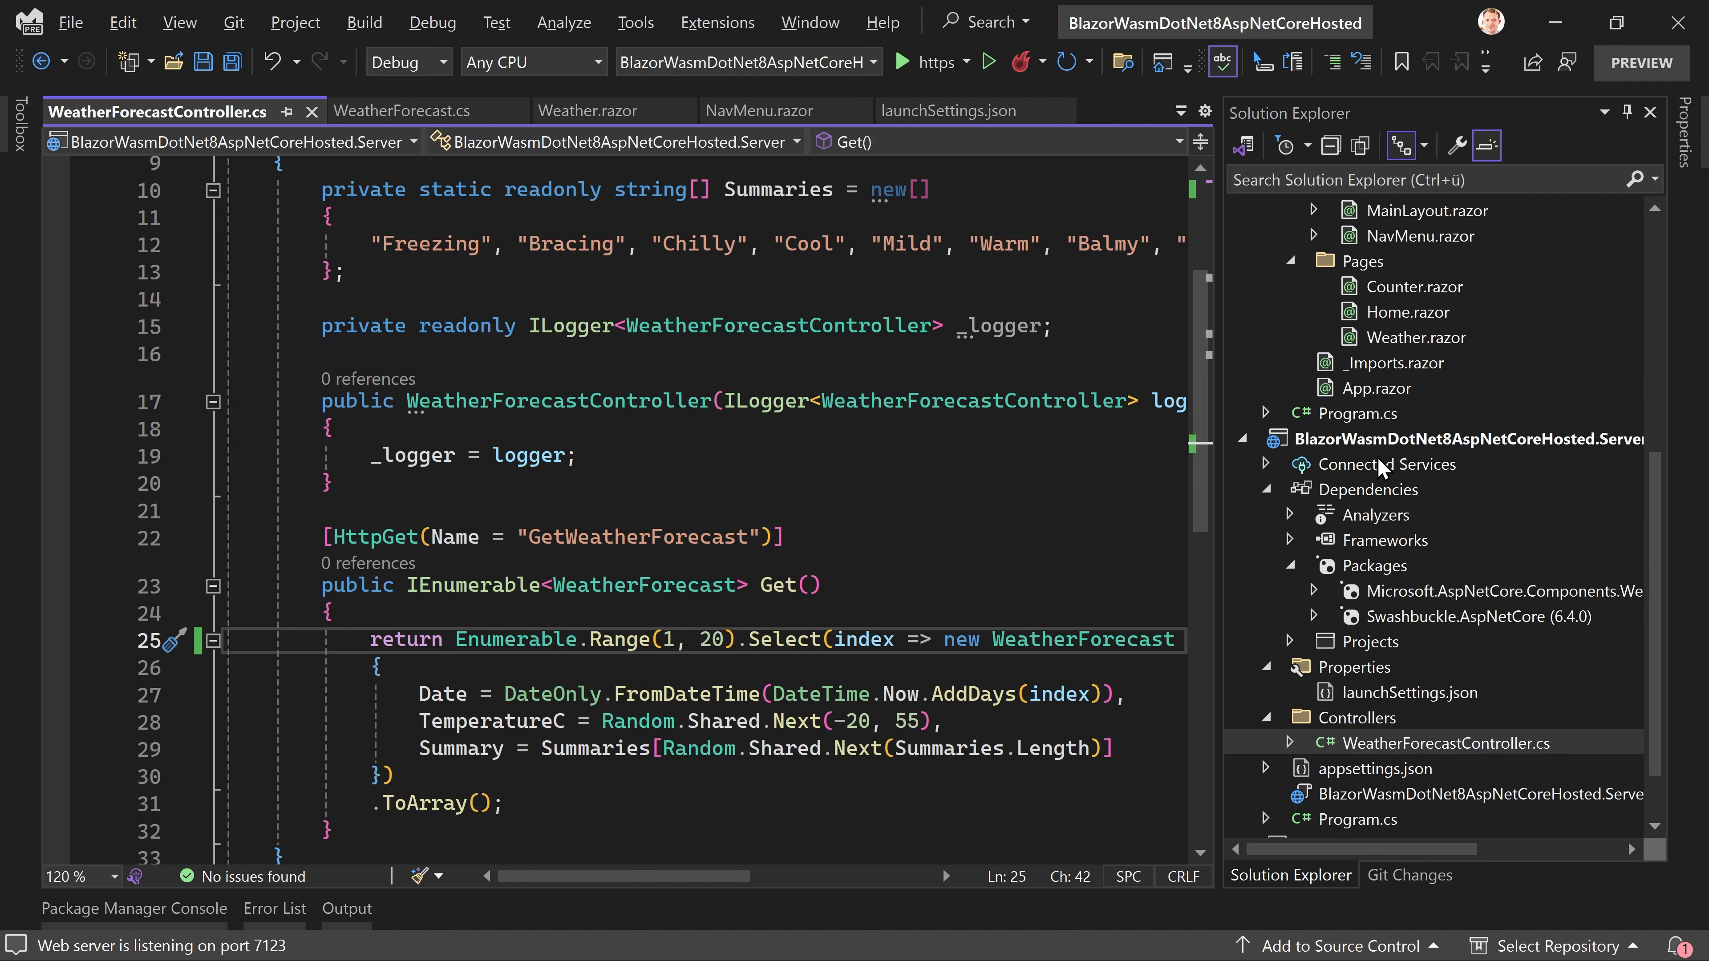
# Step: Change the controller to Enumerable.Range(1, 20) so it generates 20 forecasts
pyautogui.scroll(-3)
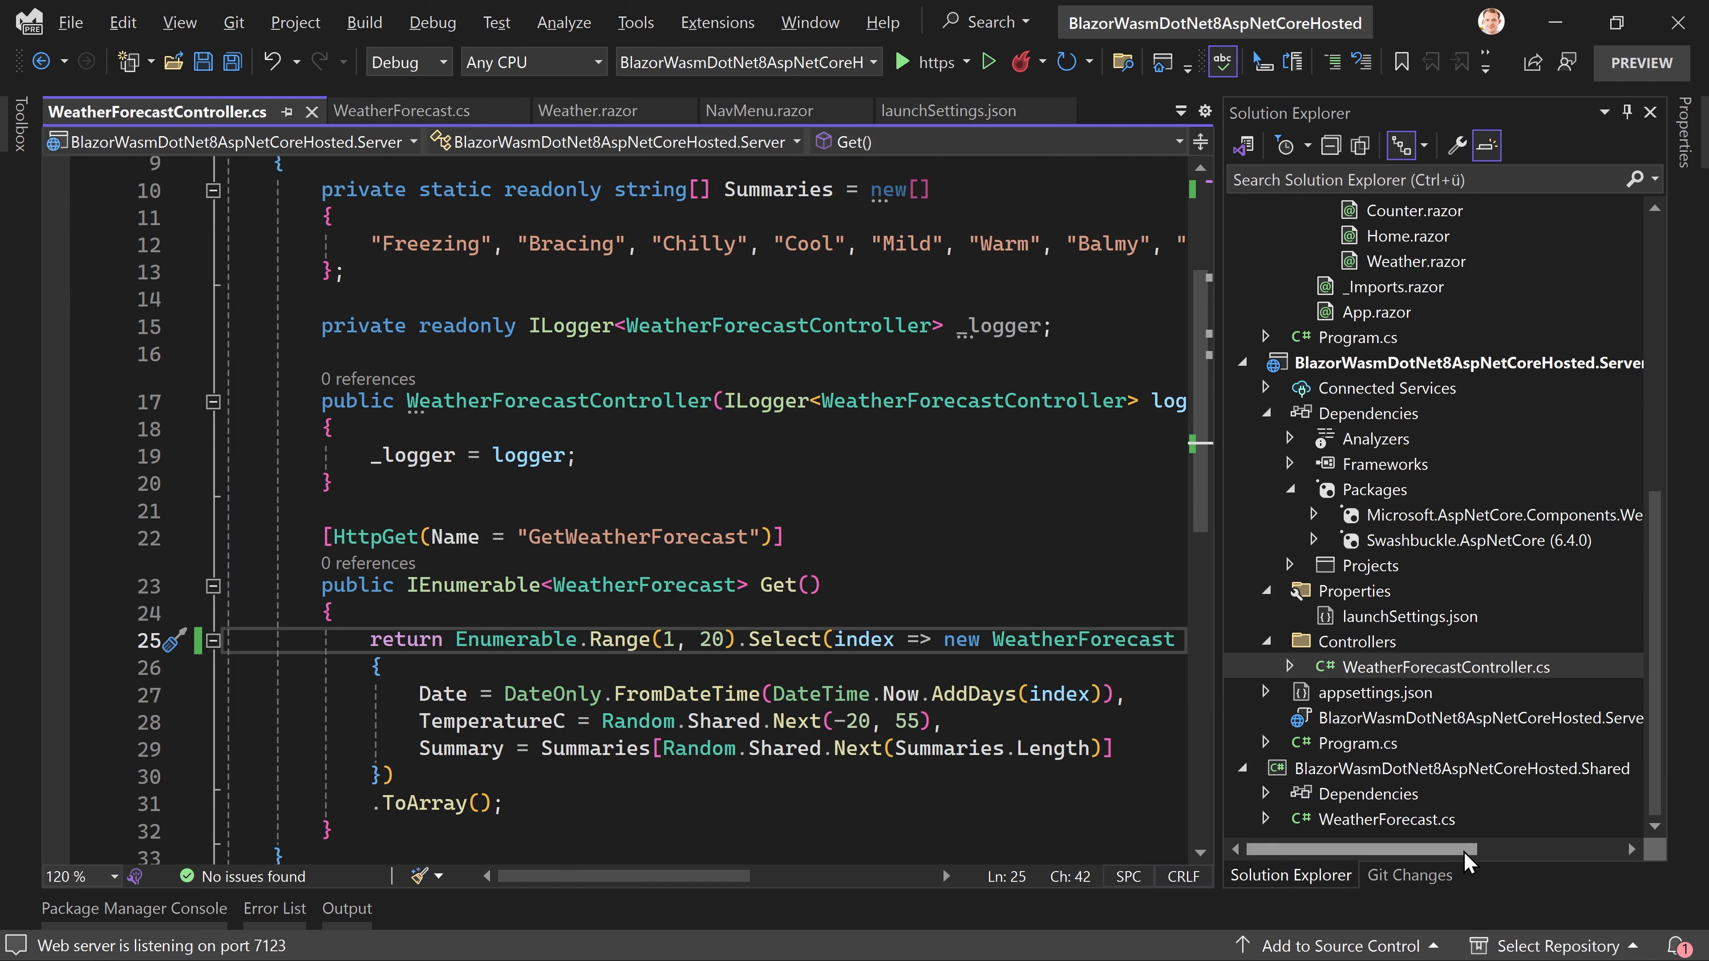
pyautogui.moveTo(872, 640)
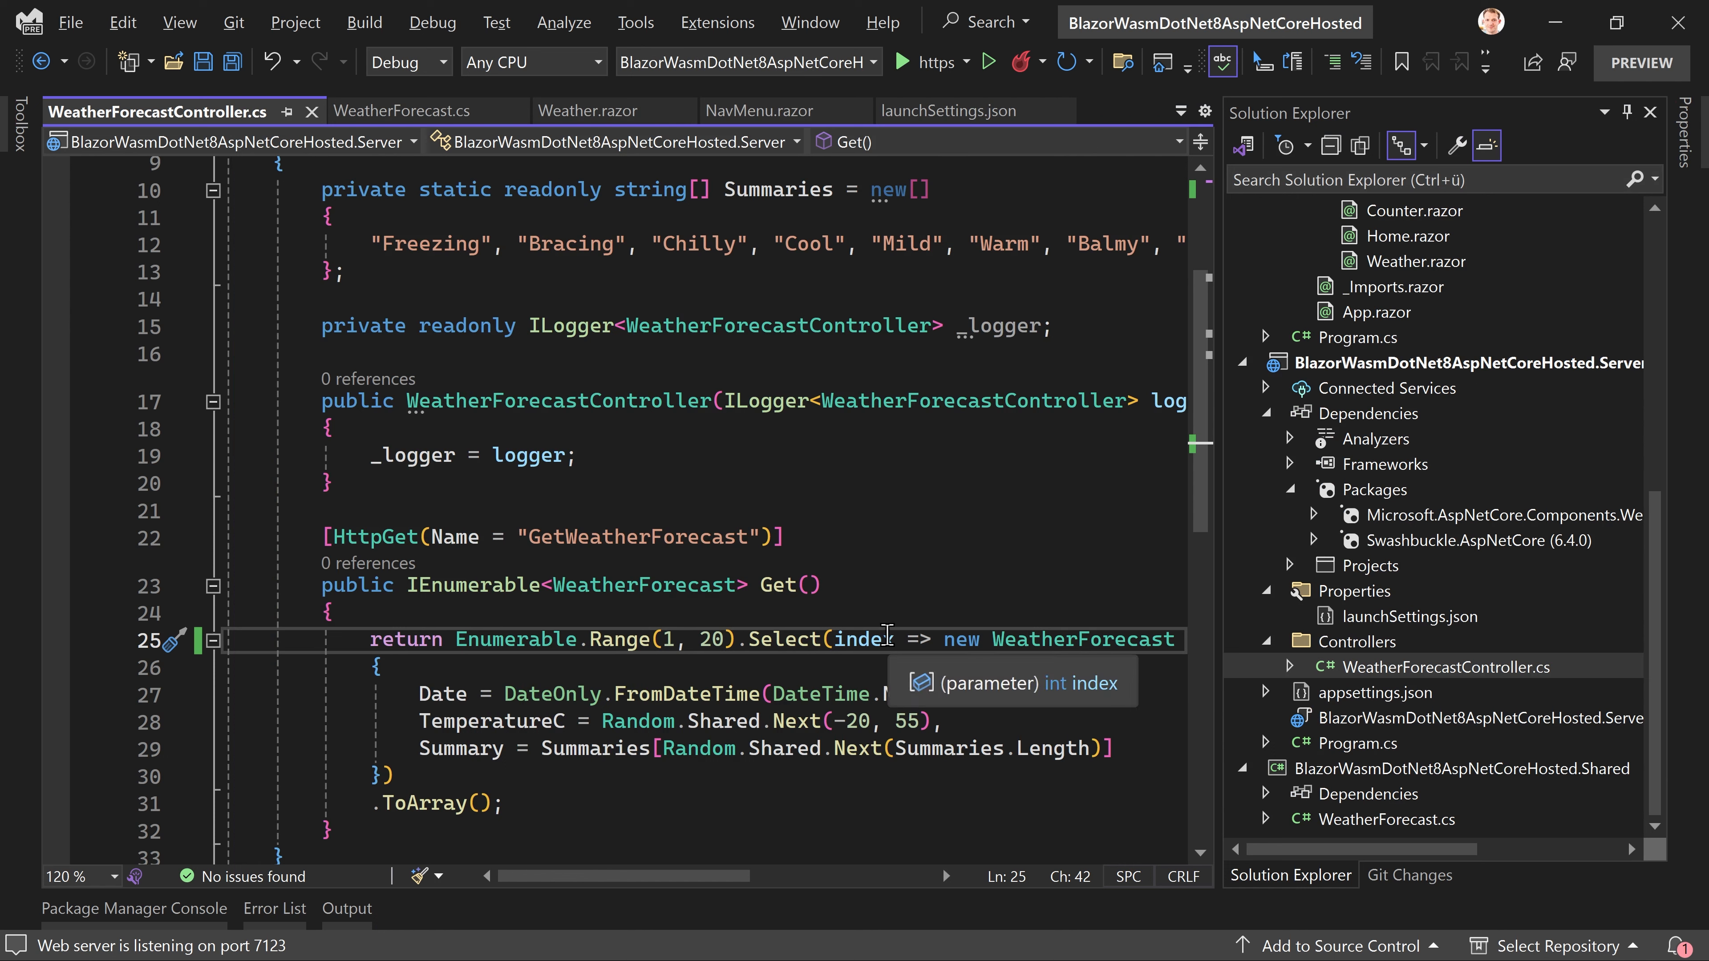